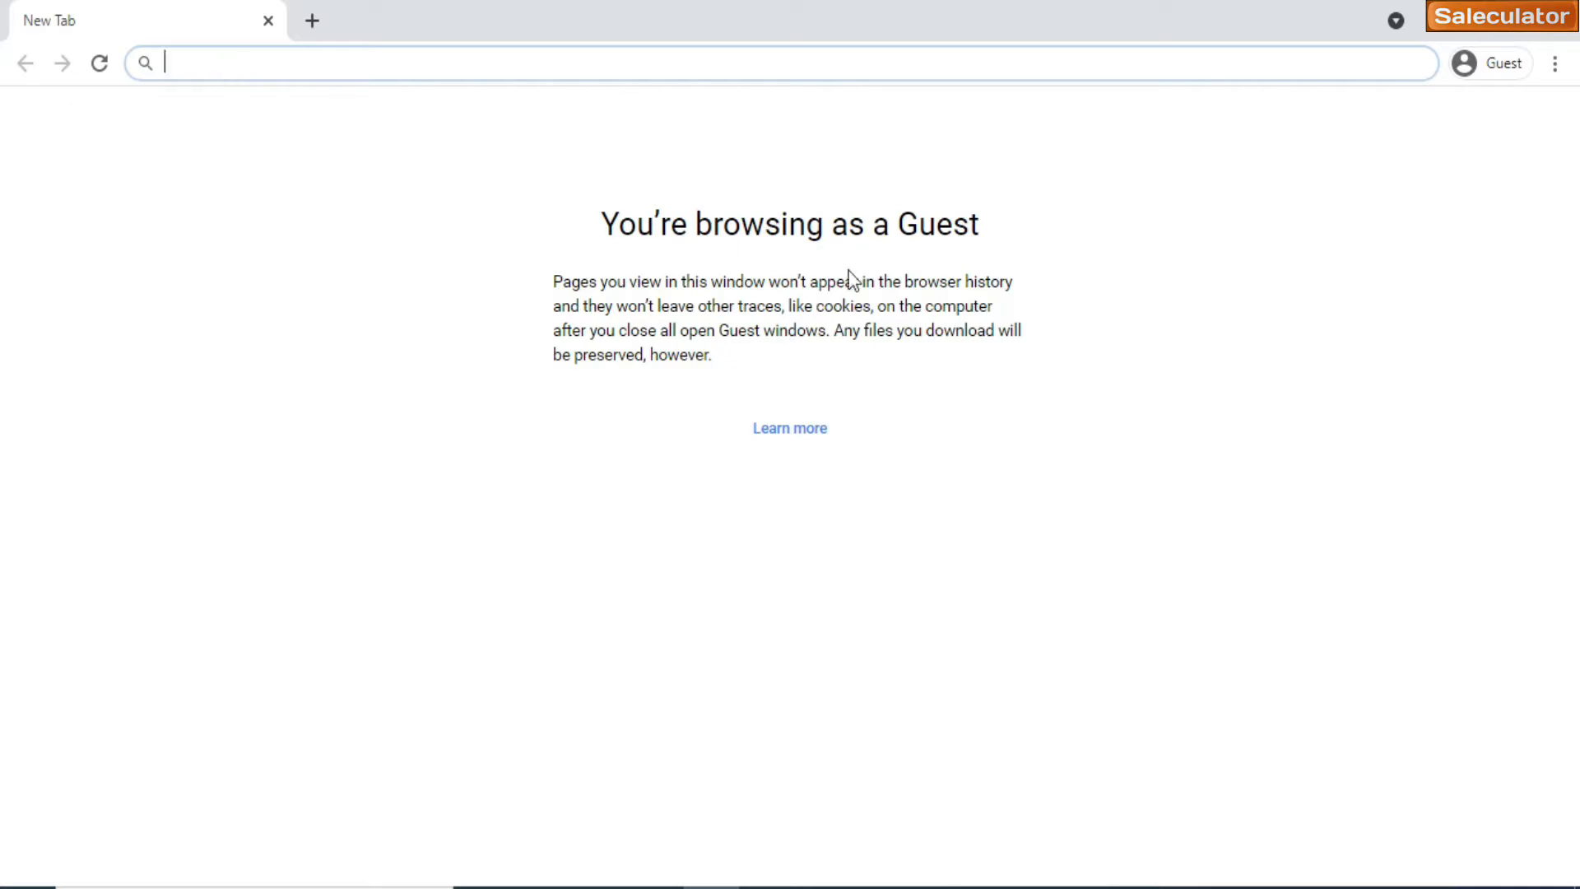
mouse_move(1180, 602)
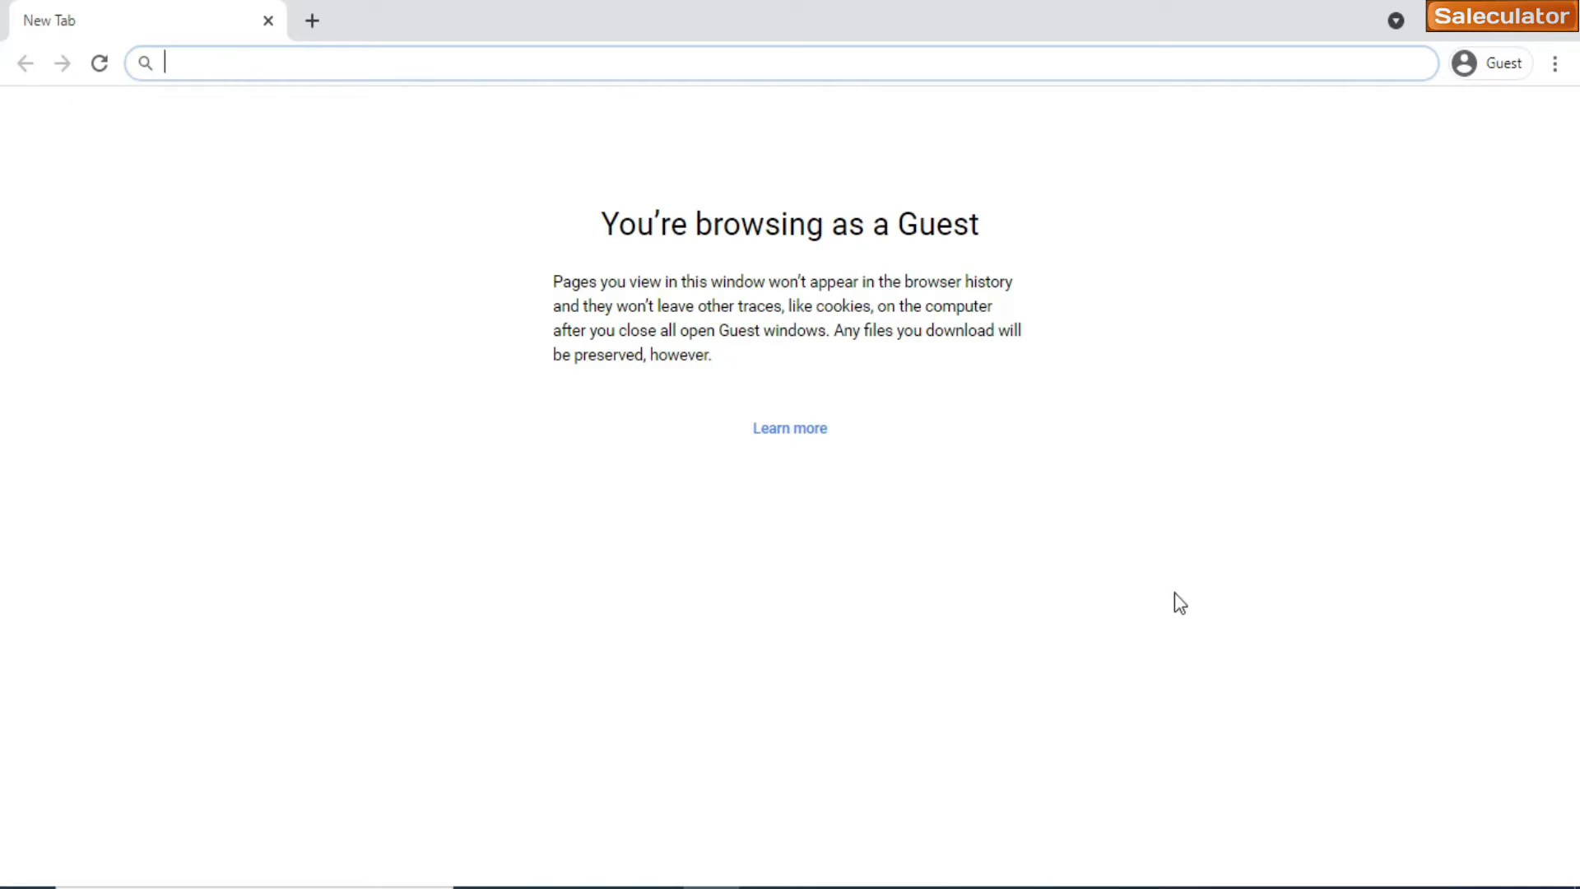
Load the localhost address in the guest Chrome window to reach the sign-in page
type("l")
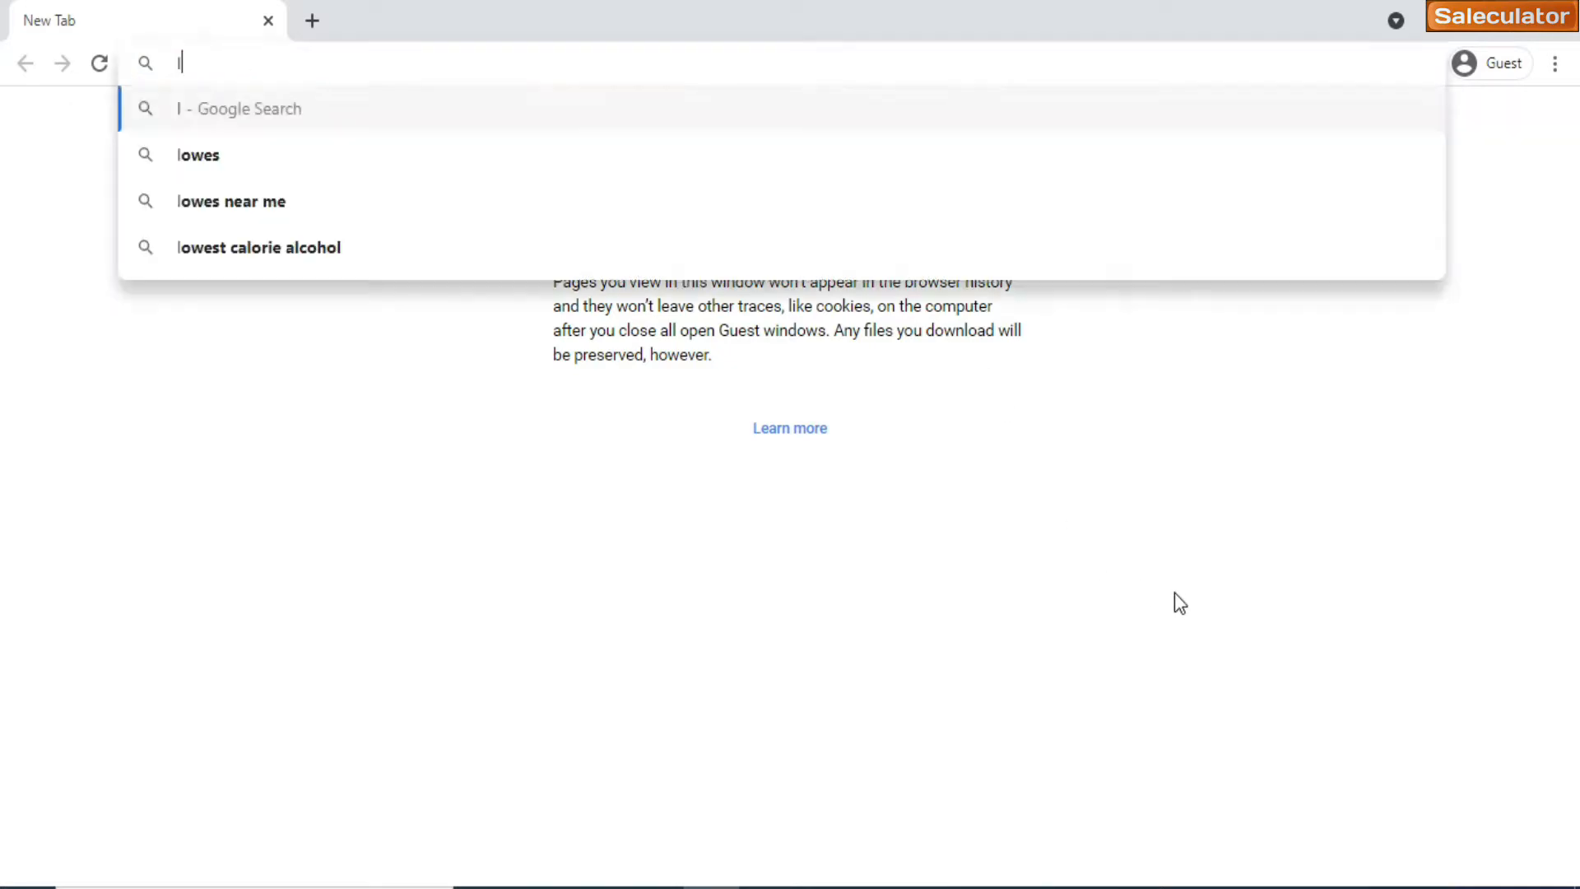
type("ocalho")
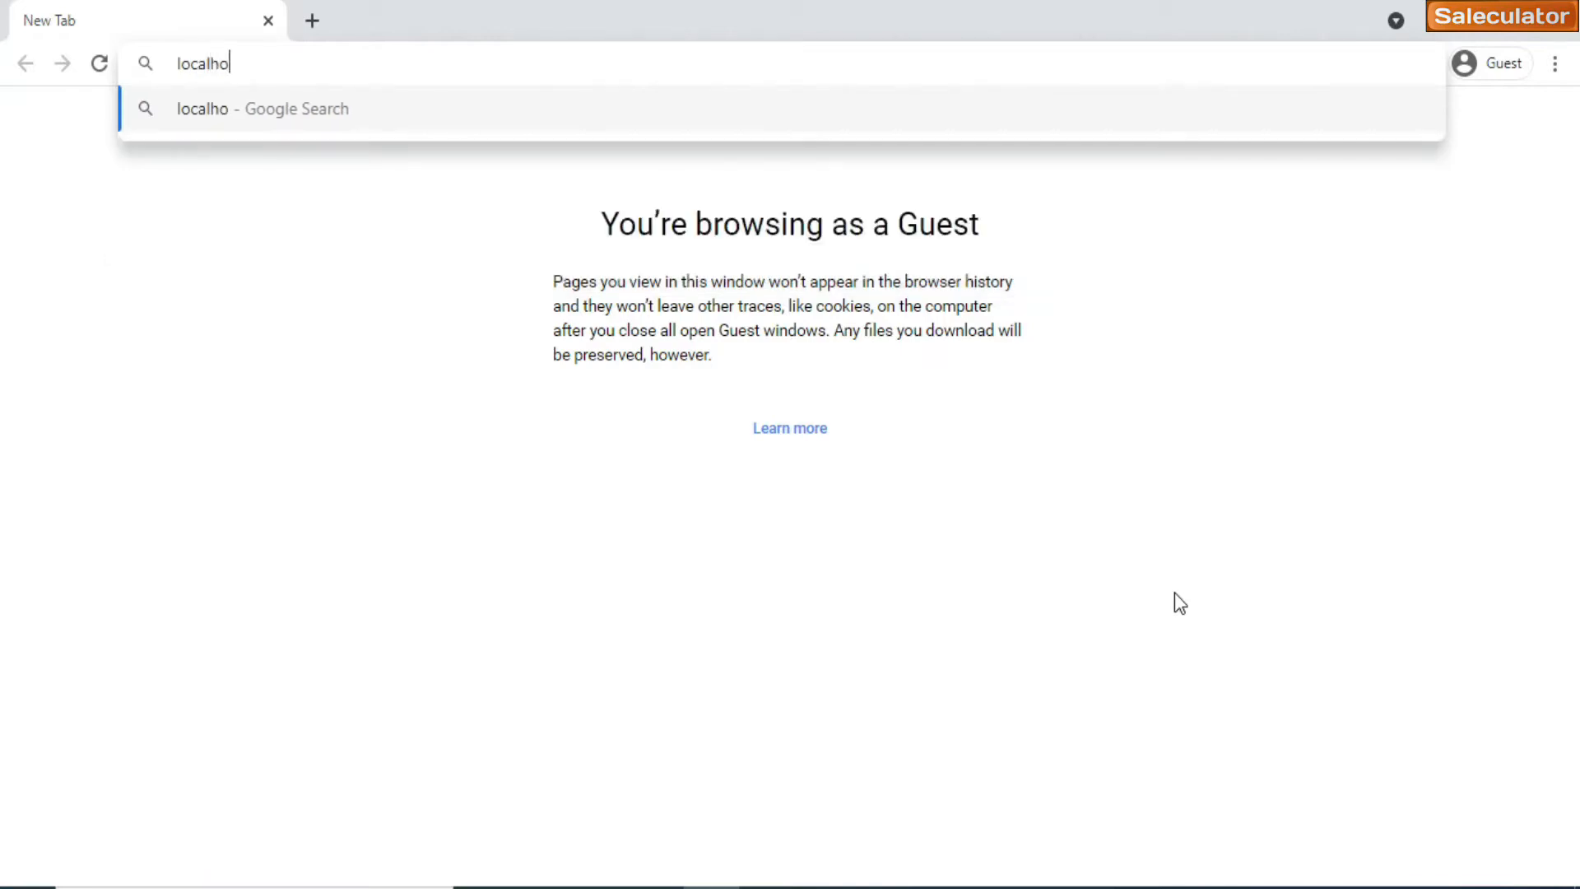
type("st")
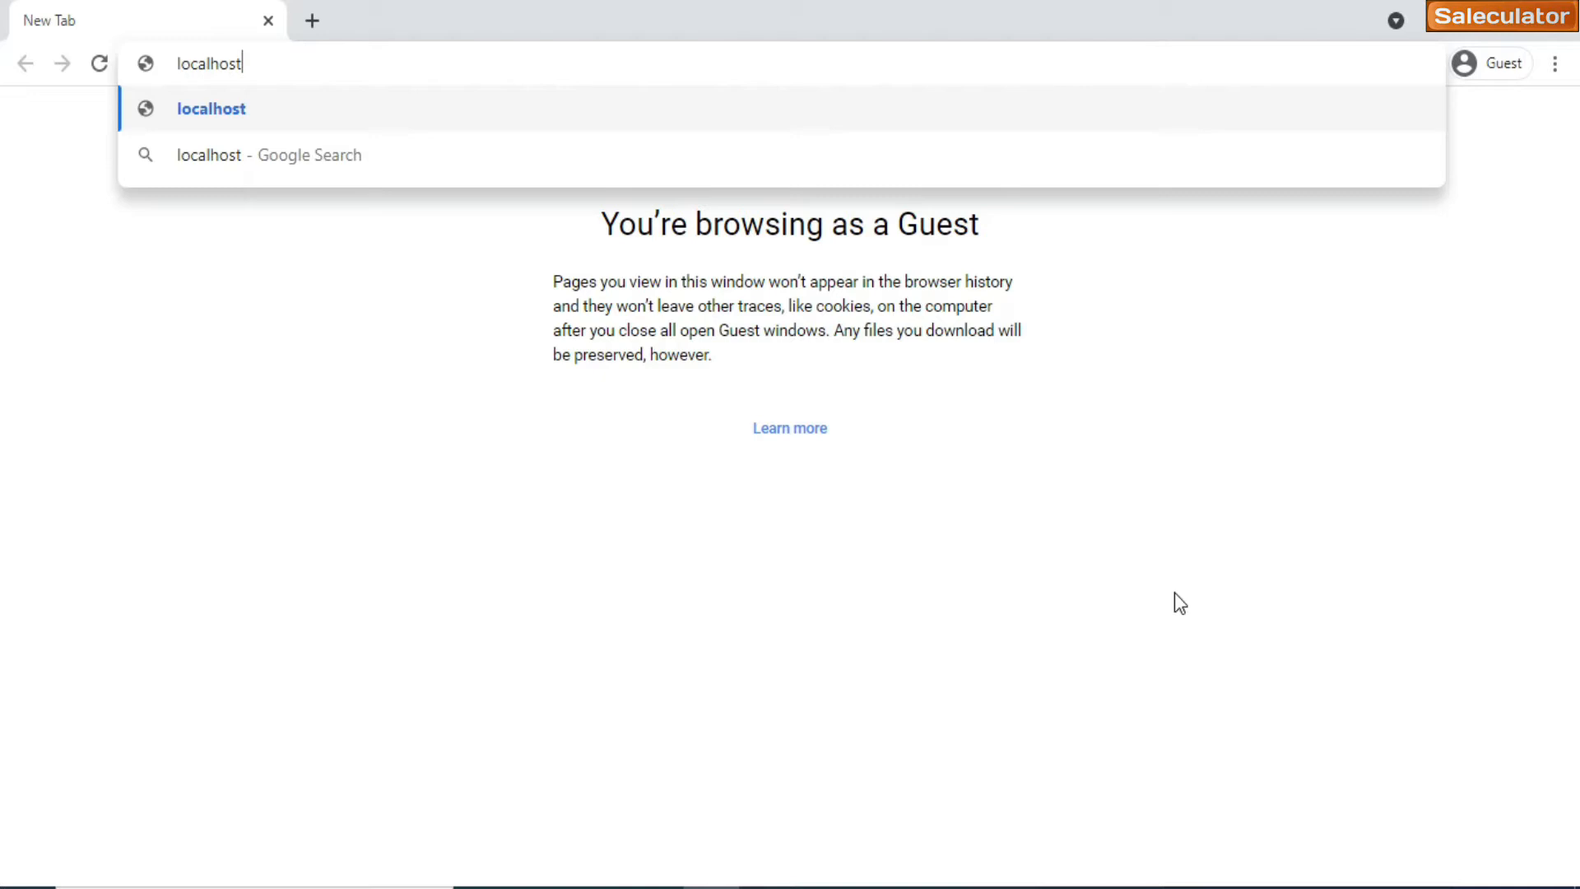
key("Return")
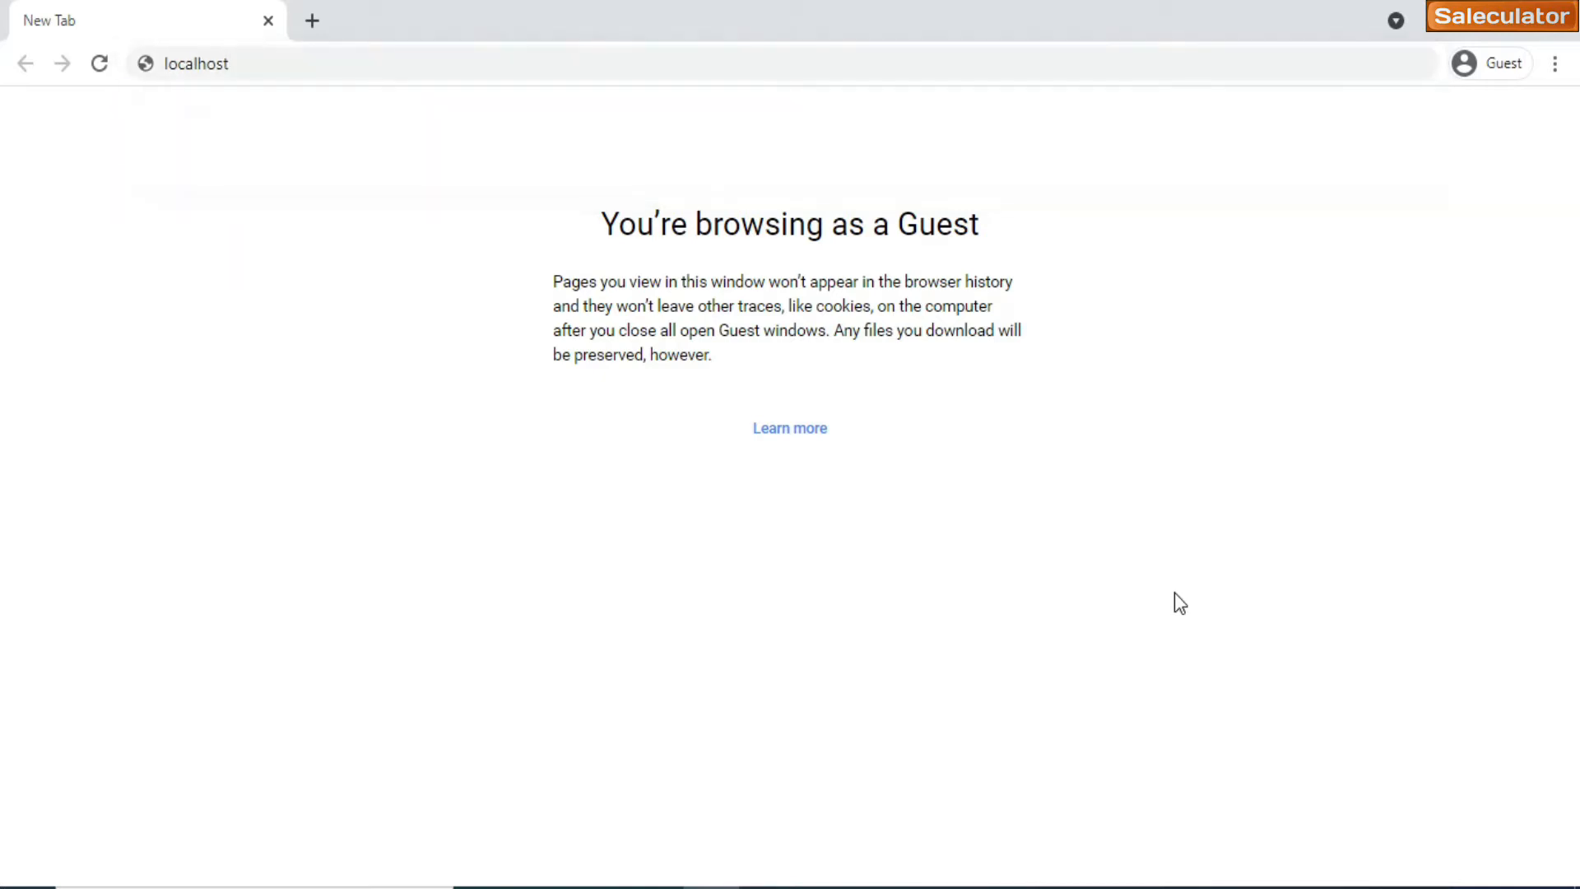
mouse_move(309, 230)
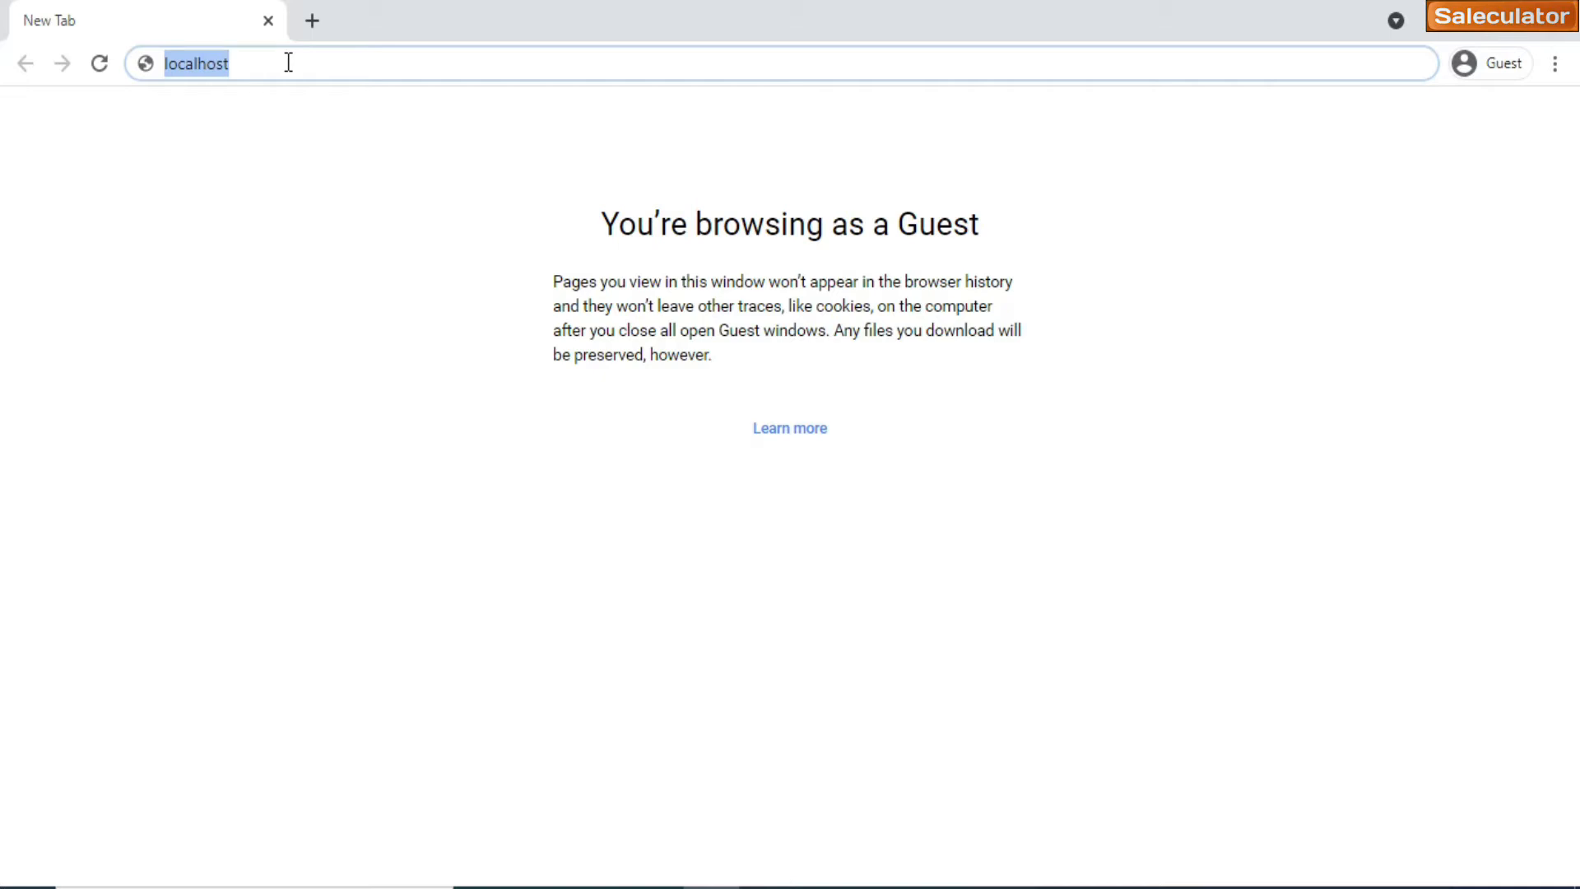
key("Return")
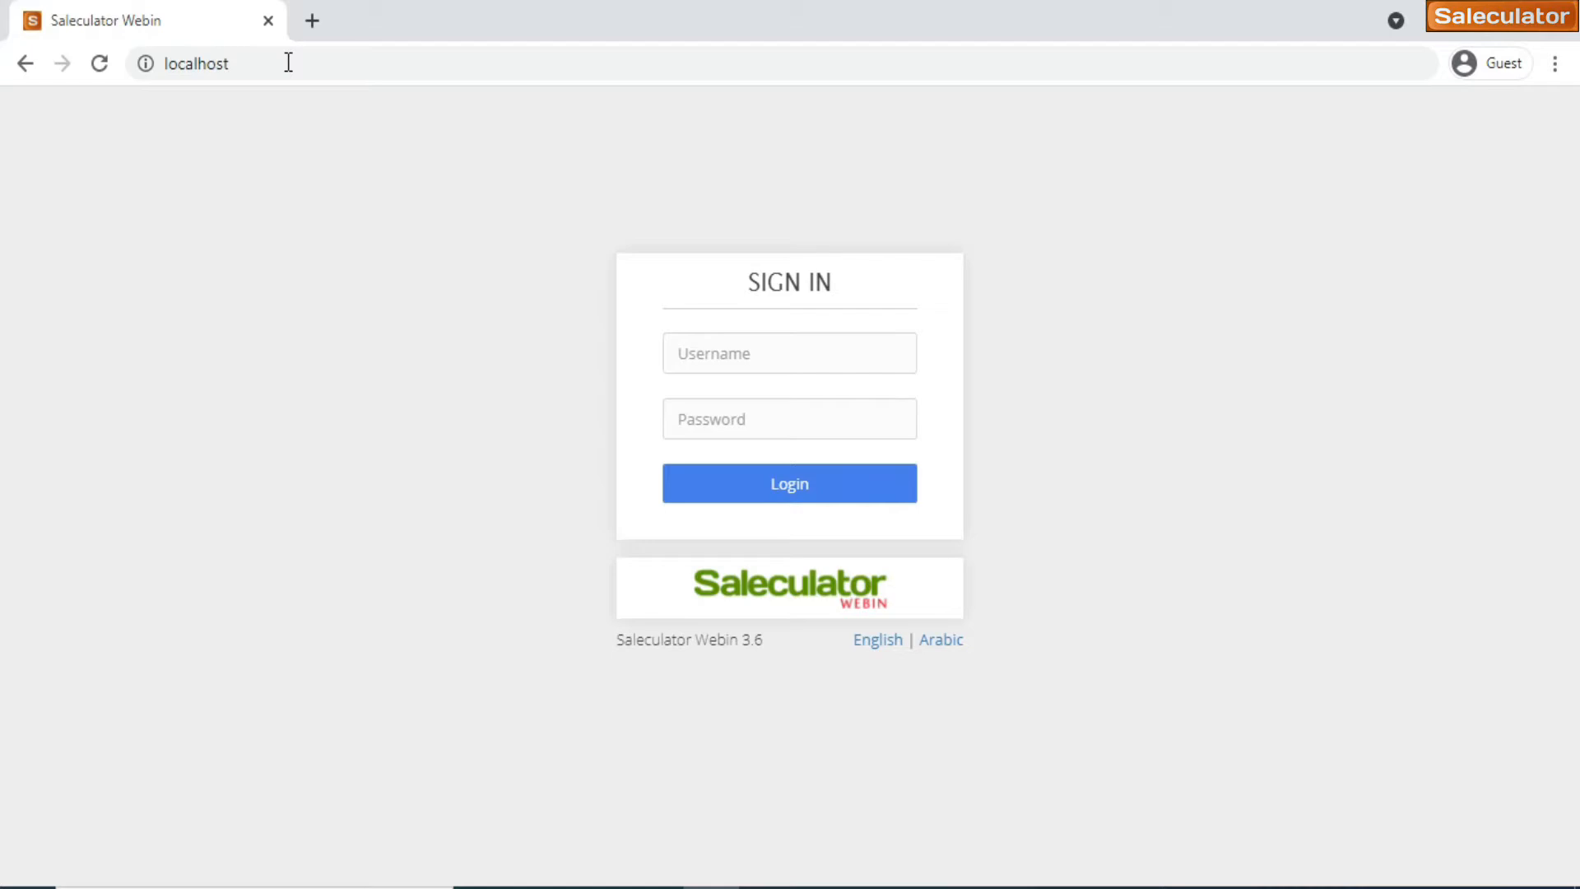
mouse_move(771, 326)
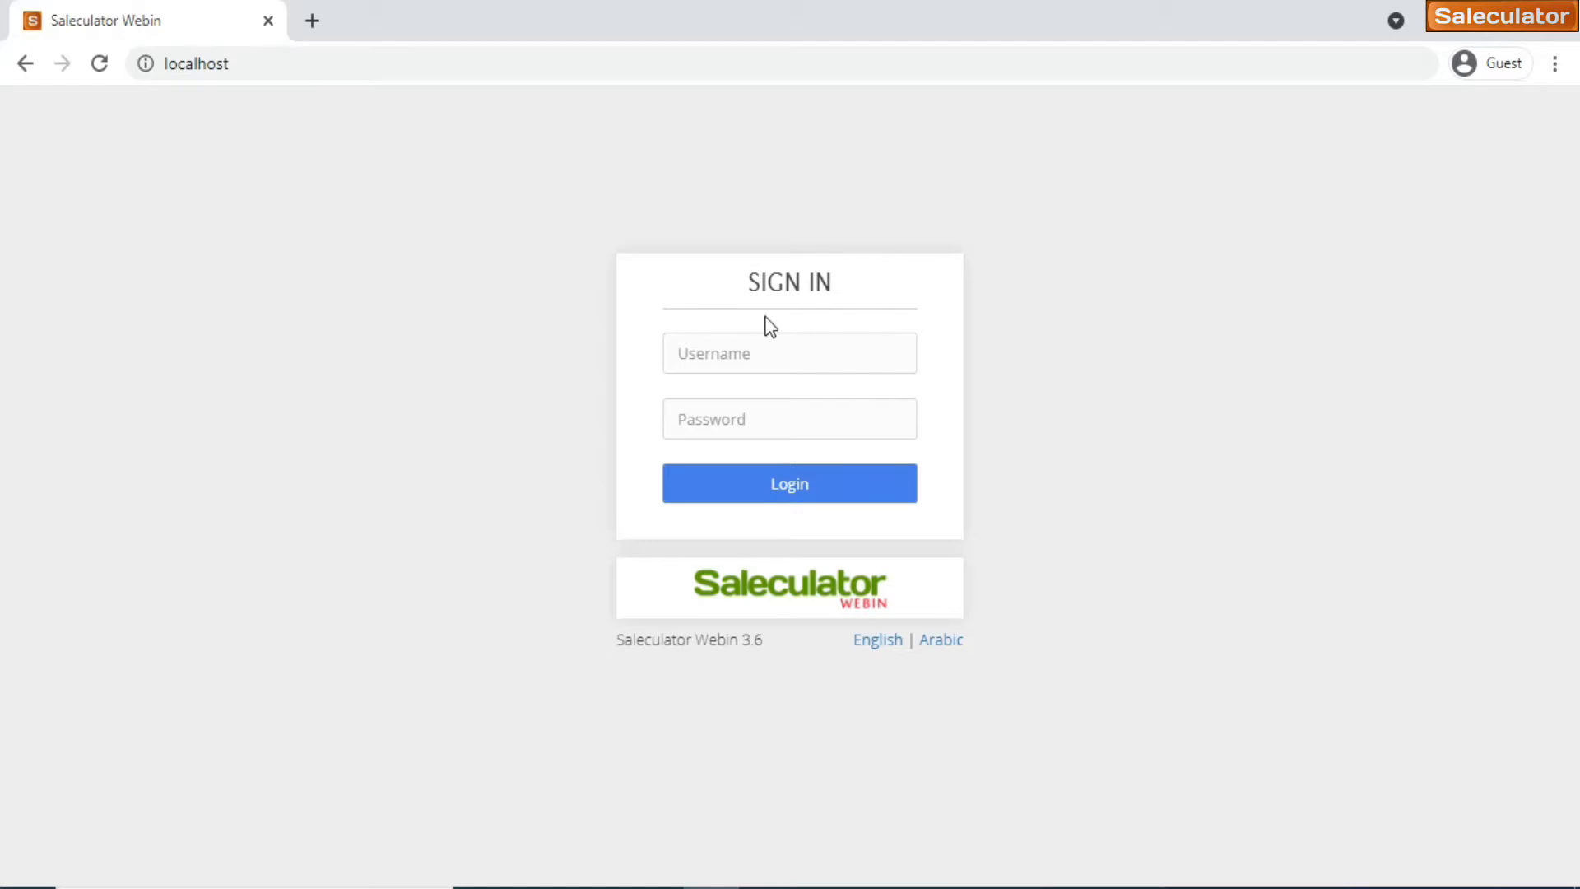
Log in with username 'webadmin' and its password to reach the dashboard
type("w")
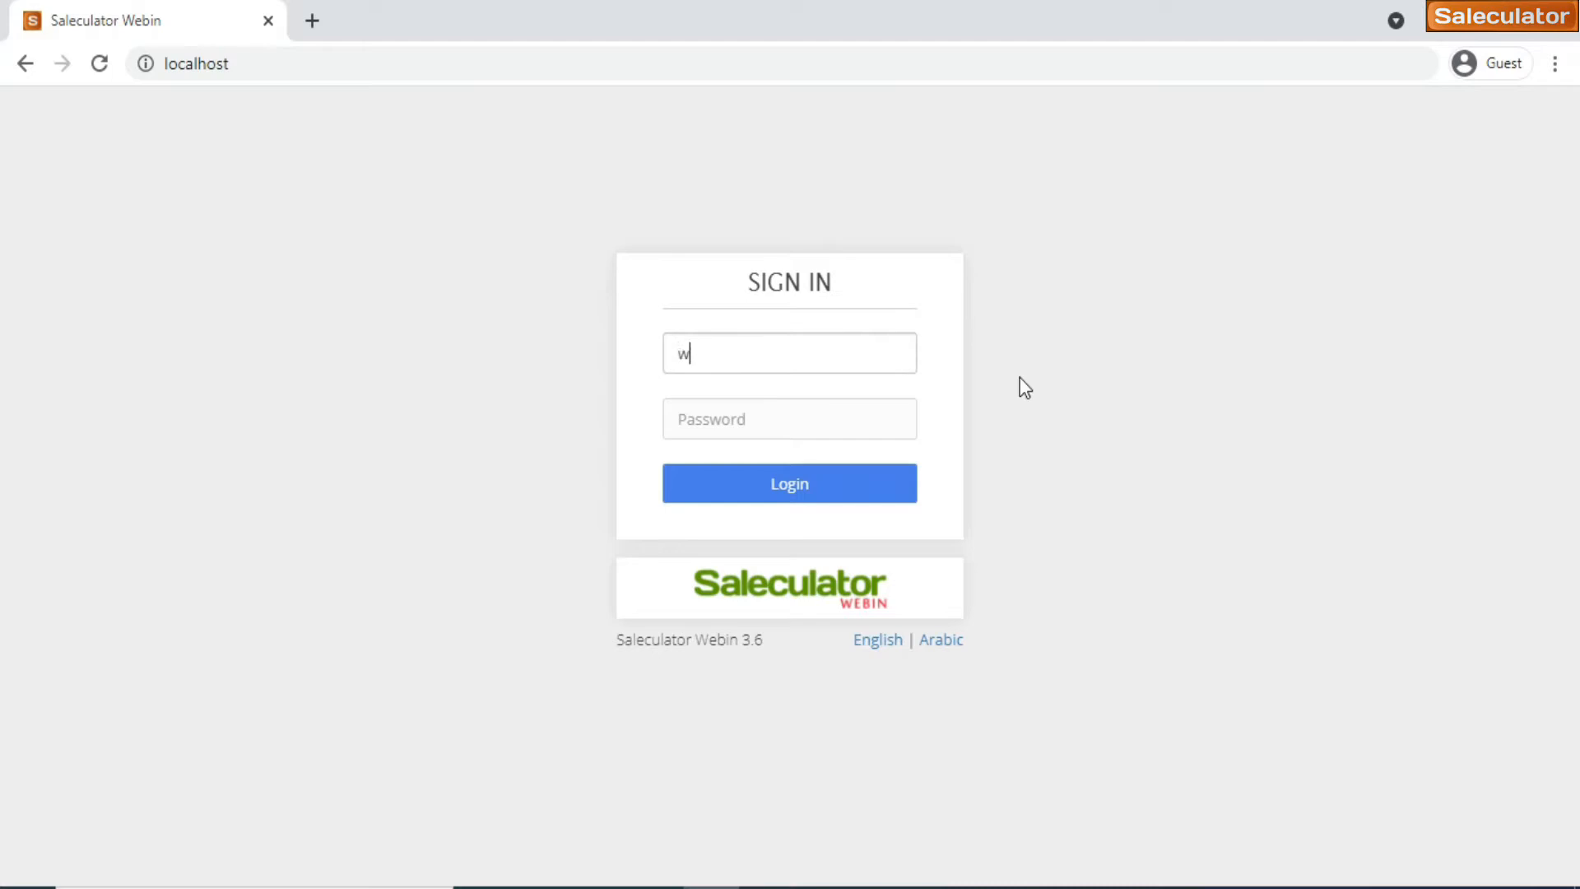
type("ebadmin")
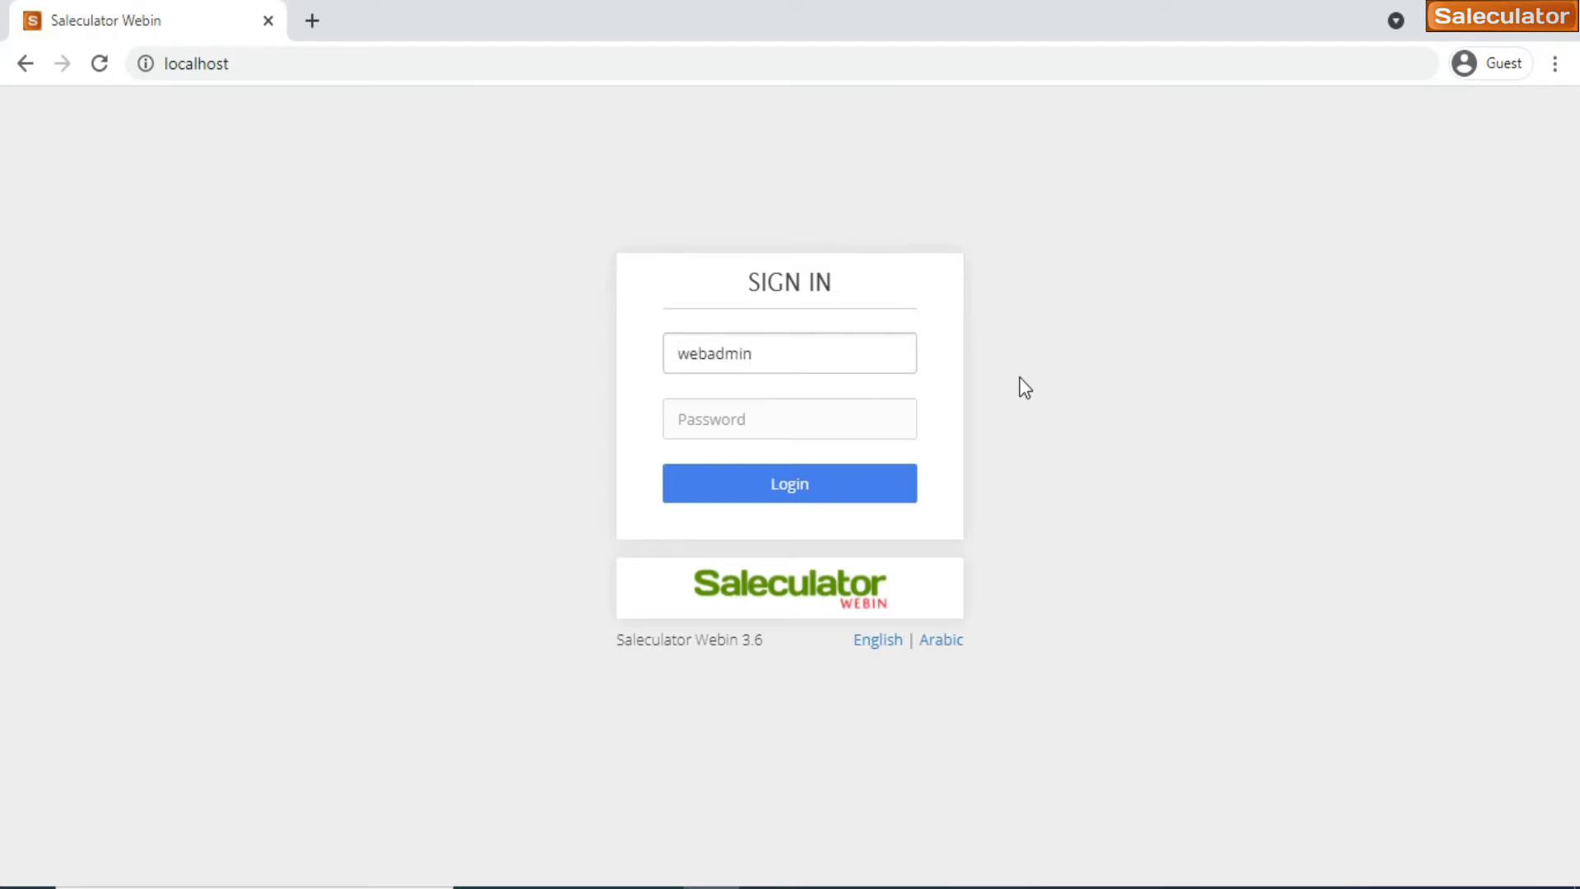
left_click(789, 353)
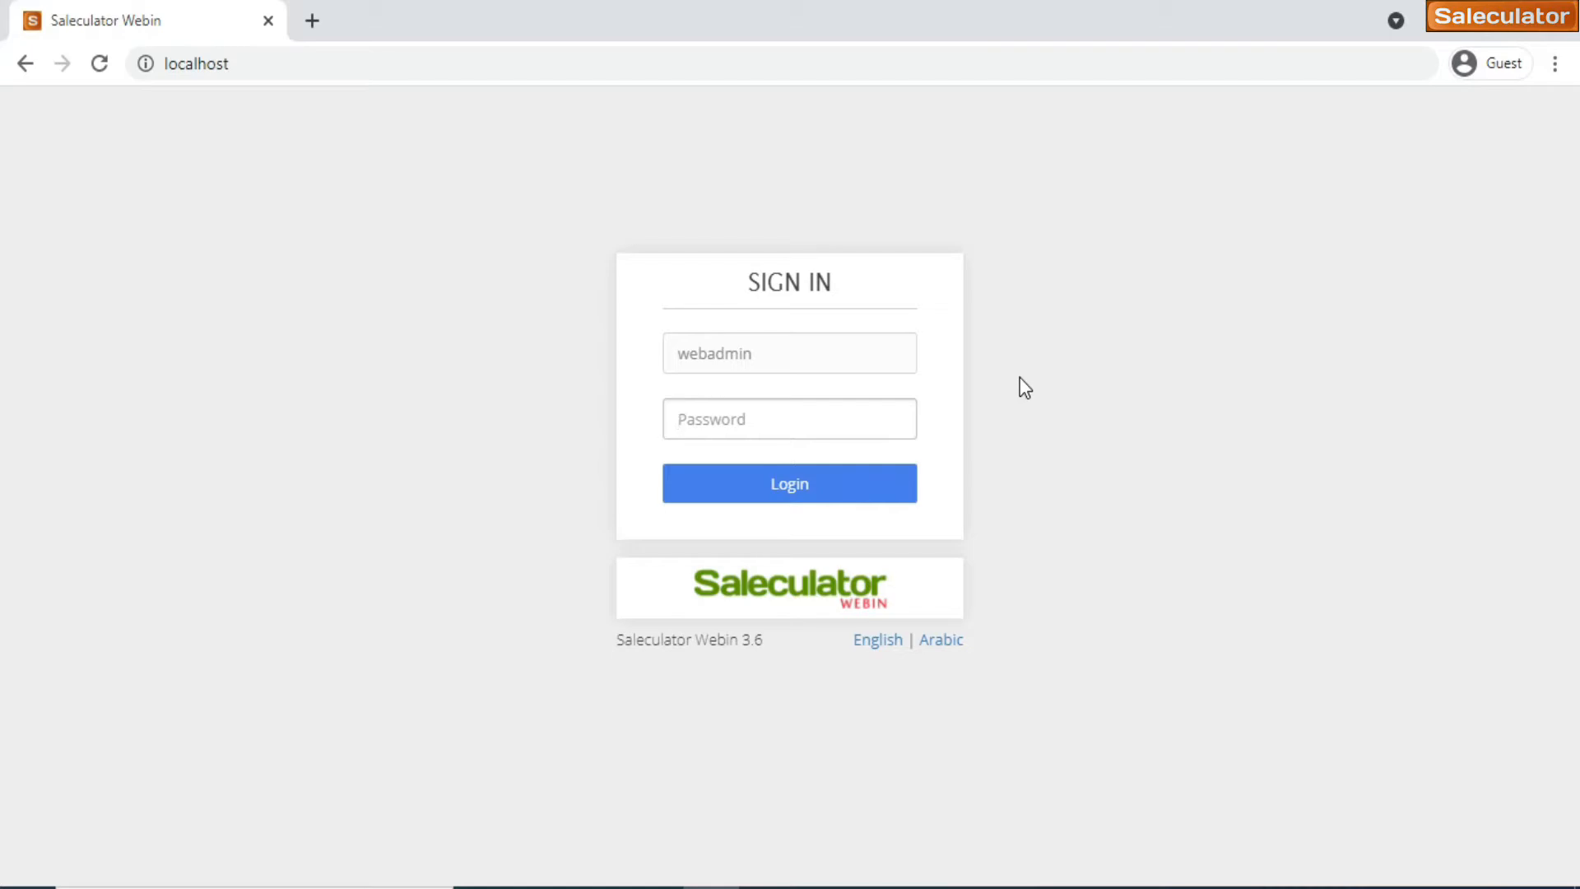
left_click(789, 418)
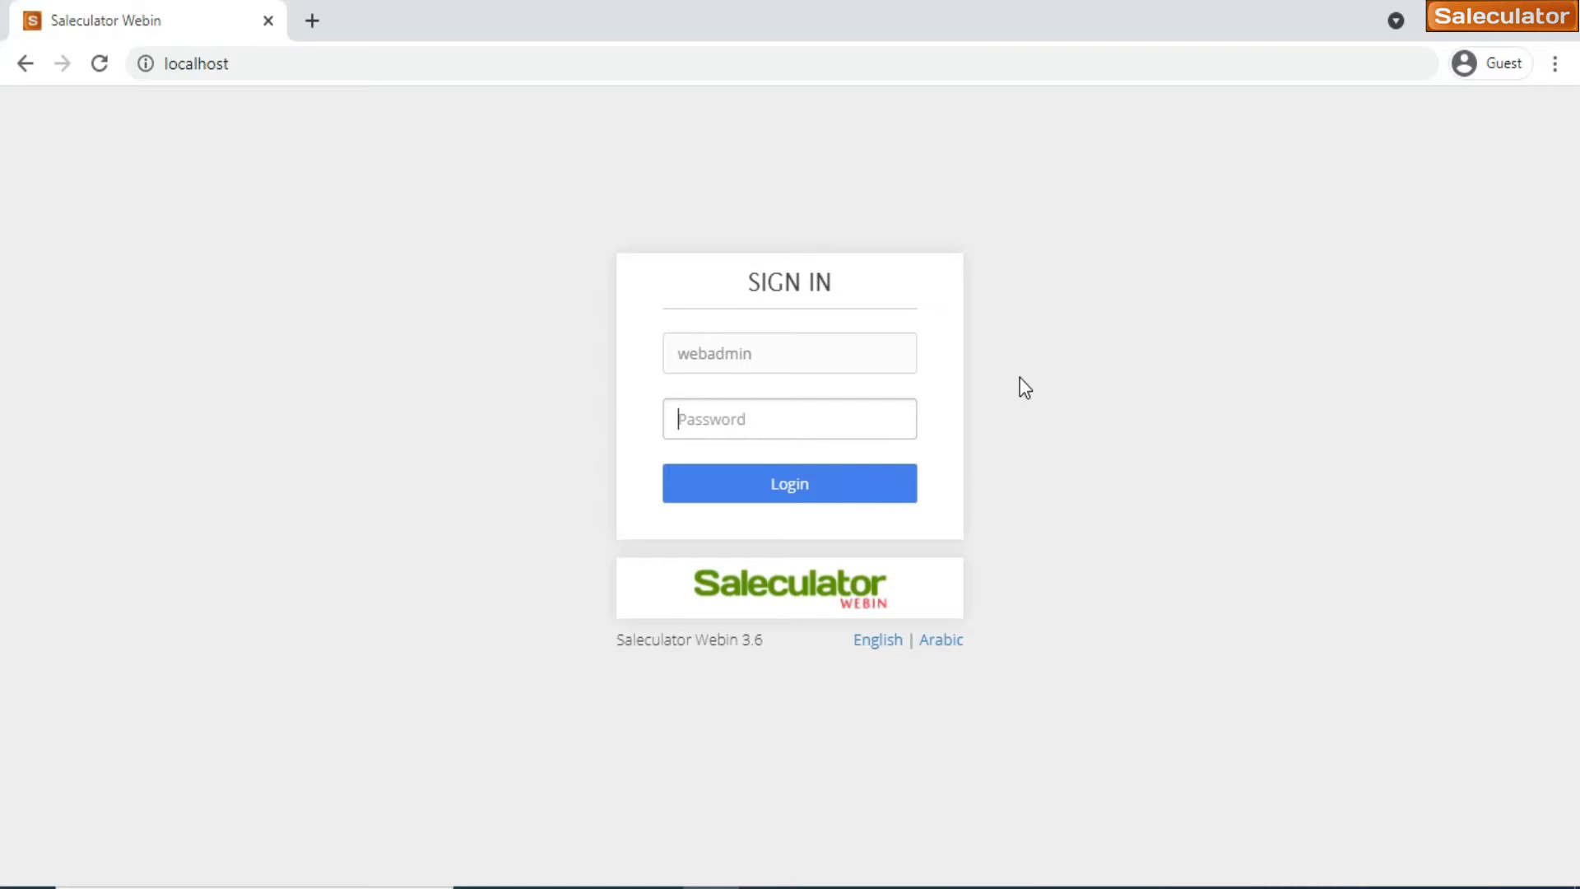
type("•")
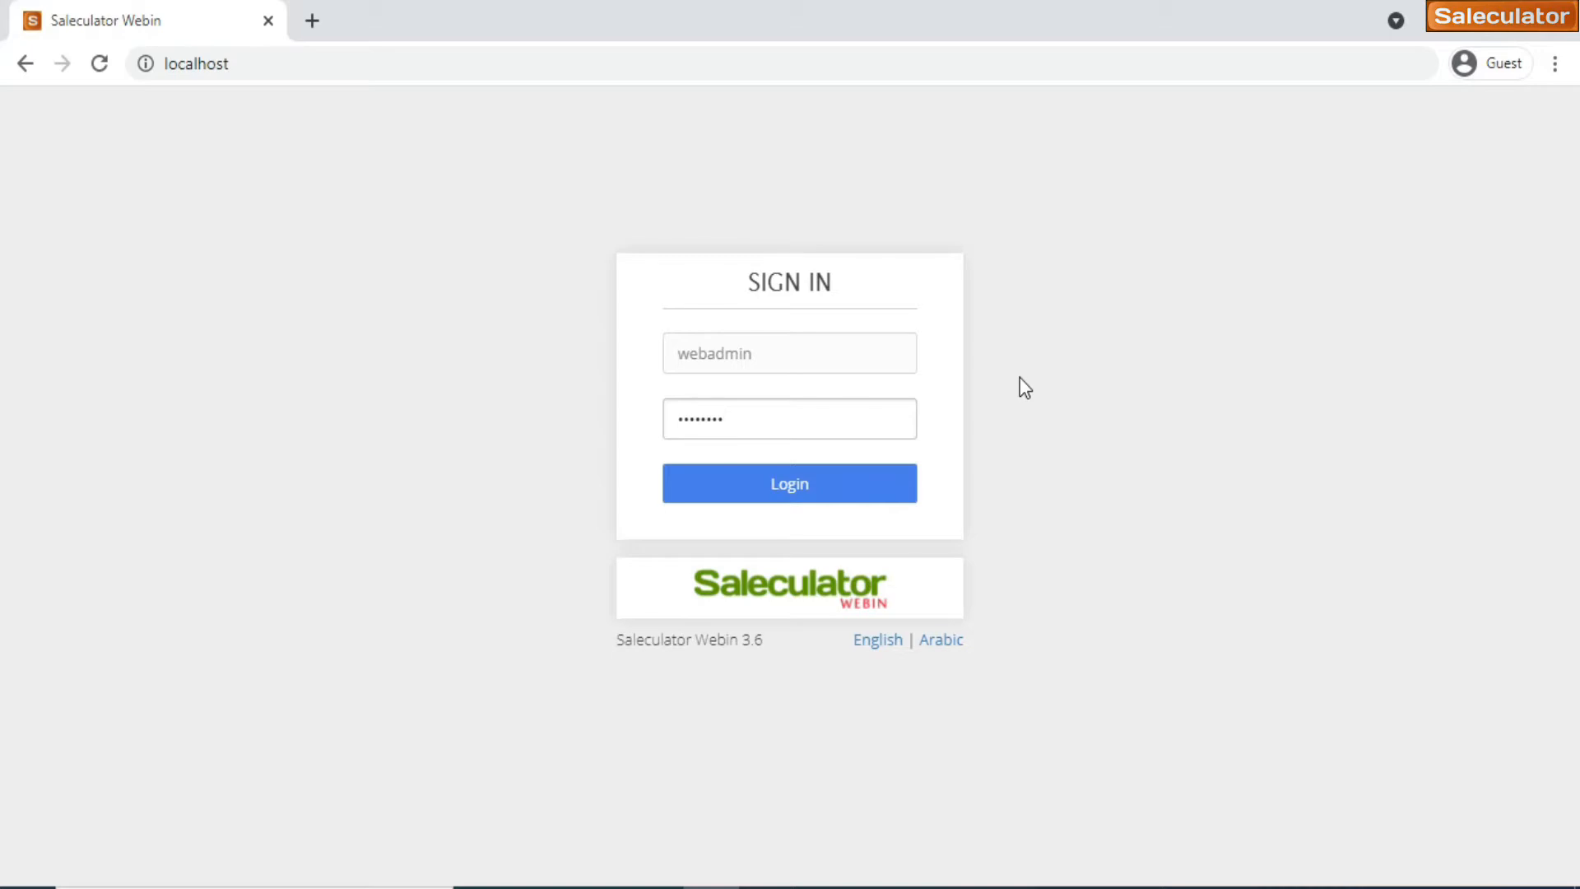
left_click(789, 483)
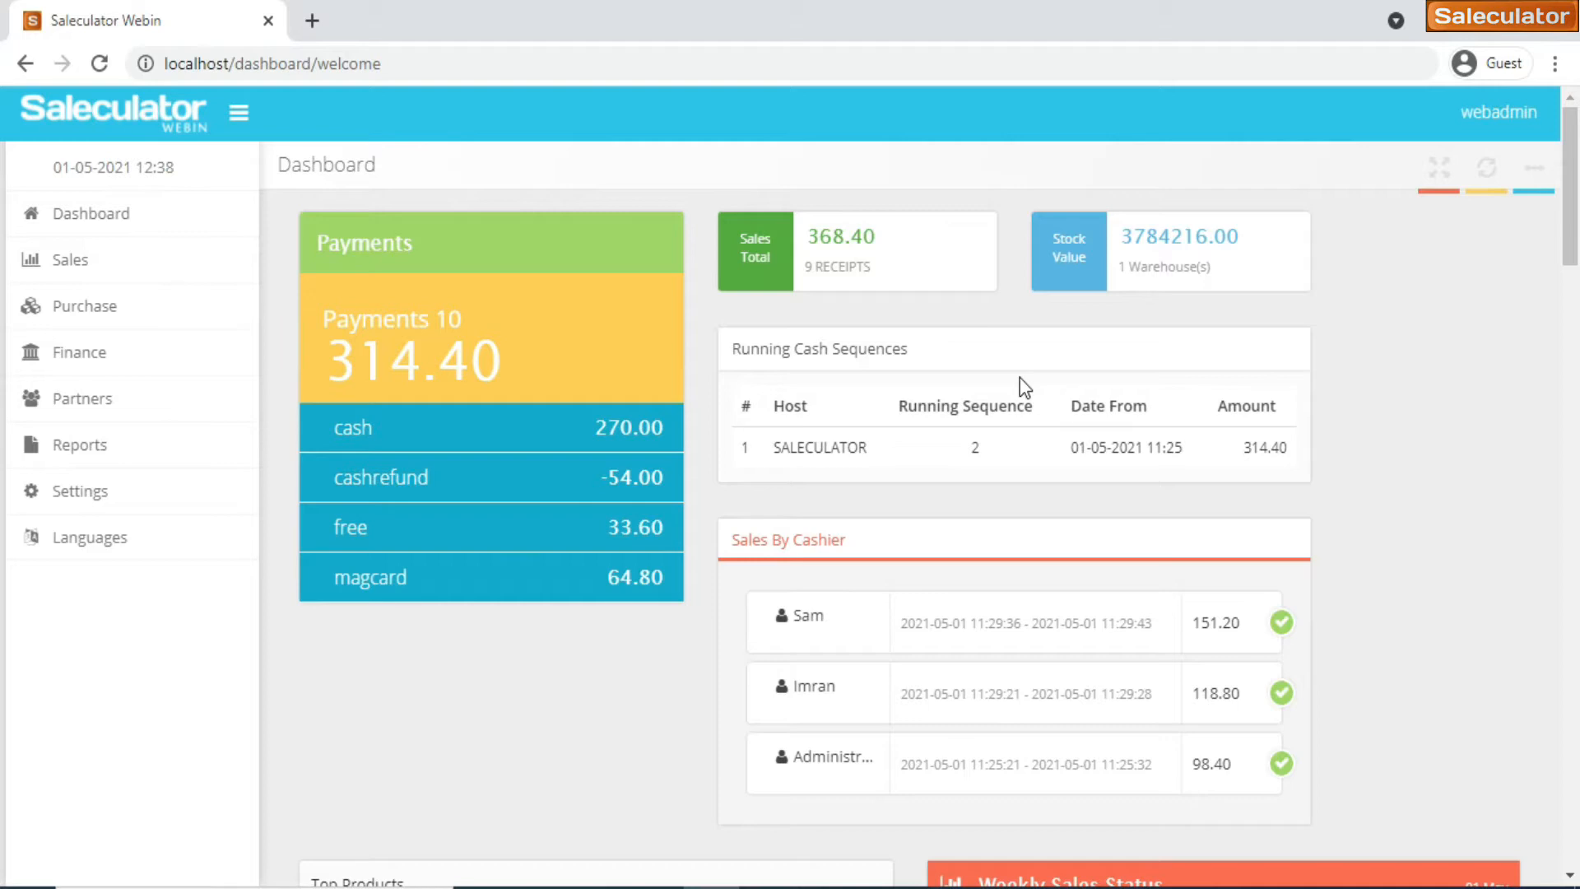
mouse_move(198, 185)
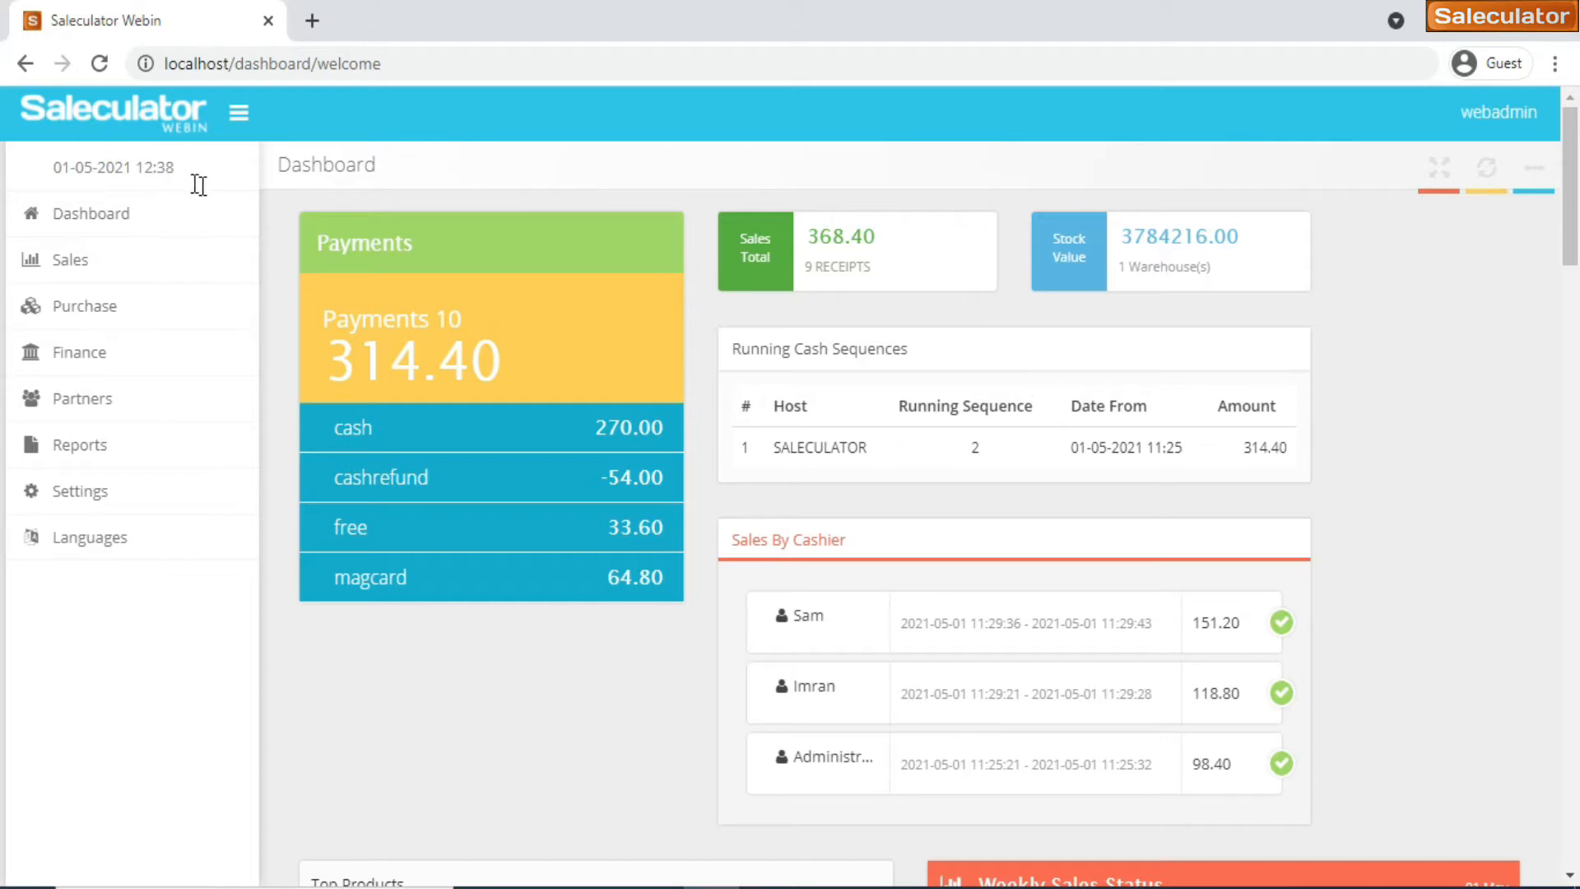
mouse_move(340, 274)
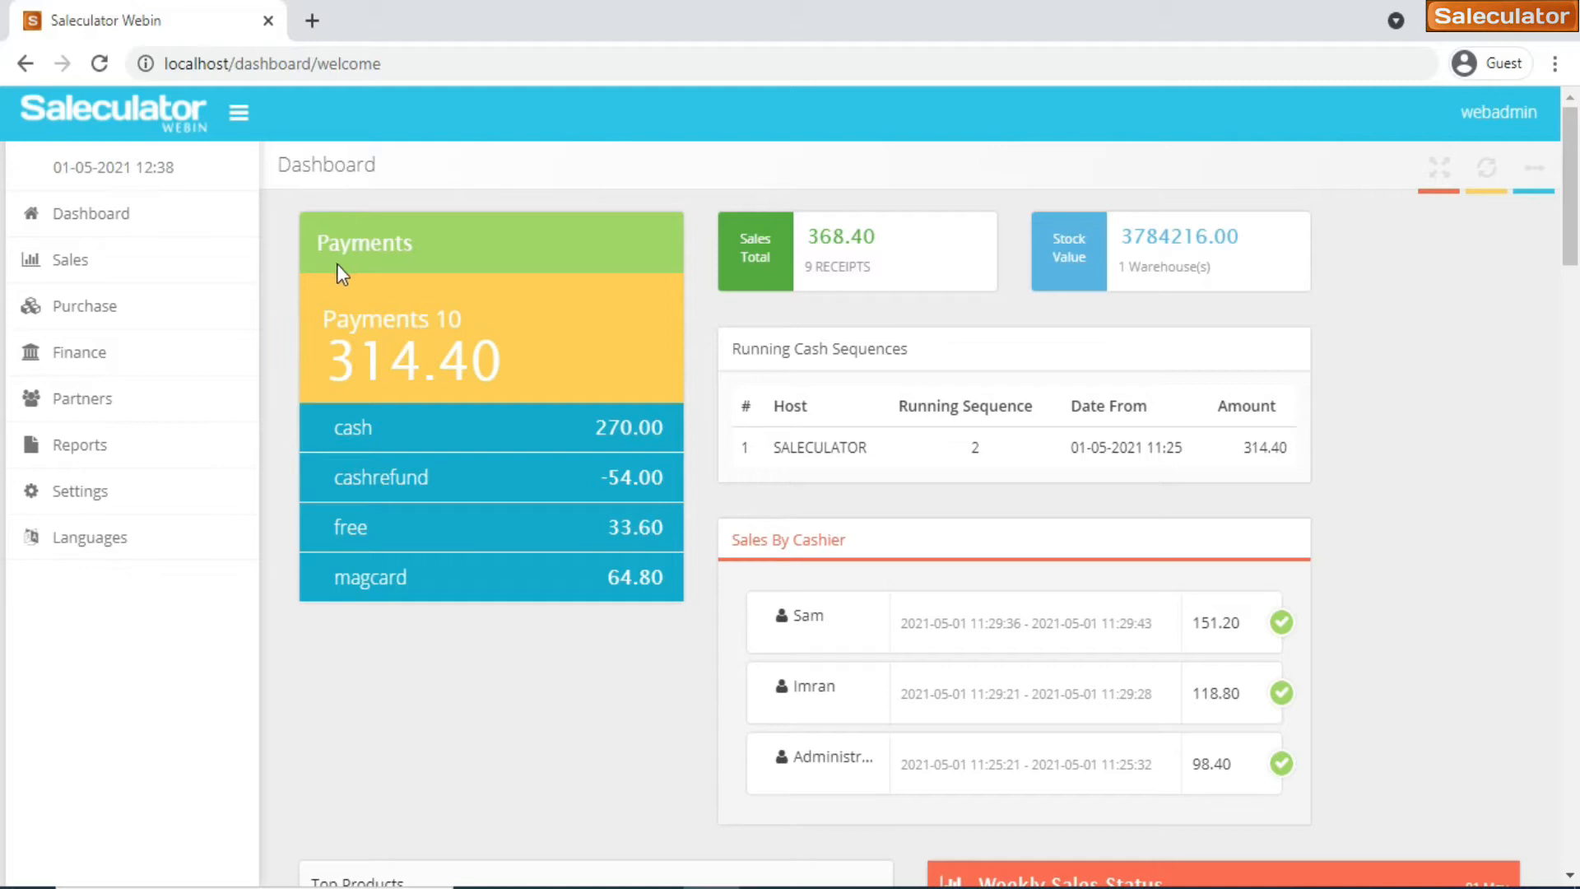
mouse_move(355, 514)
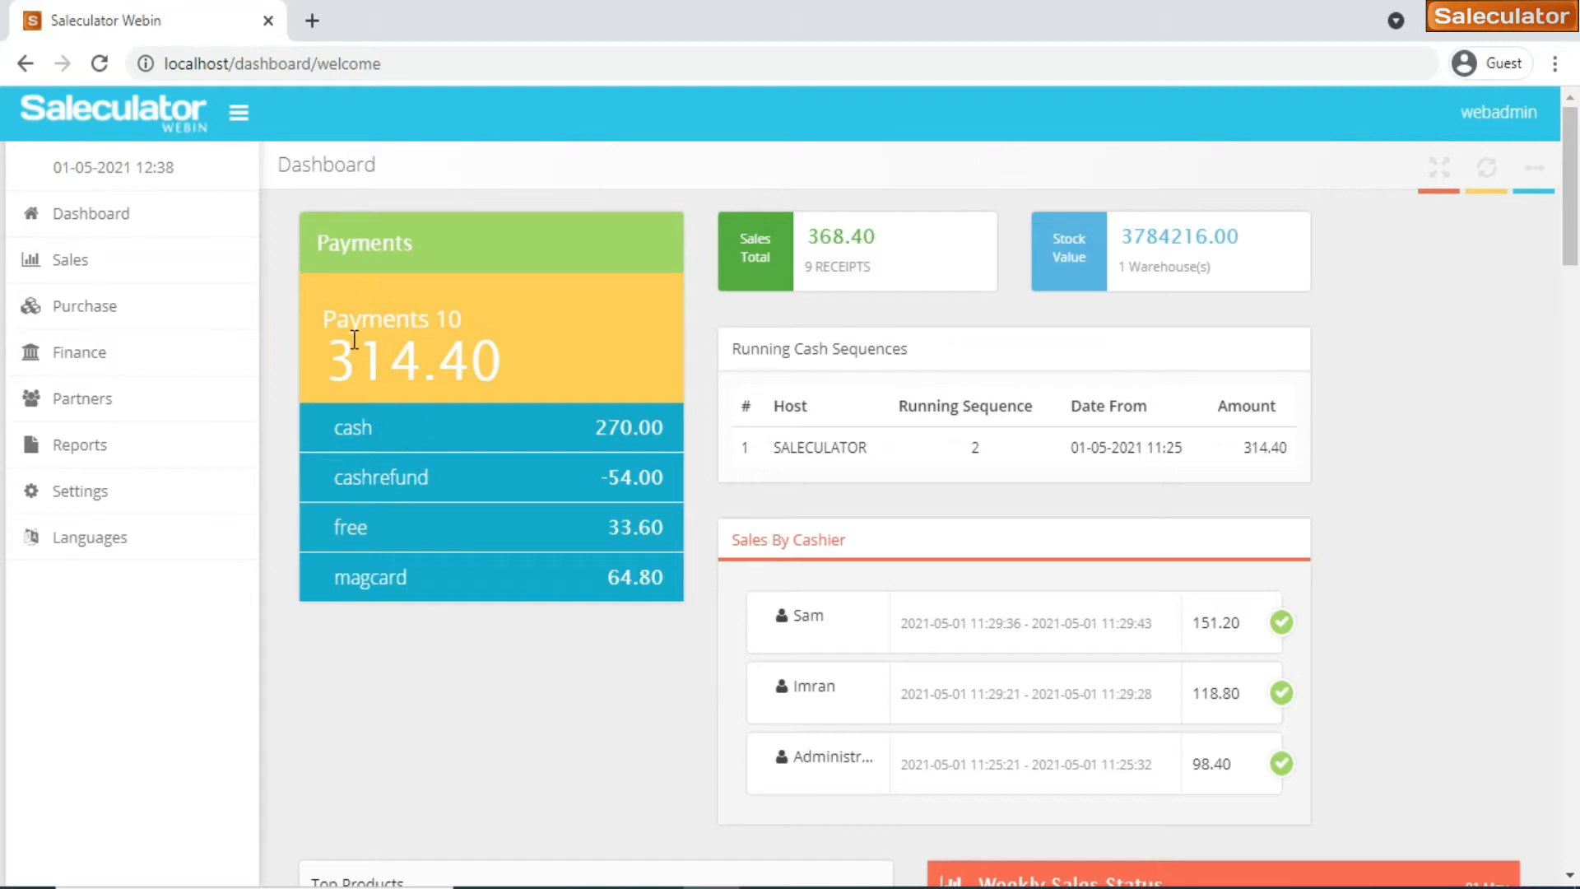
mouse_move(512, 371)
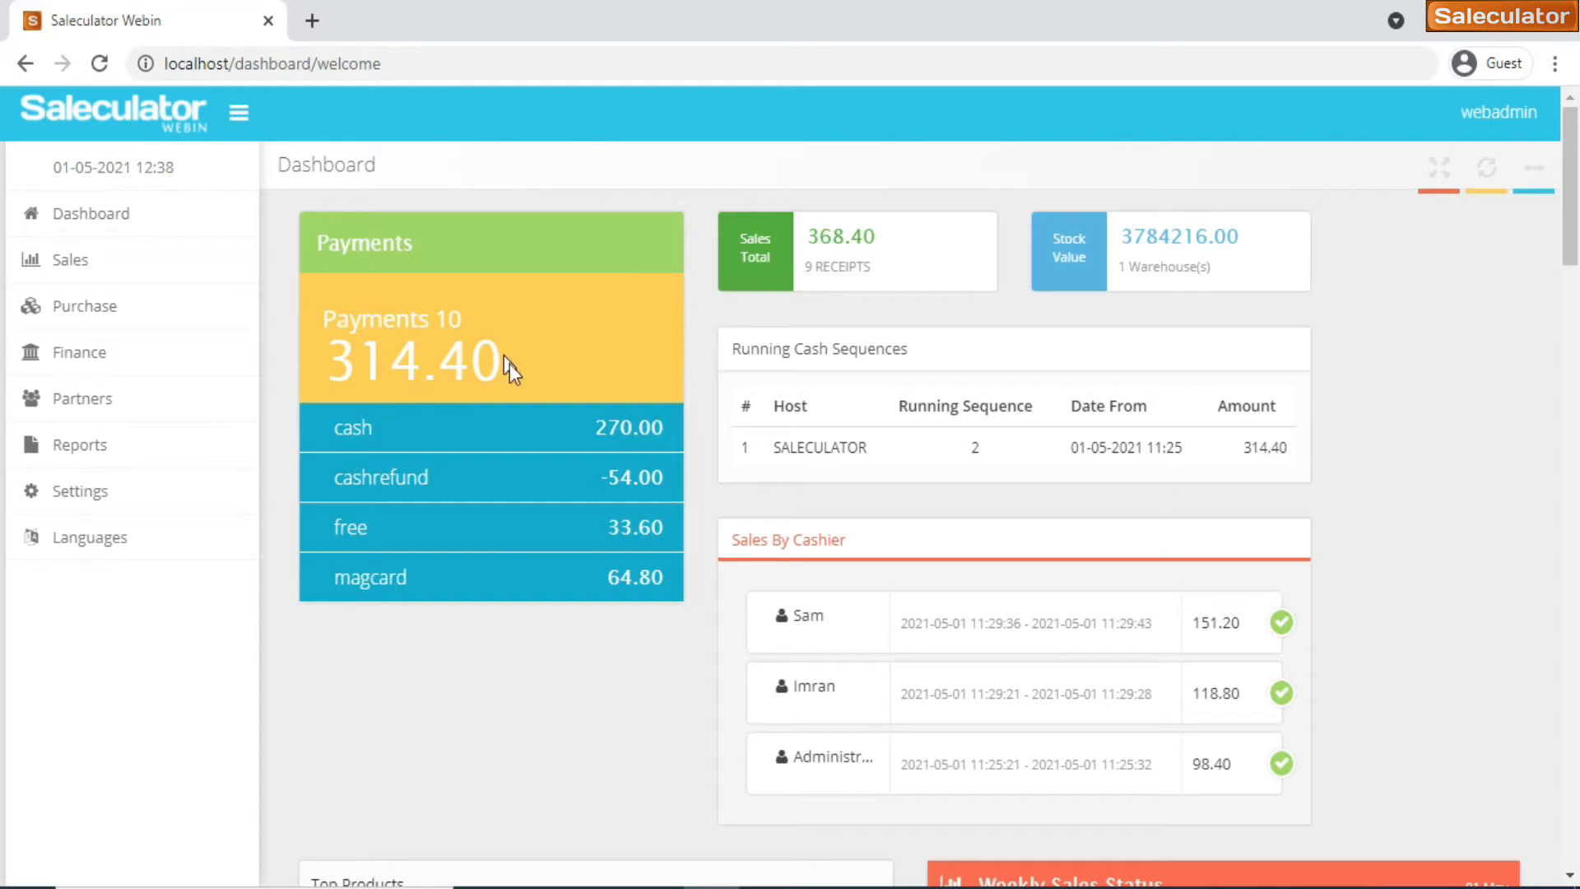
mouse_move(526, 385)
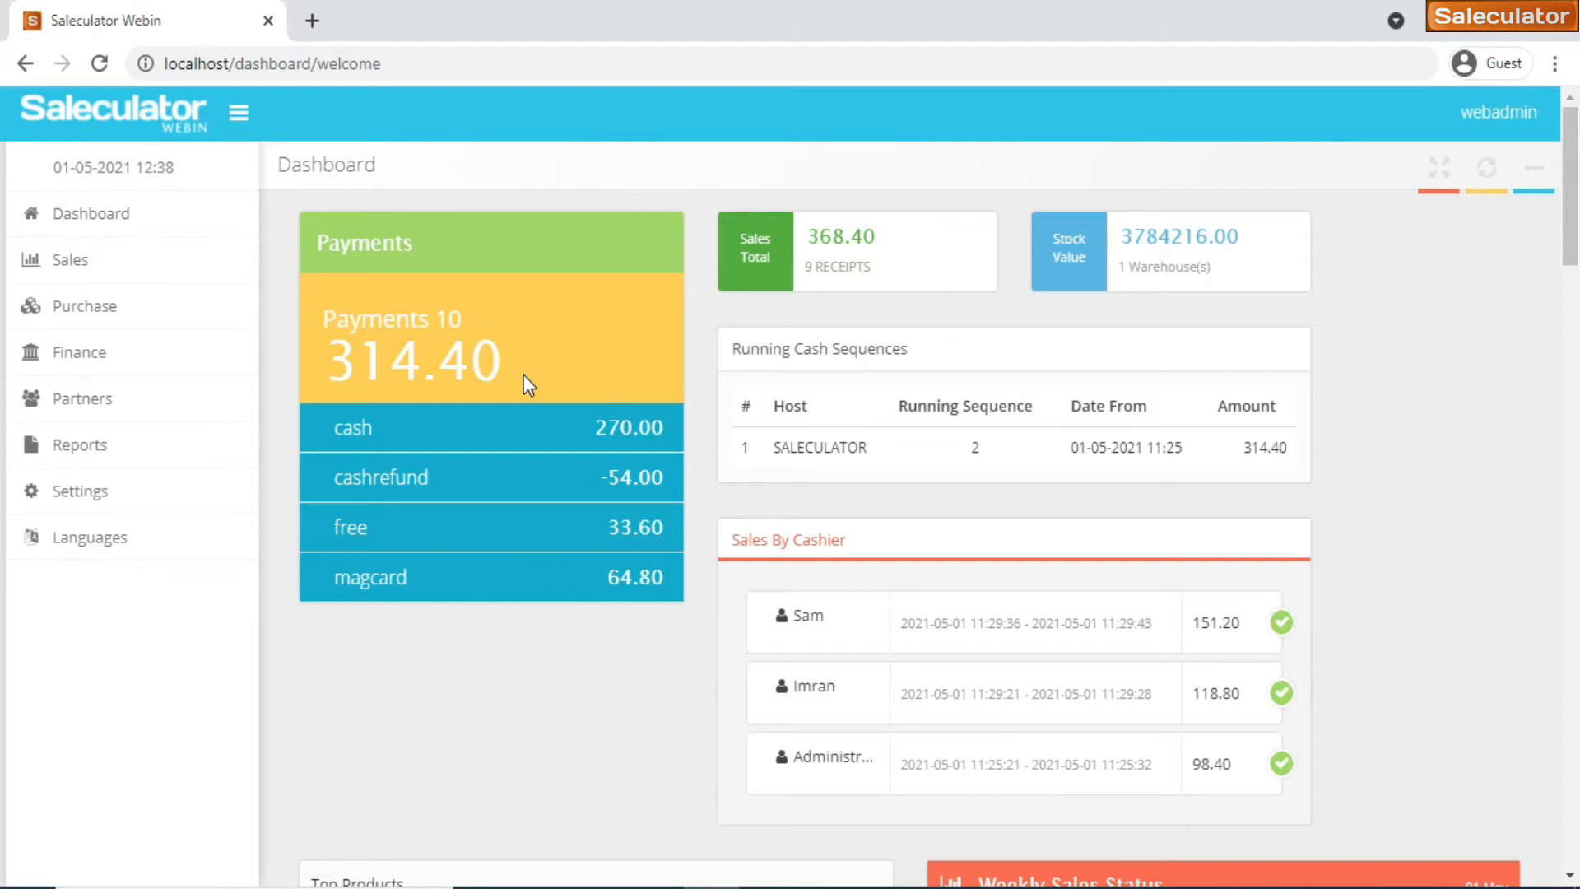
mouse_move(773, 435)
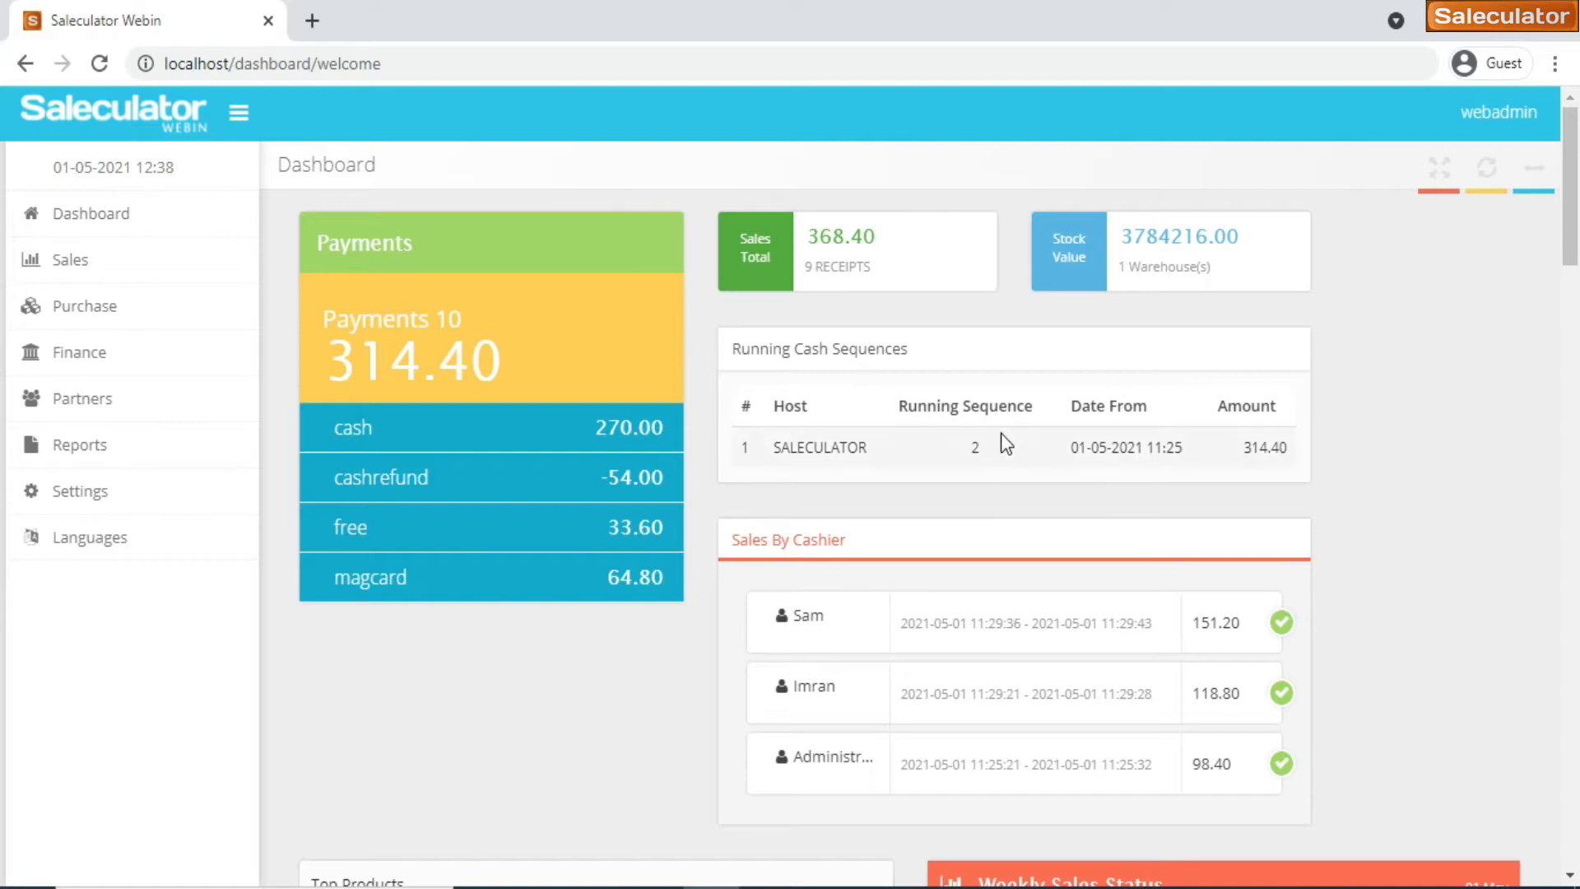
mouse_move(975, 455)
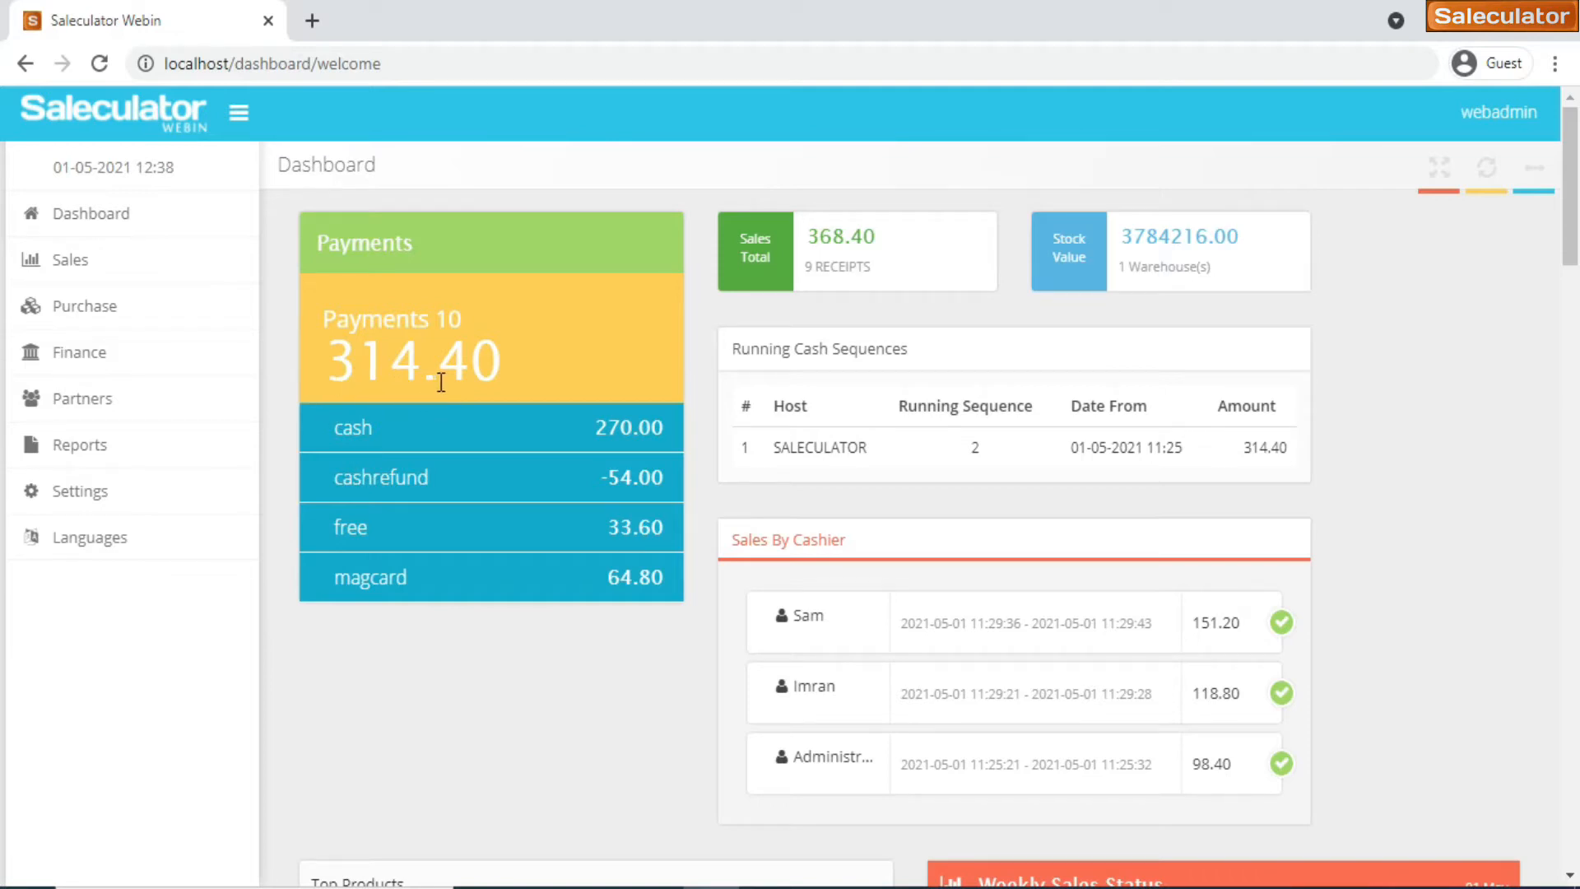
mouse_move(481, 361)
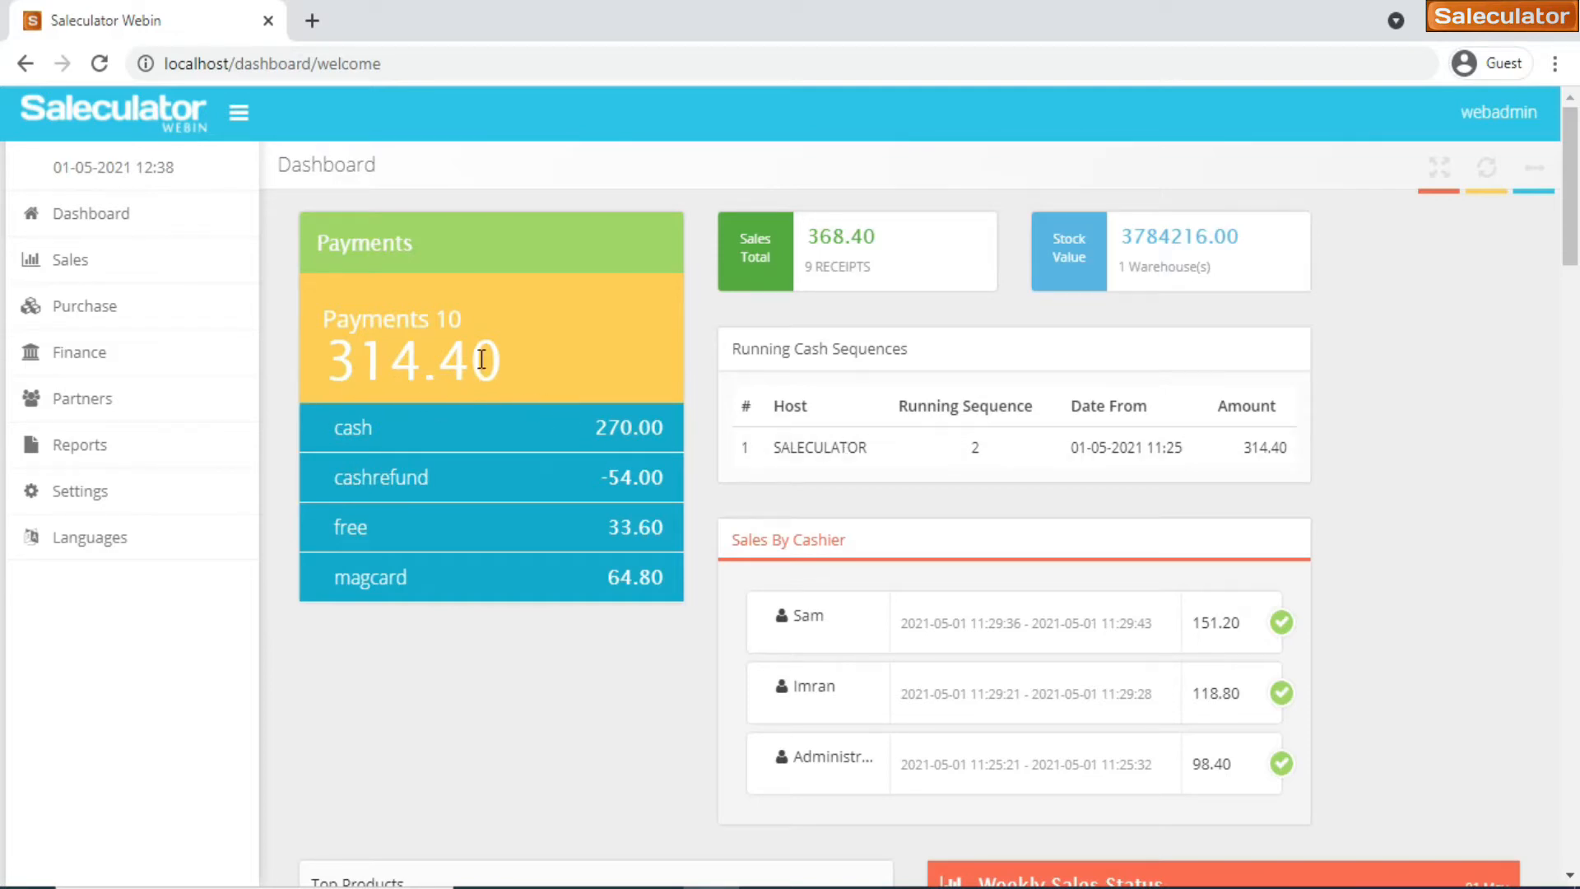
mouse_move(562, 393)
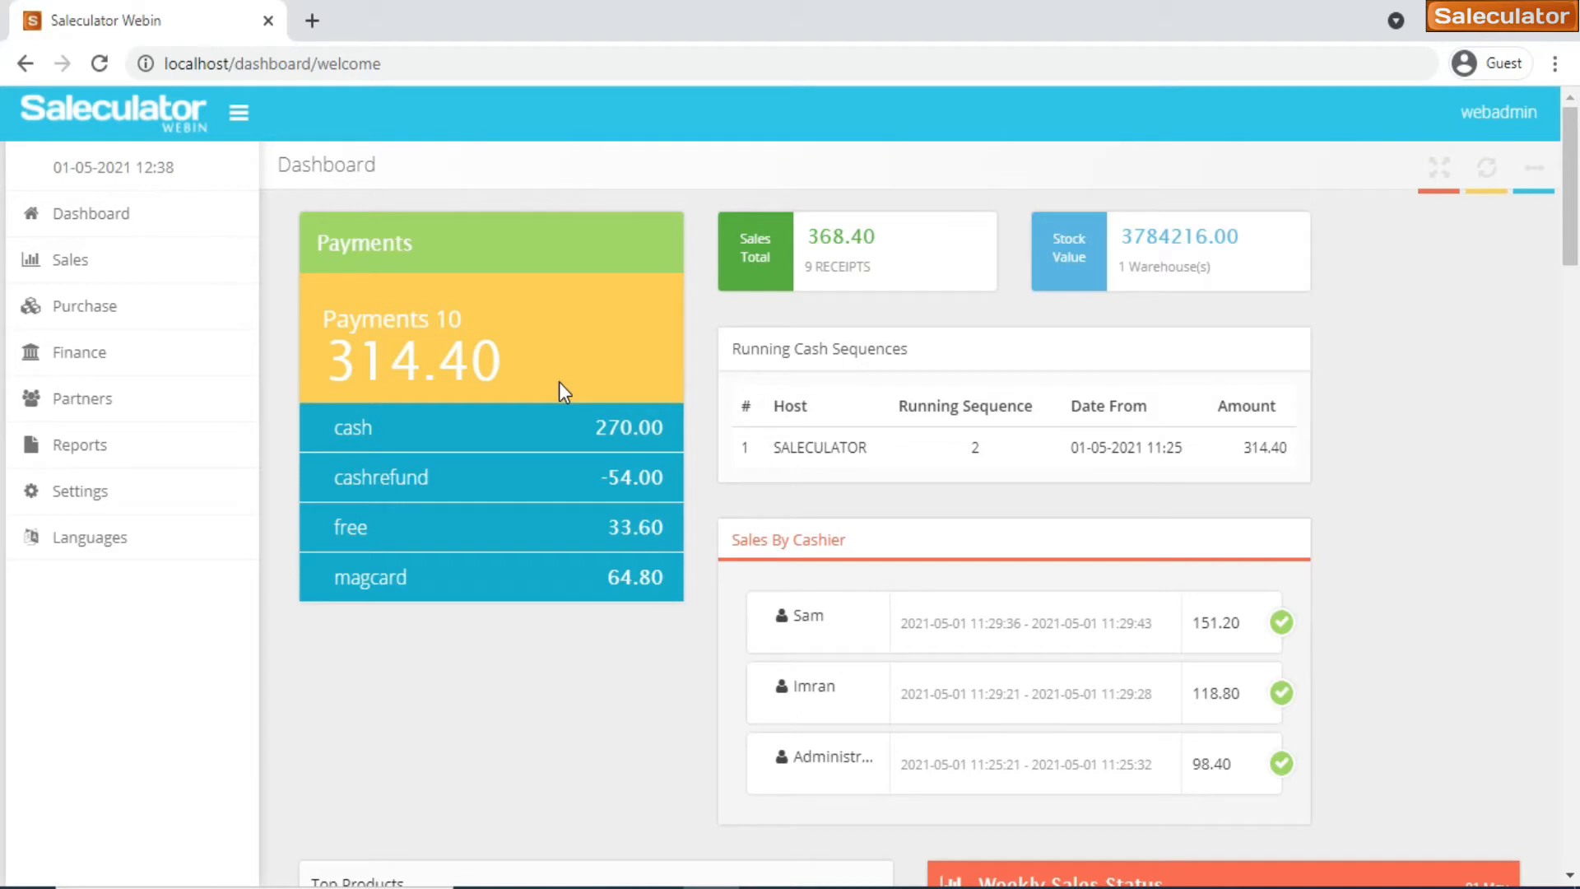
mouse_move(430, 330)
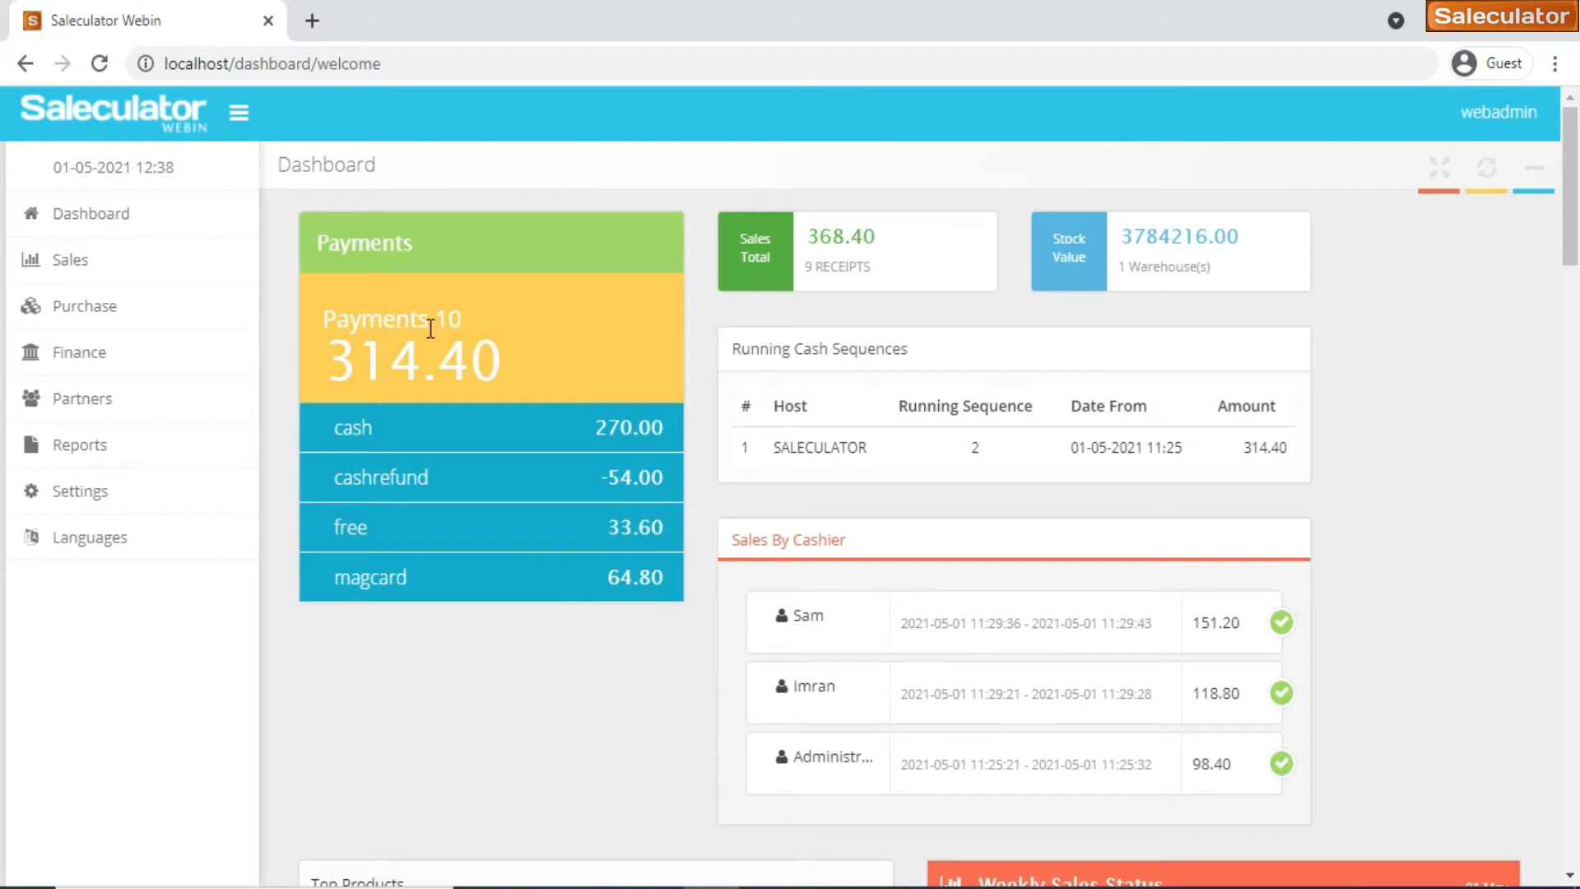
mouse_move(483, 373)
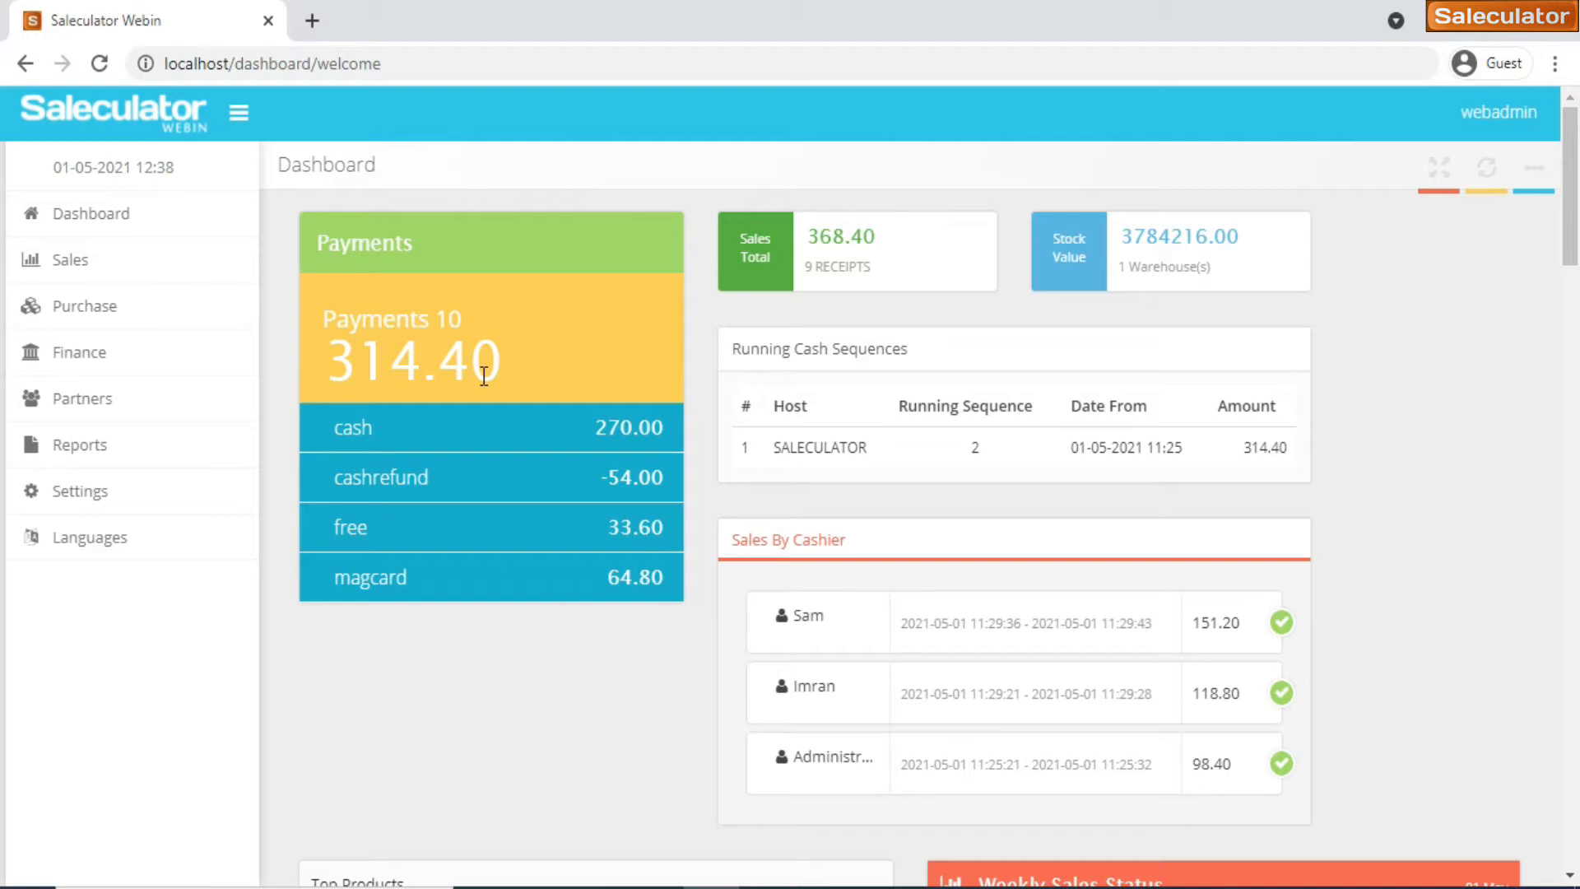
mouse_move(353, 428)
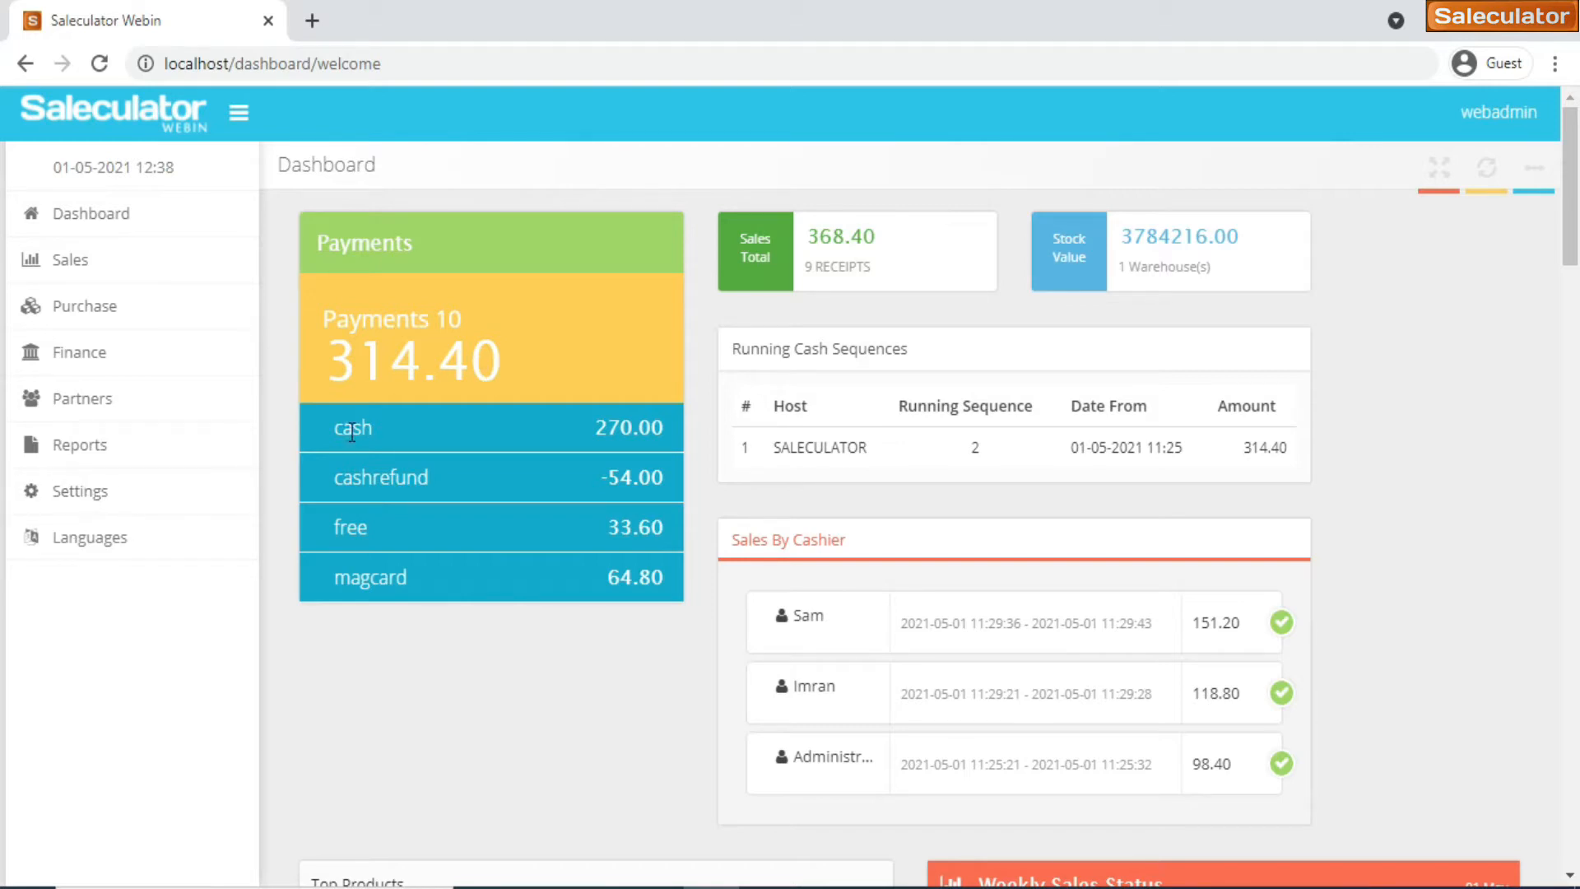
mouse_move(433, 464)
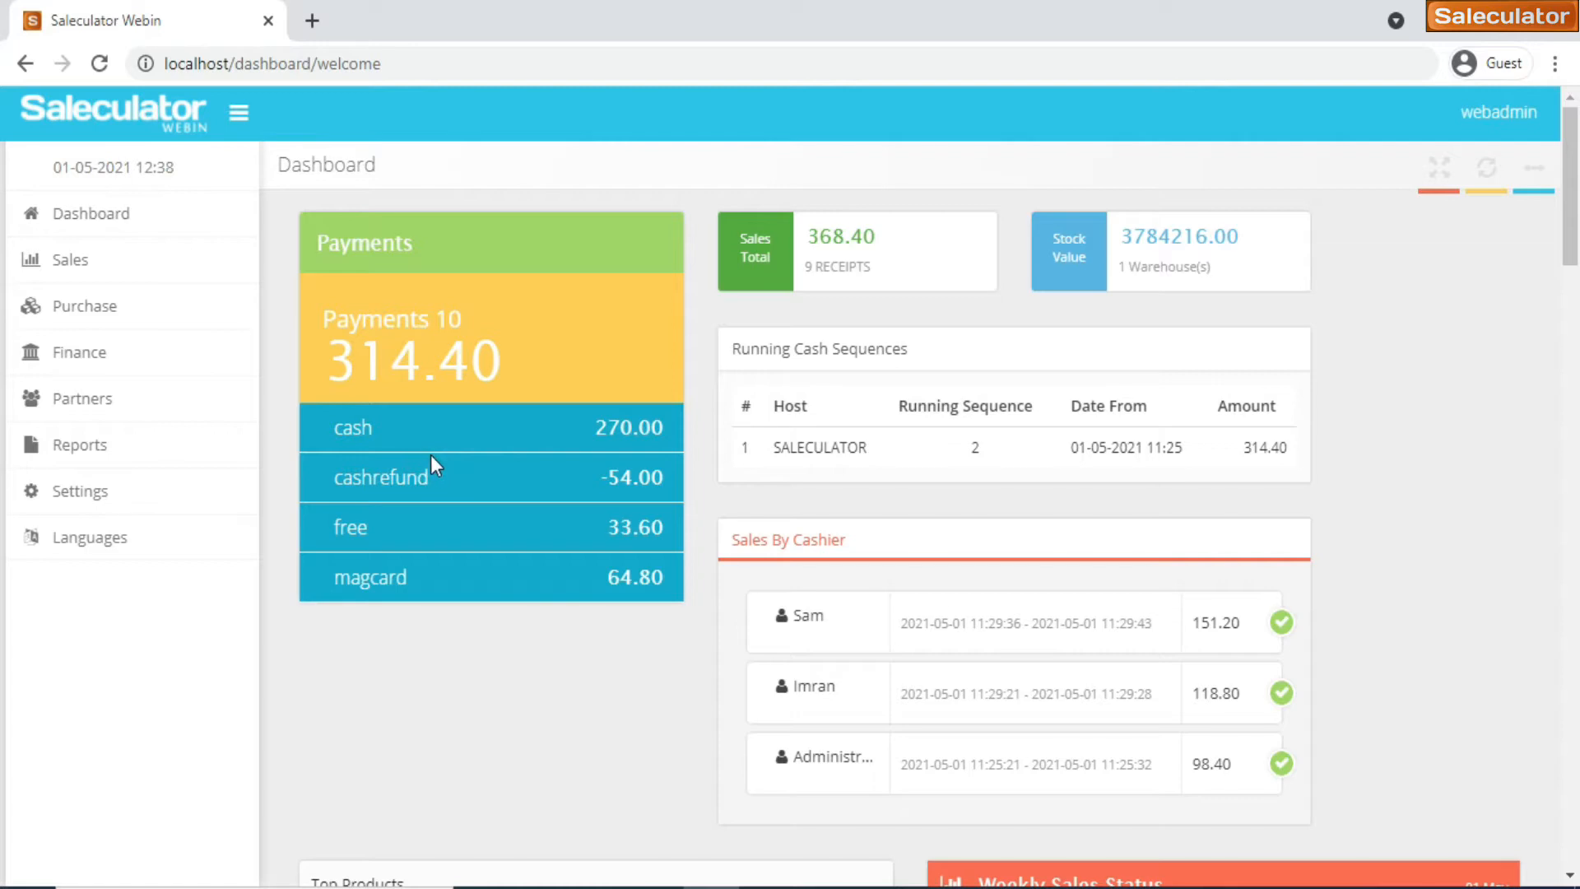
mouse_move(428, 445)
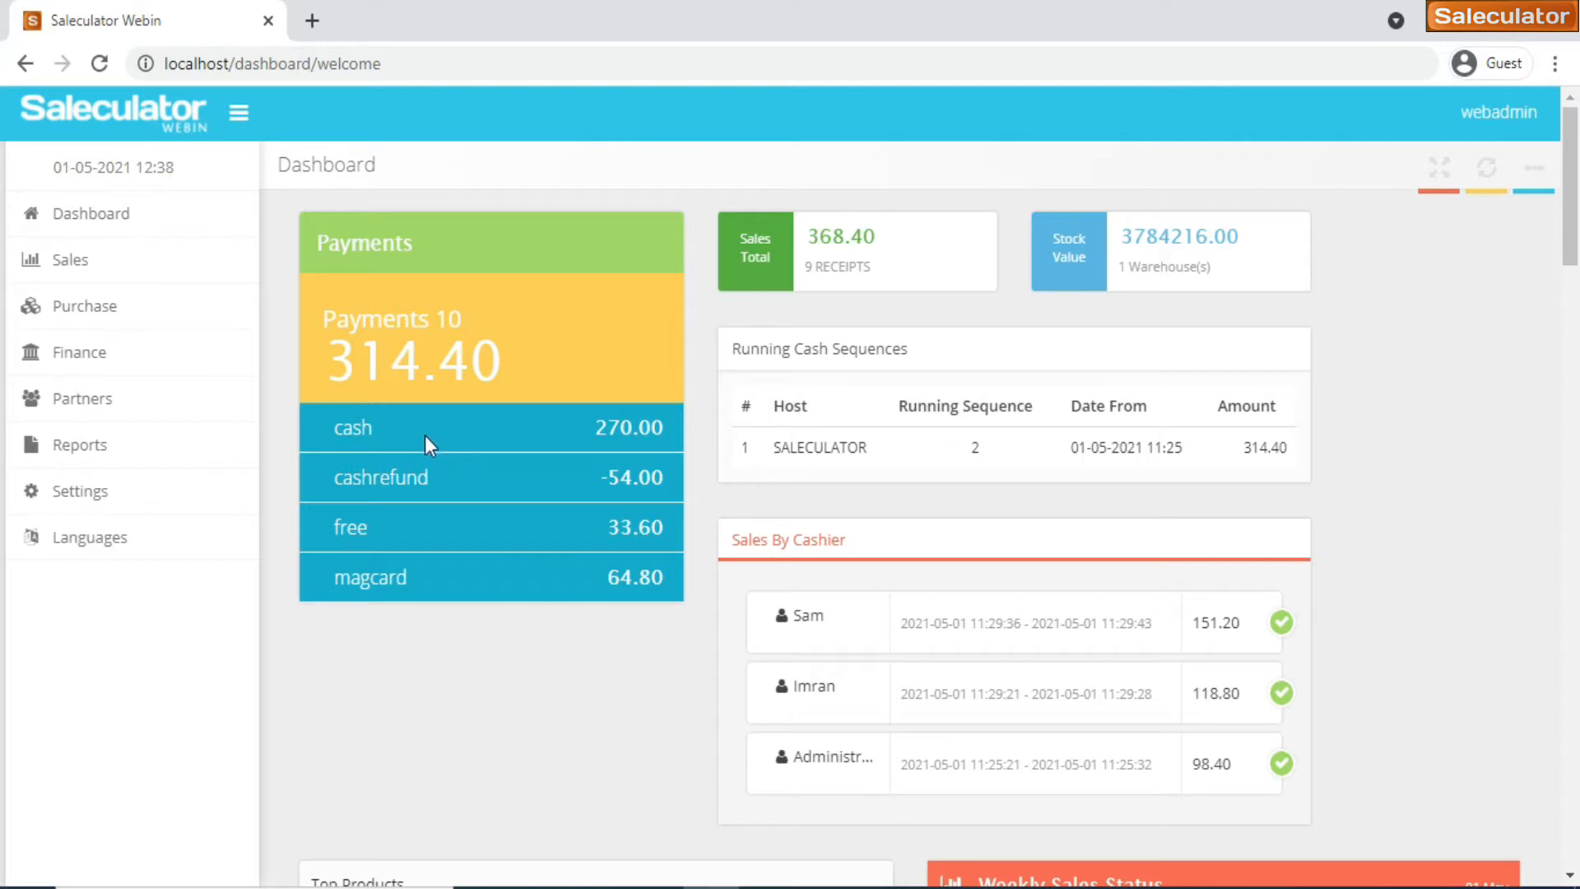
mouse_move(598, 446)
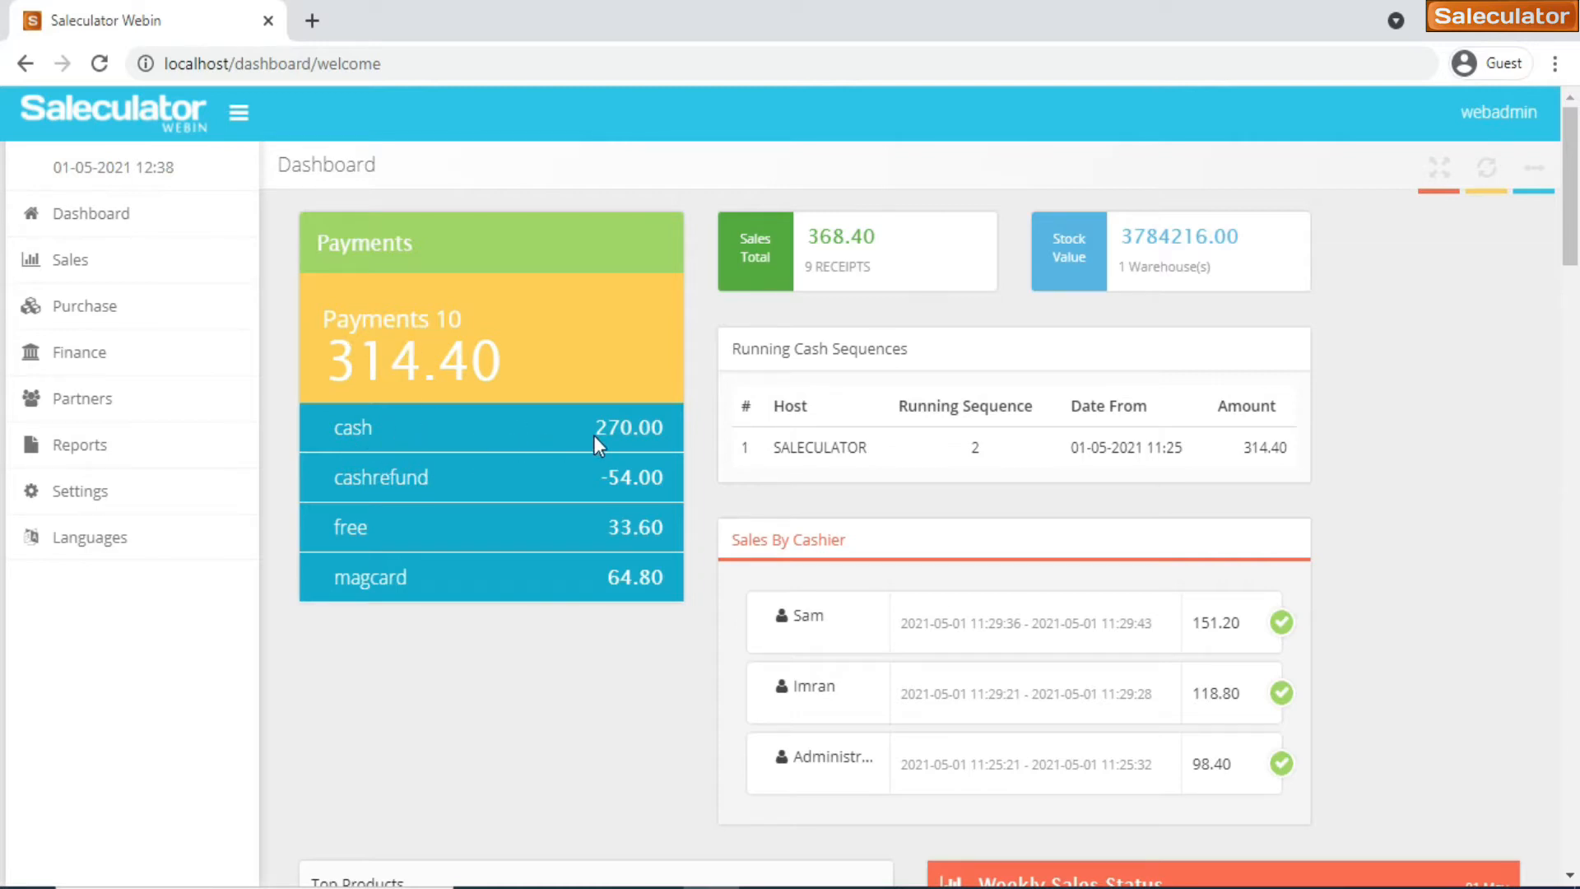
mouse_move(486, 532)
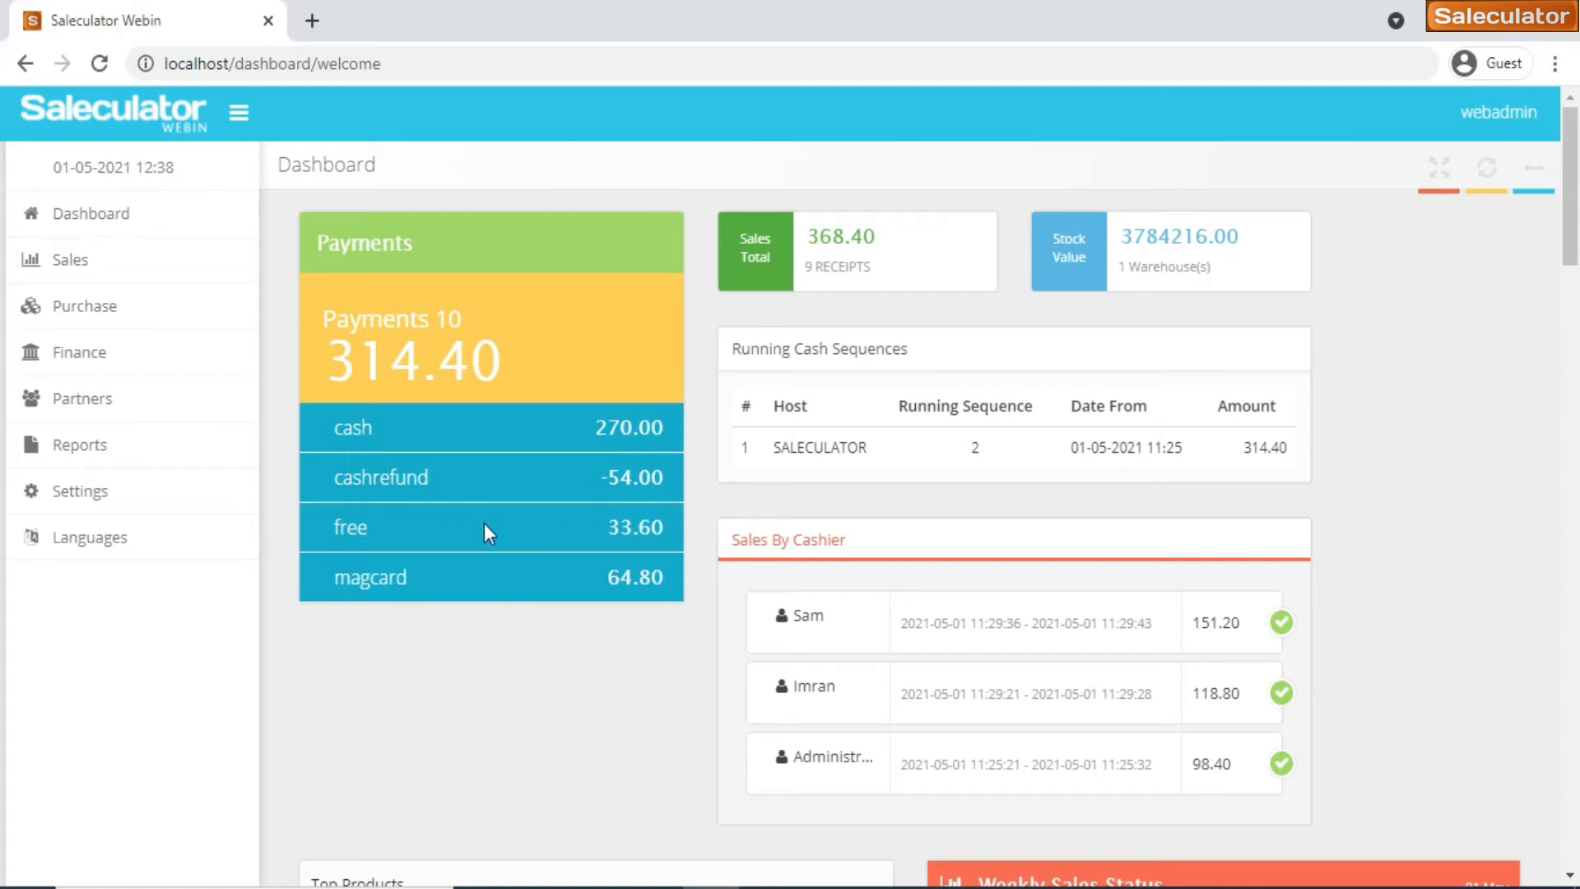
mouse_move(504, 544)
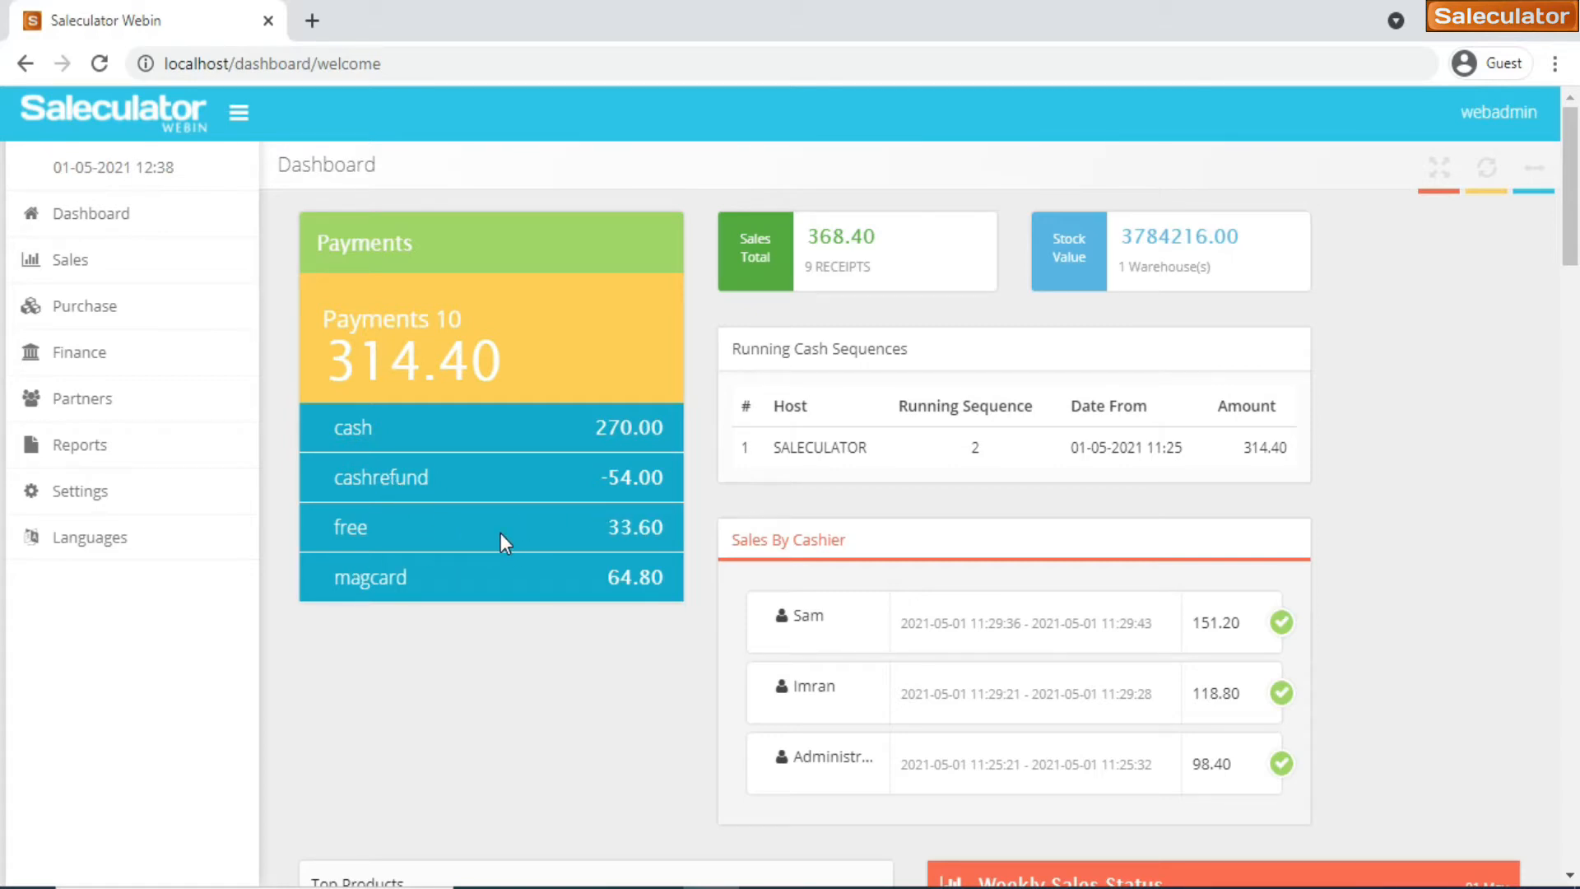
mouse_move(571, 600)
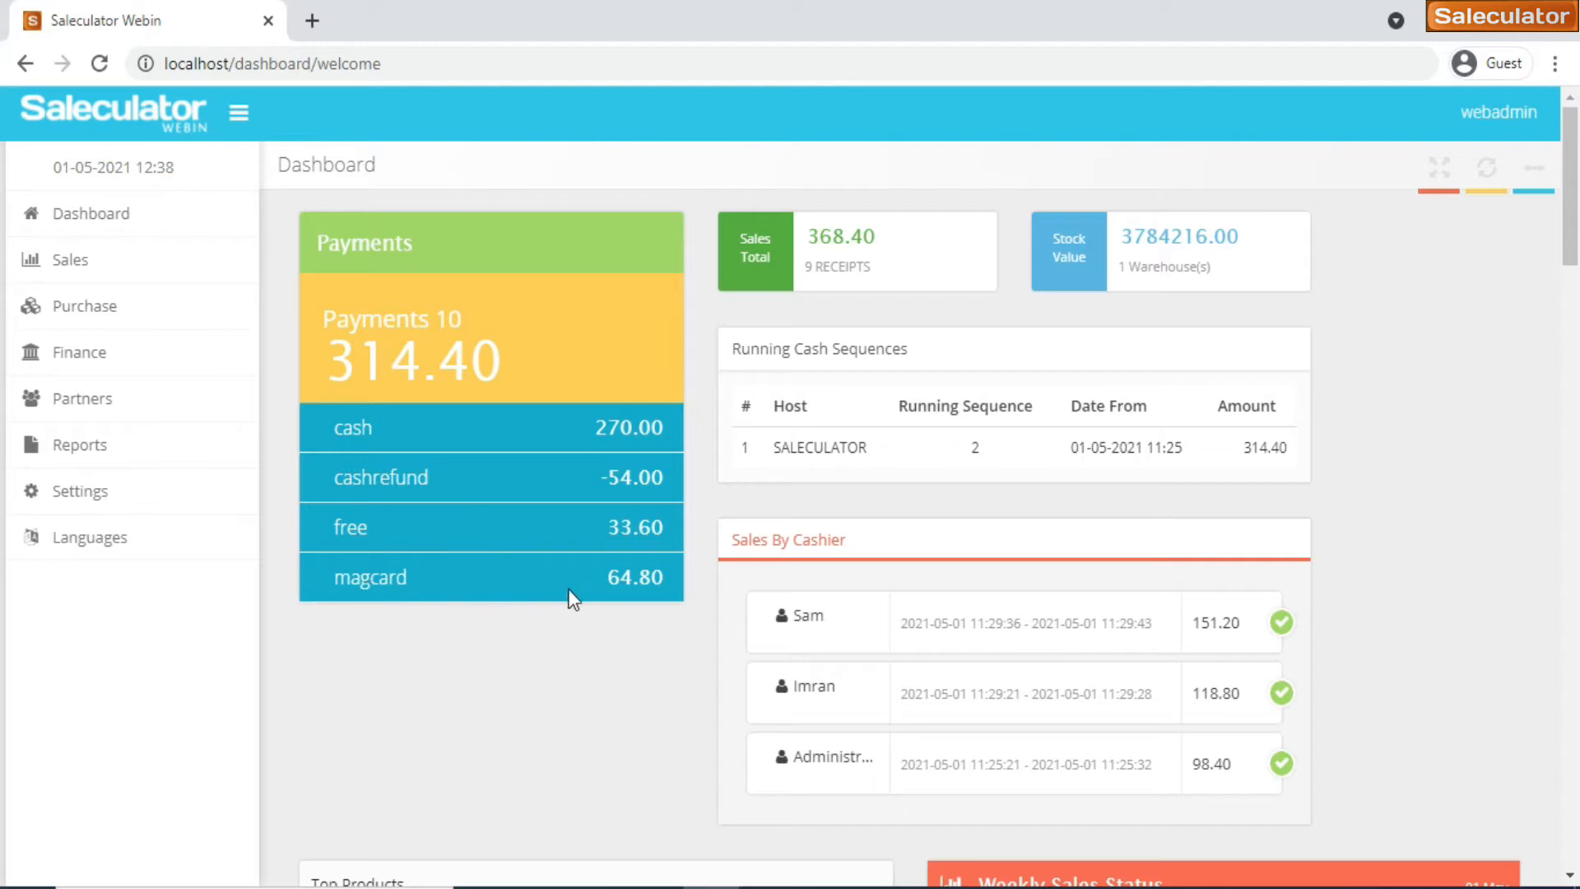
mouse_move(671, 623)
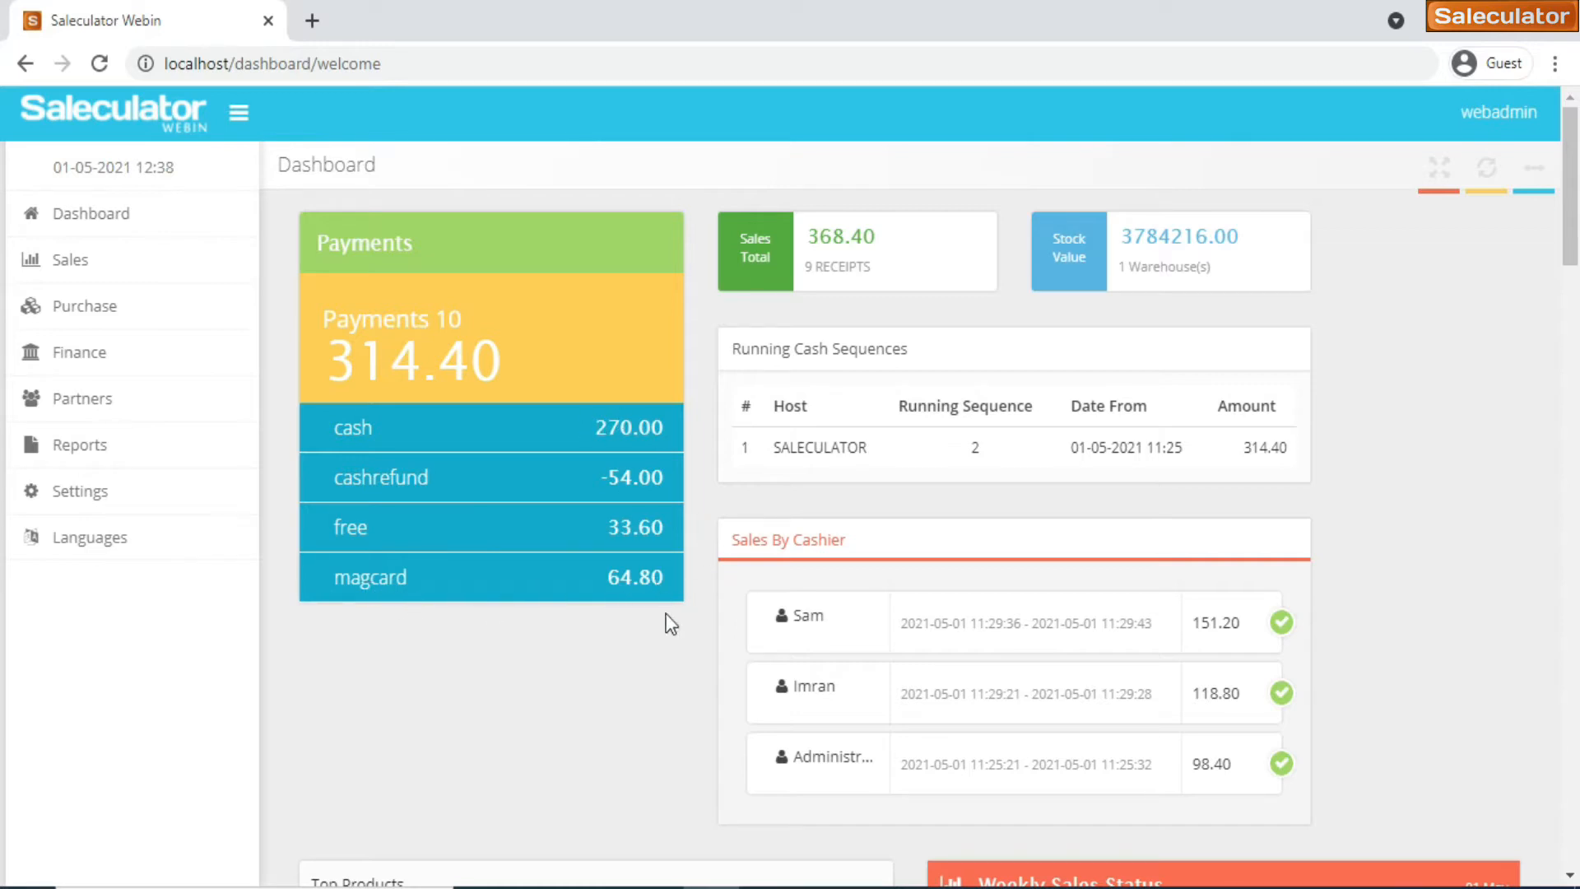
mouse_move(432, 377)
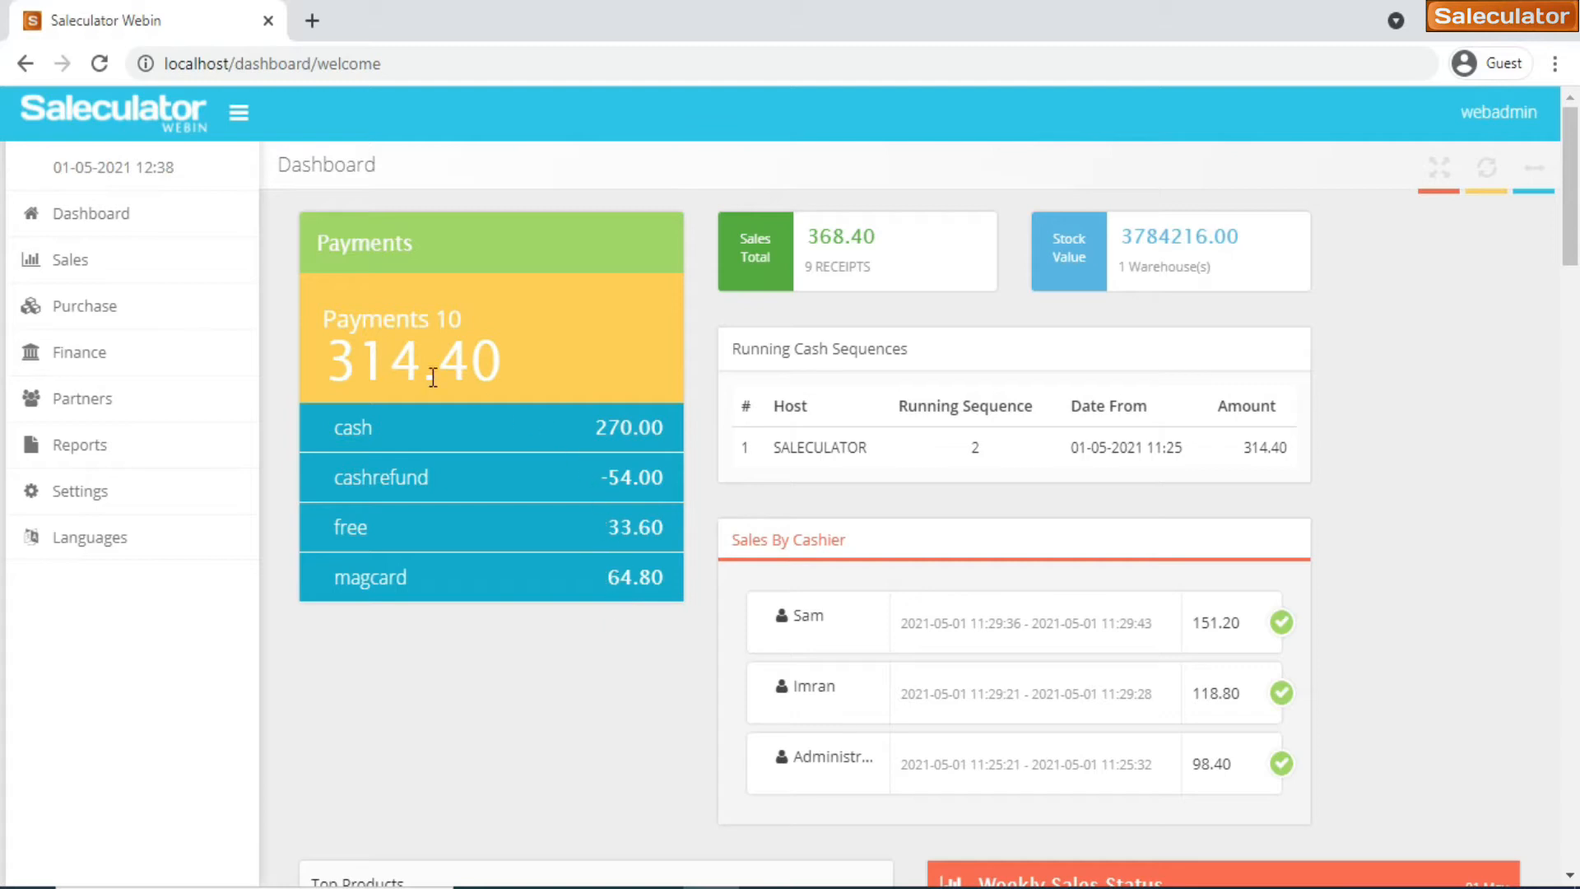
mouse_move(326, 347)
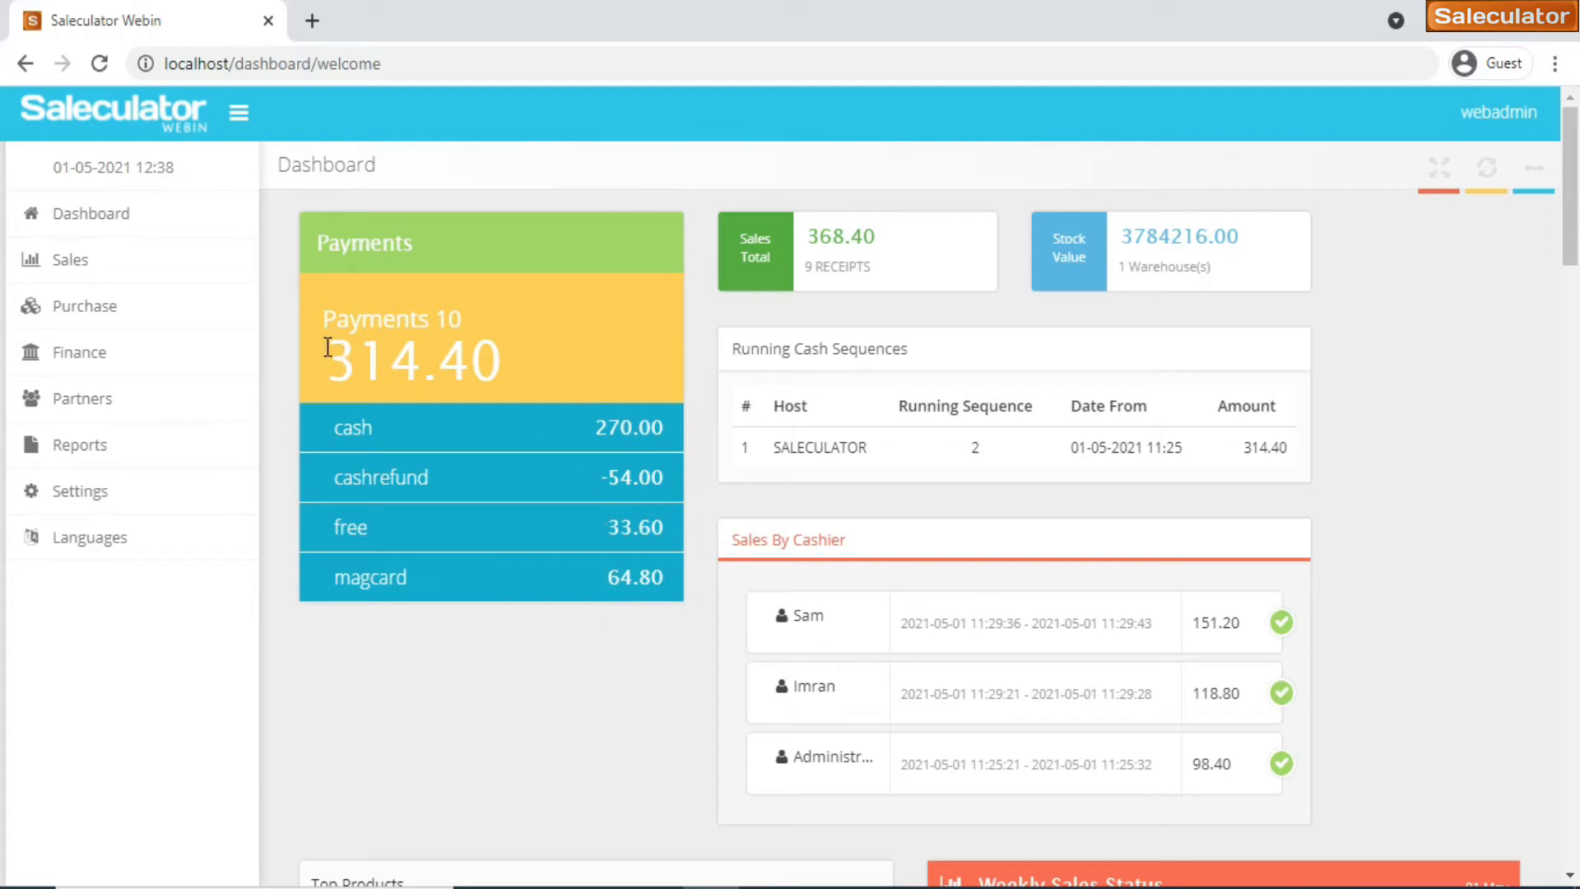
mouse_move(315, 375)
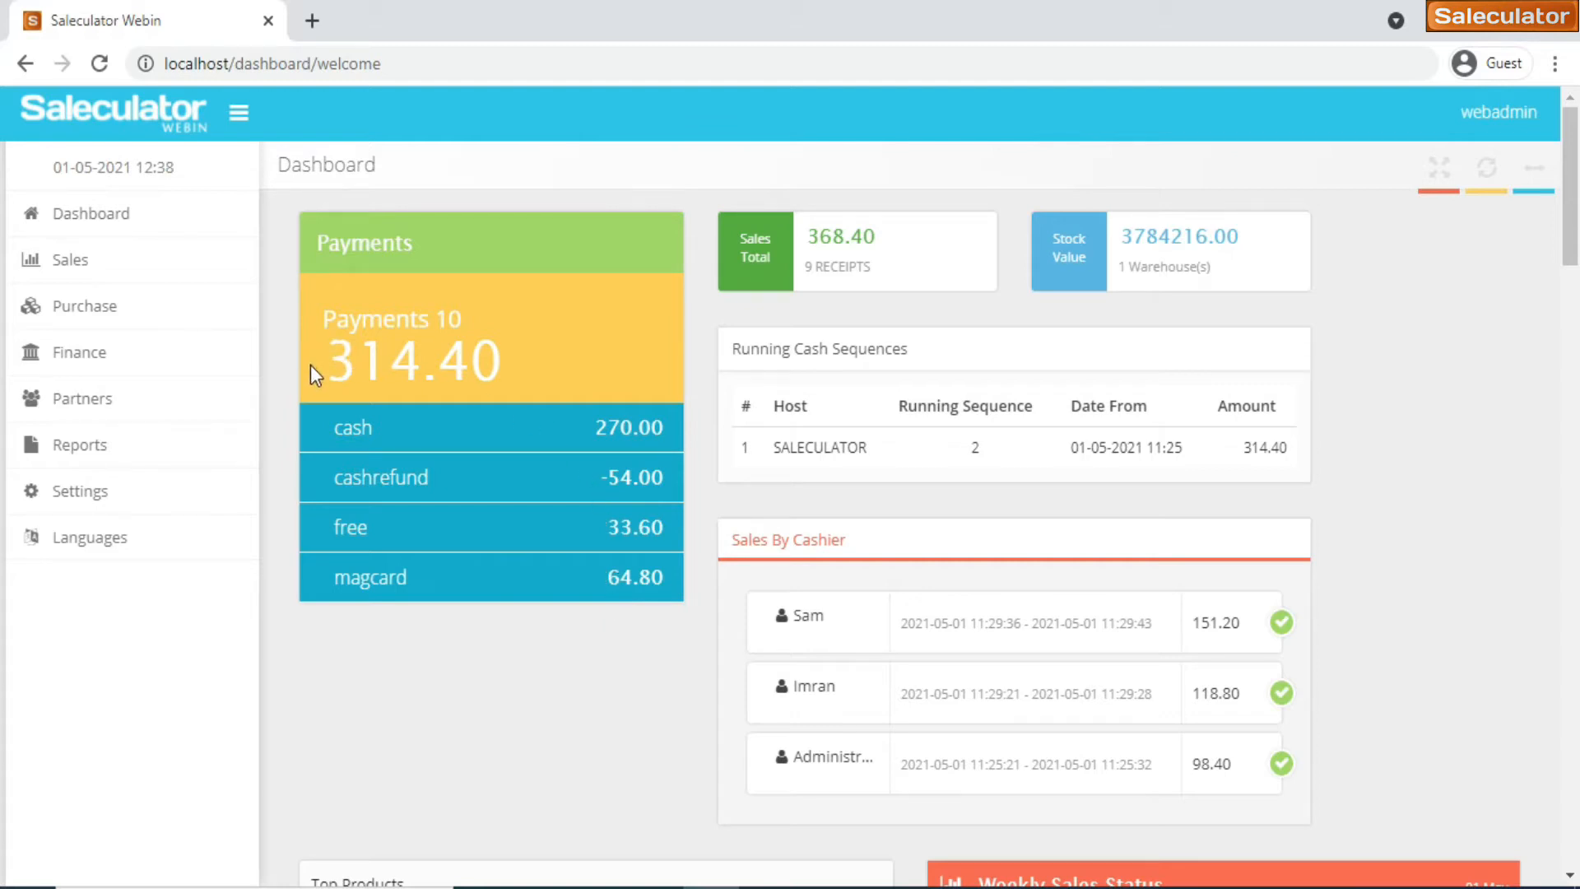
mouse_move(564, 426)
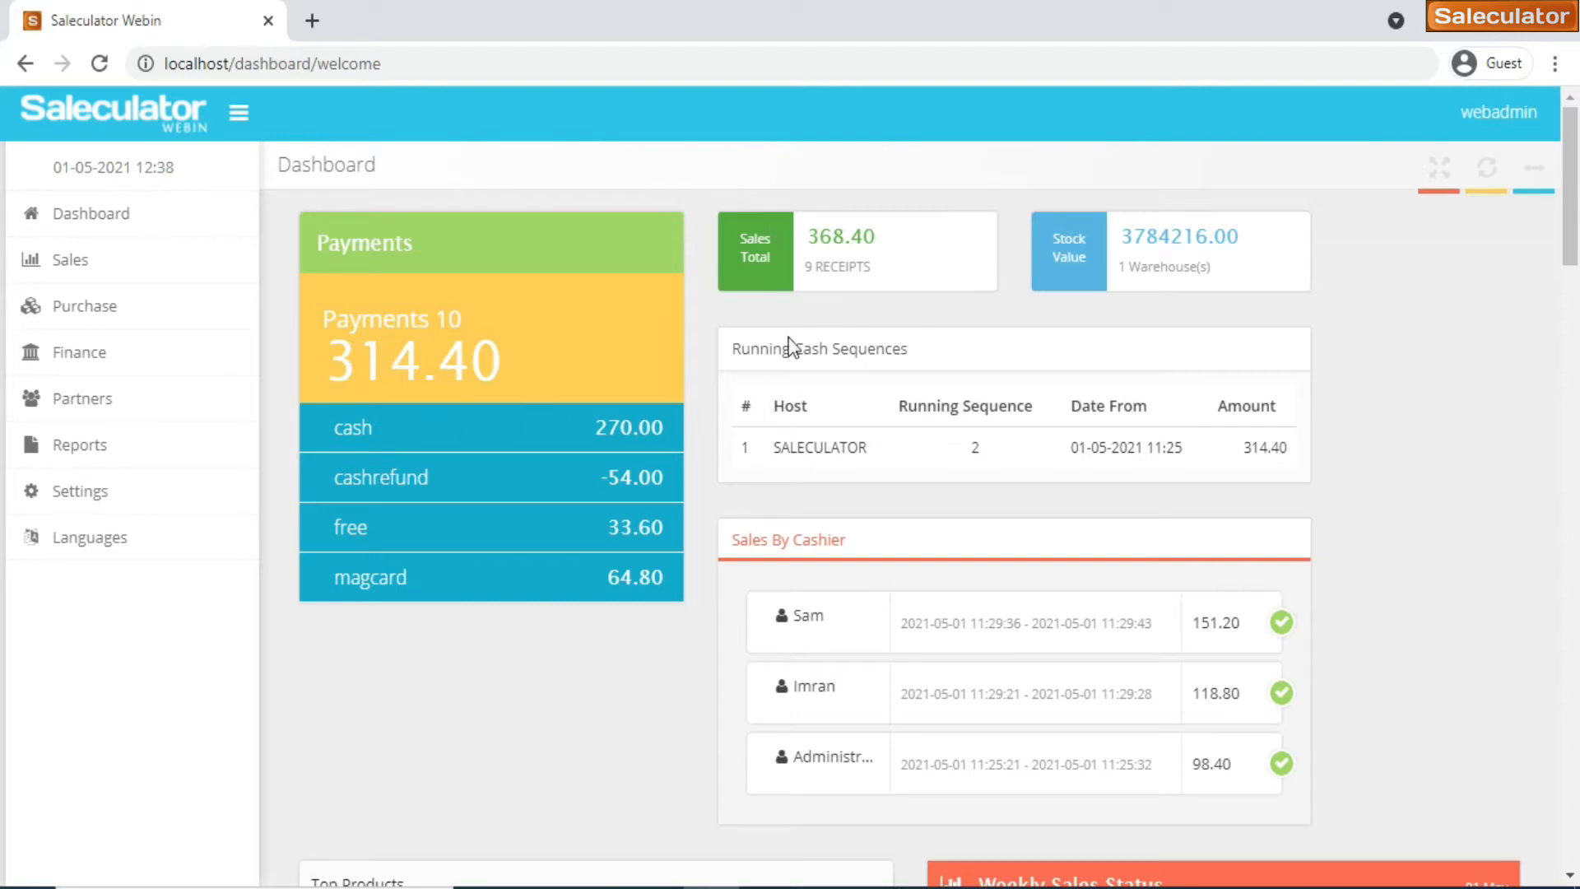
mouse_move(806, 269)
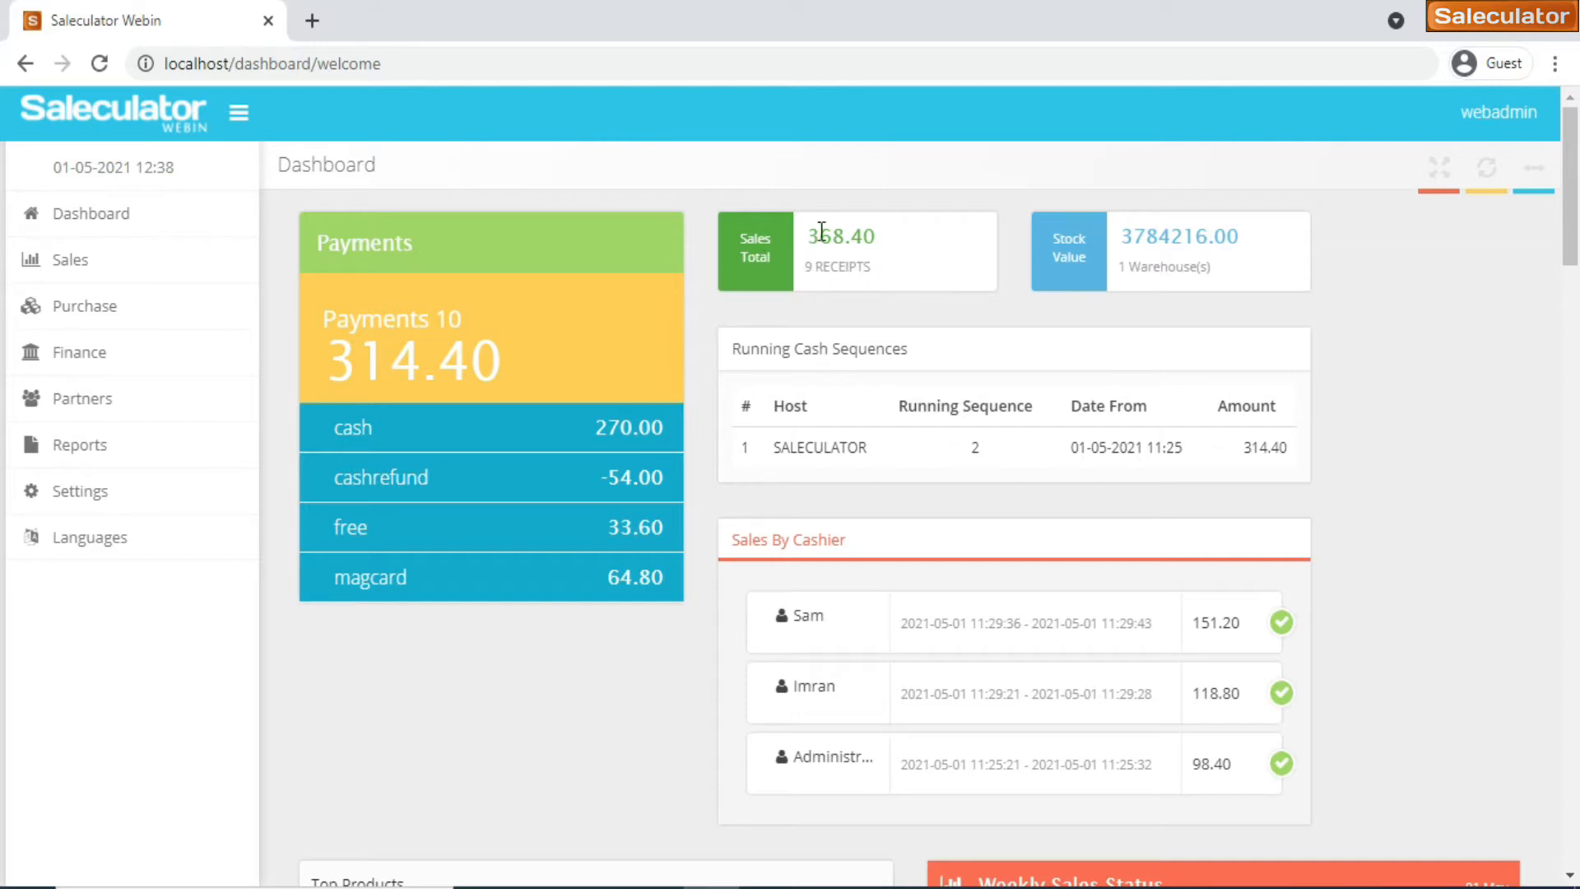
mouse_move(589, 508)
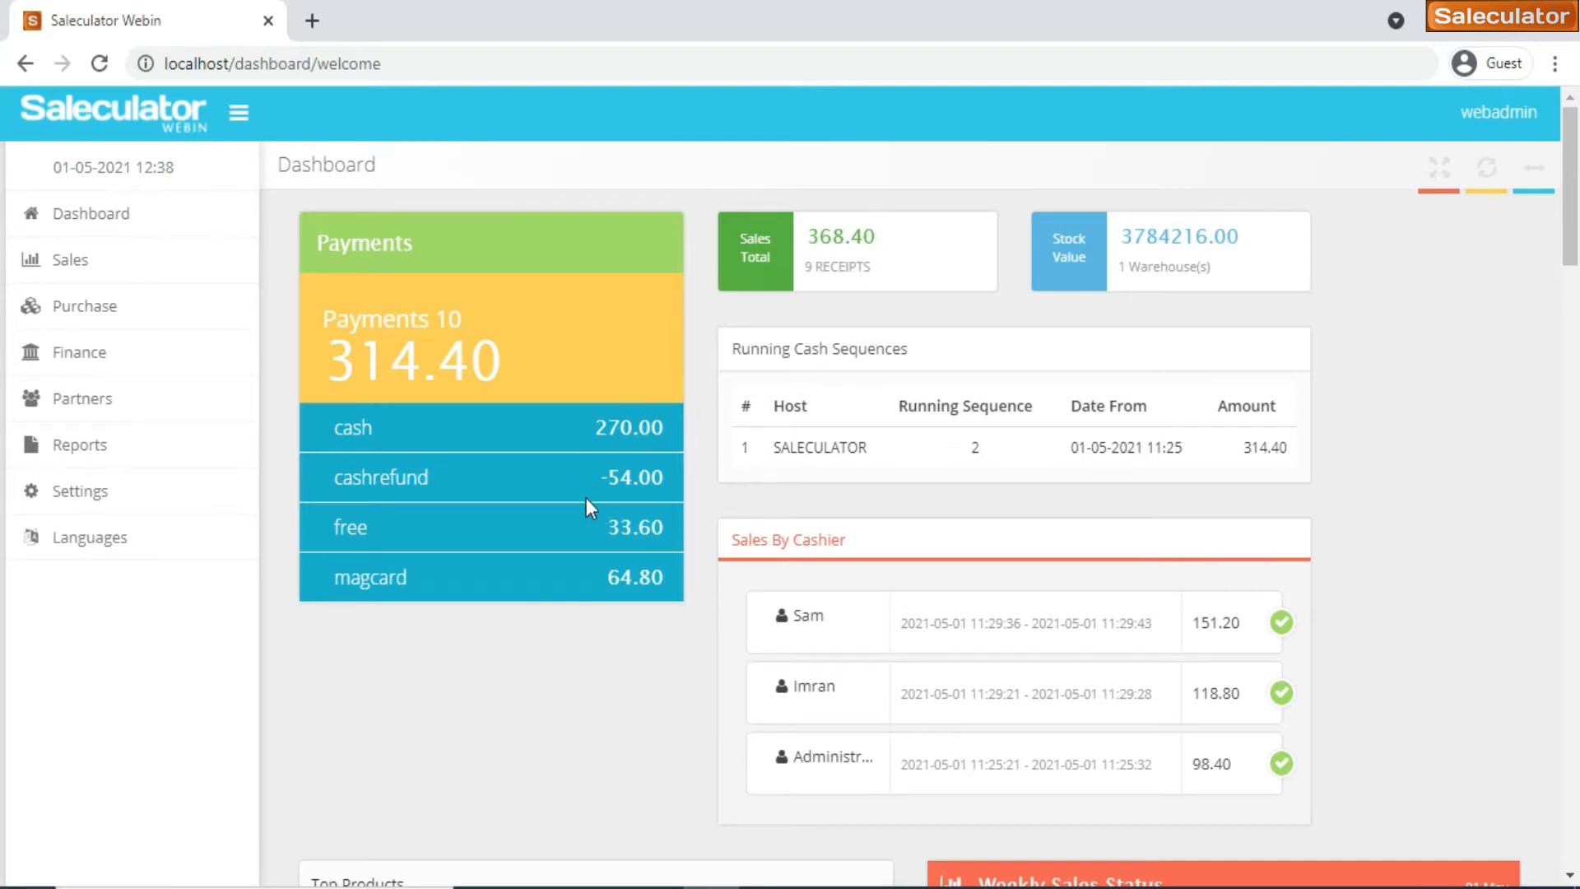
mouse_move(899, 270)
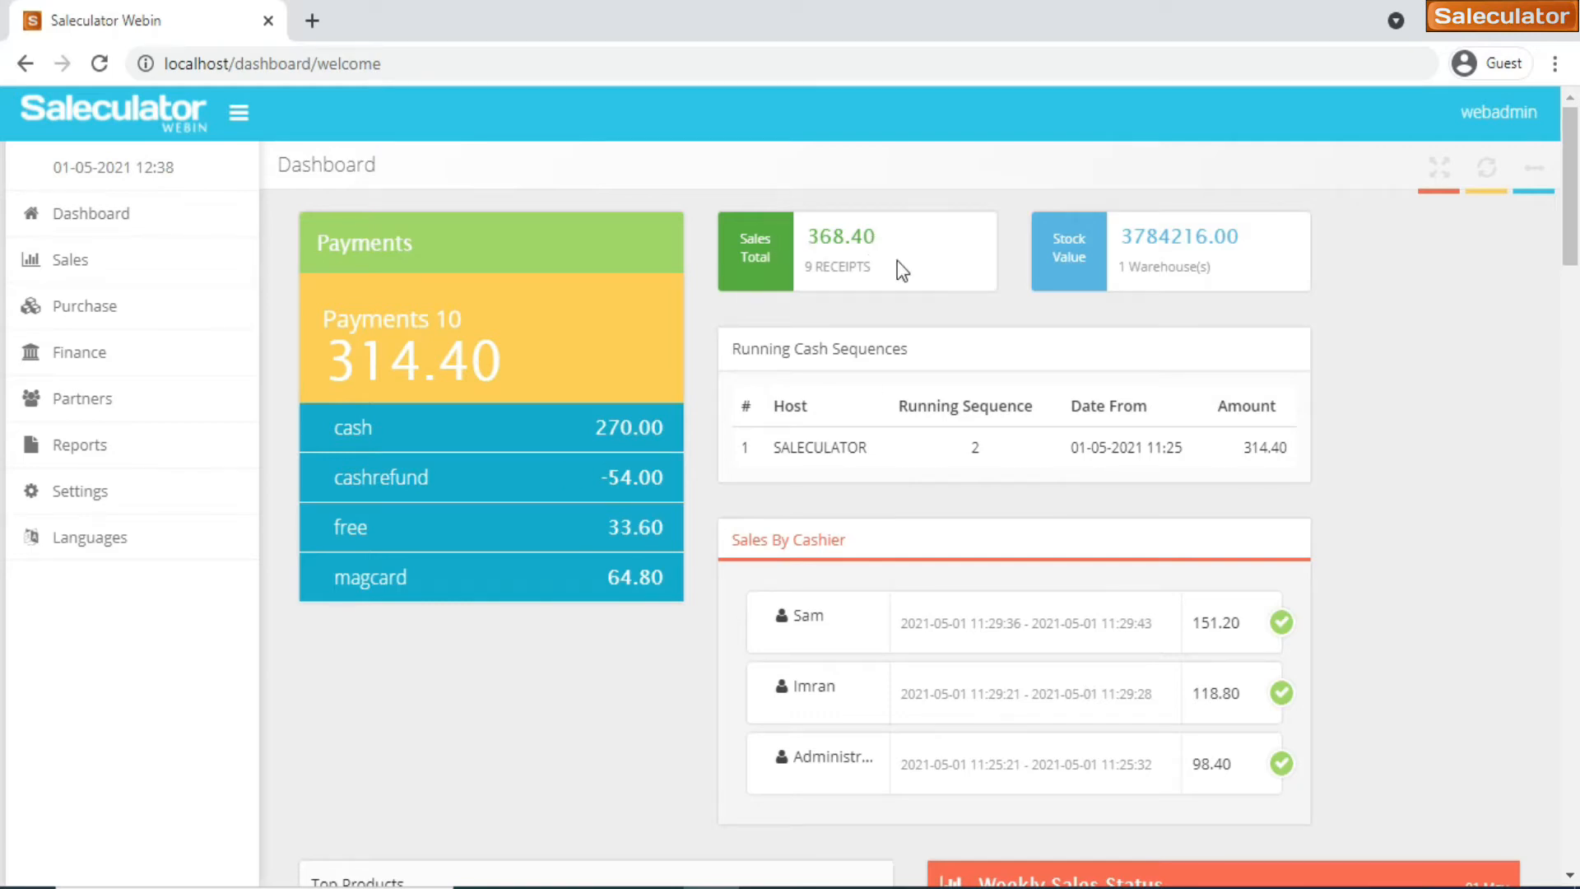
mouse_move(1182, 249)
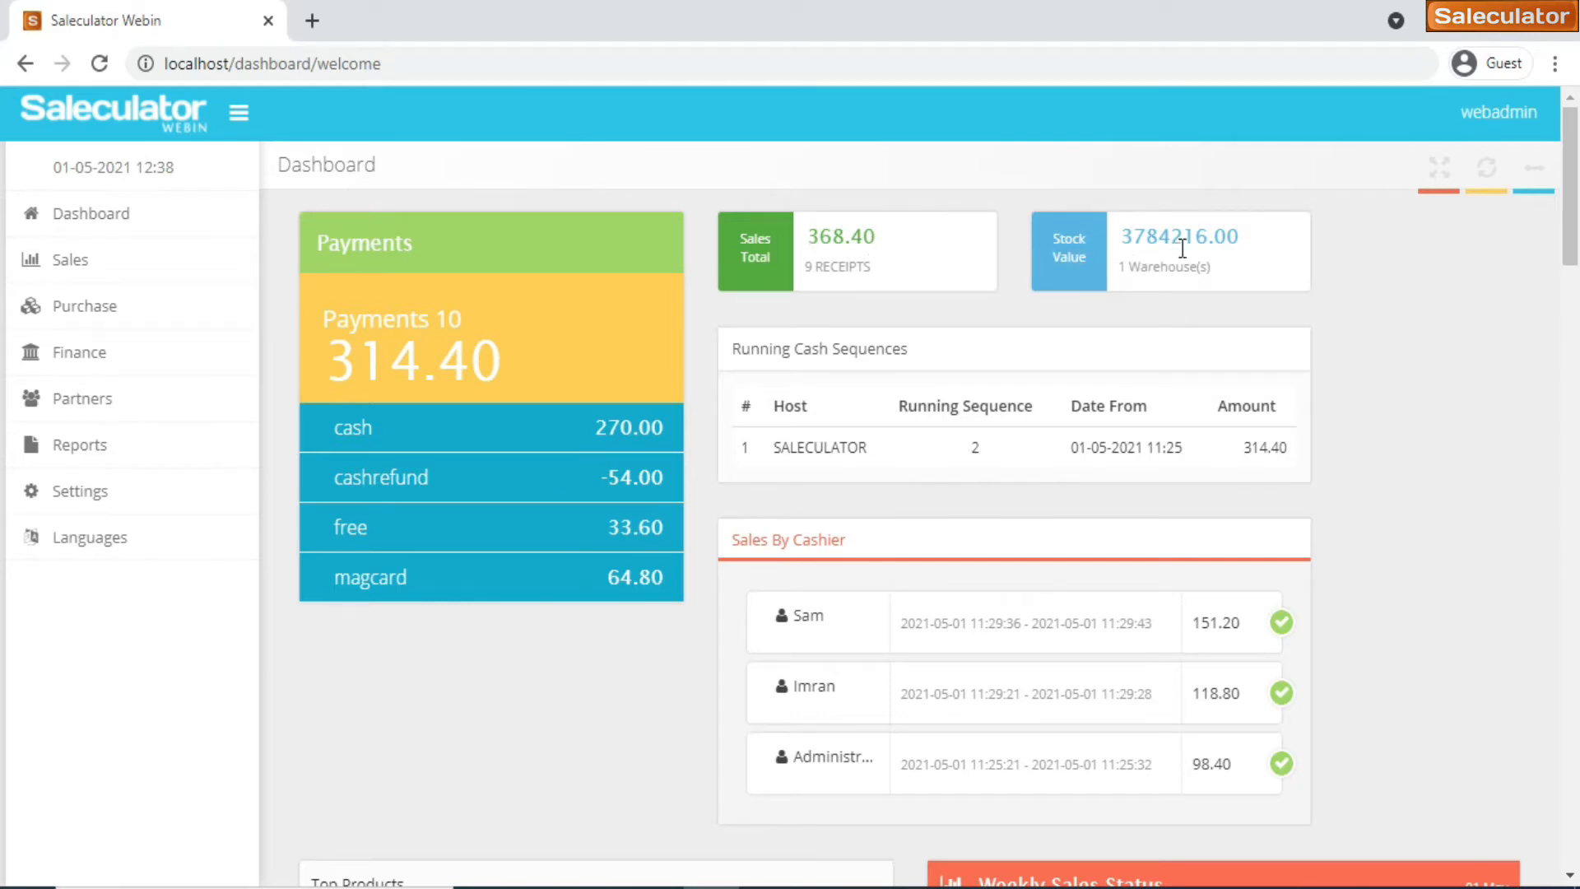
mouse_move(1265, 270)
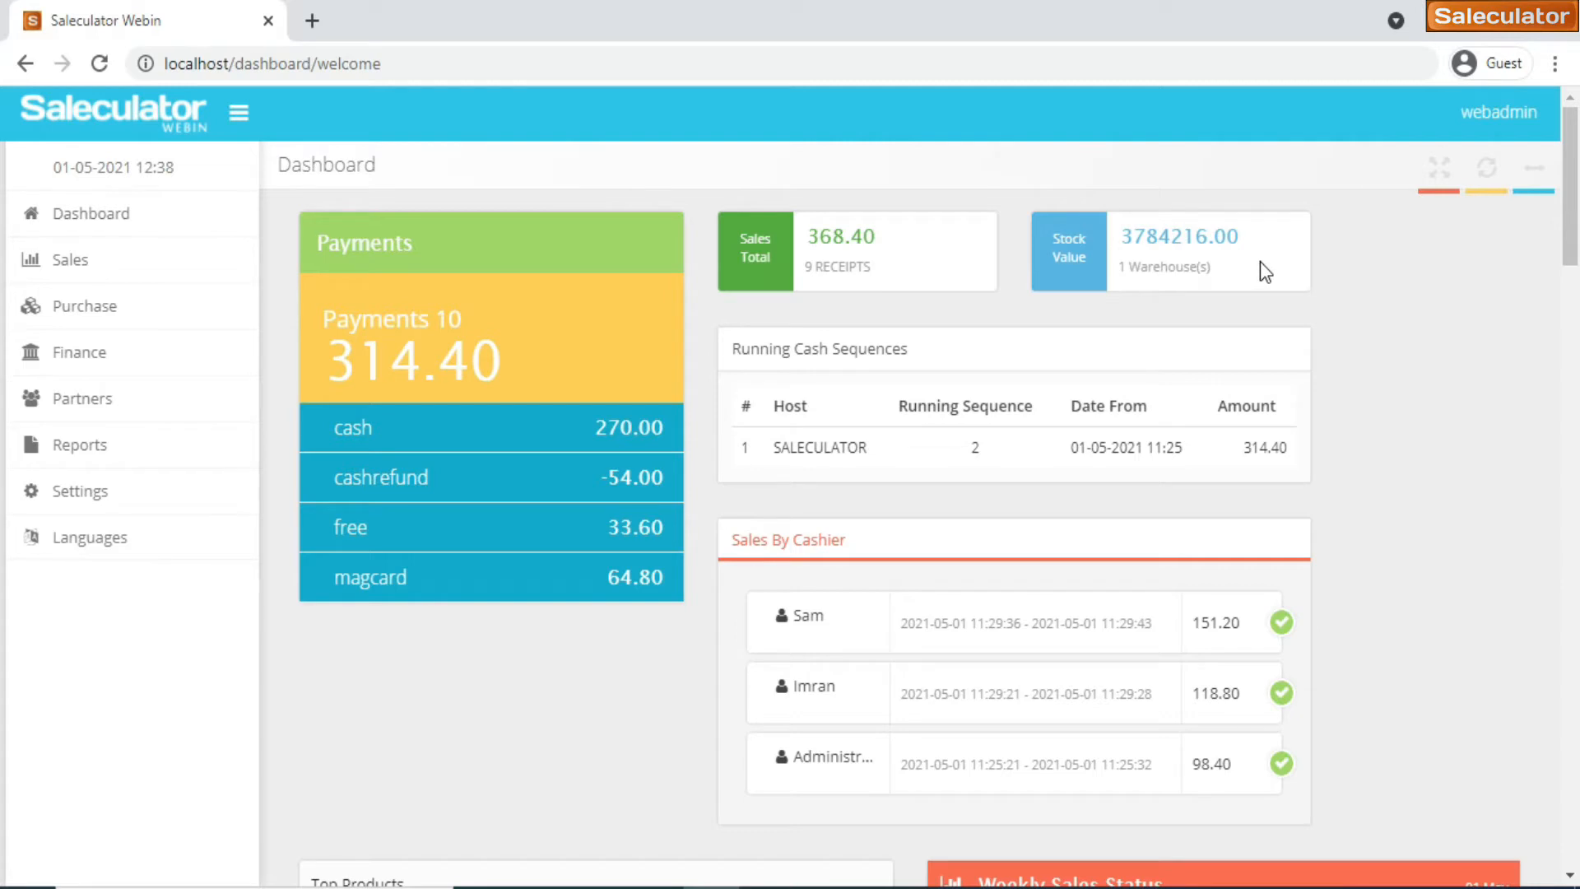
mouse_move(1080, 300)
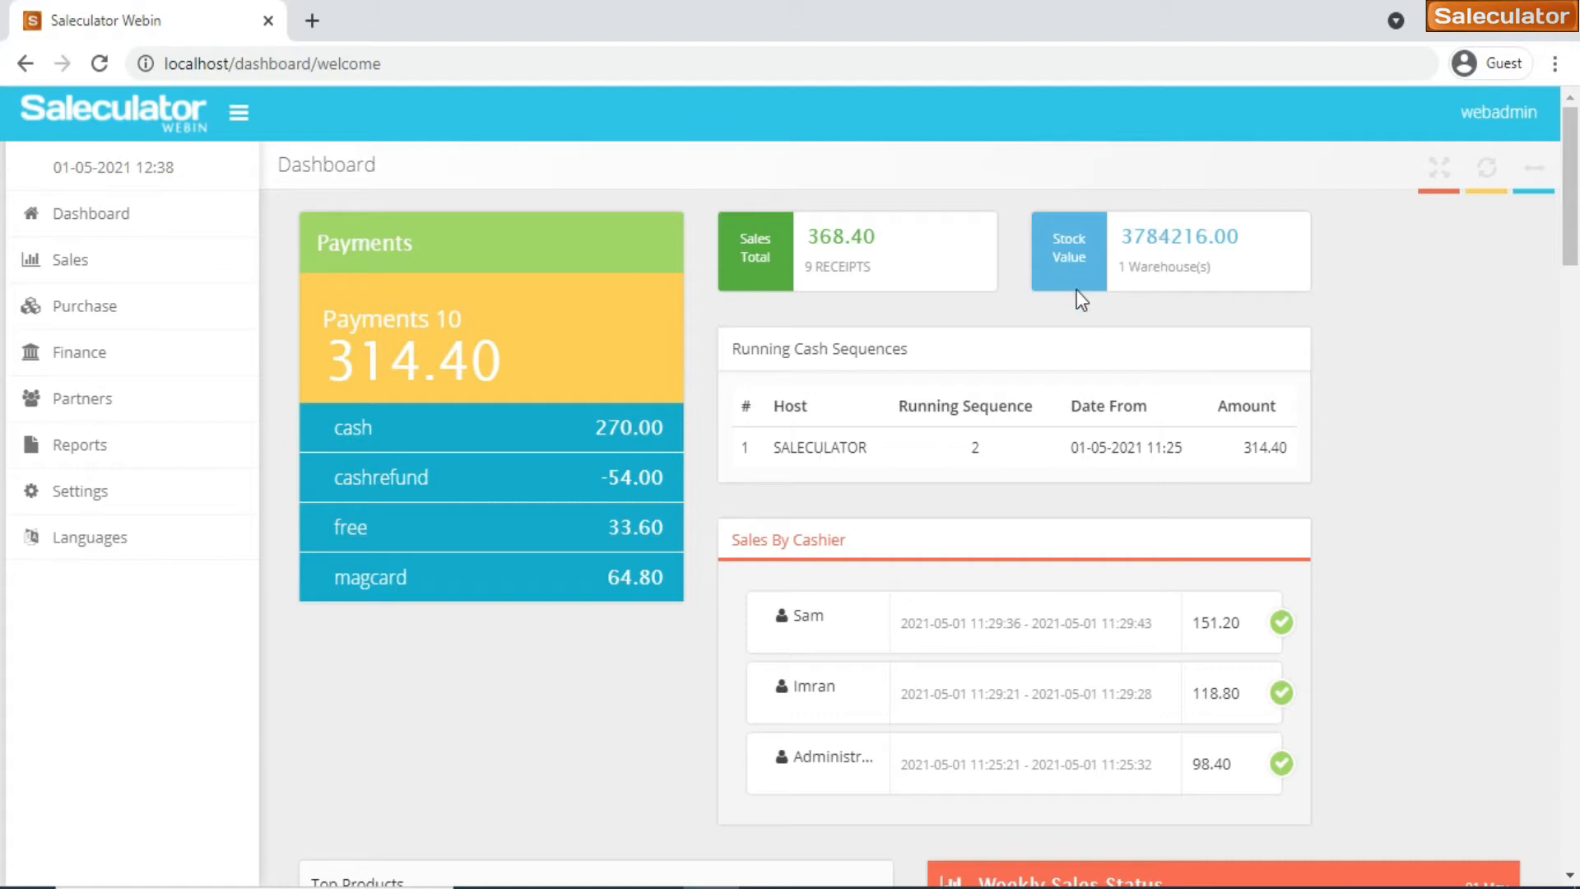
mouse_move(1244, 255)
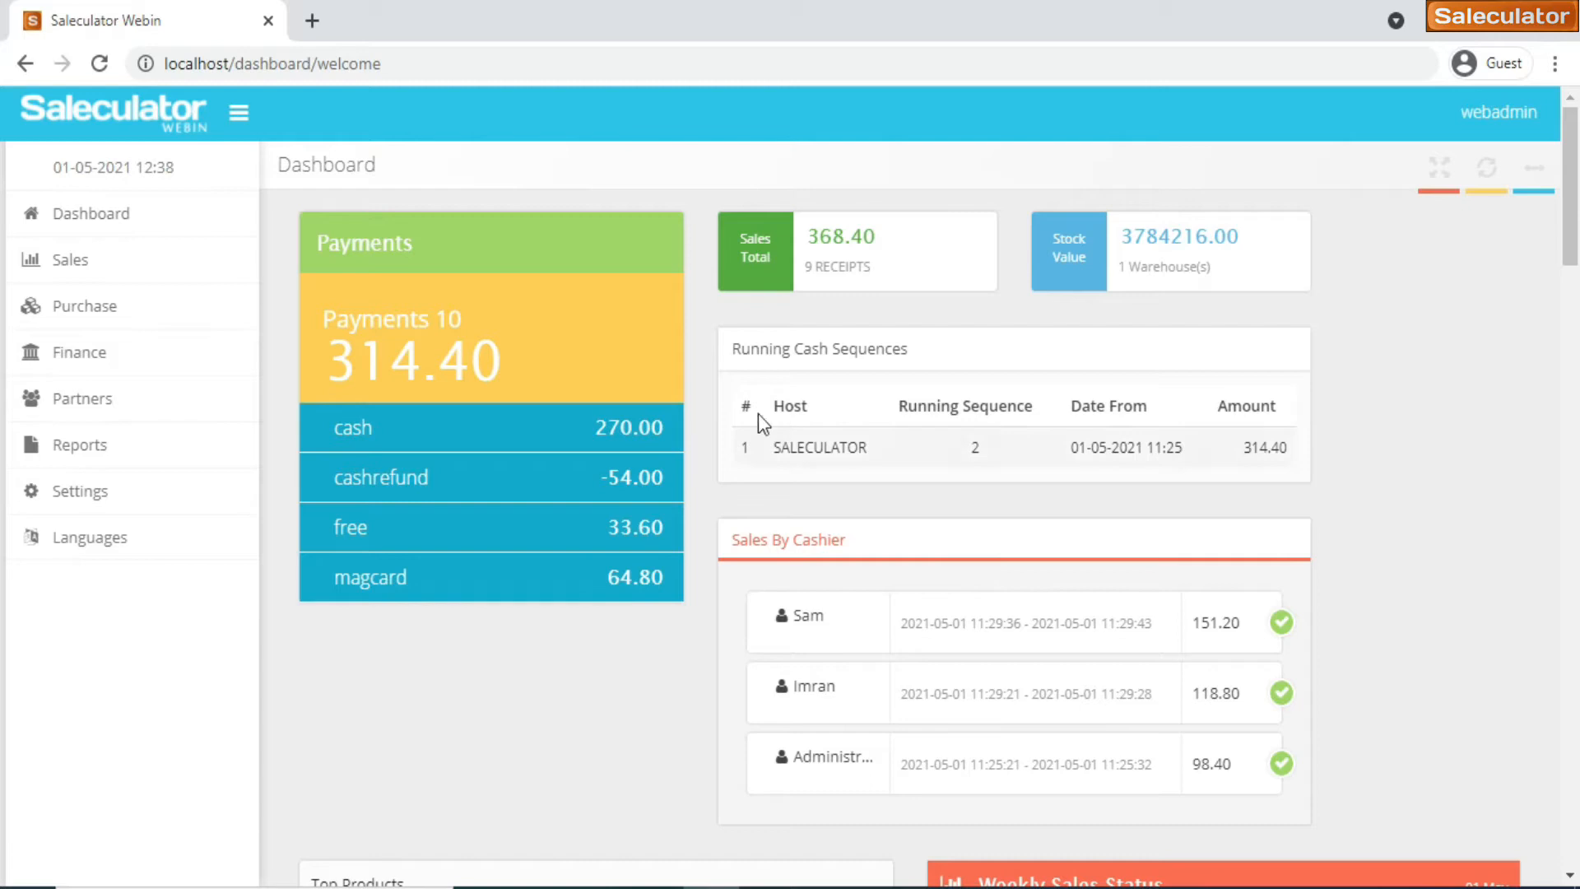
mouse_move(926, 569)
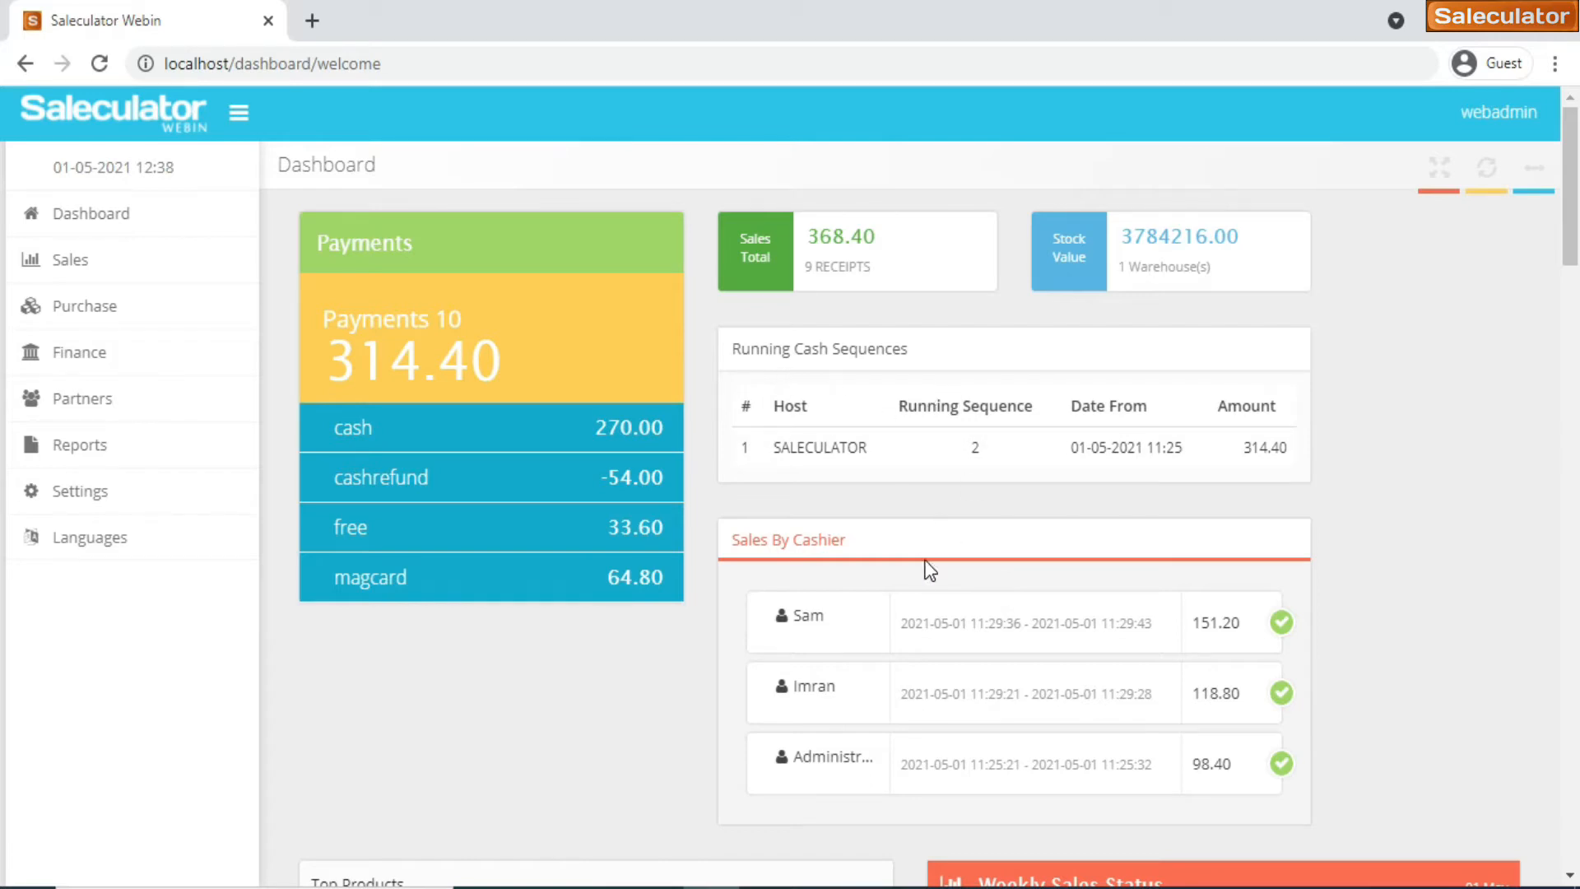
Scroll the dashboard down past Sales By Cashier to Top Products and Weekly Sales Status
scroll("down", 3)
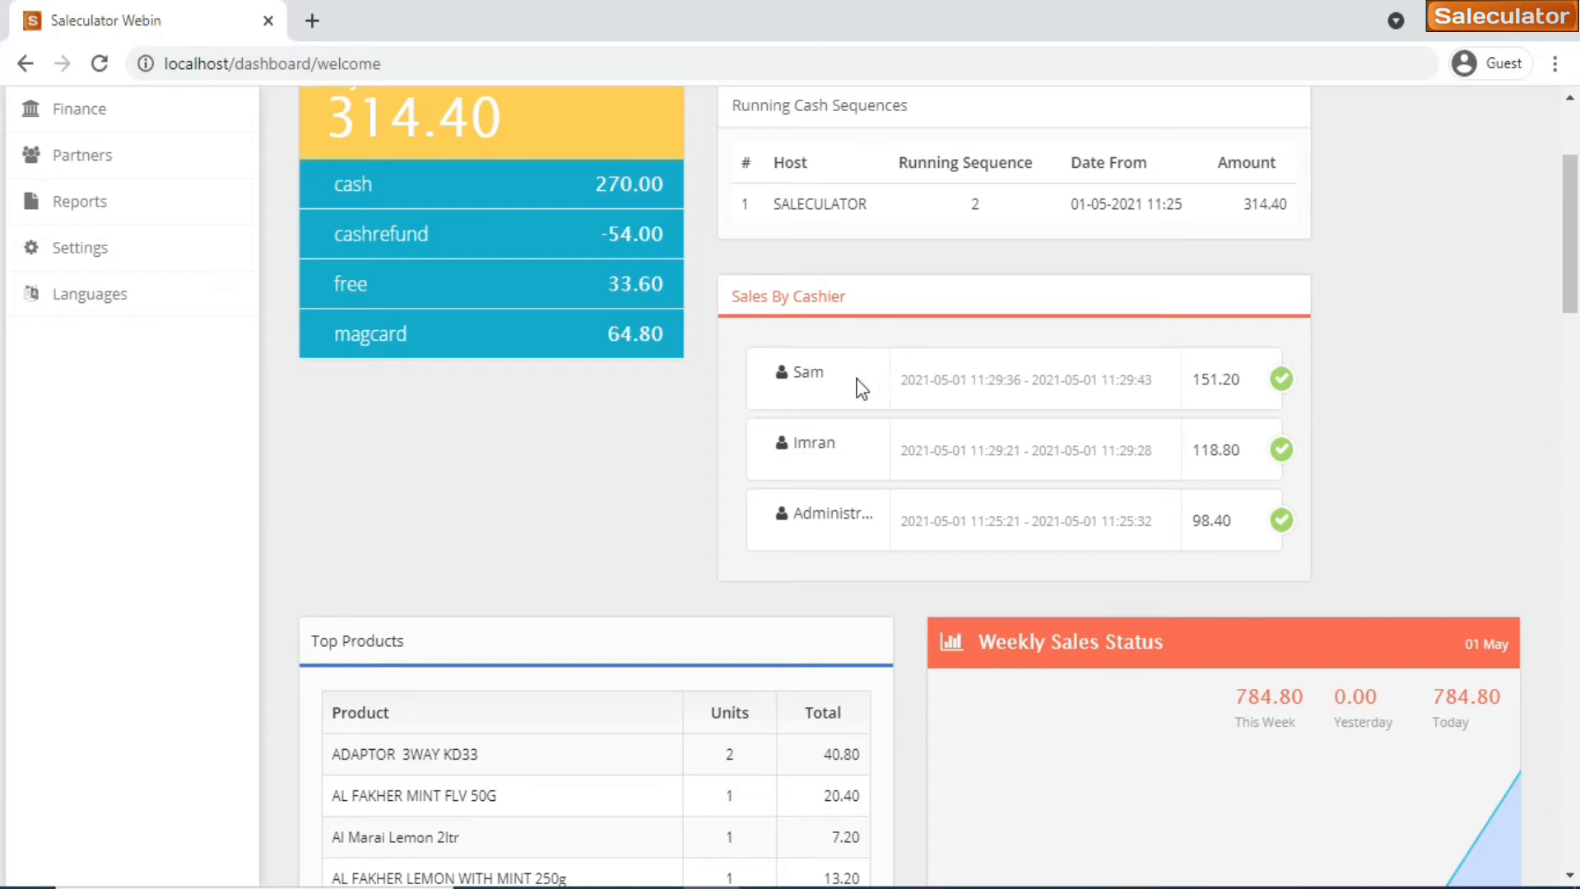
mouse_move(781, 403)
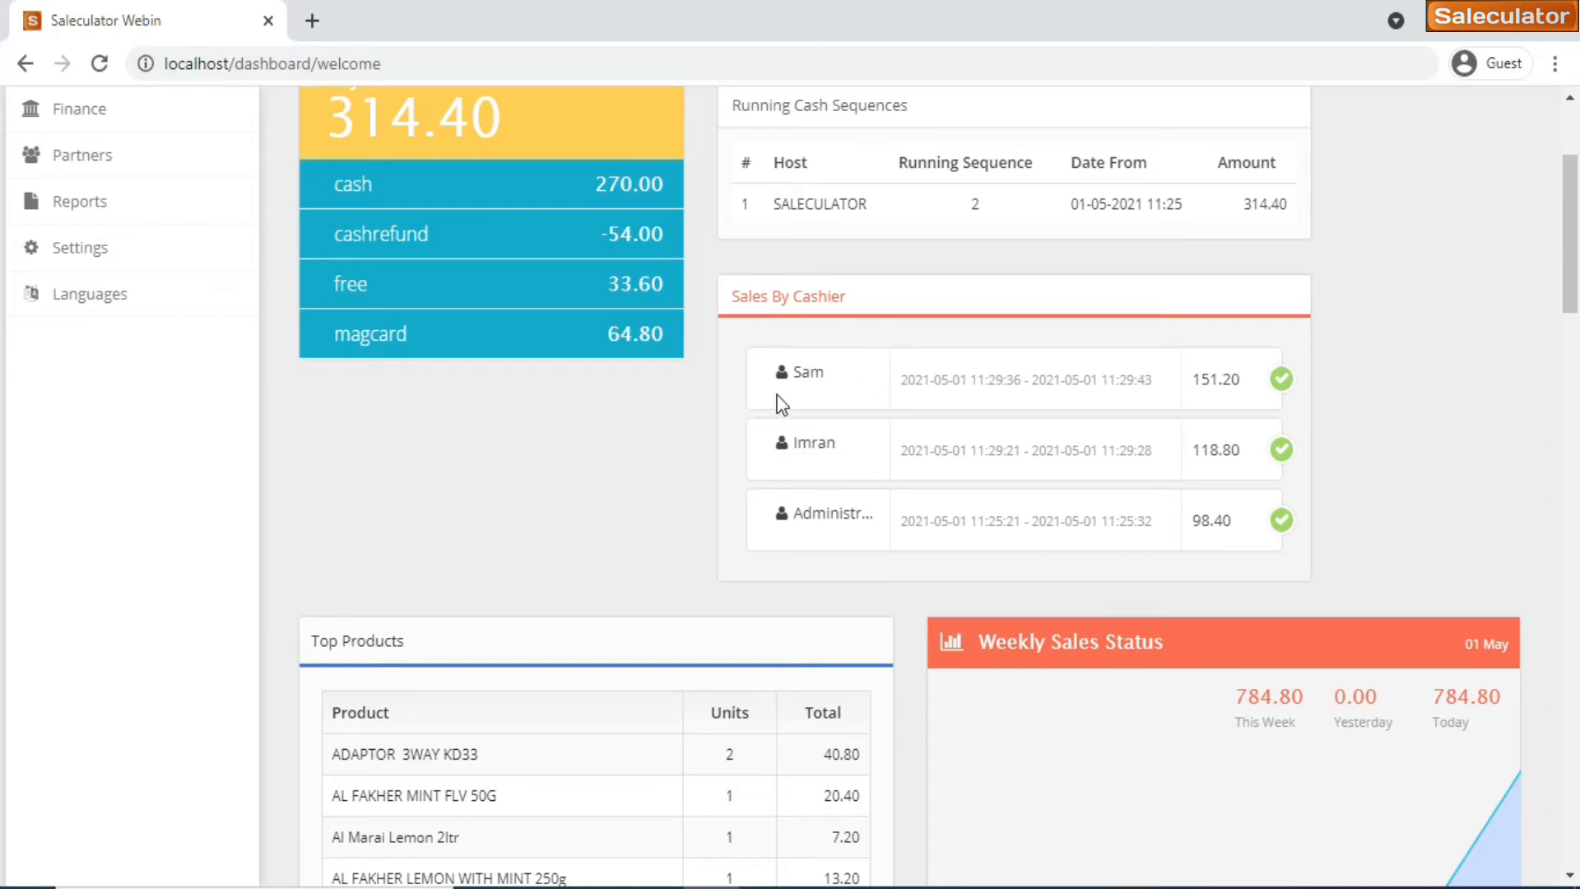
mouse_move(852, 462)
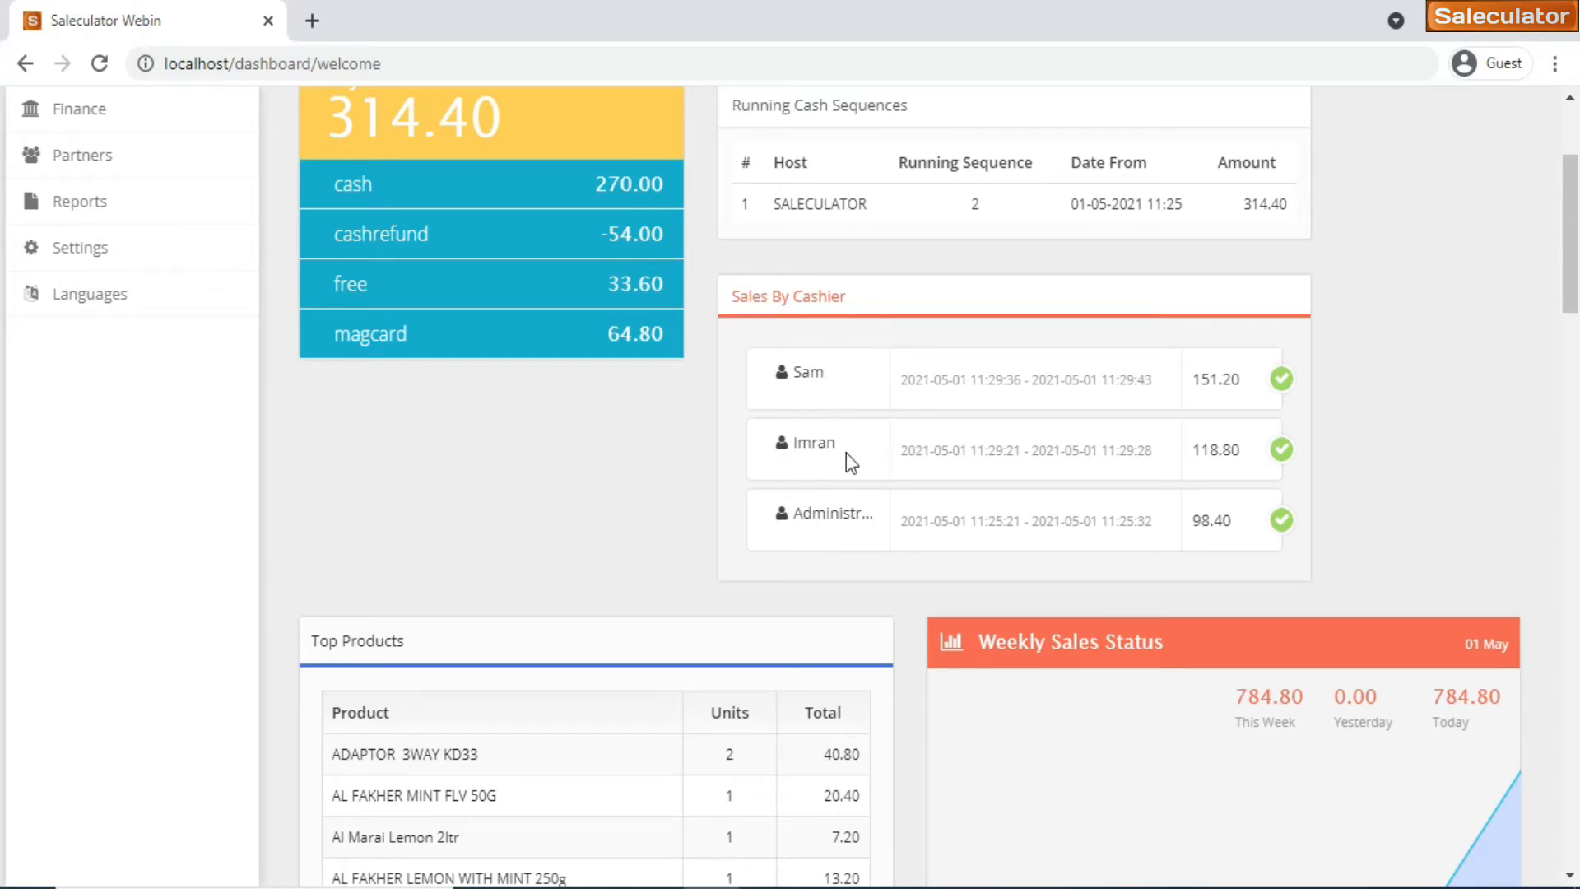
mouse_move(1266, 373)
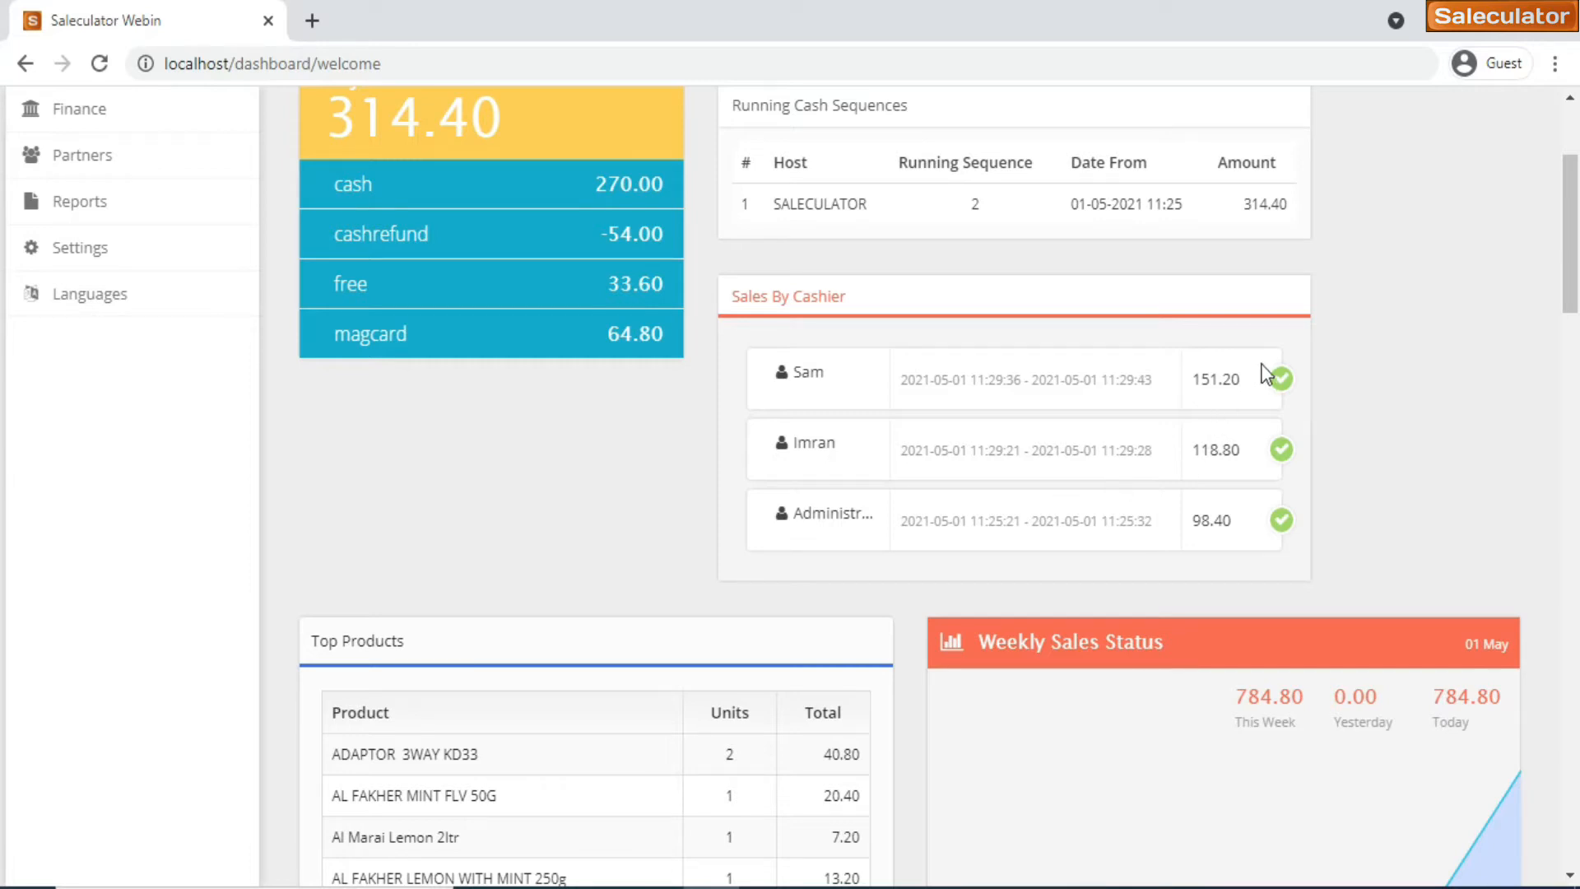
mouse_move(1236, 458)
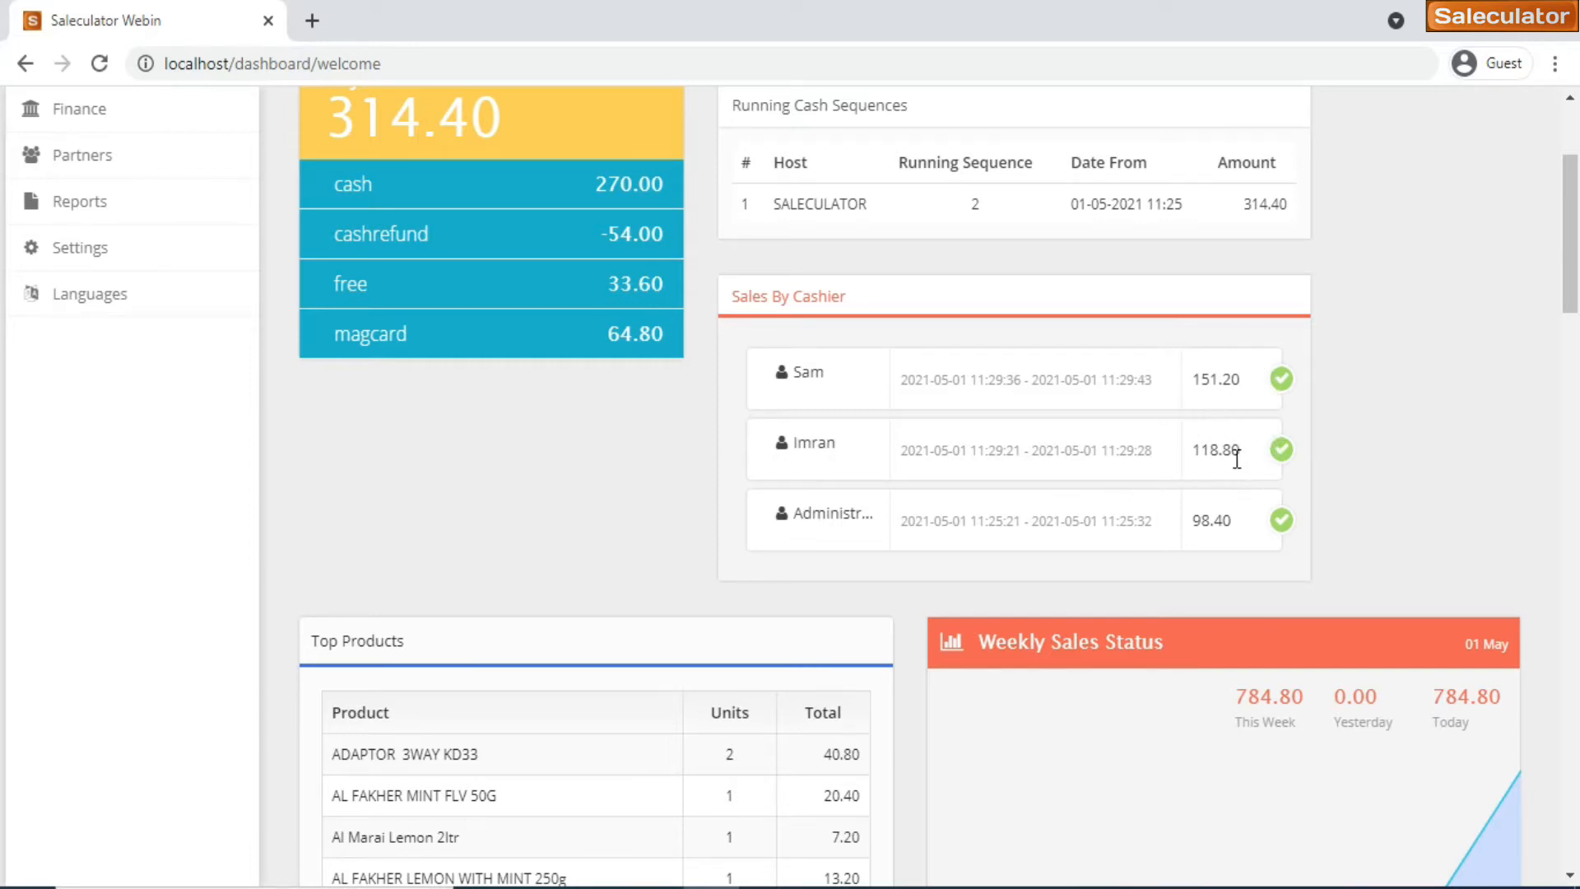
mouse_move(1181, 467)
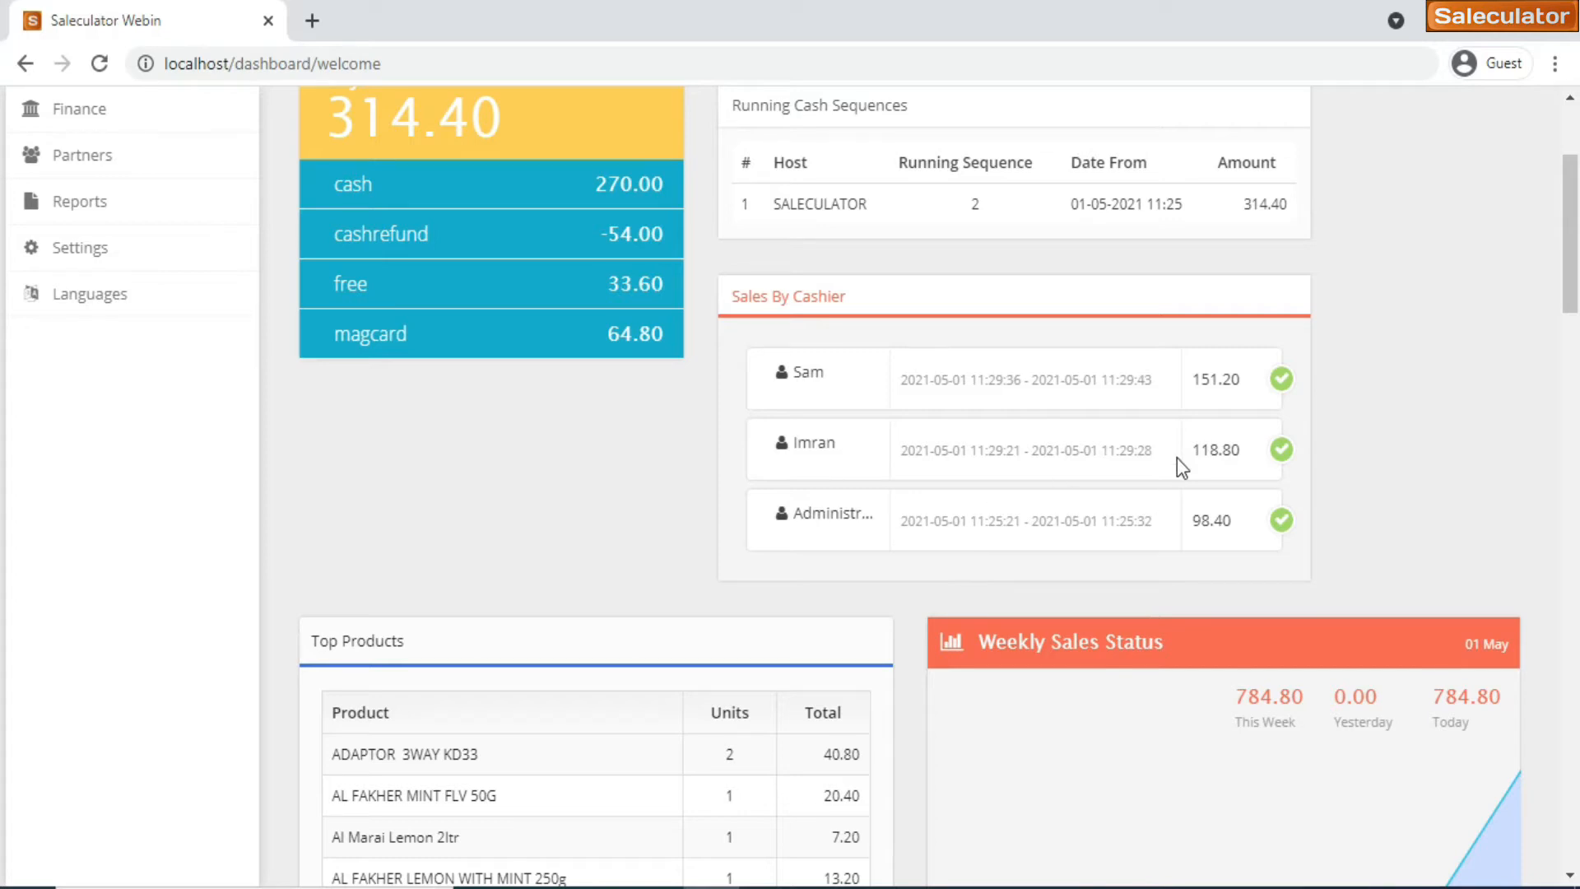
mouse_move(622, 484)
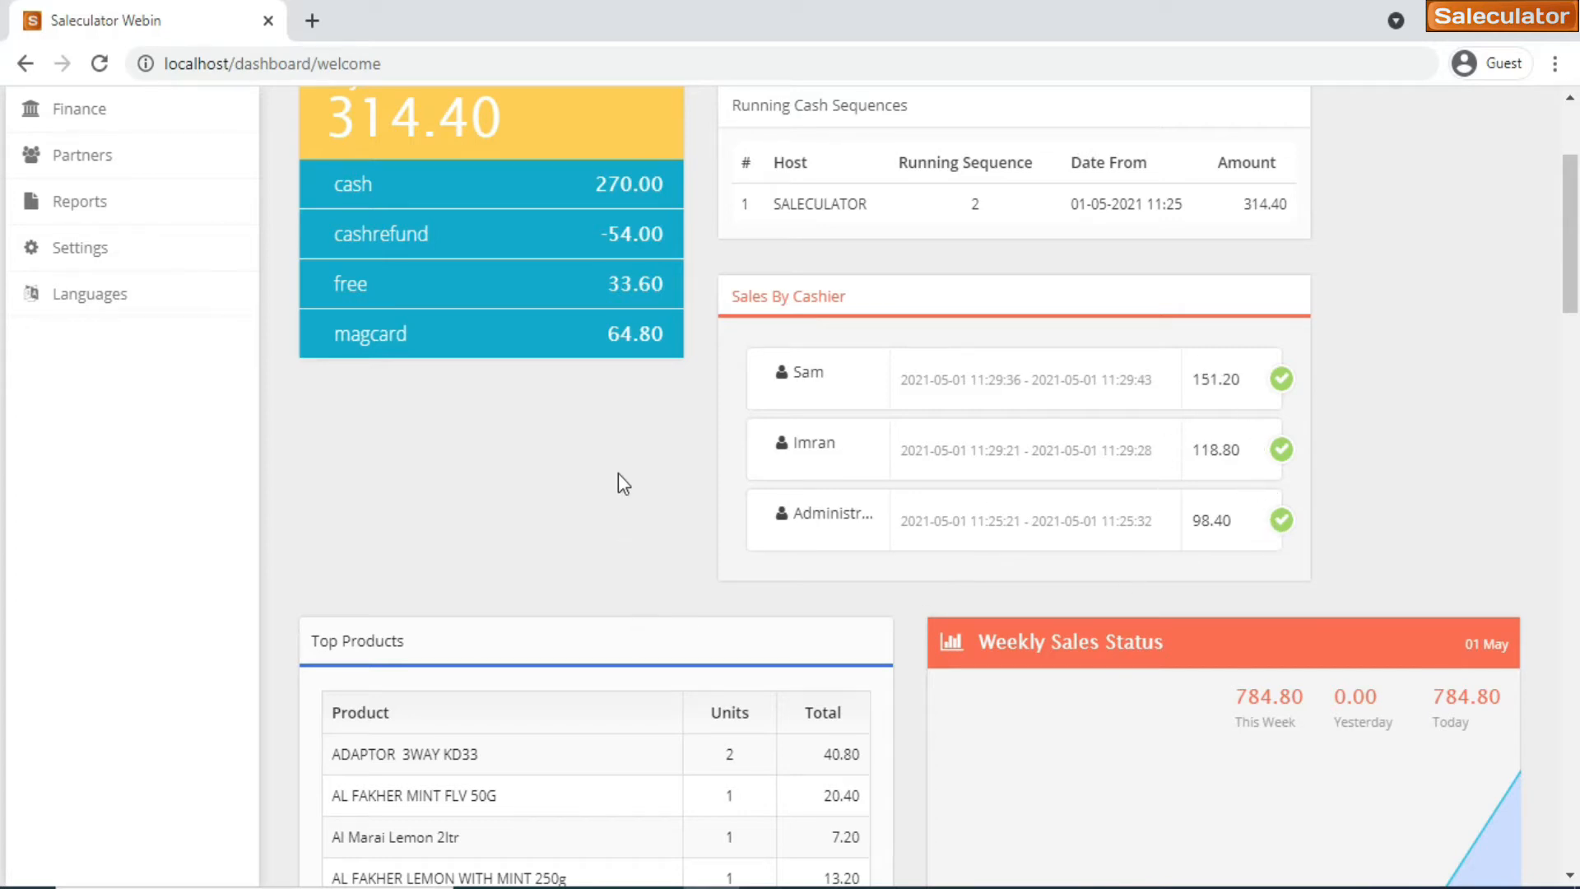
Scroll further down to the Latest Receipts, Latest Refunds and ABC Analysis panels
scroll("down", 3)
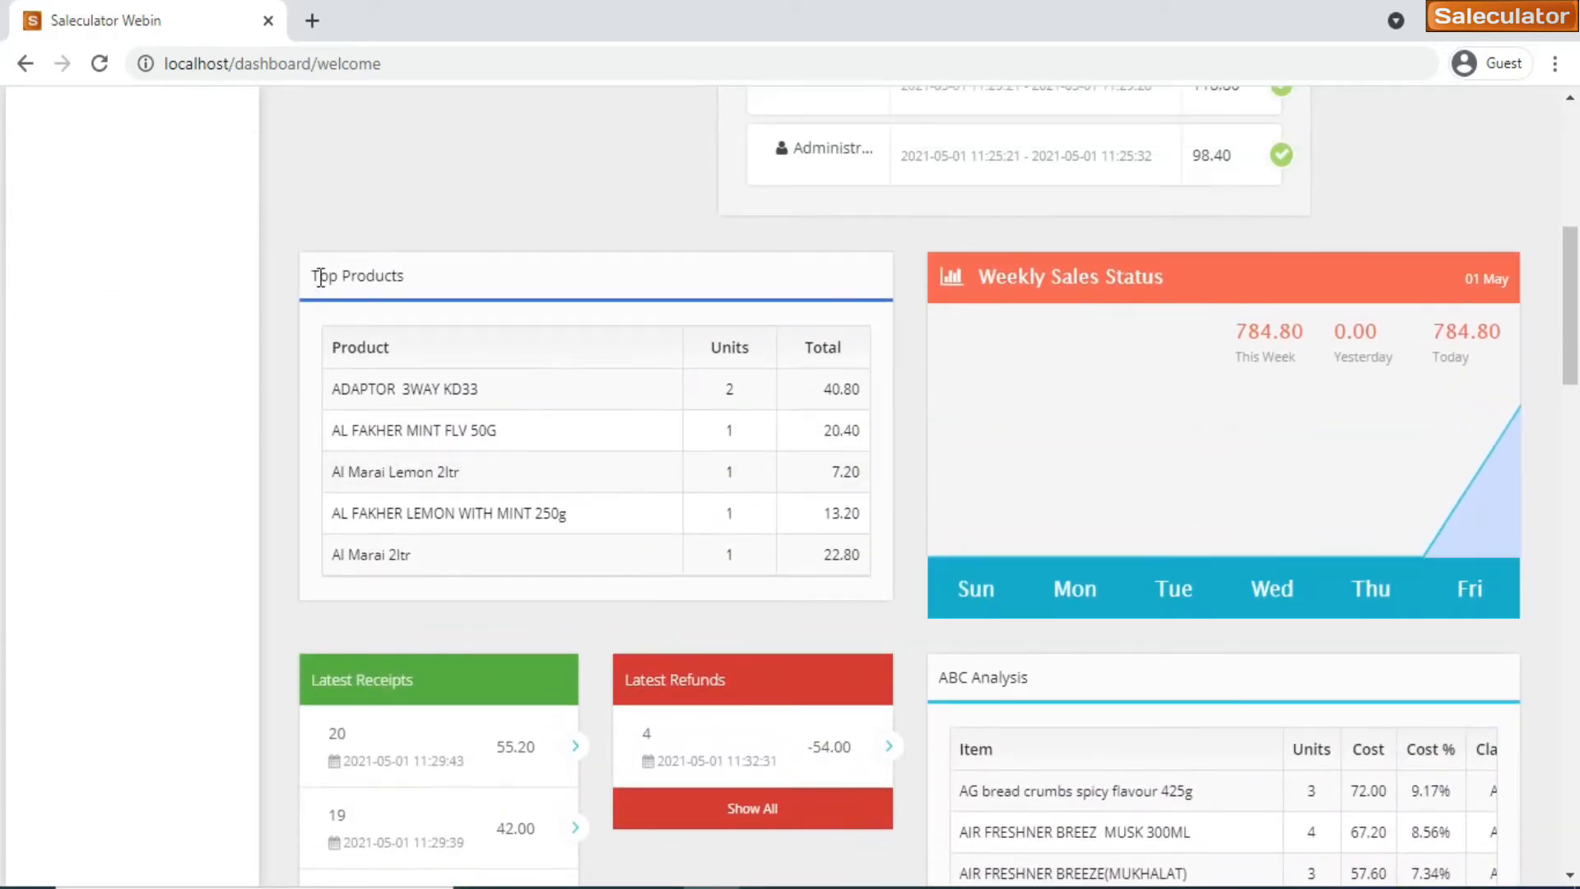
mouse_move(517, 399)
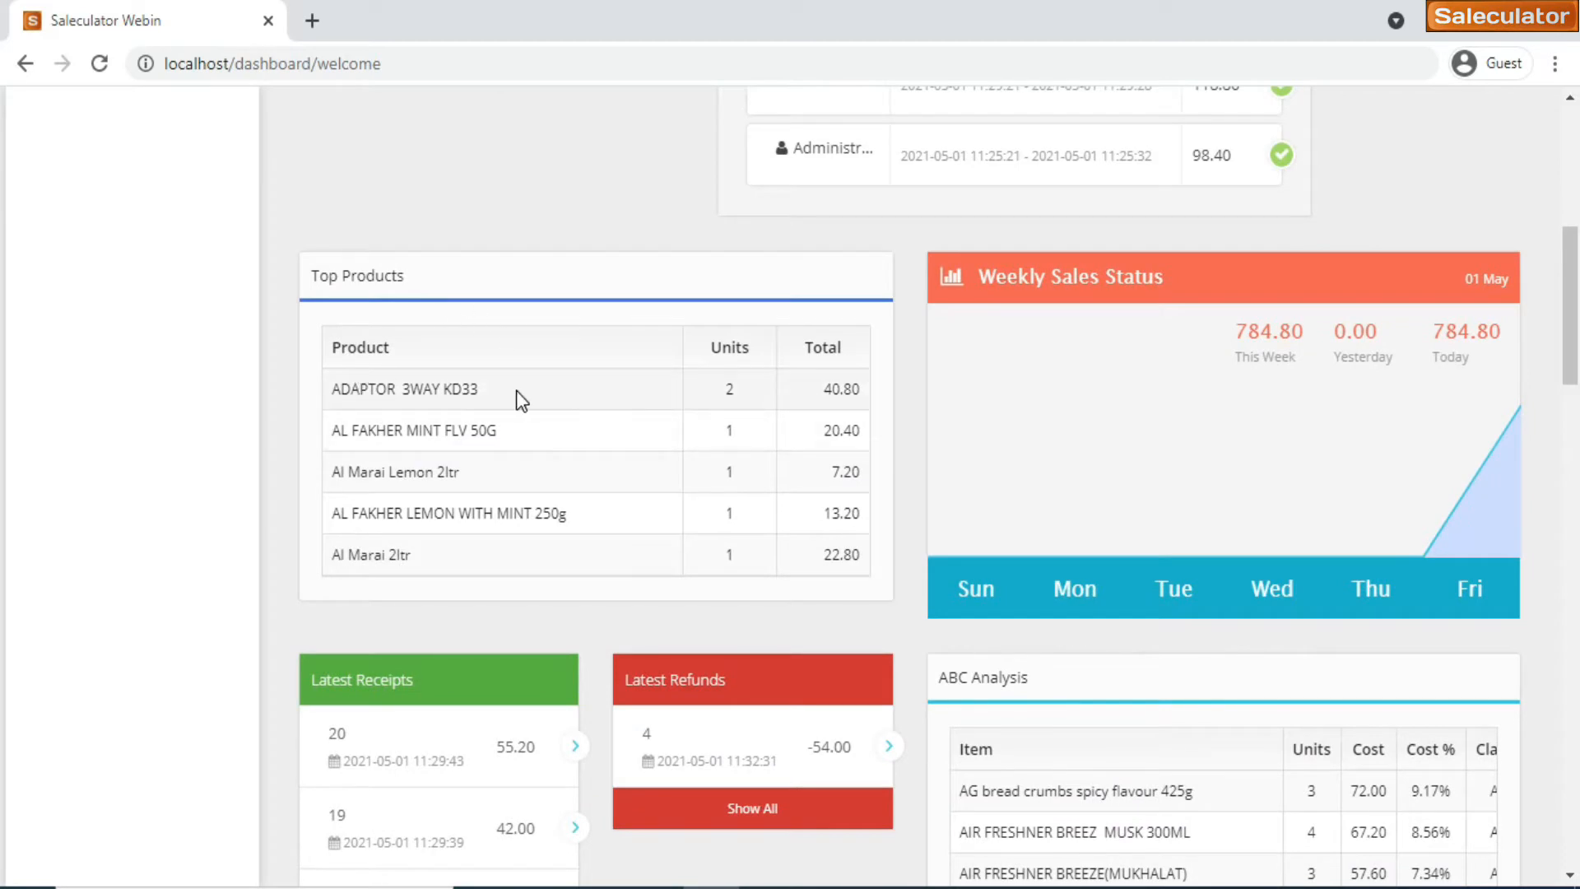
mouse_move(1486, 403)
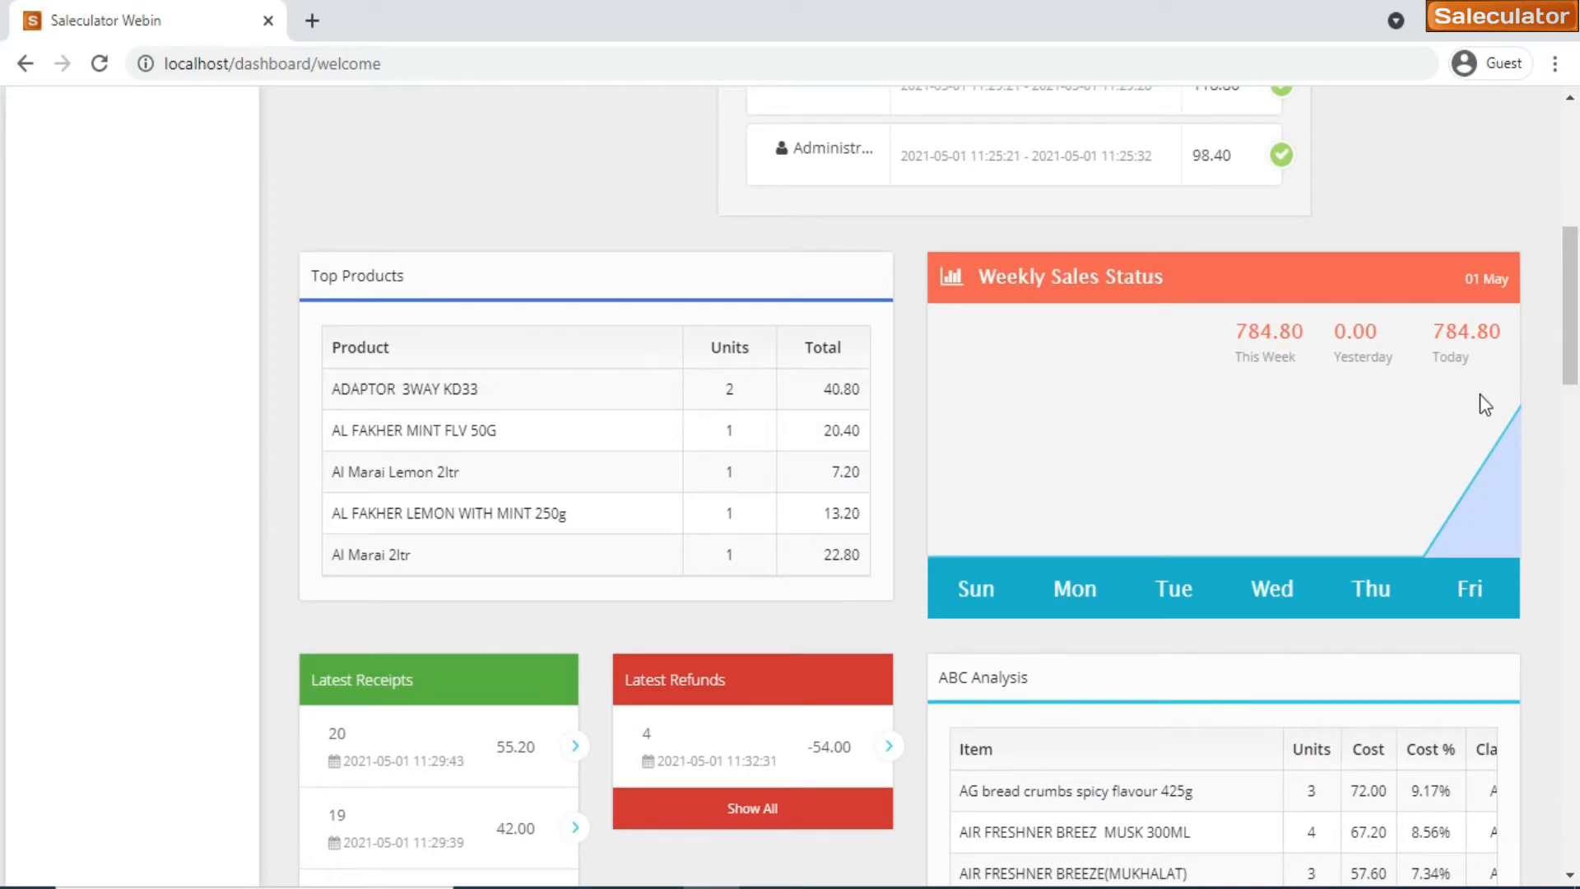
scroll("down", 3)
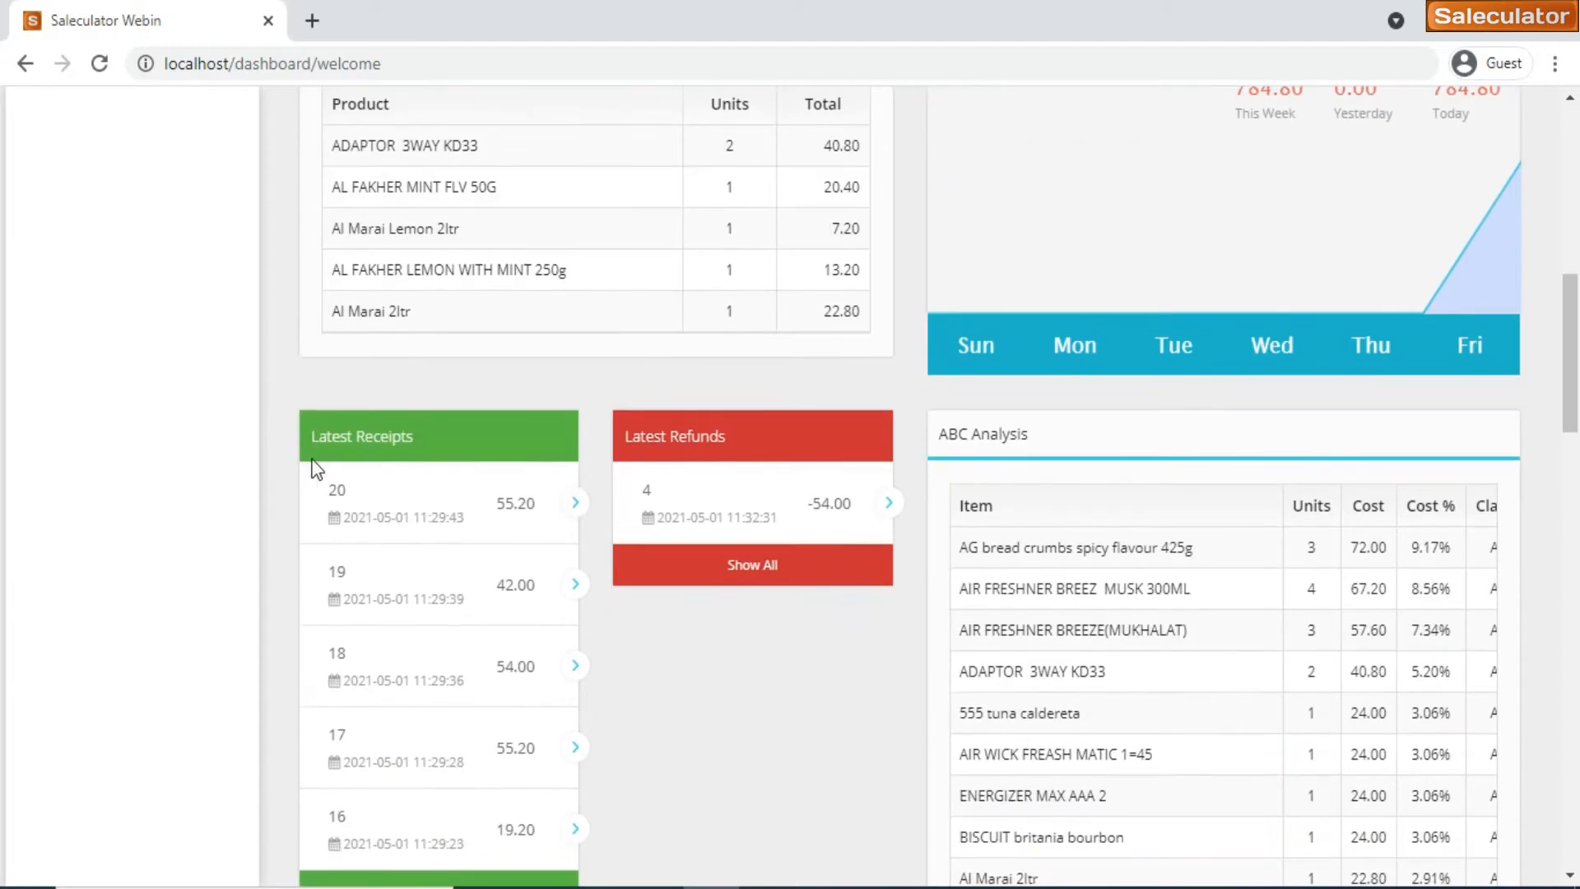
scroll("down", 3)
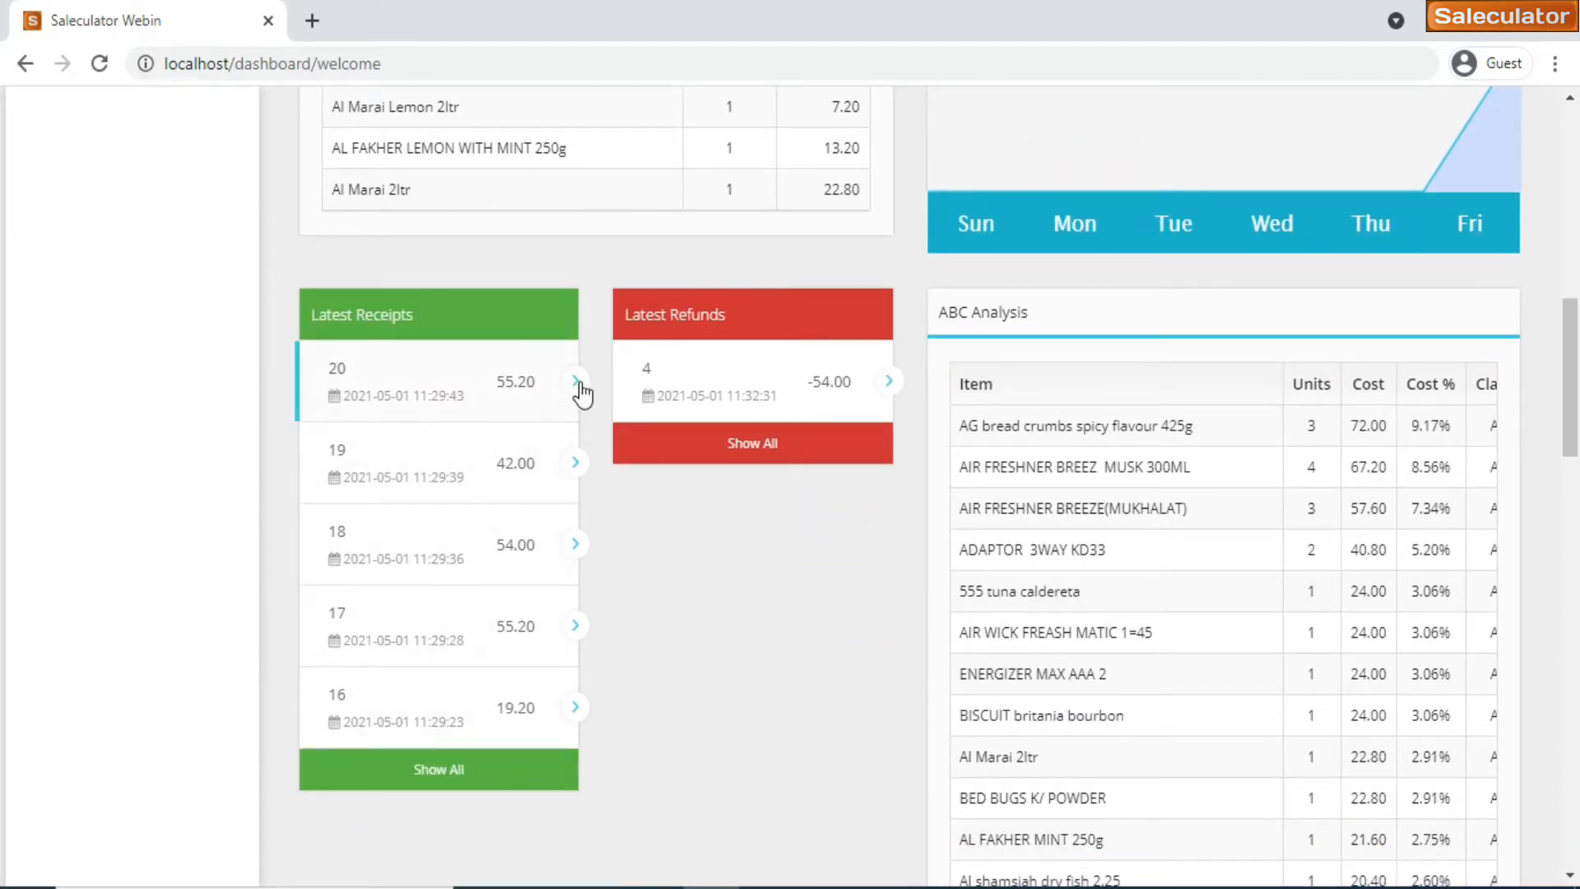
Return to the dashboard from receipt 20 and view refund 4's details totalling -54.00
left_click(575, 381)
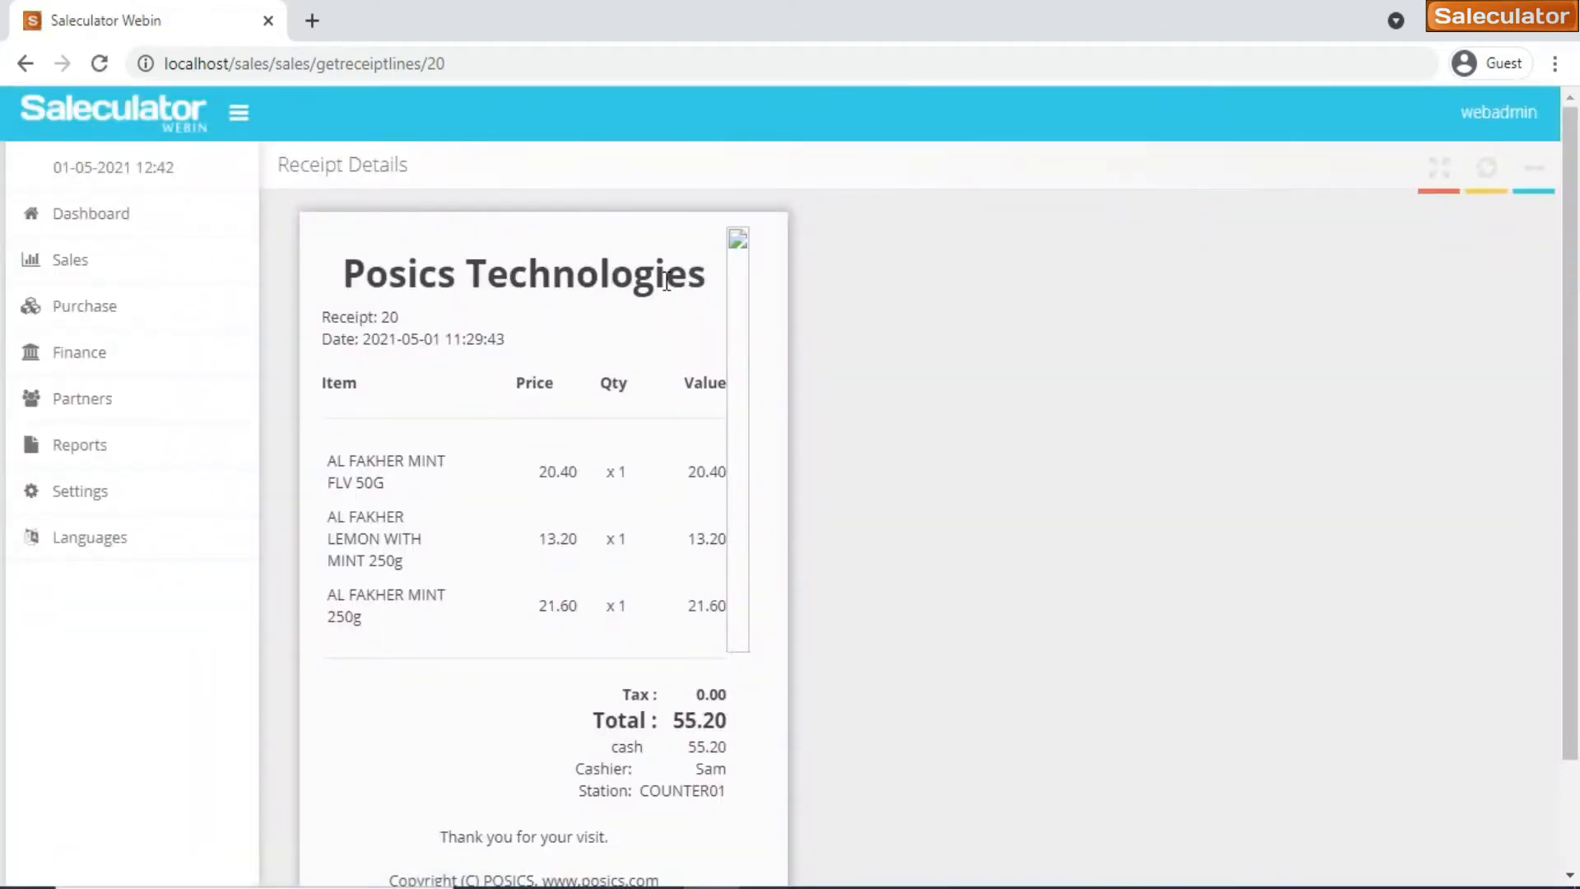
left_click(90, 212)
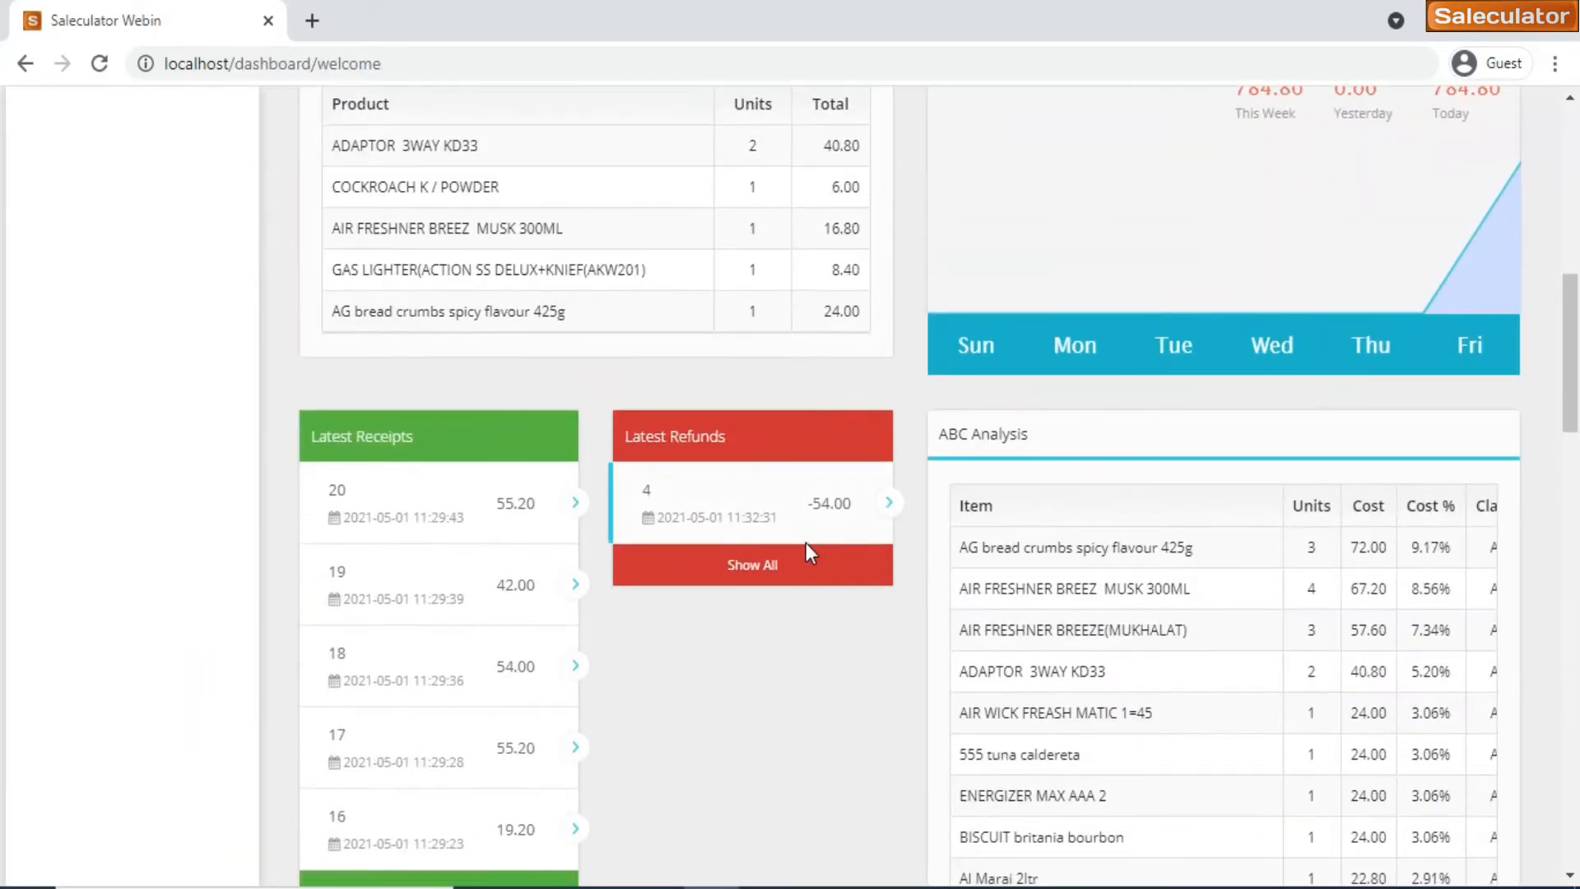
left_click(888, 502)
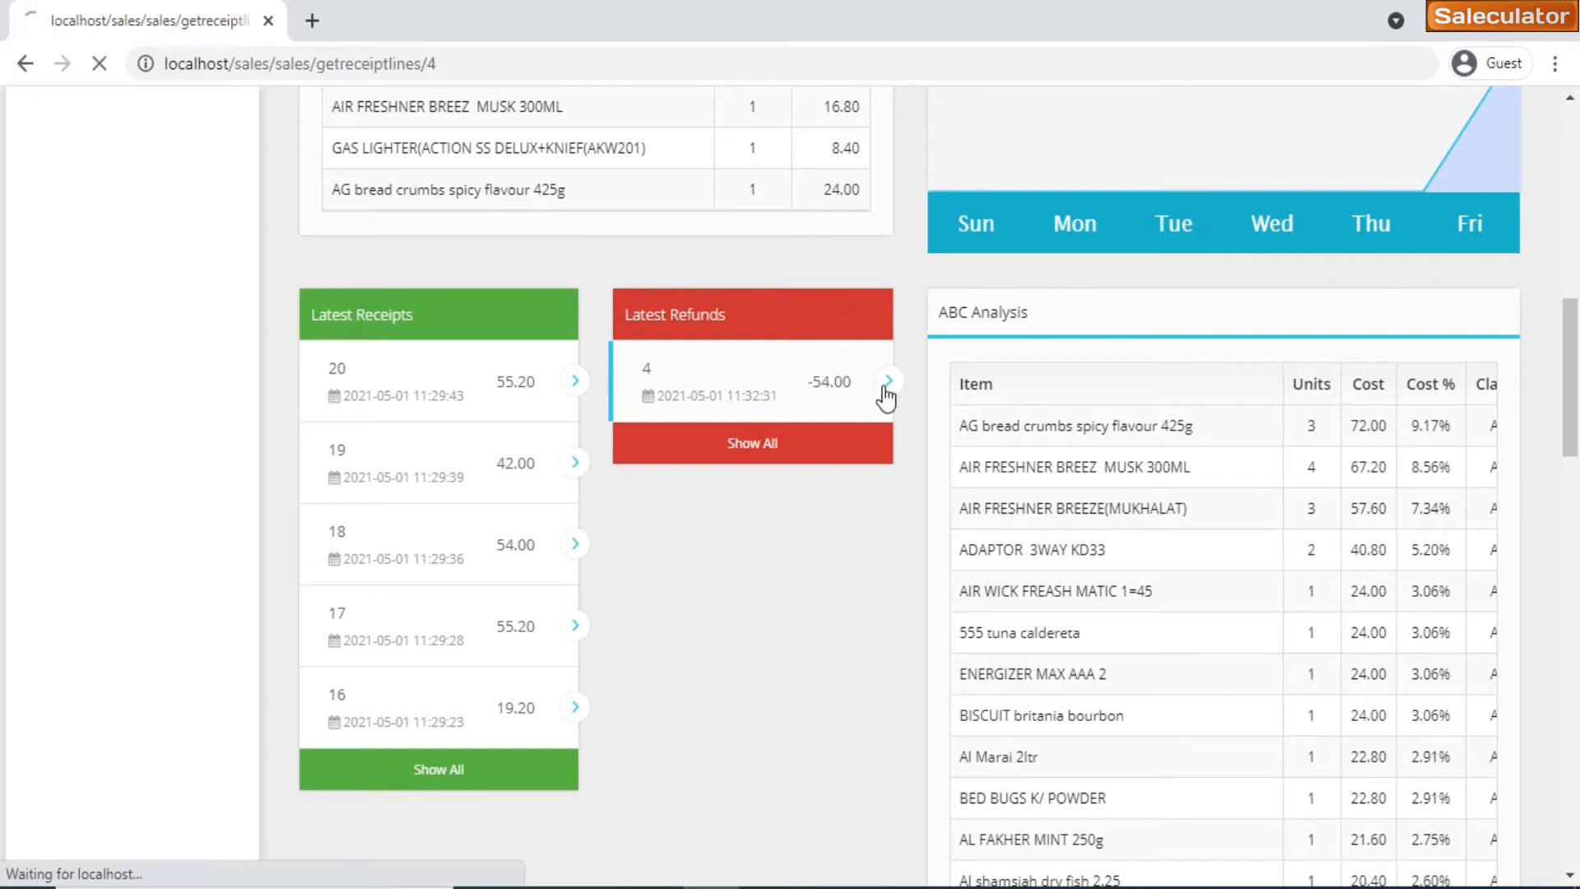
left_click(887, 381)
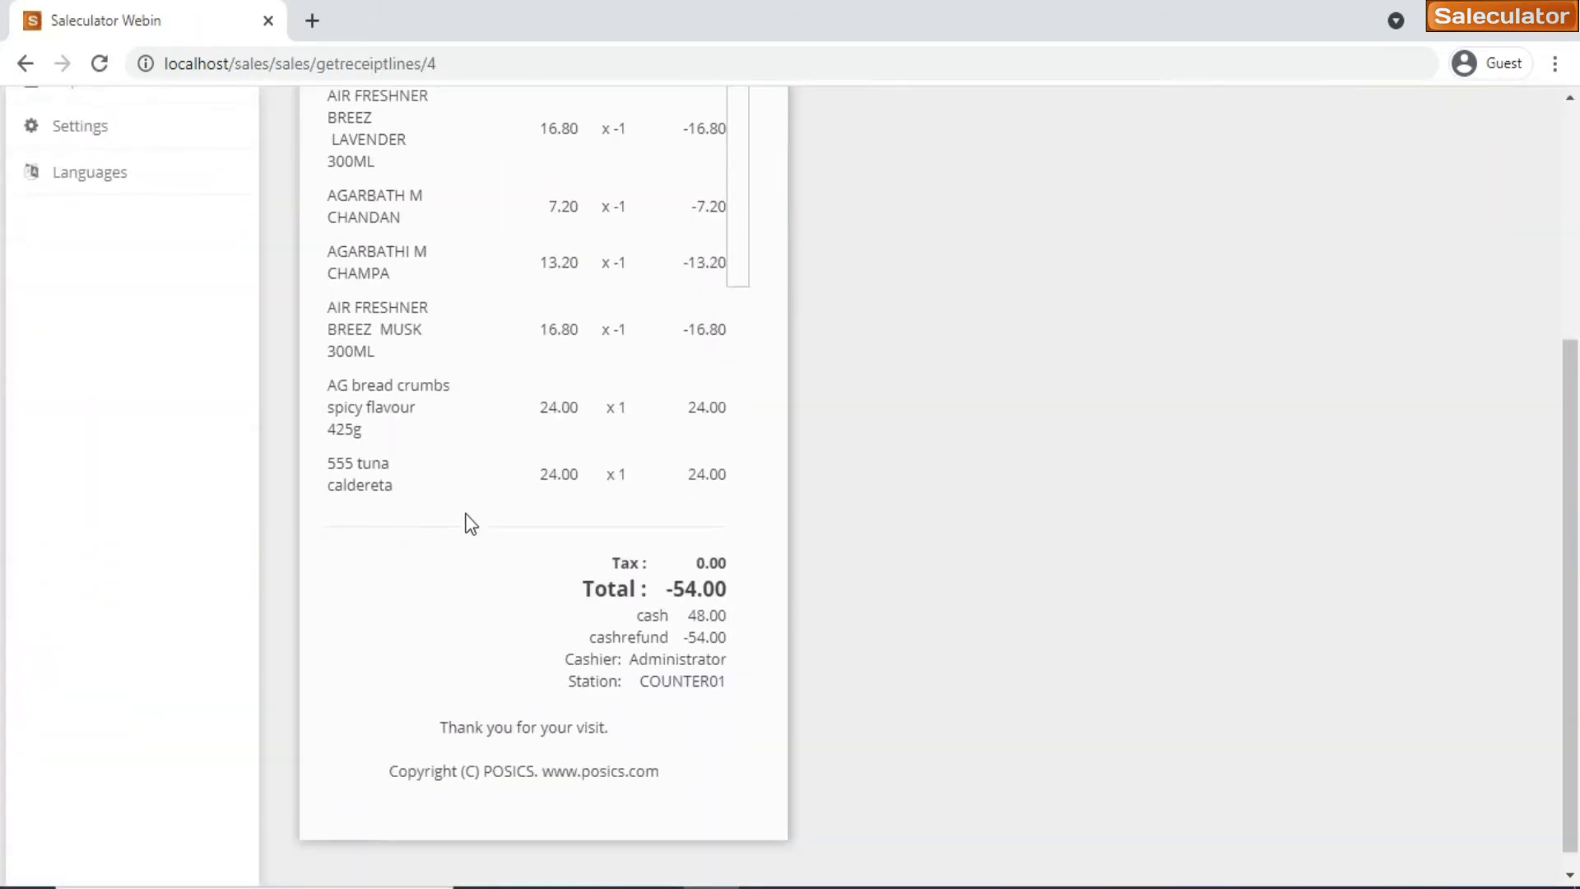
scroll("up", 3)
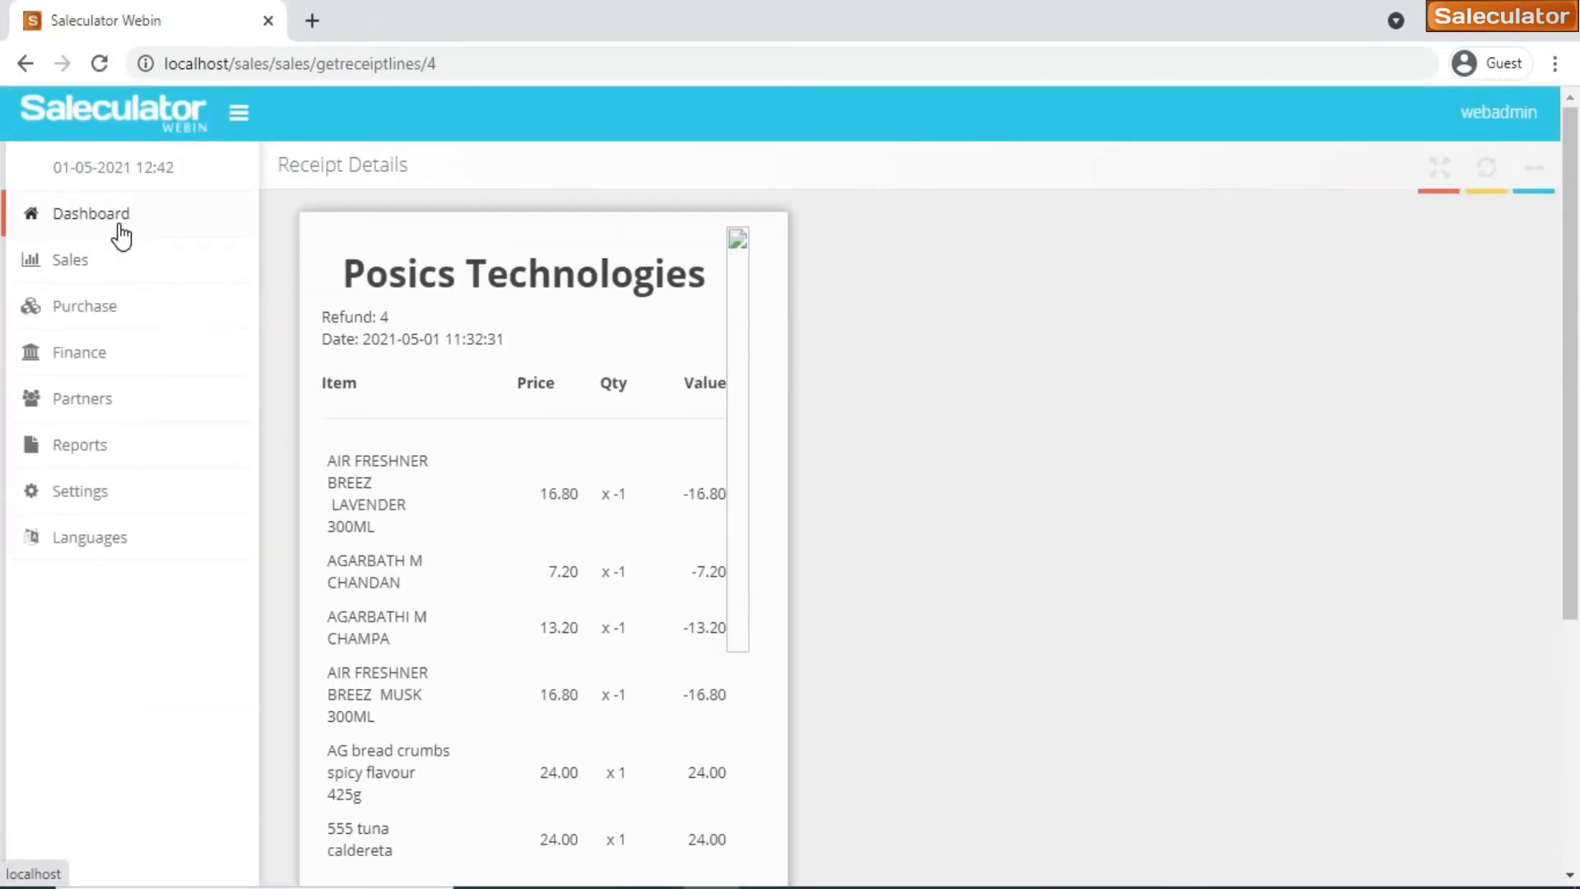
Check the dashboard's Latest Stock In and Stock Out tables, then scroll back up
left_click(90, 212)
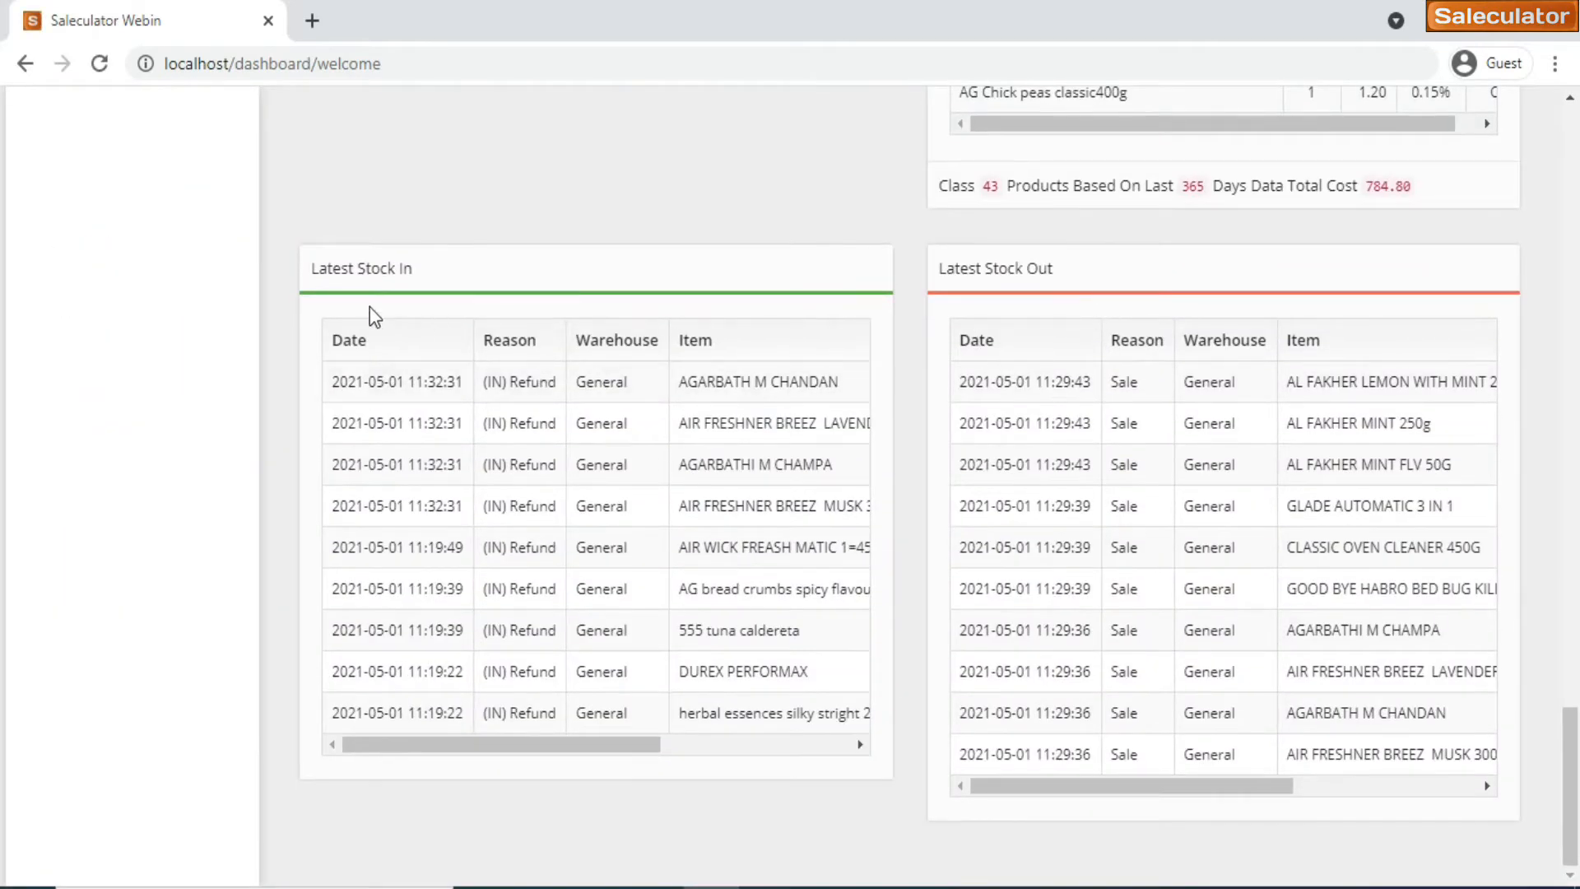
mouse_move(685, 332)
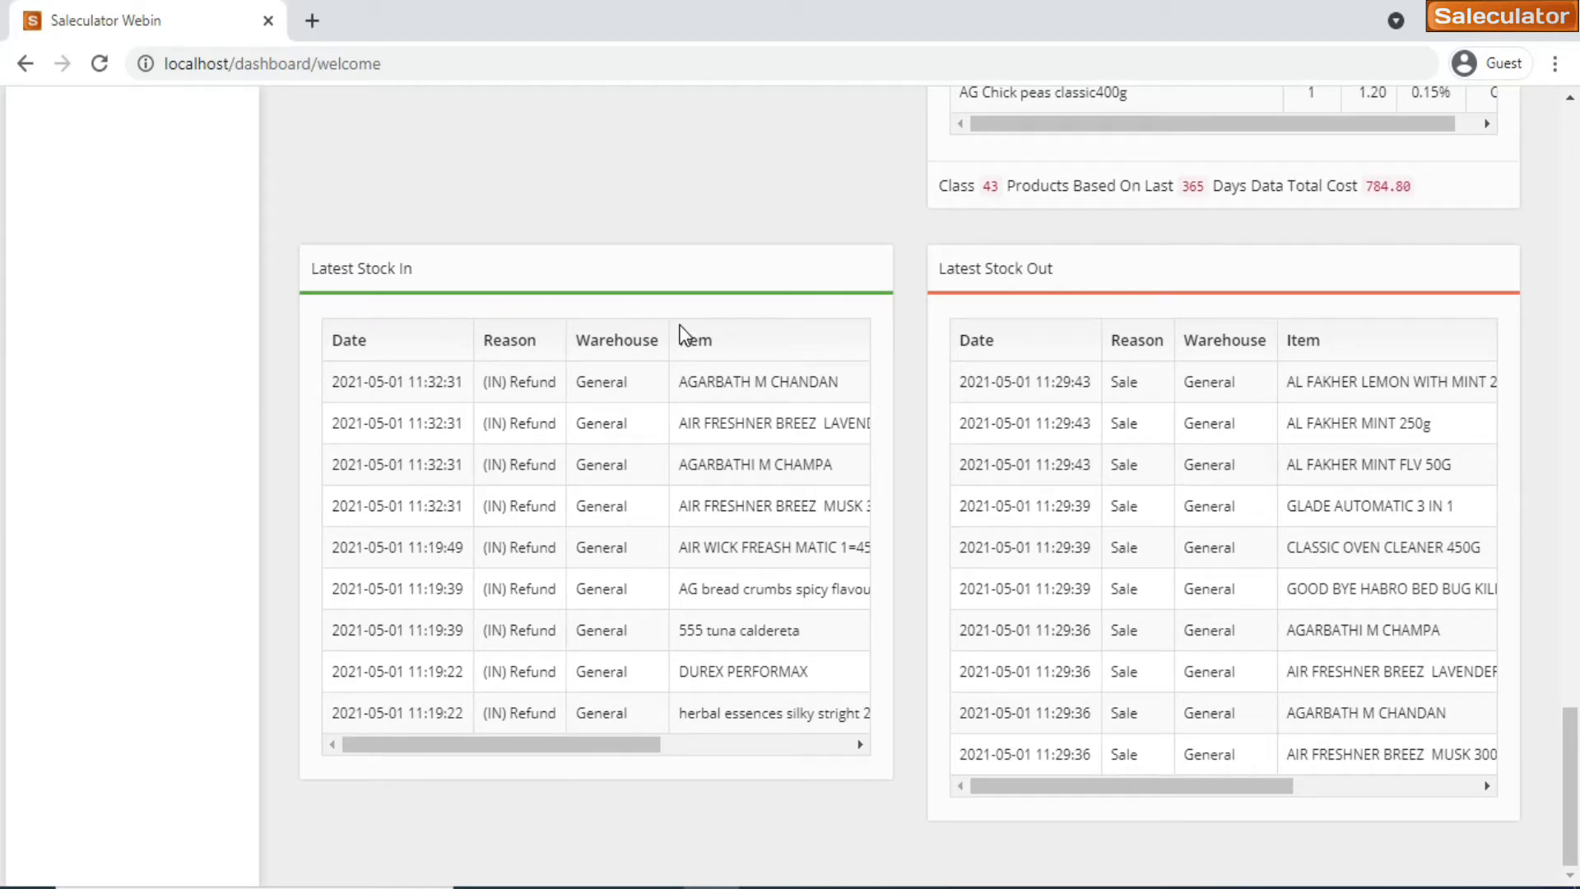
mouse_move(466, 418)
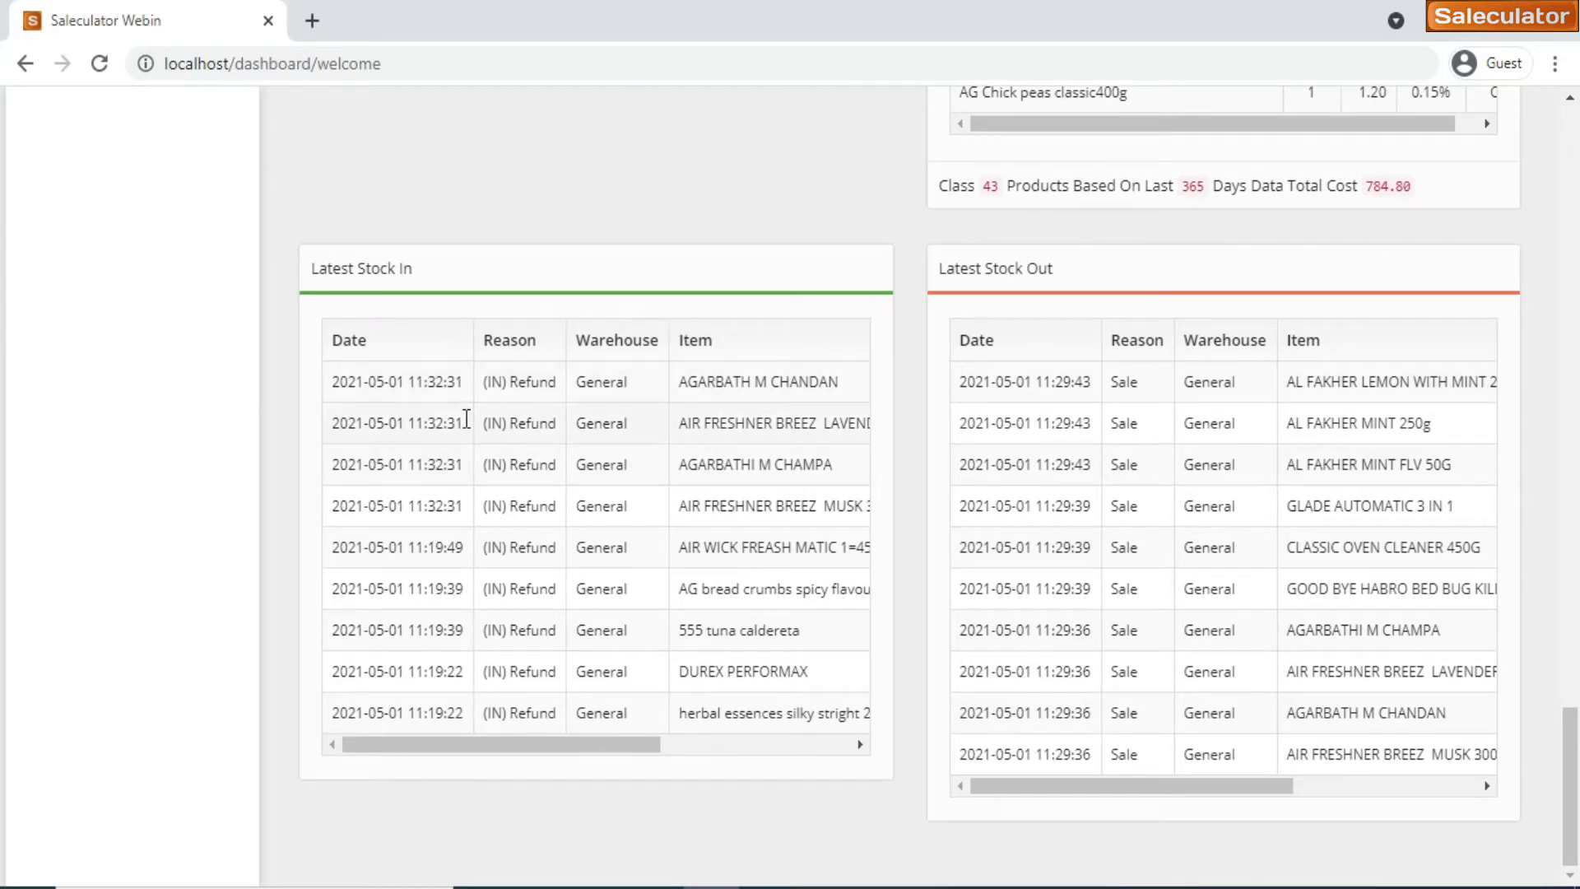
mouse_move(537, 423)
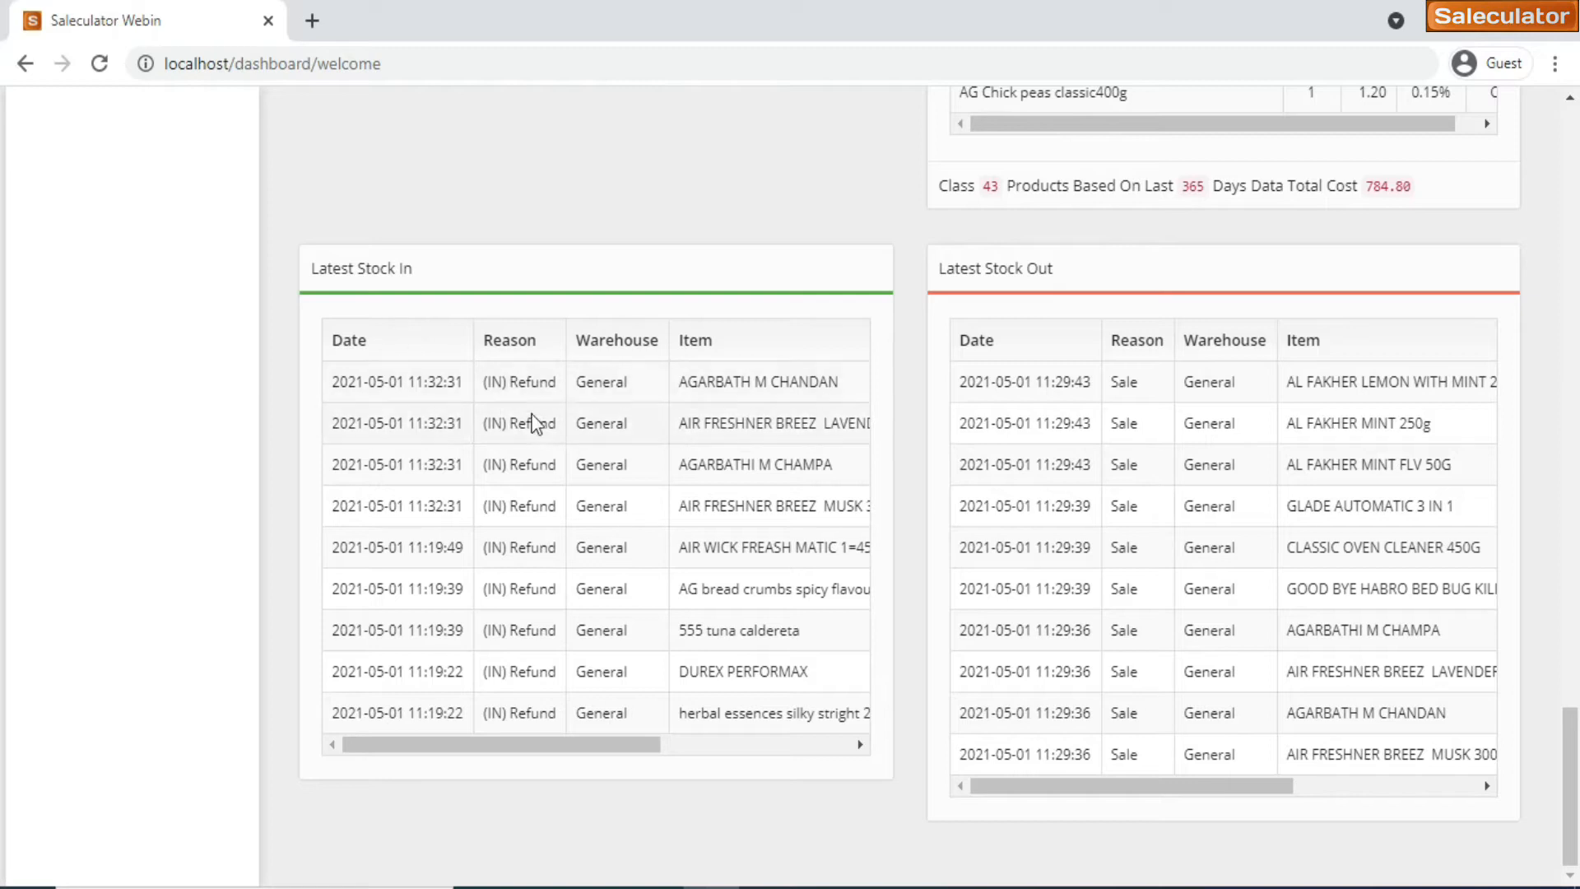
mouse_move(573, 745)
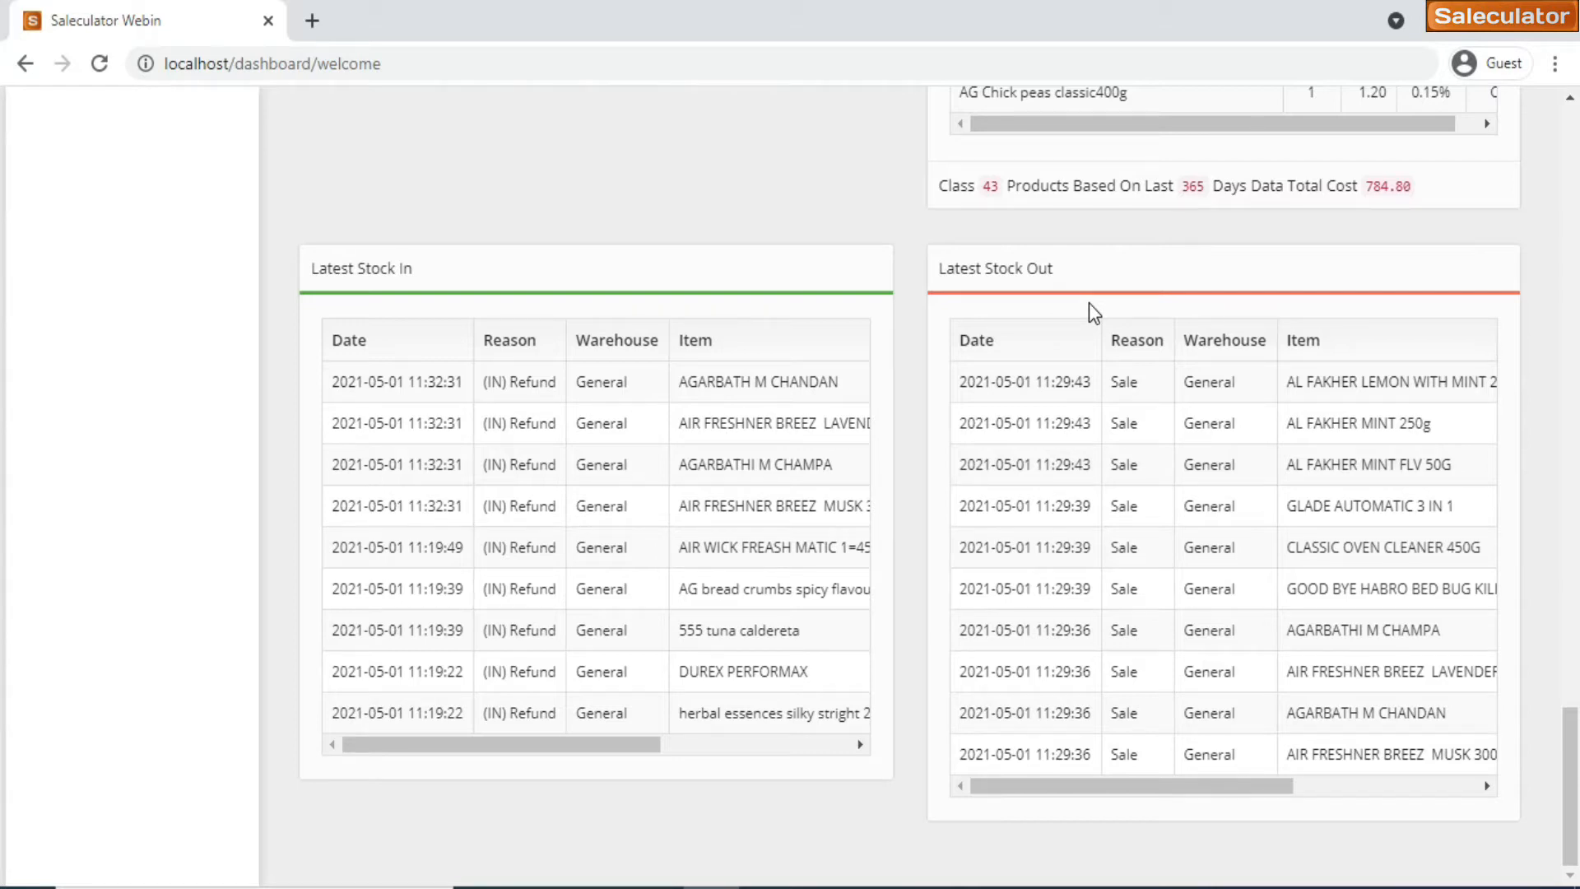
mouse_move(1146, 605)
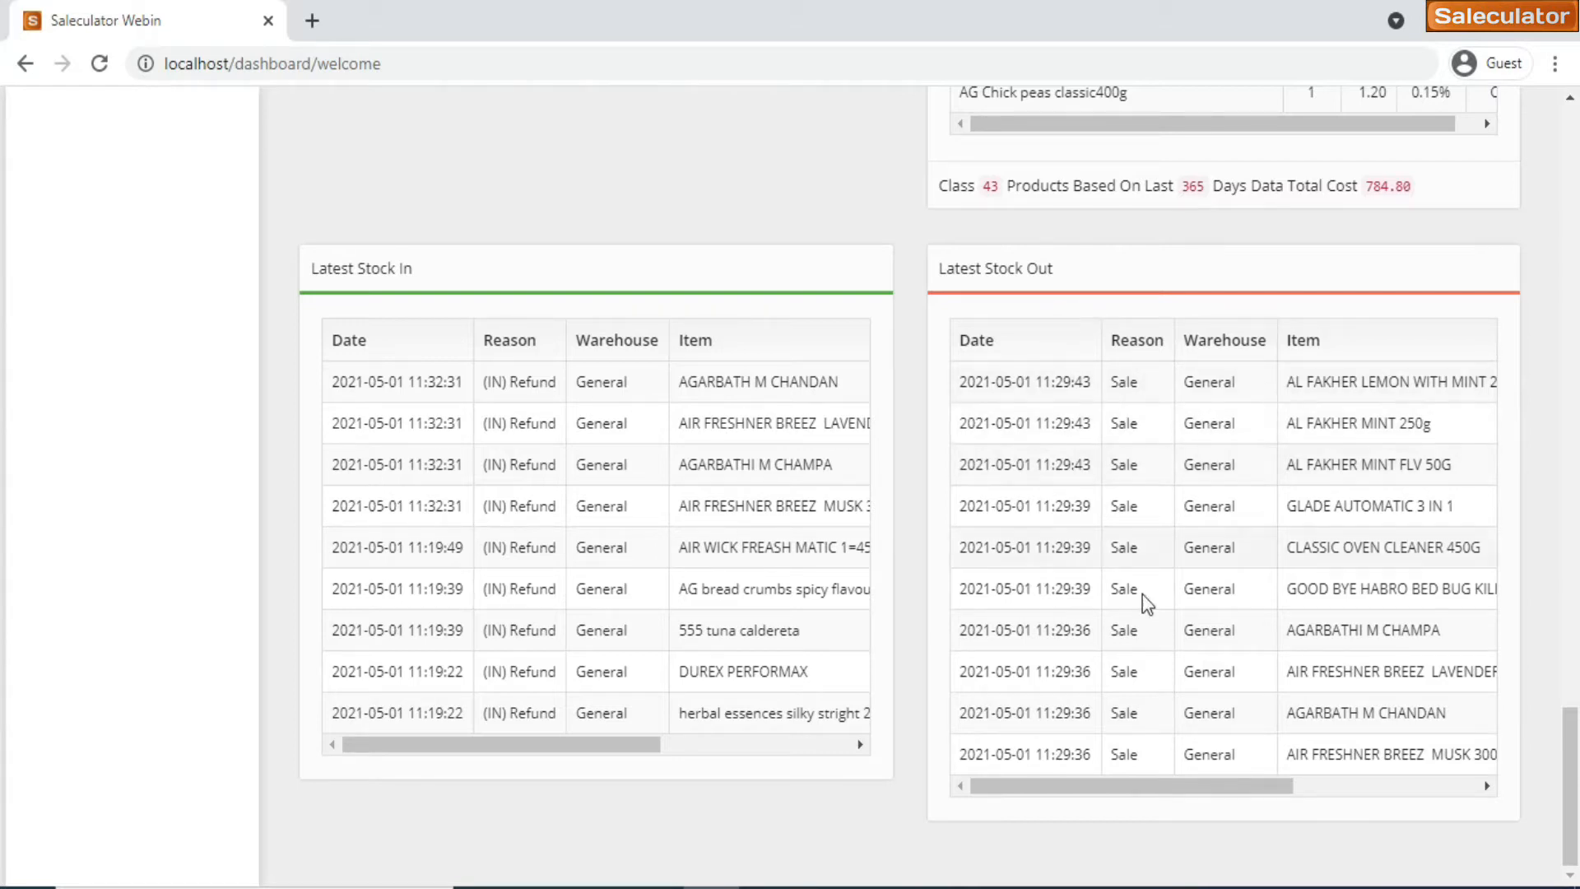
mouse_move(871, 408)
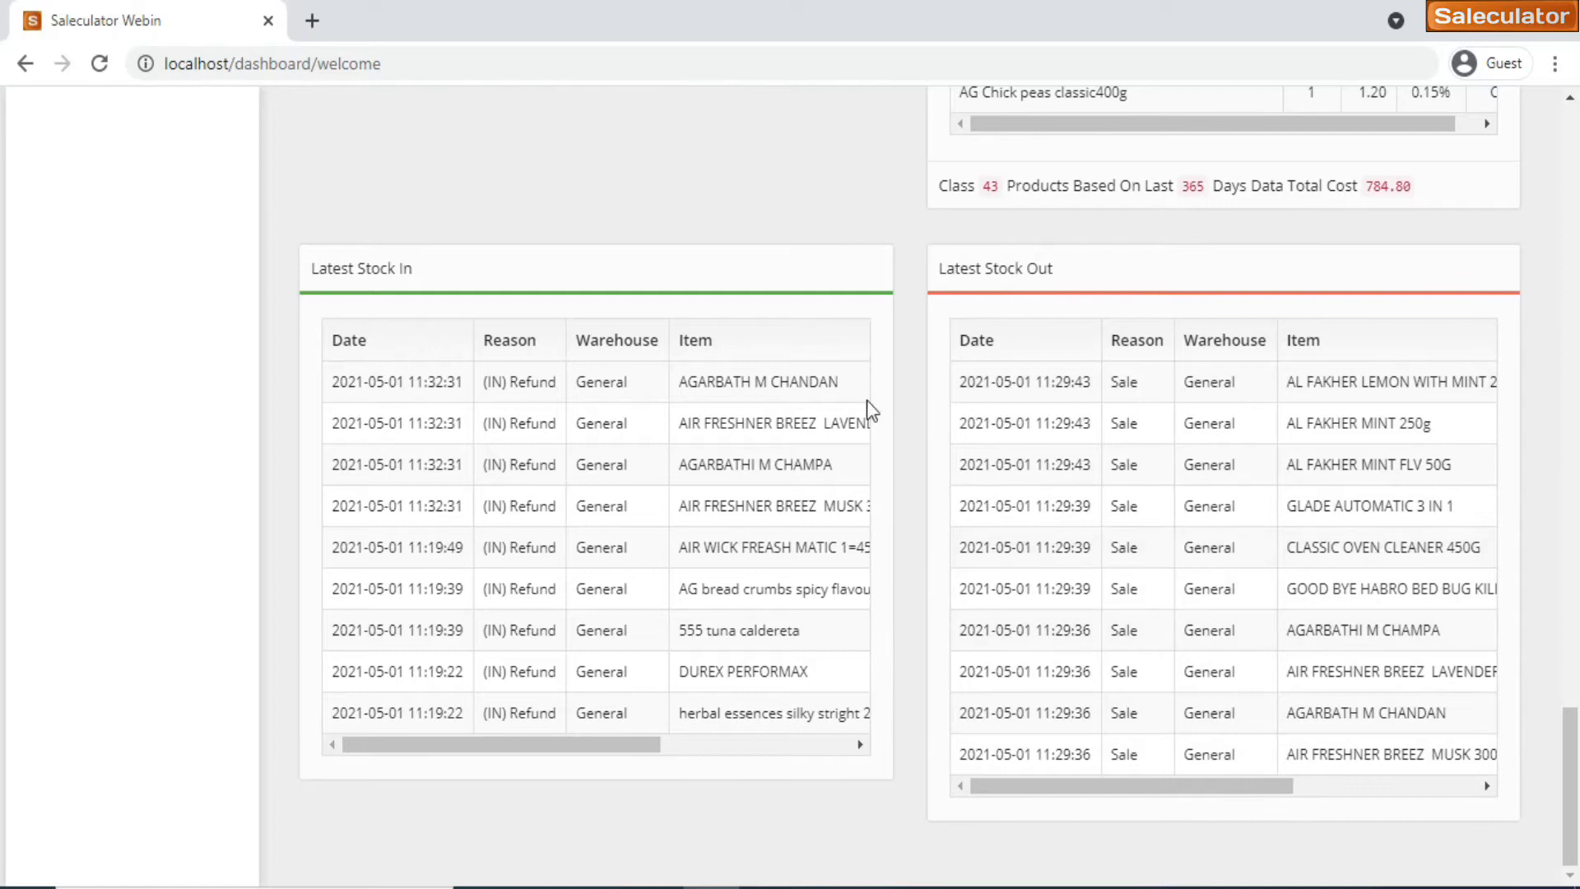
mouse_move(975, 665)
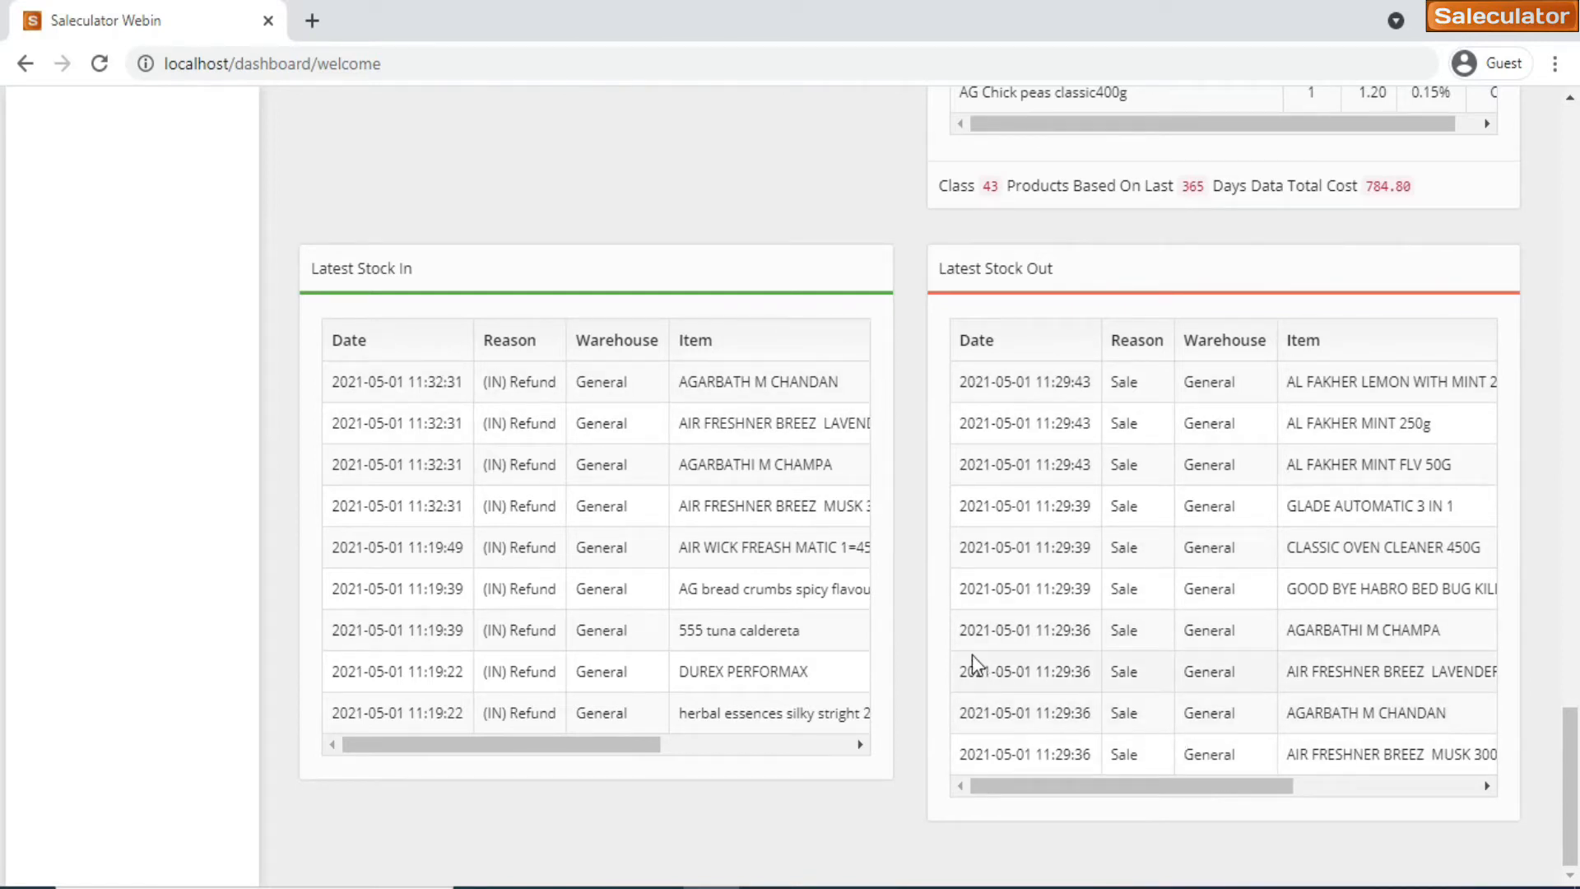
scroll("up", 3)
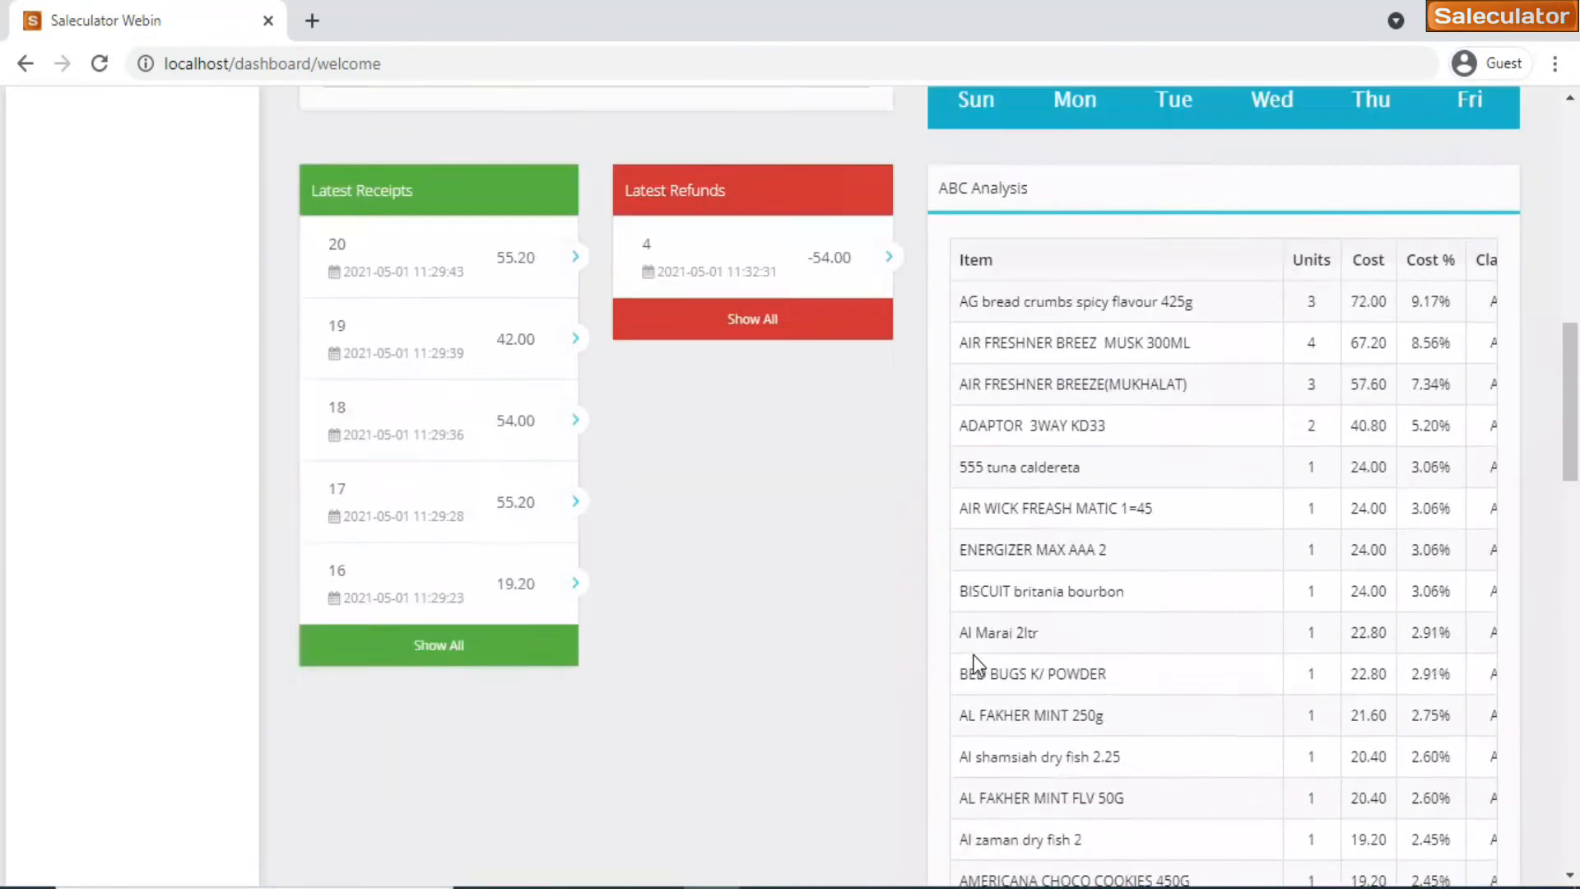
scroll("up", 3)
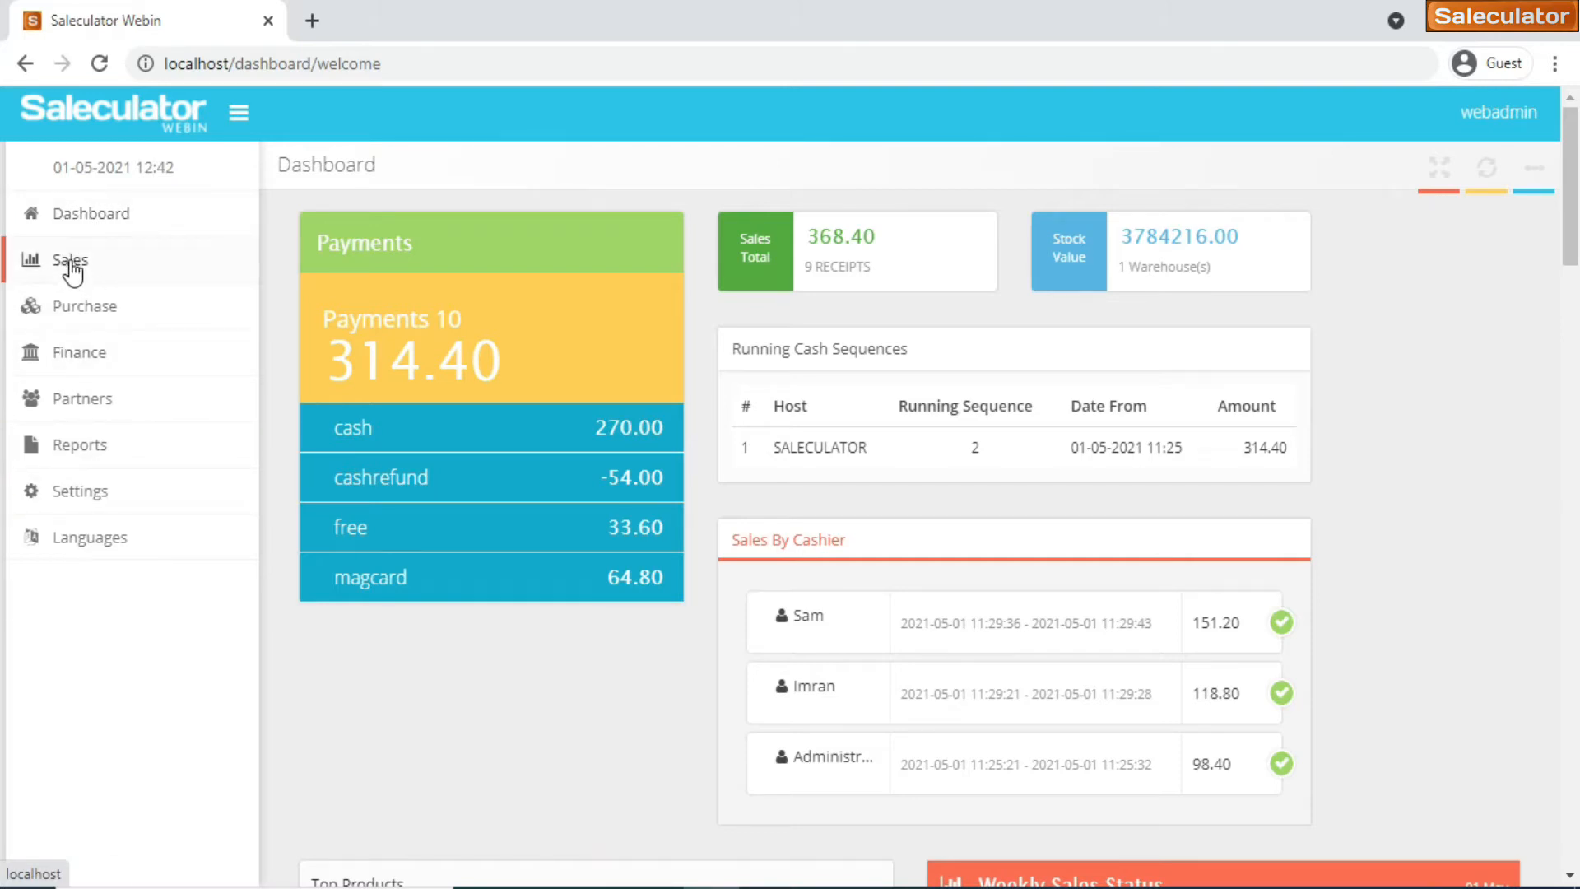
Expand the Sales menu to list Active Tickets, Receipts, Closed Cash, Reservations and Payments
left_click(68, 260)
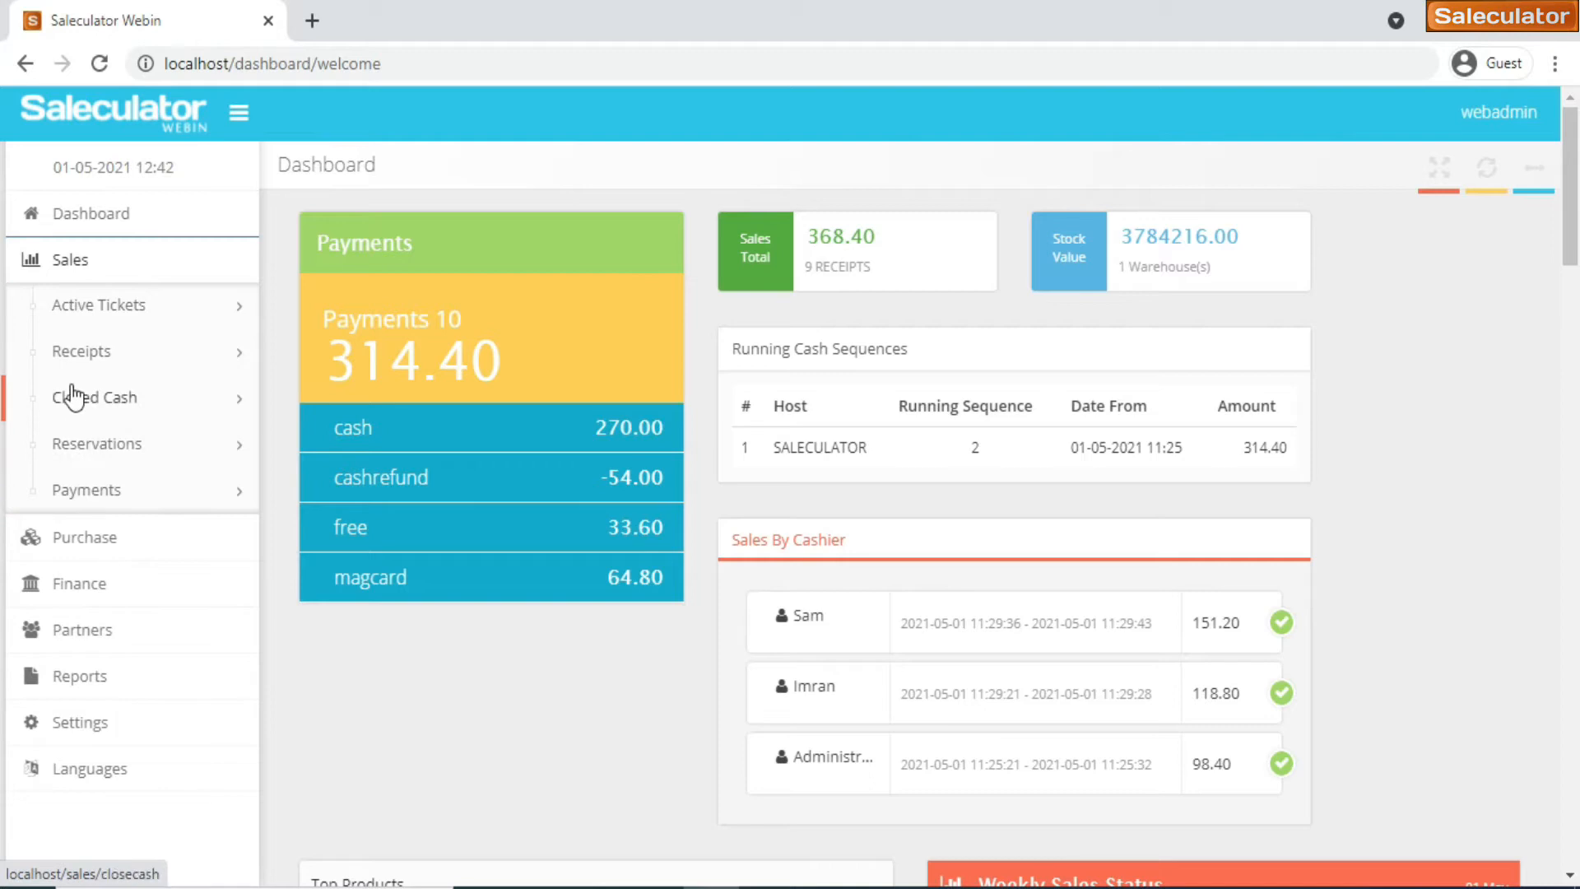
mouse_move(99, 304)
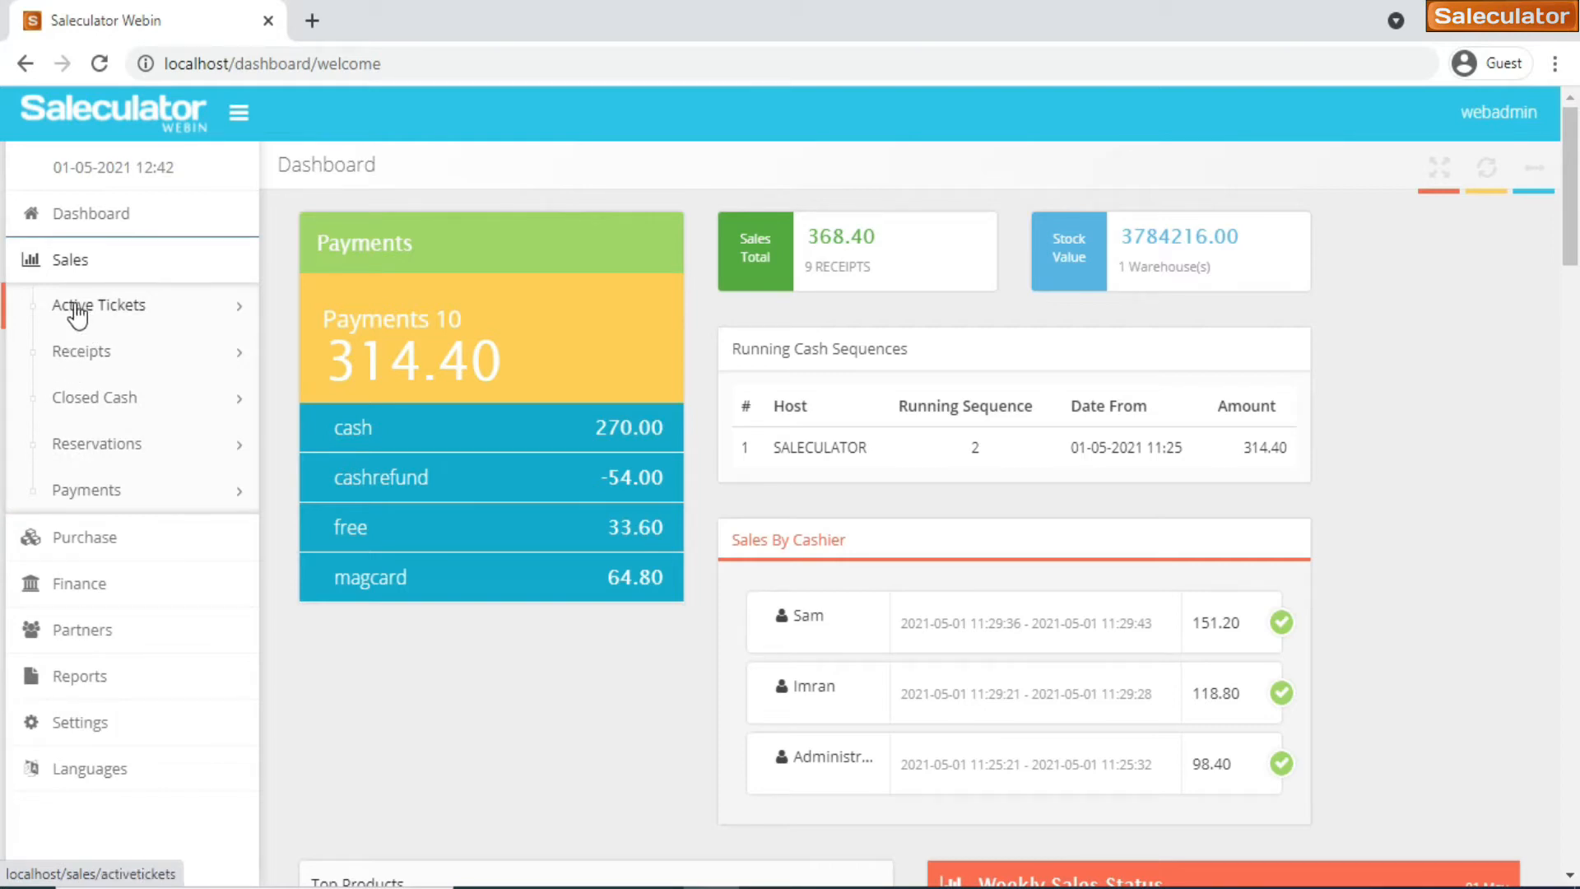
mouse_move(93, 404)
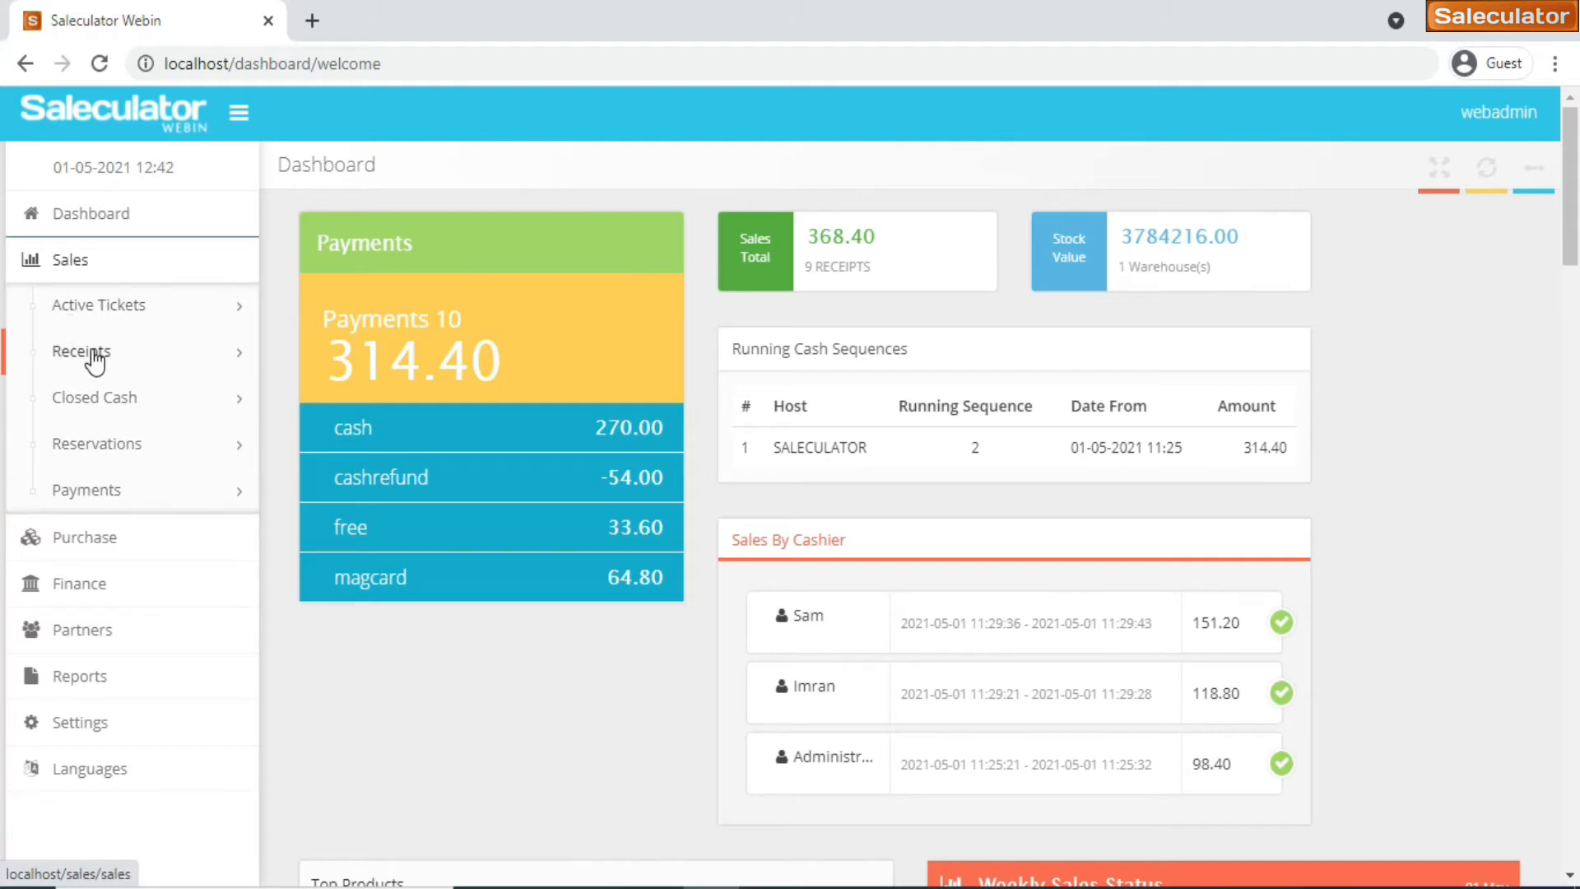
Open the Receipts list and view the details of refund 4 dated 2021-05-01
left_click(80, 351)
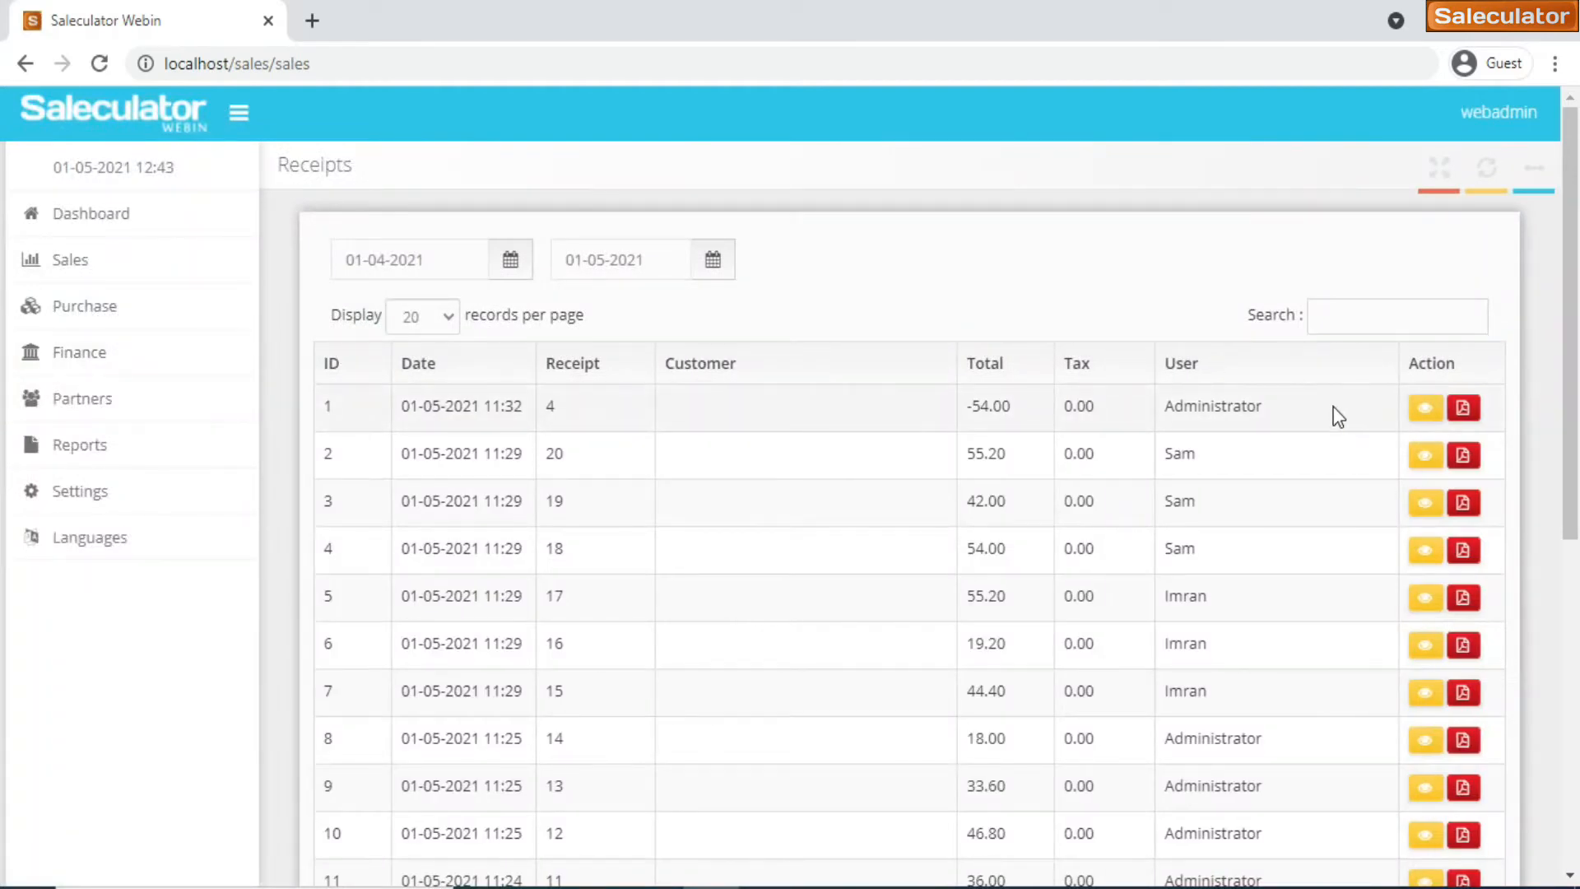
mouse_move(1463, 388)
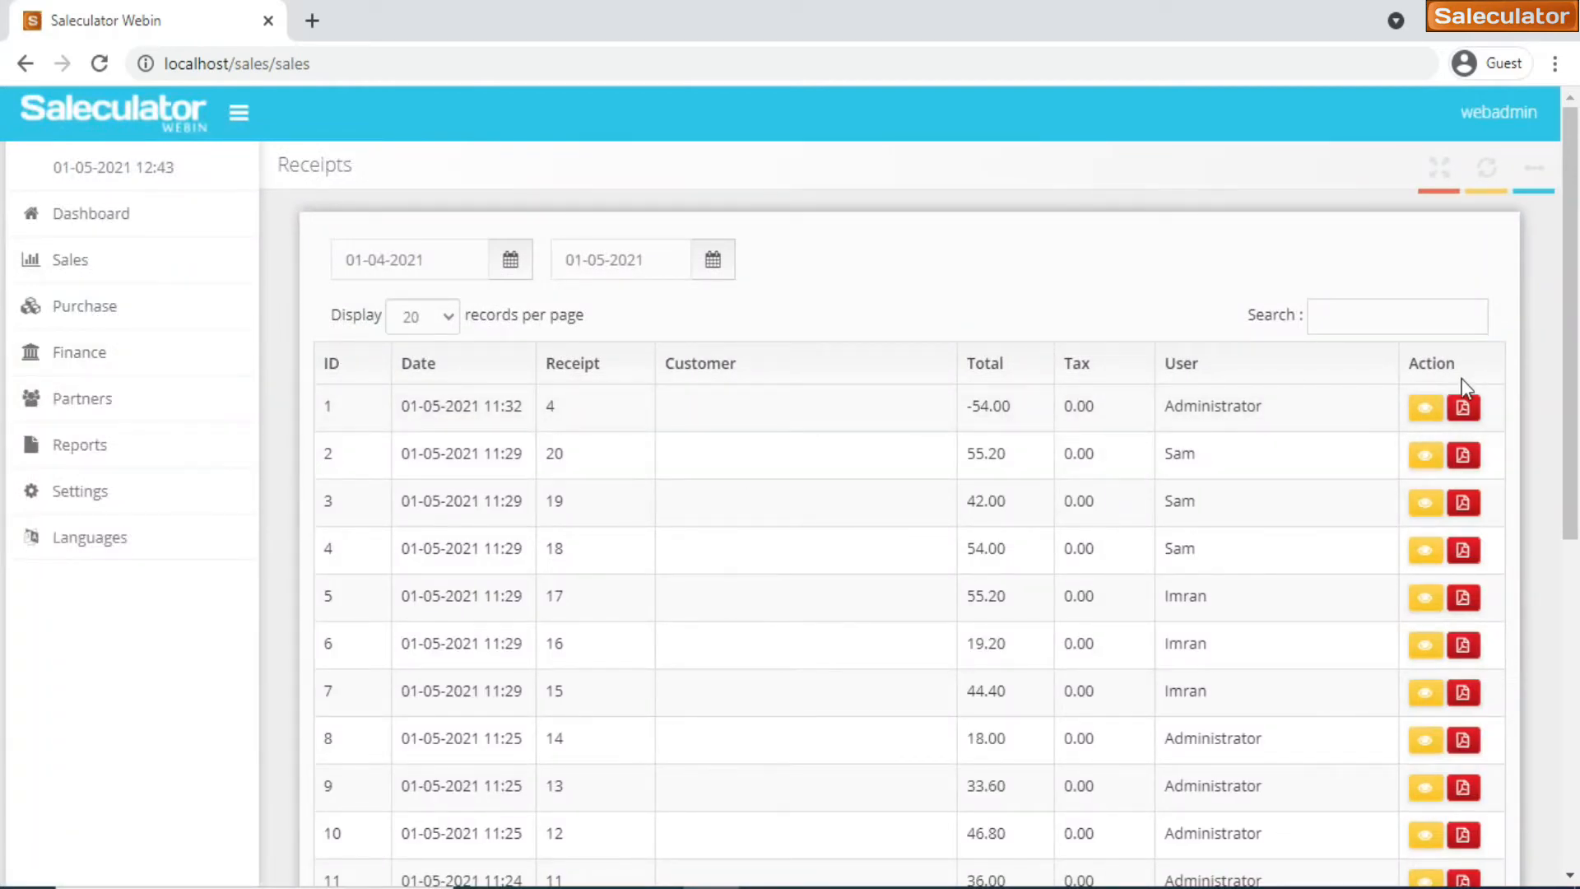
scroll("down", 3)
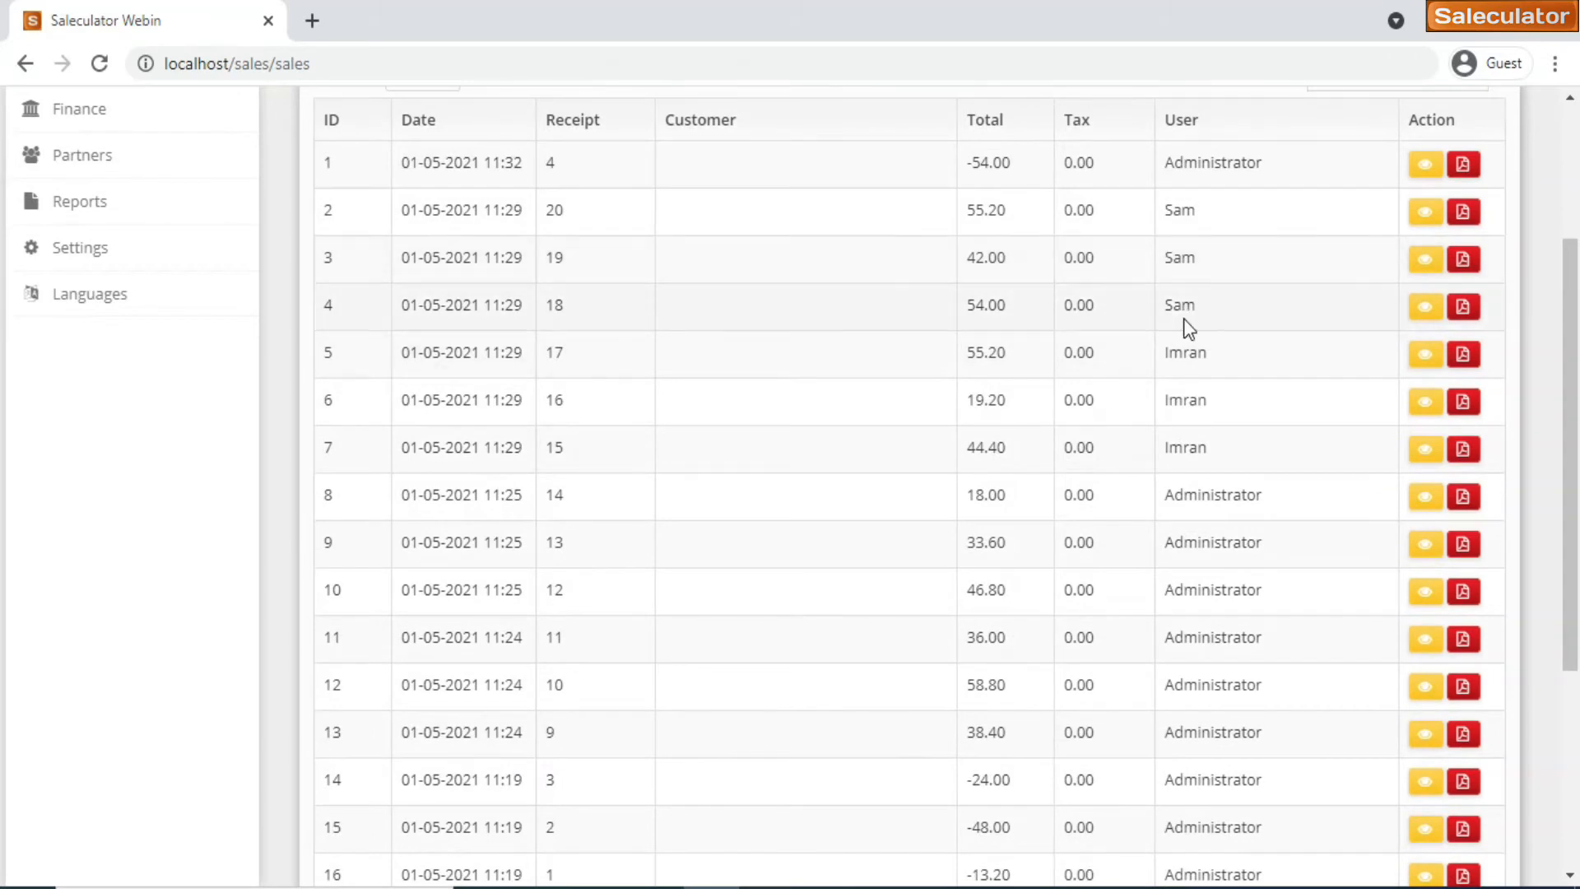
left_click(1424, 306)
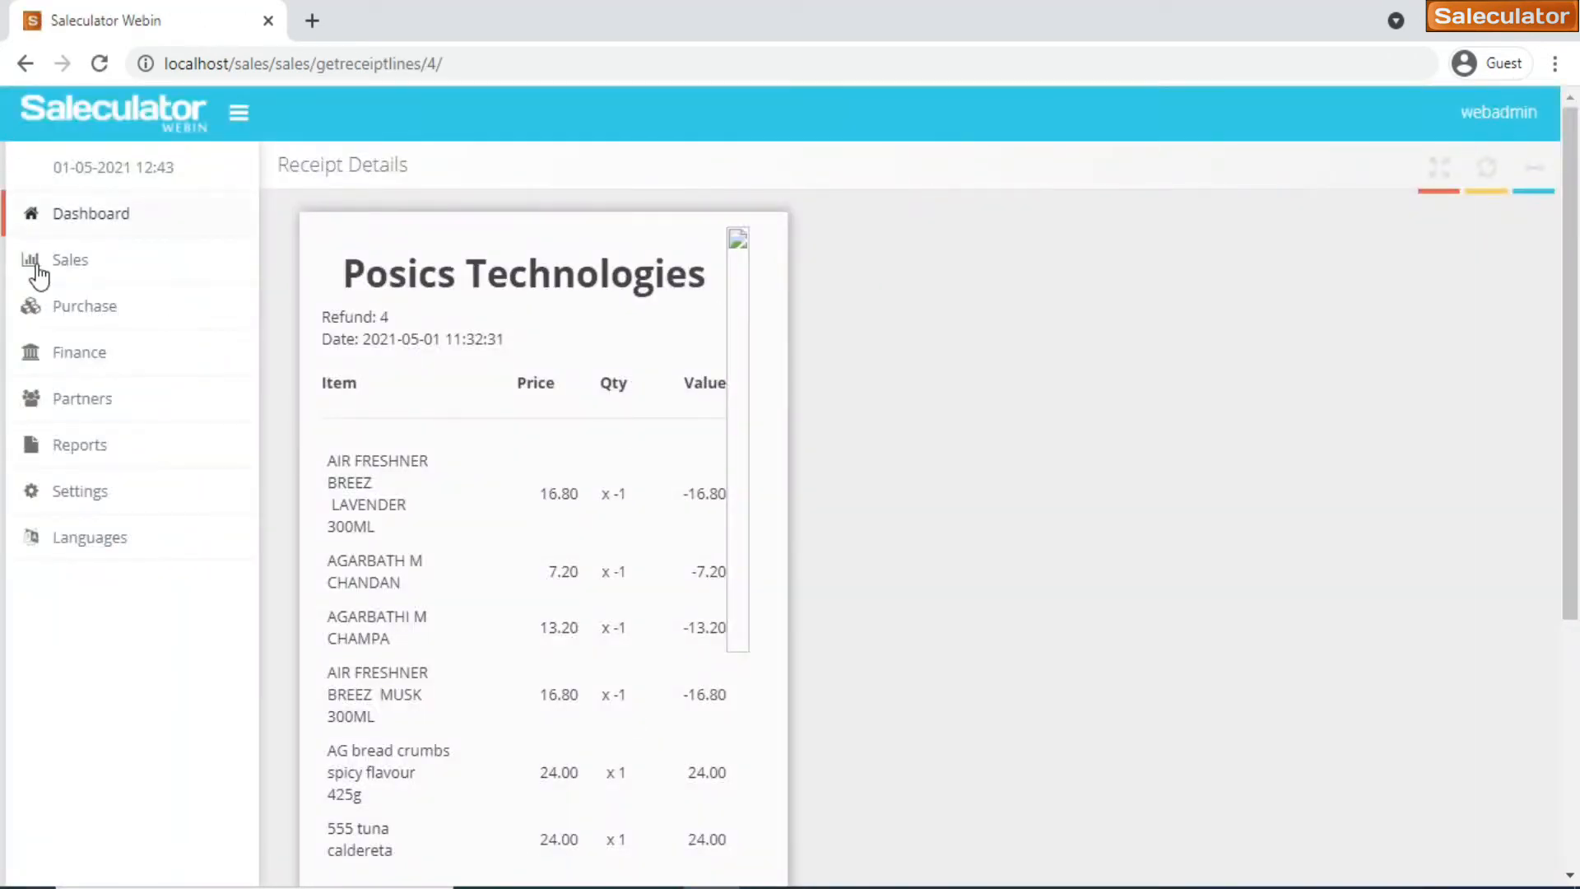
View the empty Active Tickets page and re-expand the Sales menu
left_click(69, 259)
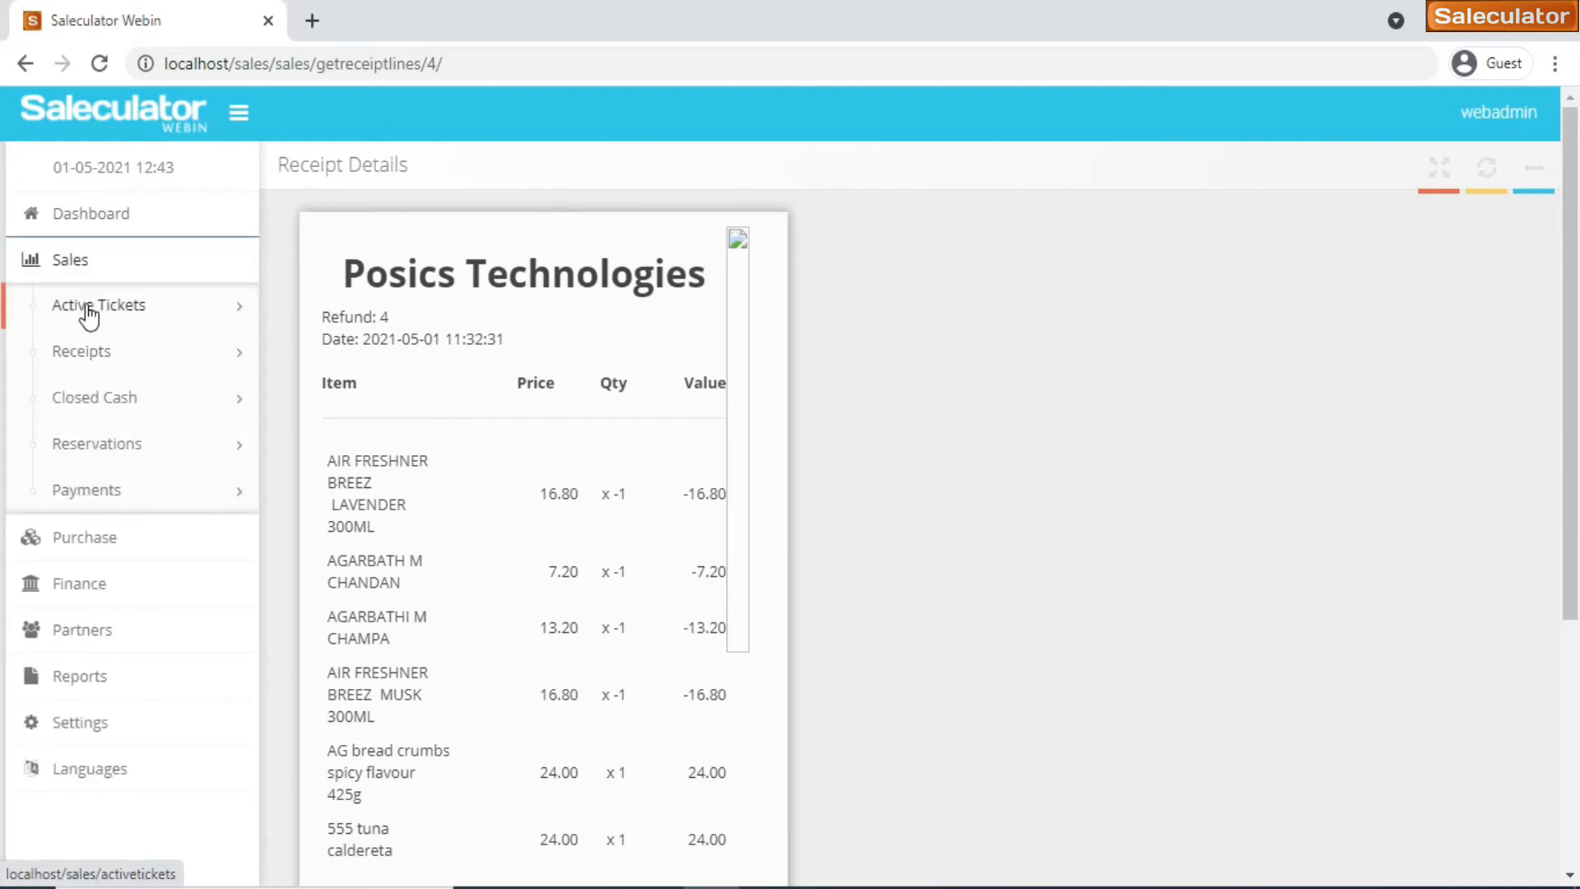
left_click(99, 304)
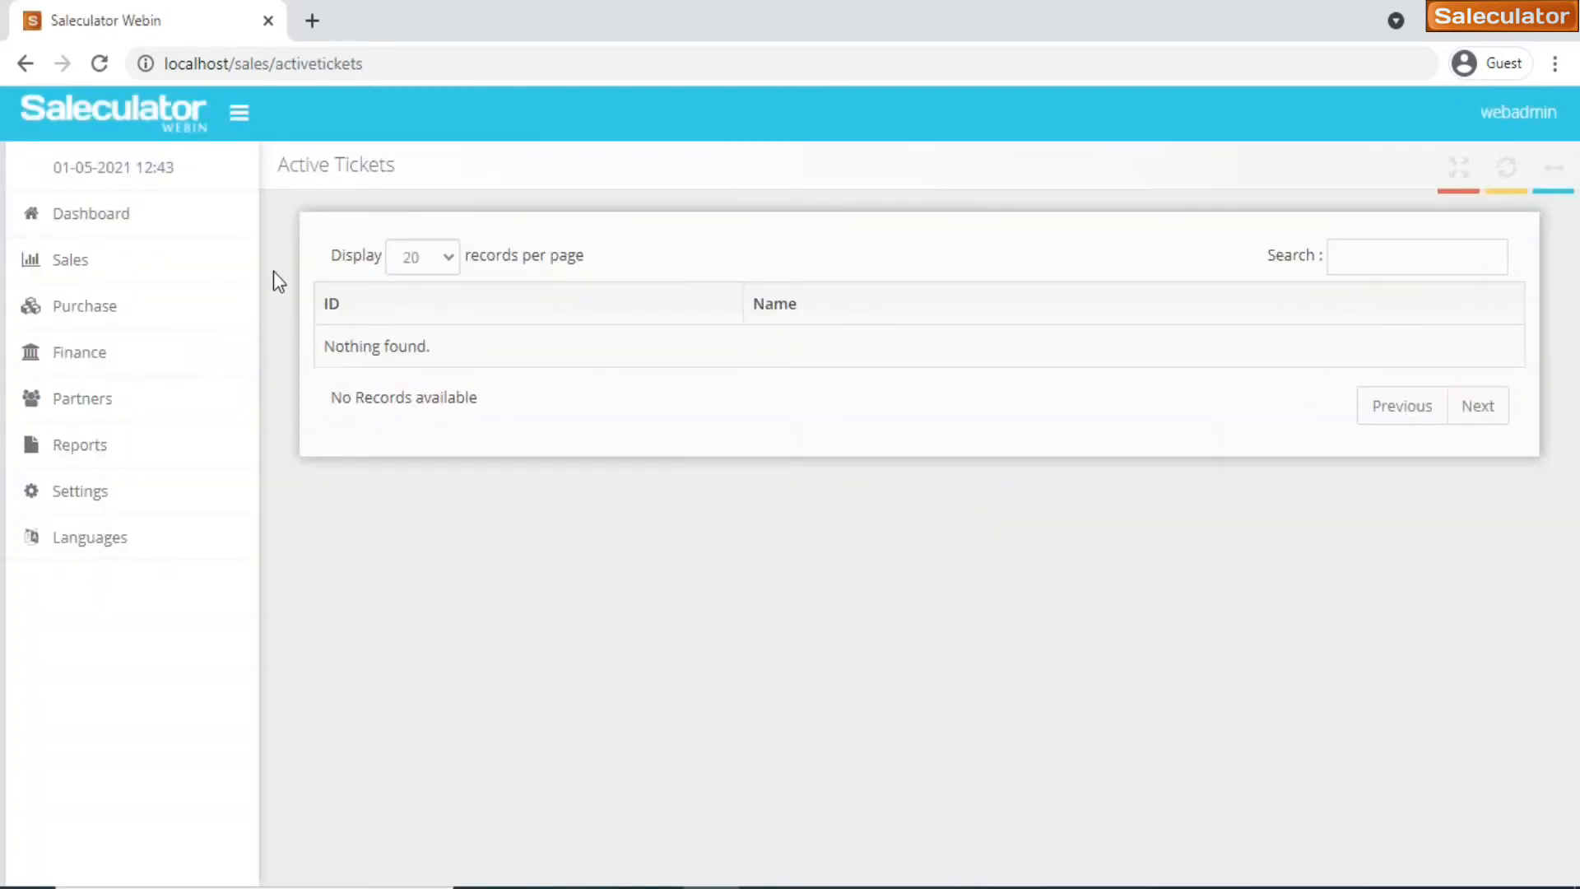
mouse_move(410, 453)
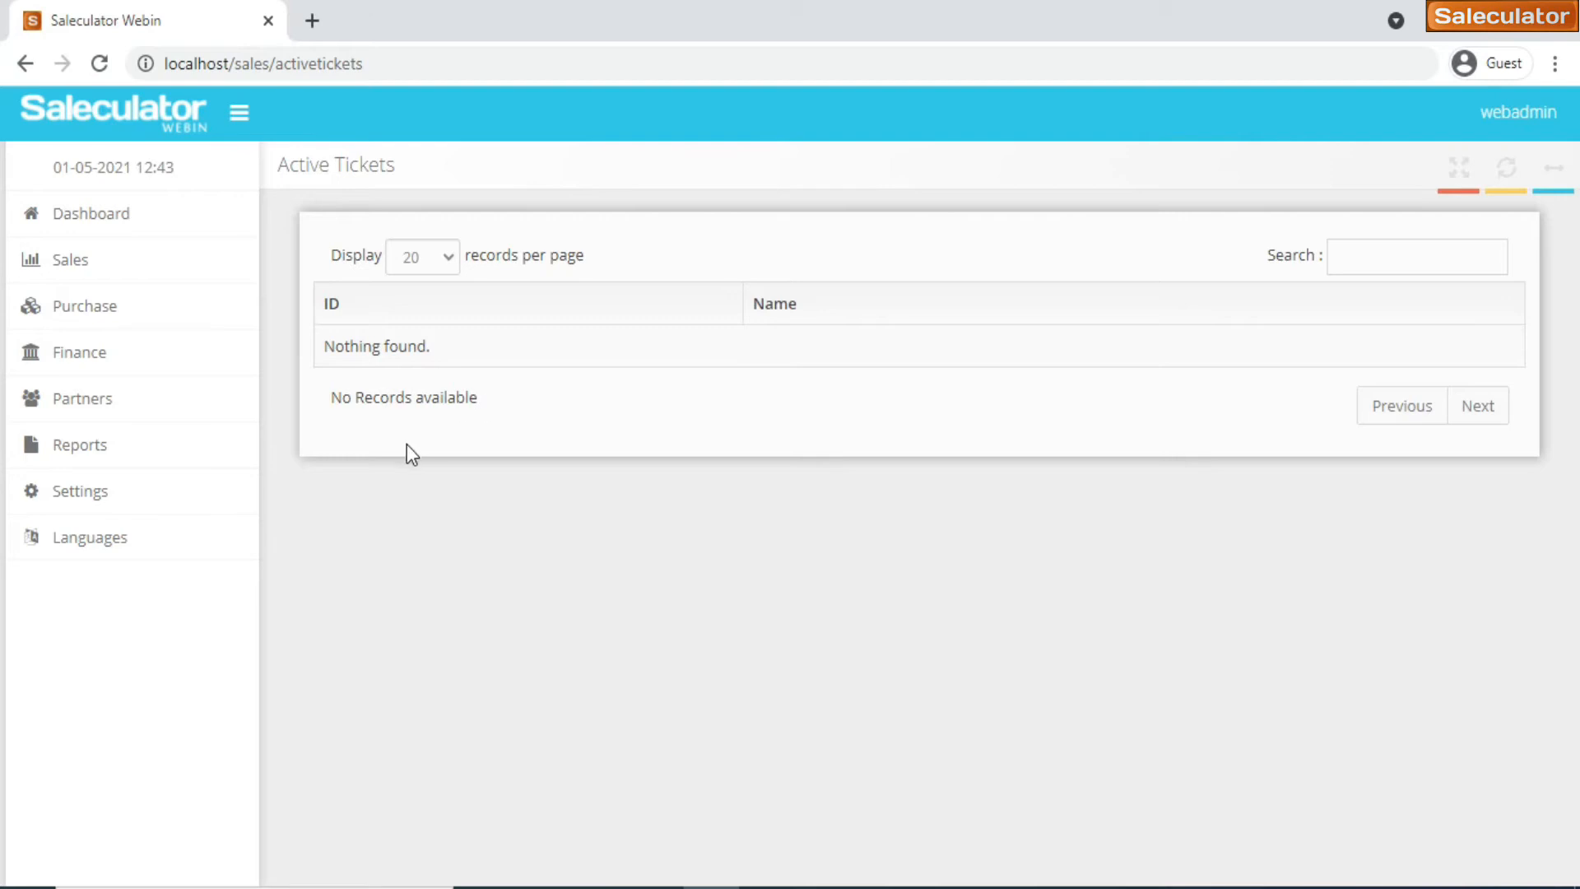
mouse_move(70, 259)
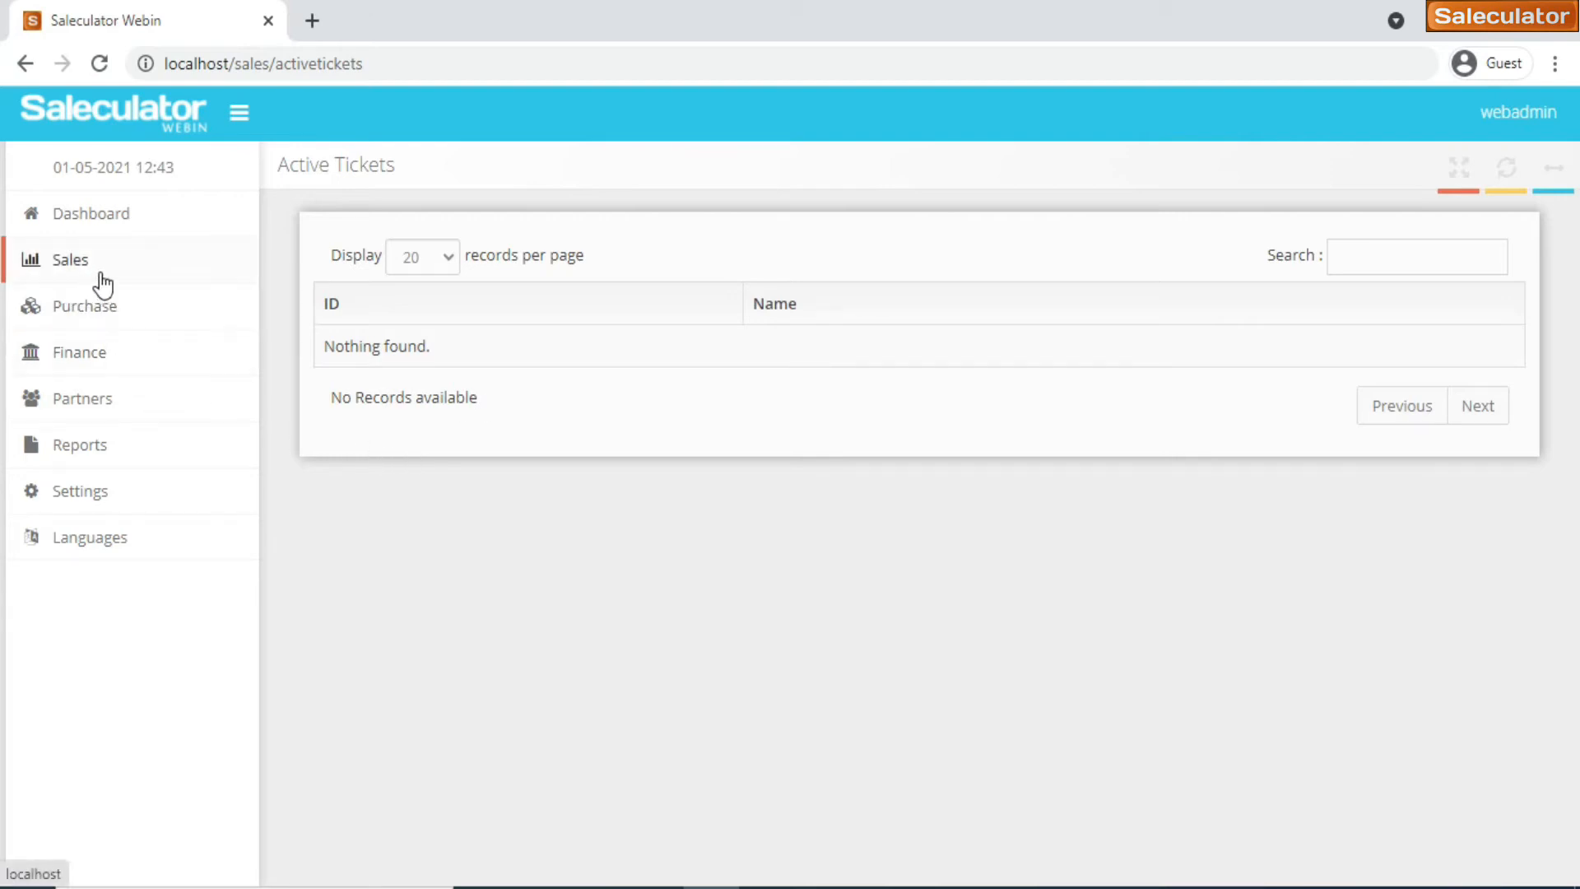
left_click(68, 259)
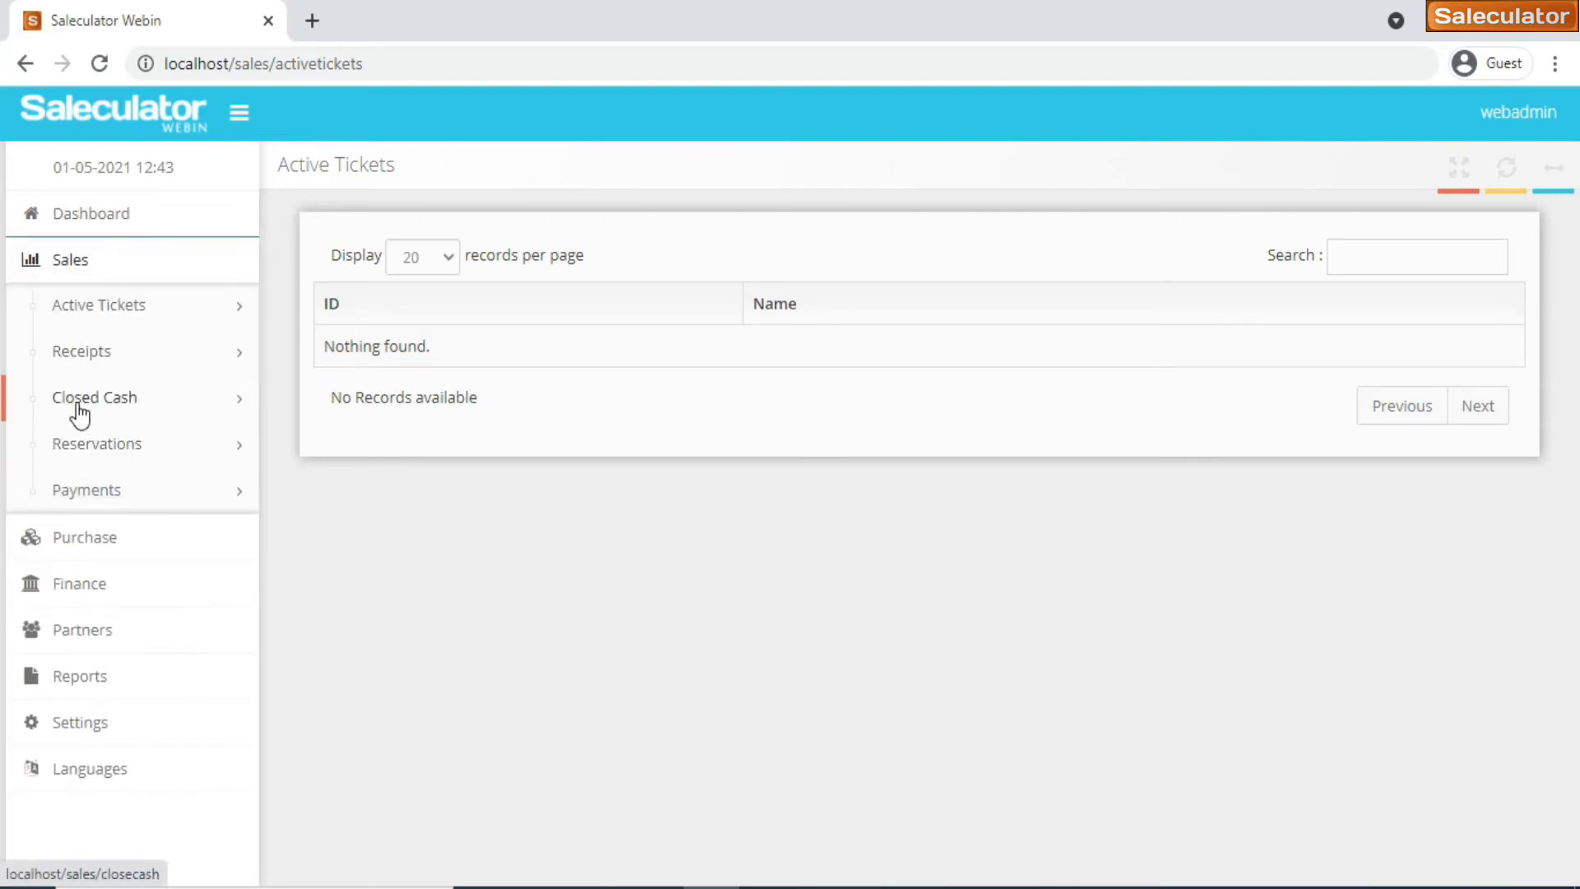
From Closed Cash, open the report for sequence 1 with 331.20 total sales
left_click(93, 396)
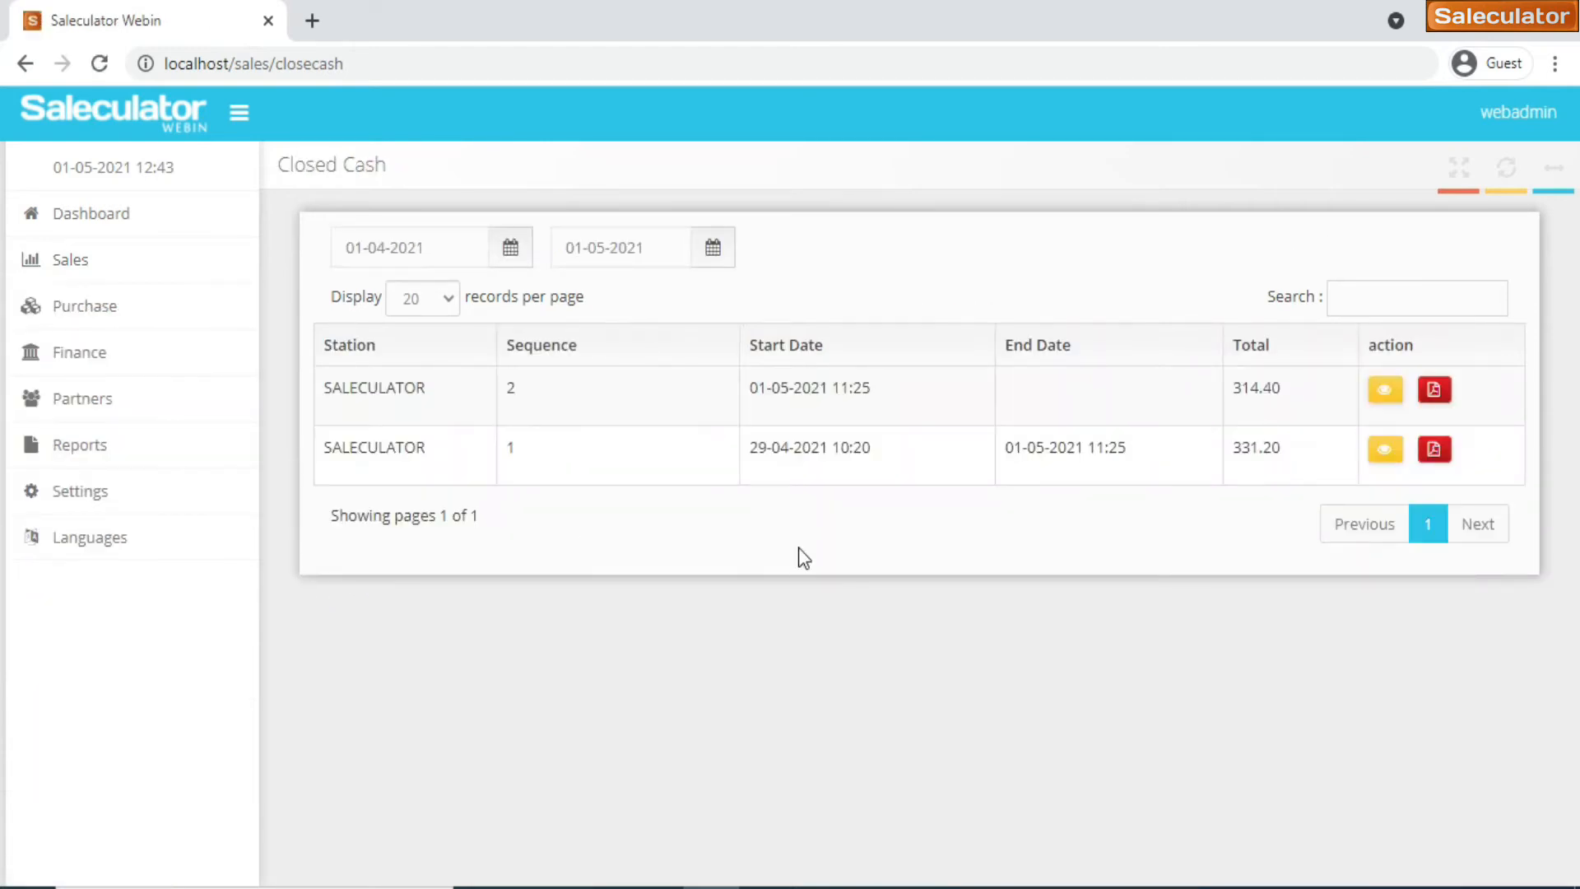
mouse_move(668, 455)
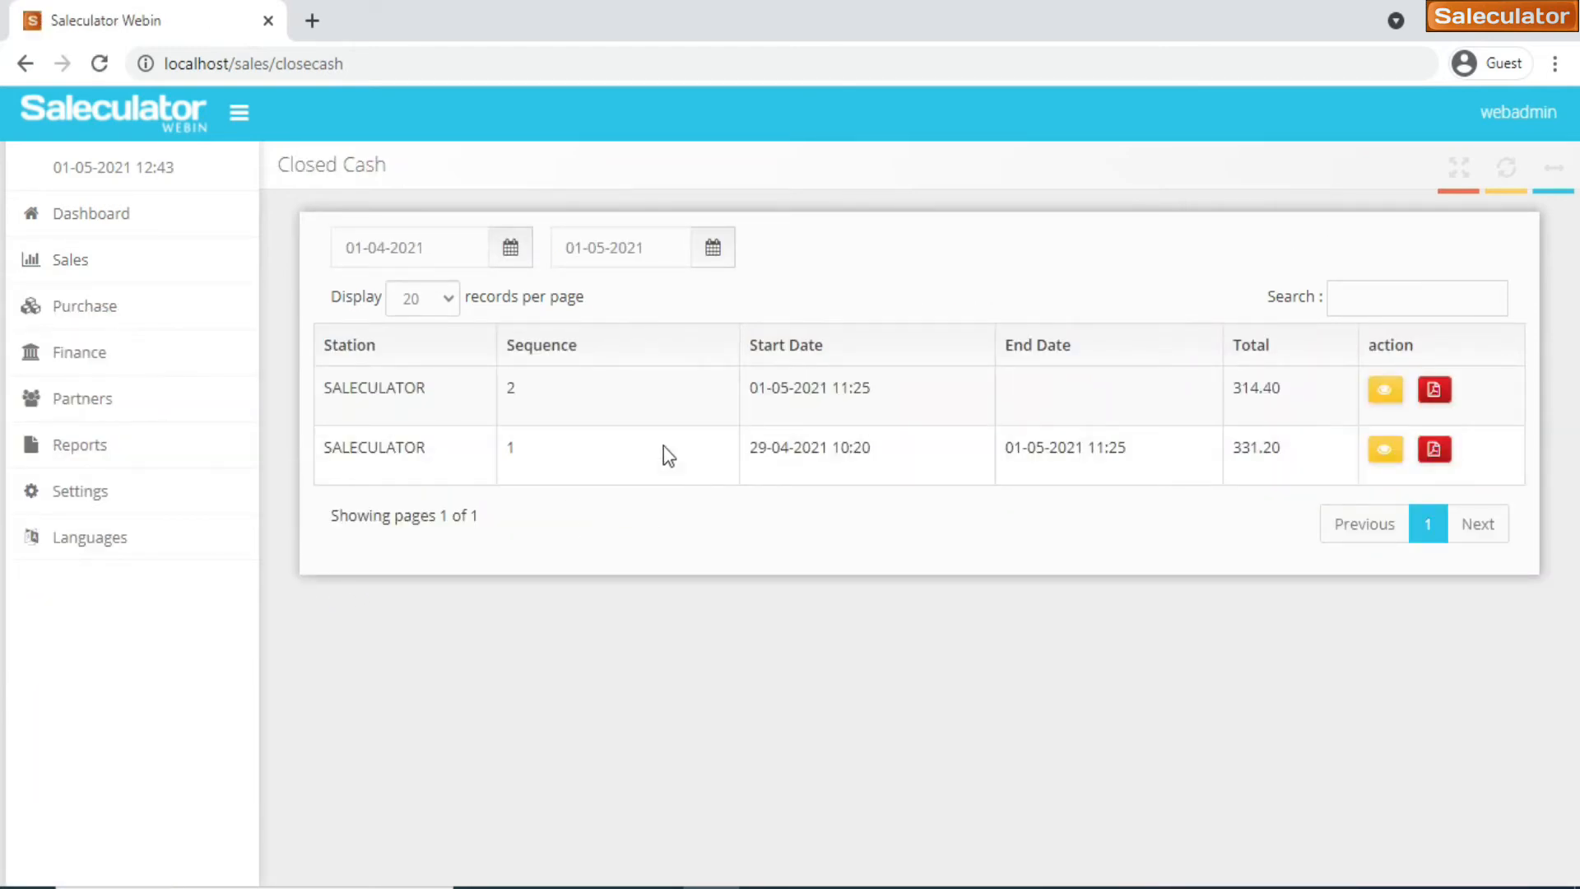
mouse_move(474, 486)
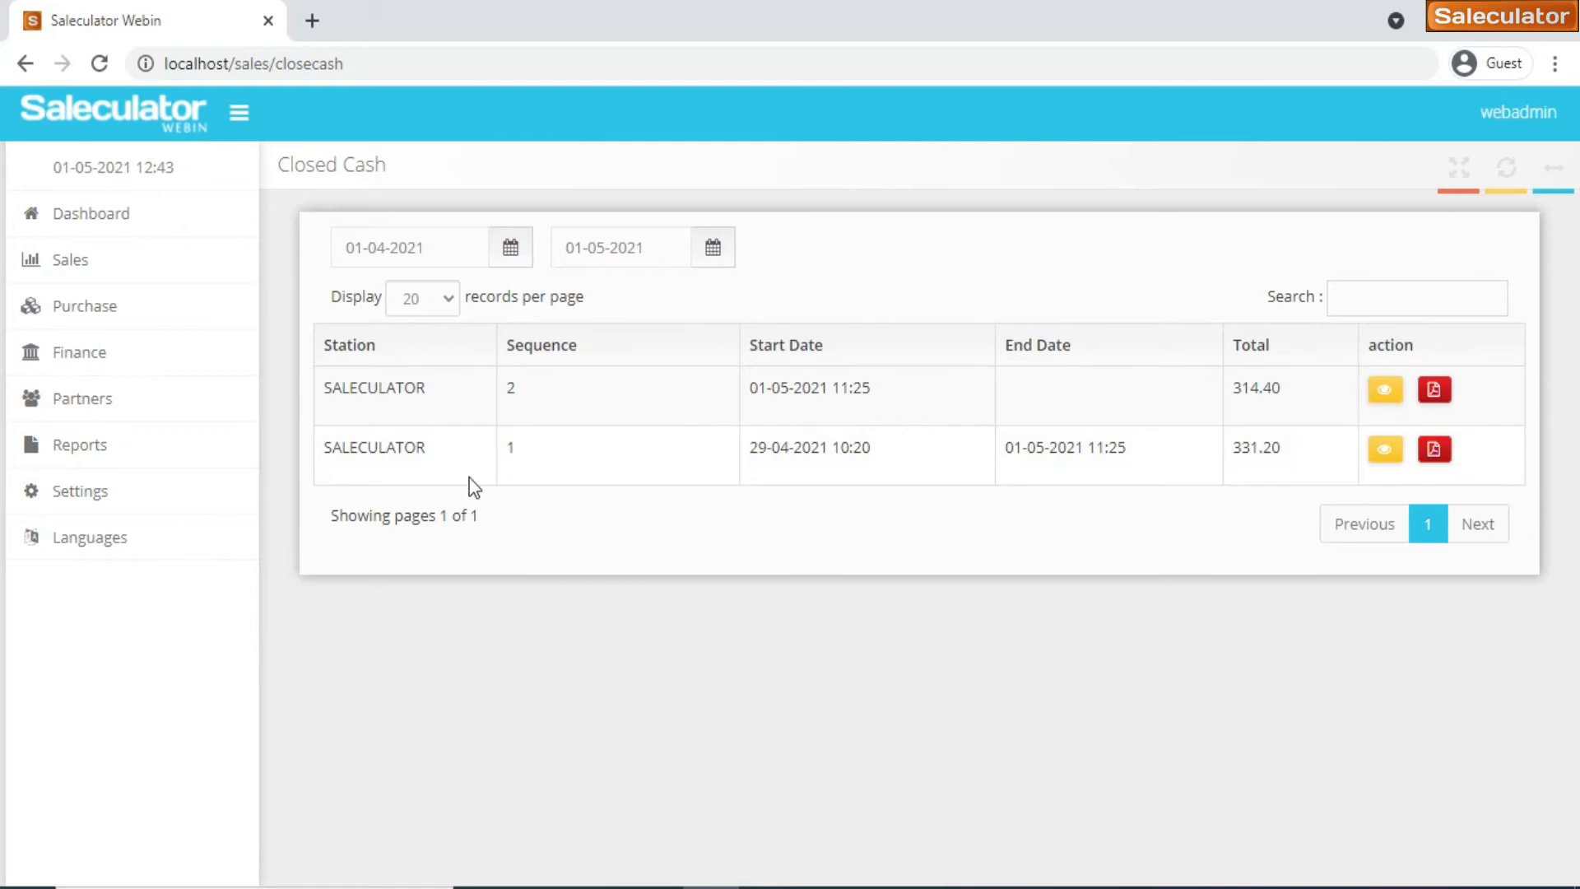
mouse_move(841, 484)
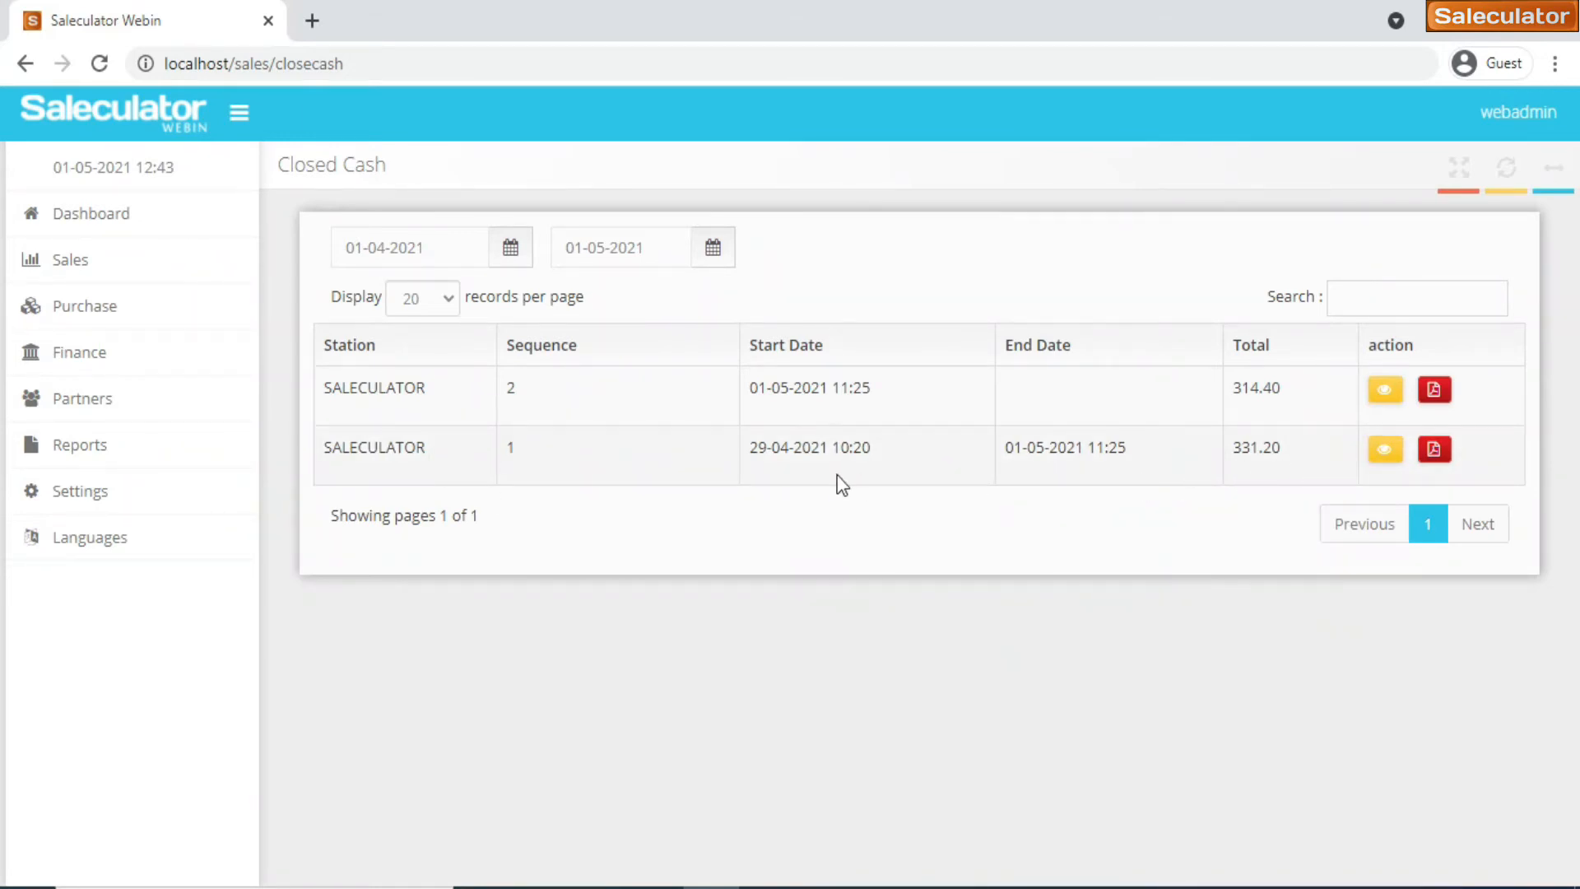
mouse_move(754, 443)
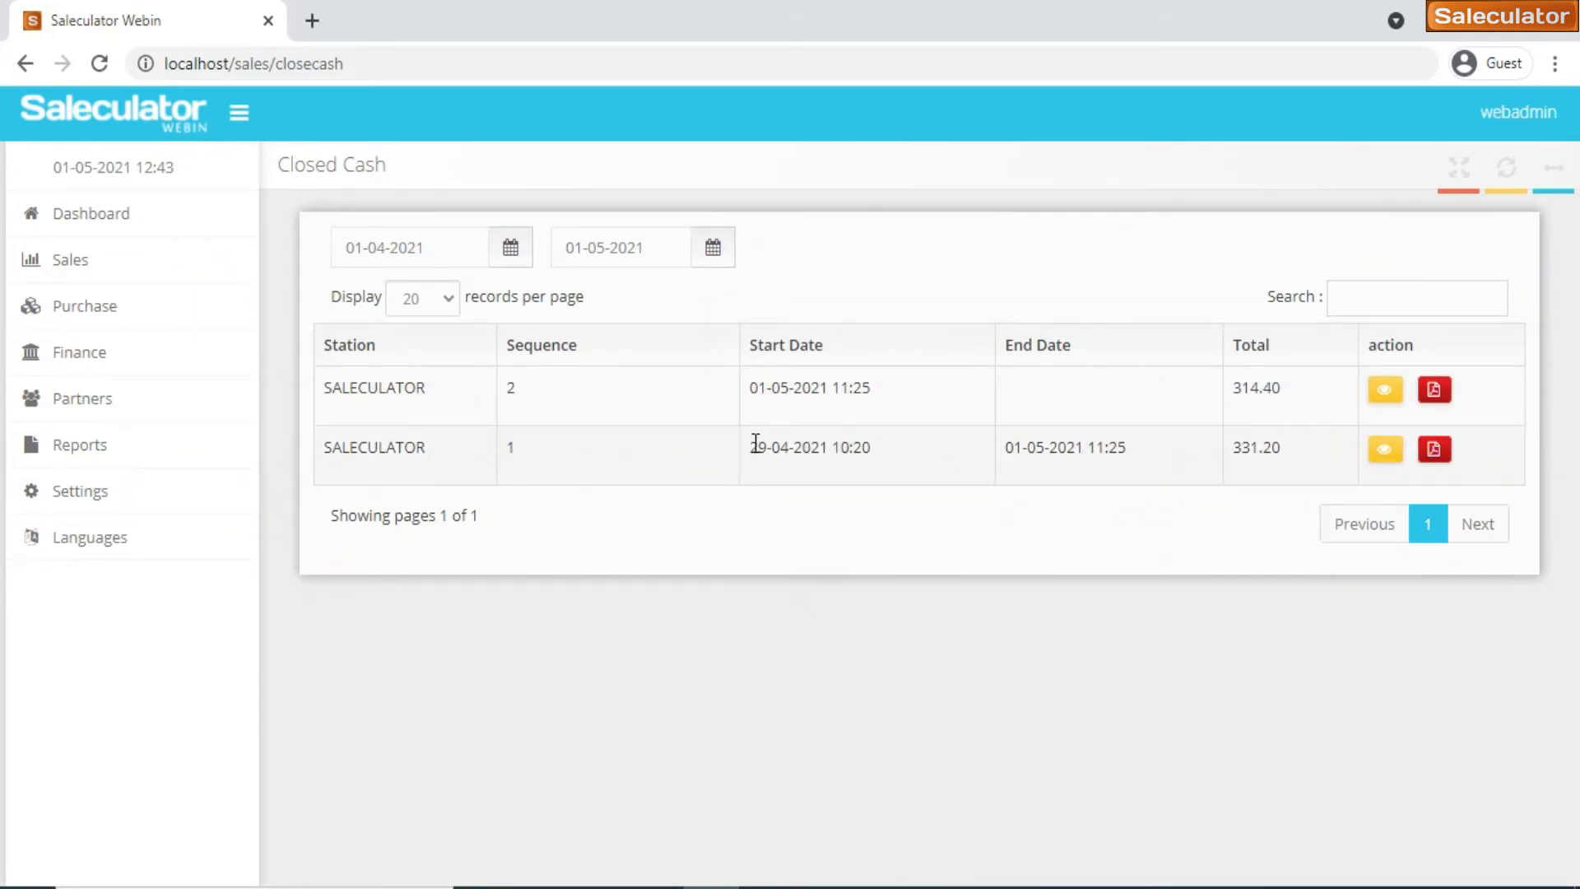
mouse_move(1087, 494)
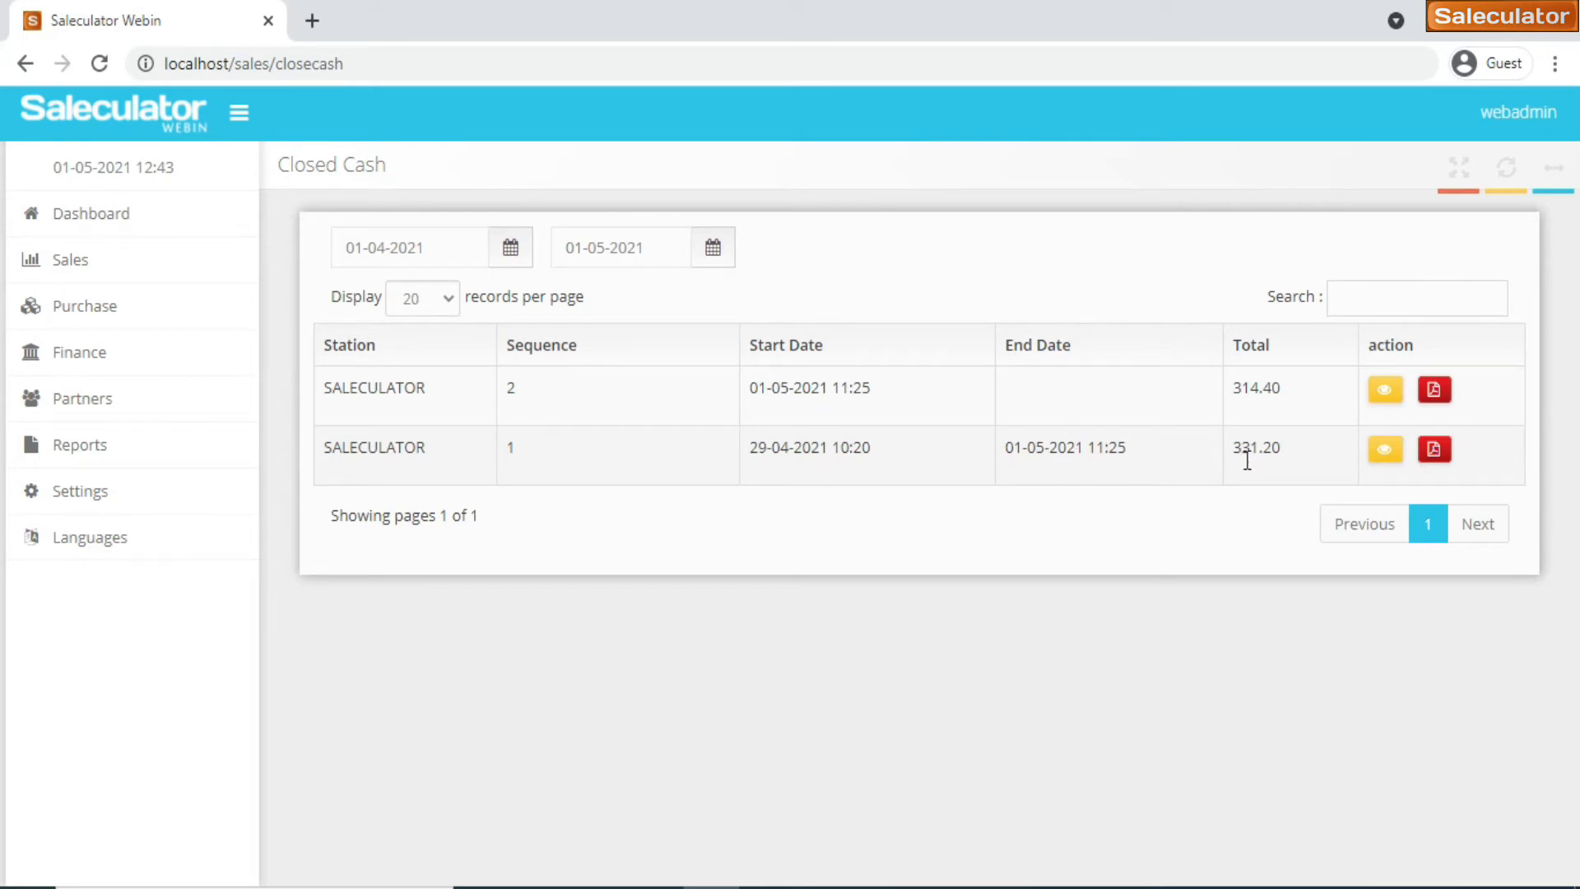
mouse_move(1285, 452)
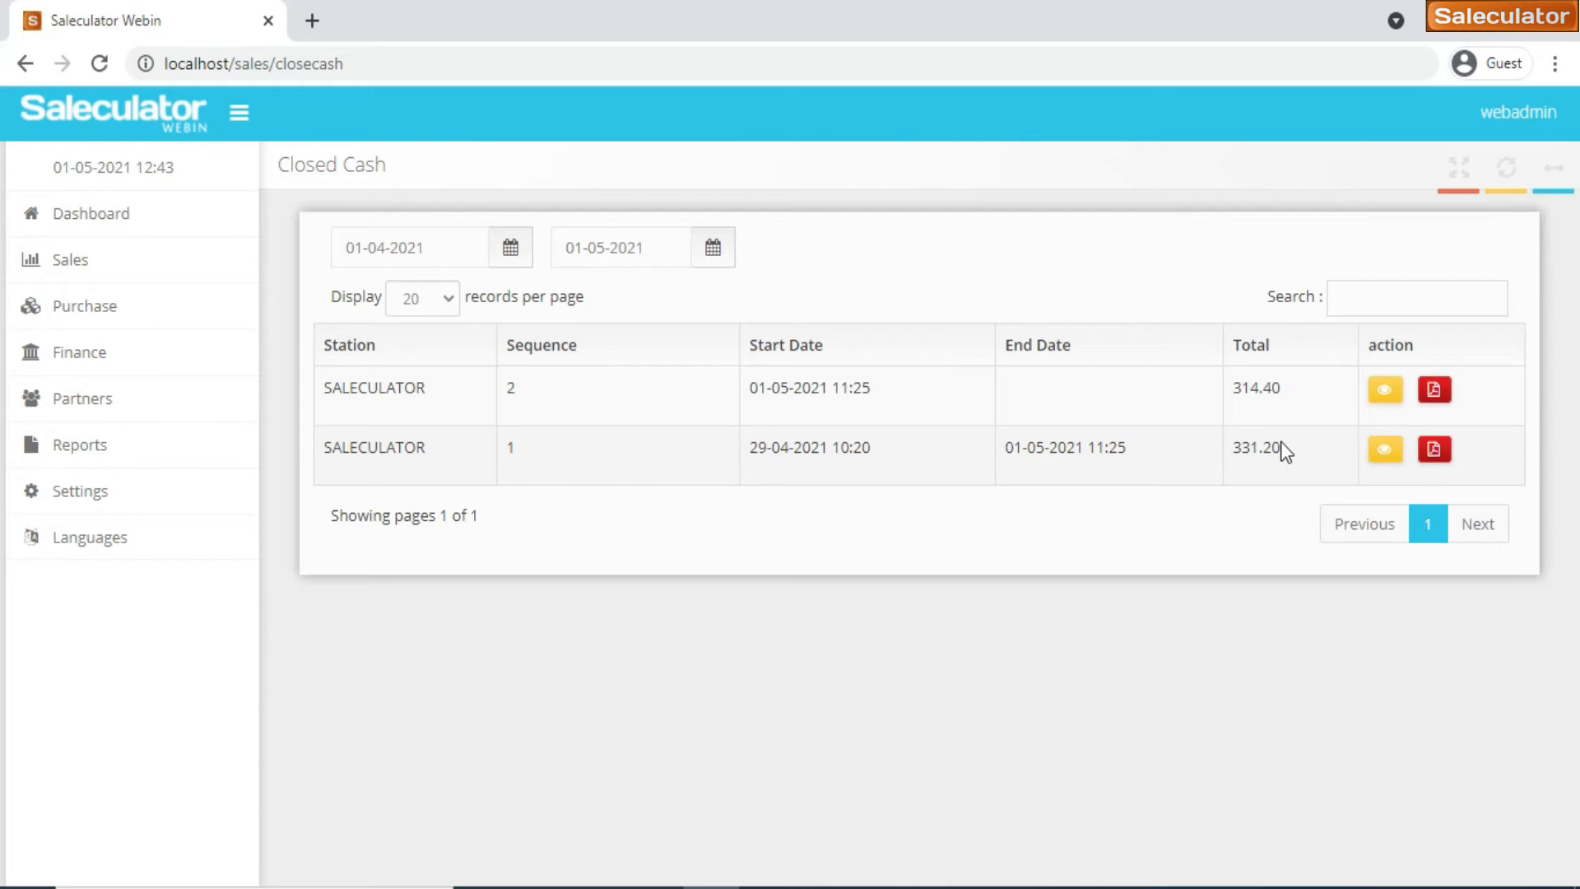
mouse_move(1274, 450)
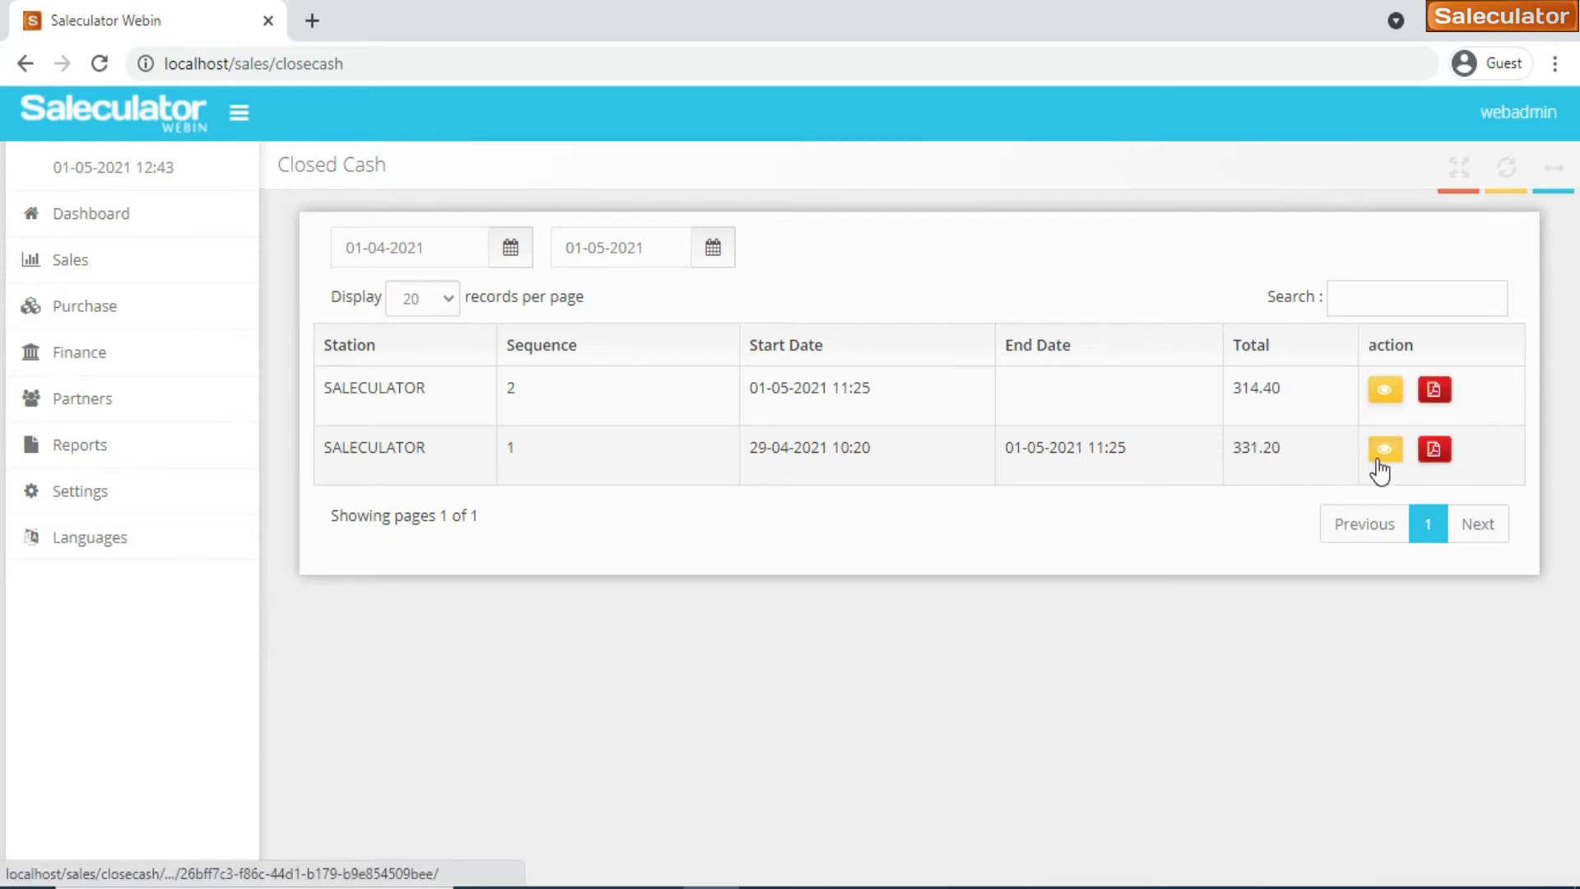
left_click(1382, 448)
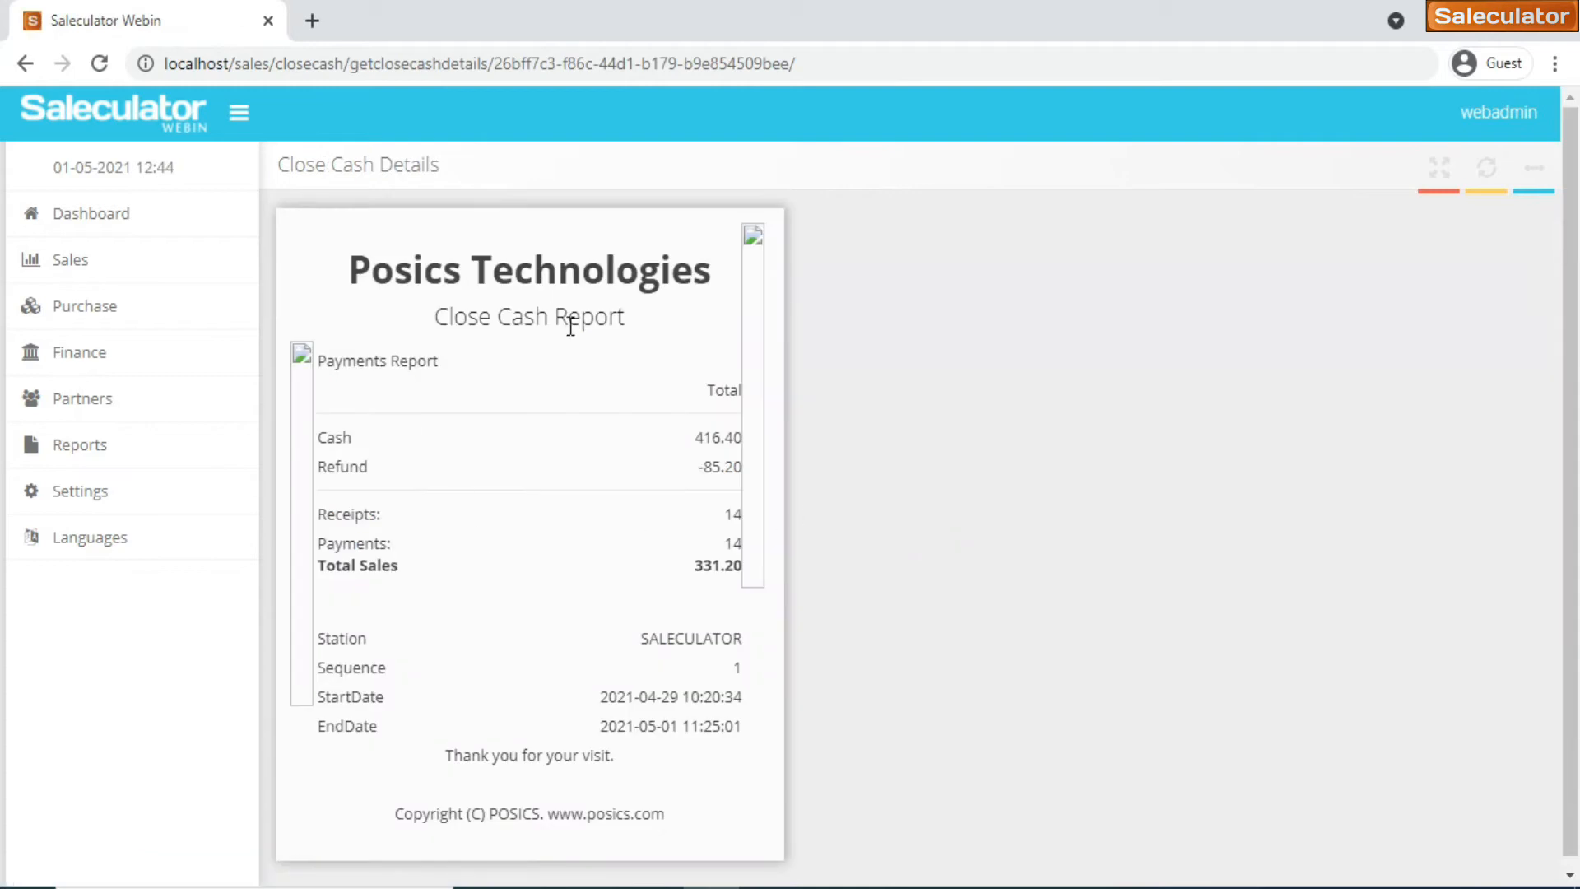
mouse_move(434, 354)
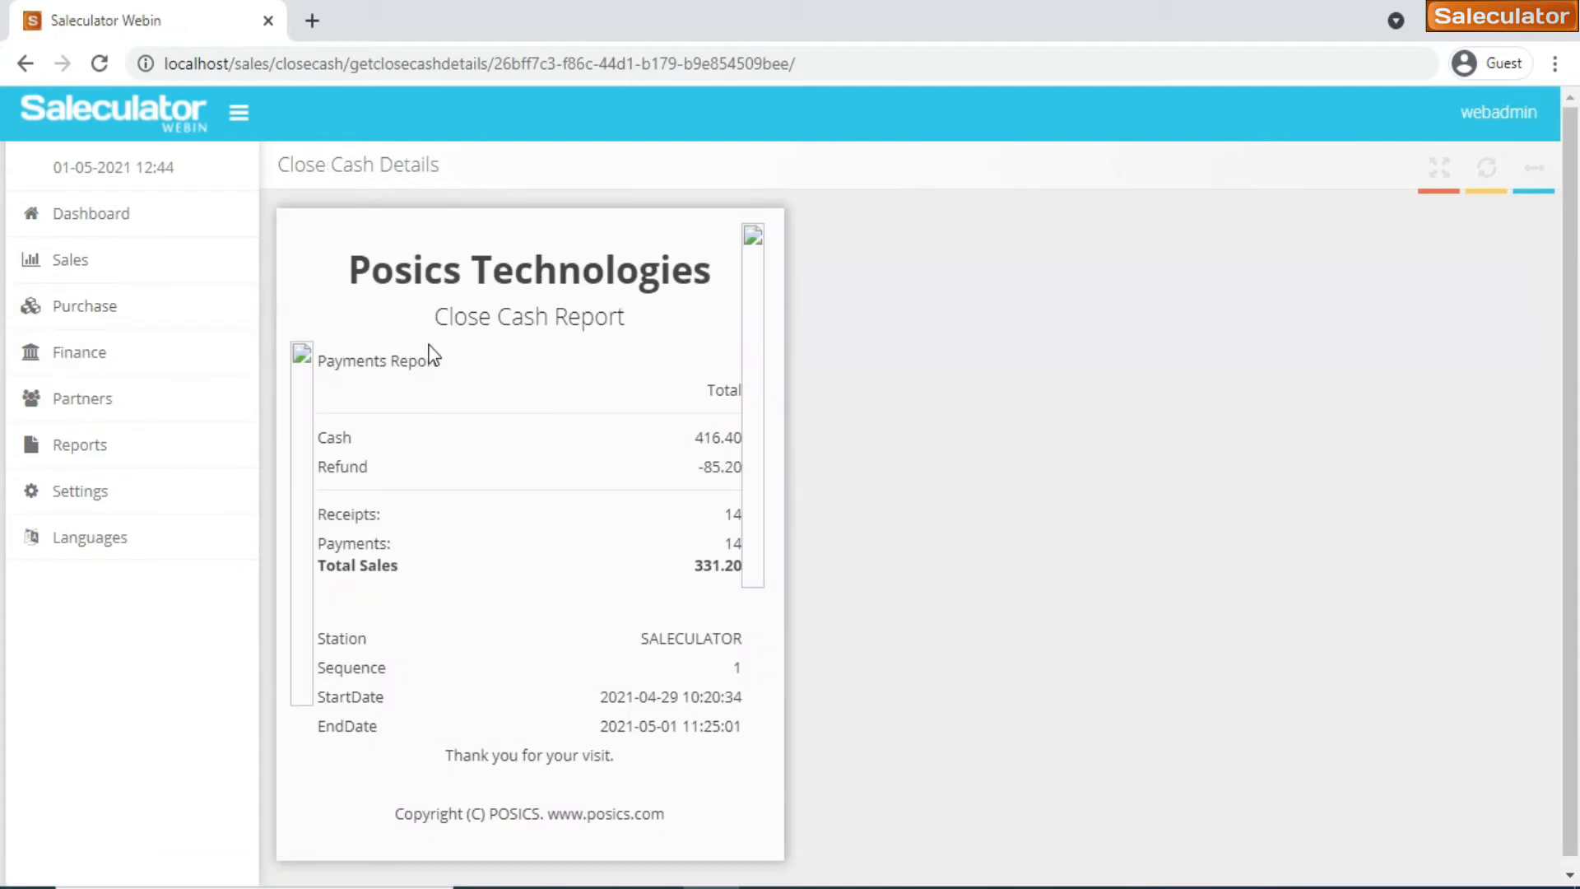
mouse_move(84, 305)
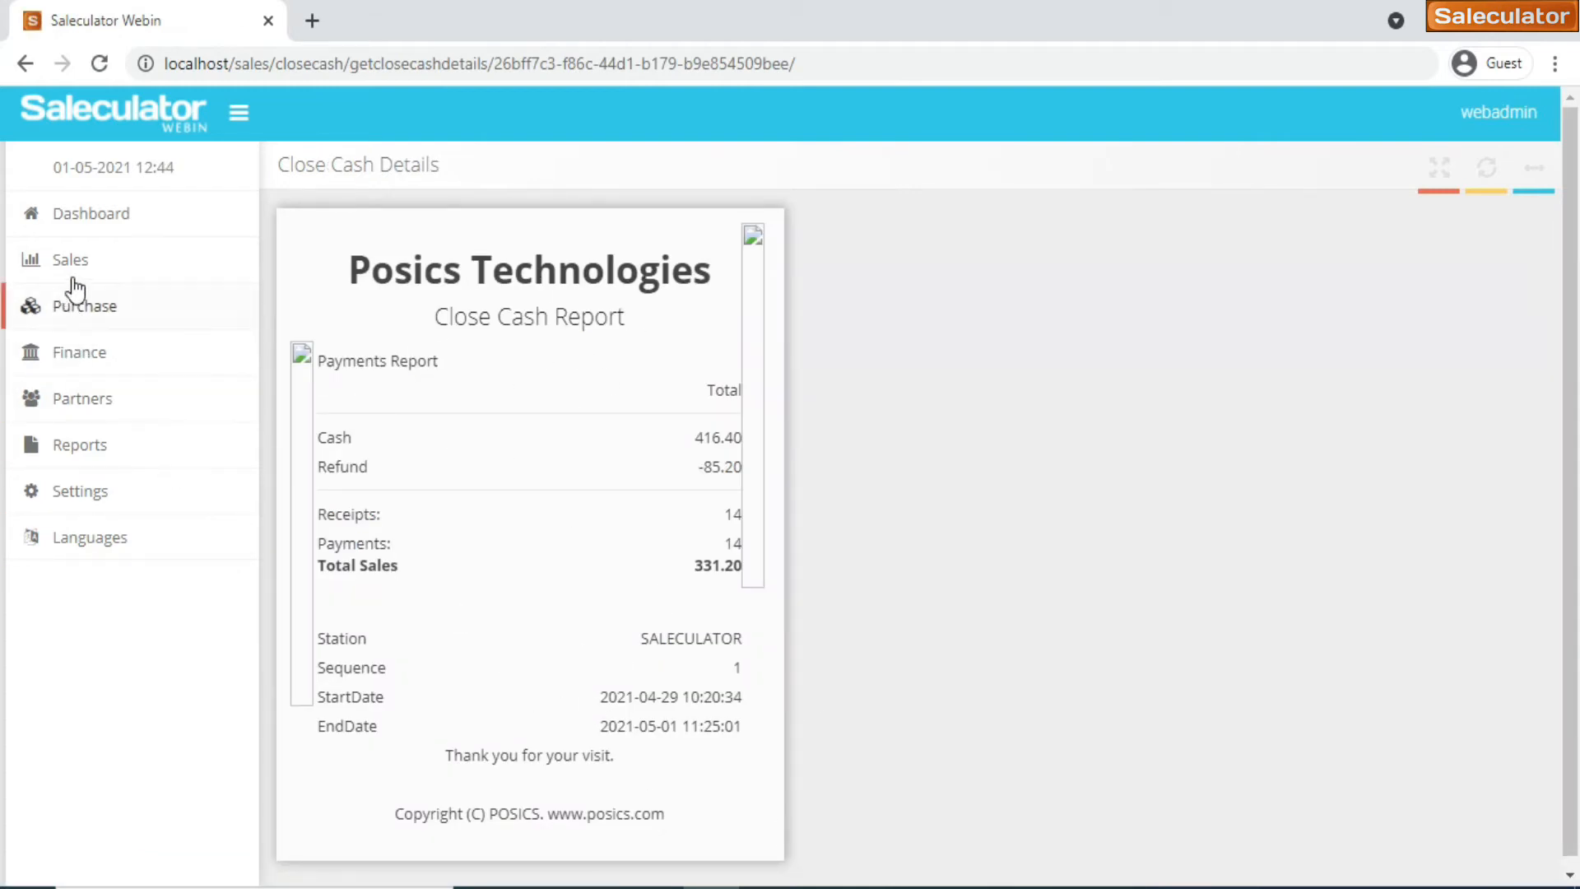
Review the stock diary's refund and sale movements for 01-04-2021 to 01-05-2021, then expand Purchase > Products
left_click(84, 305)
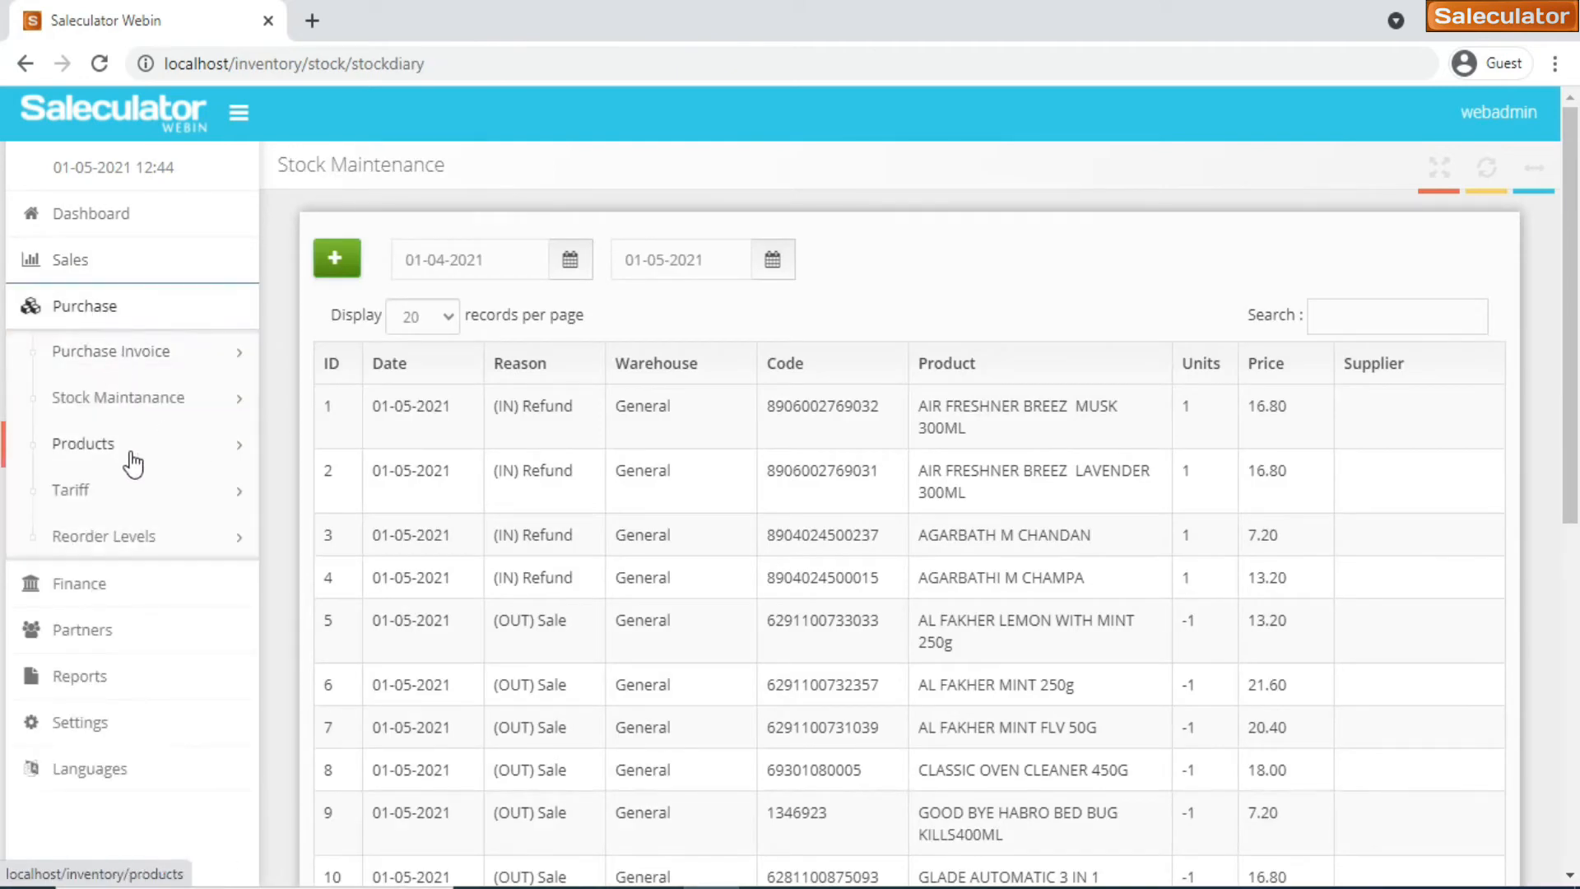
mouse_move(71, 410)
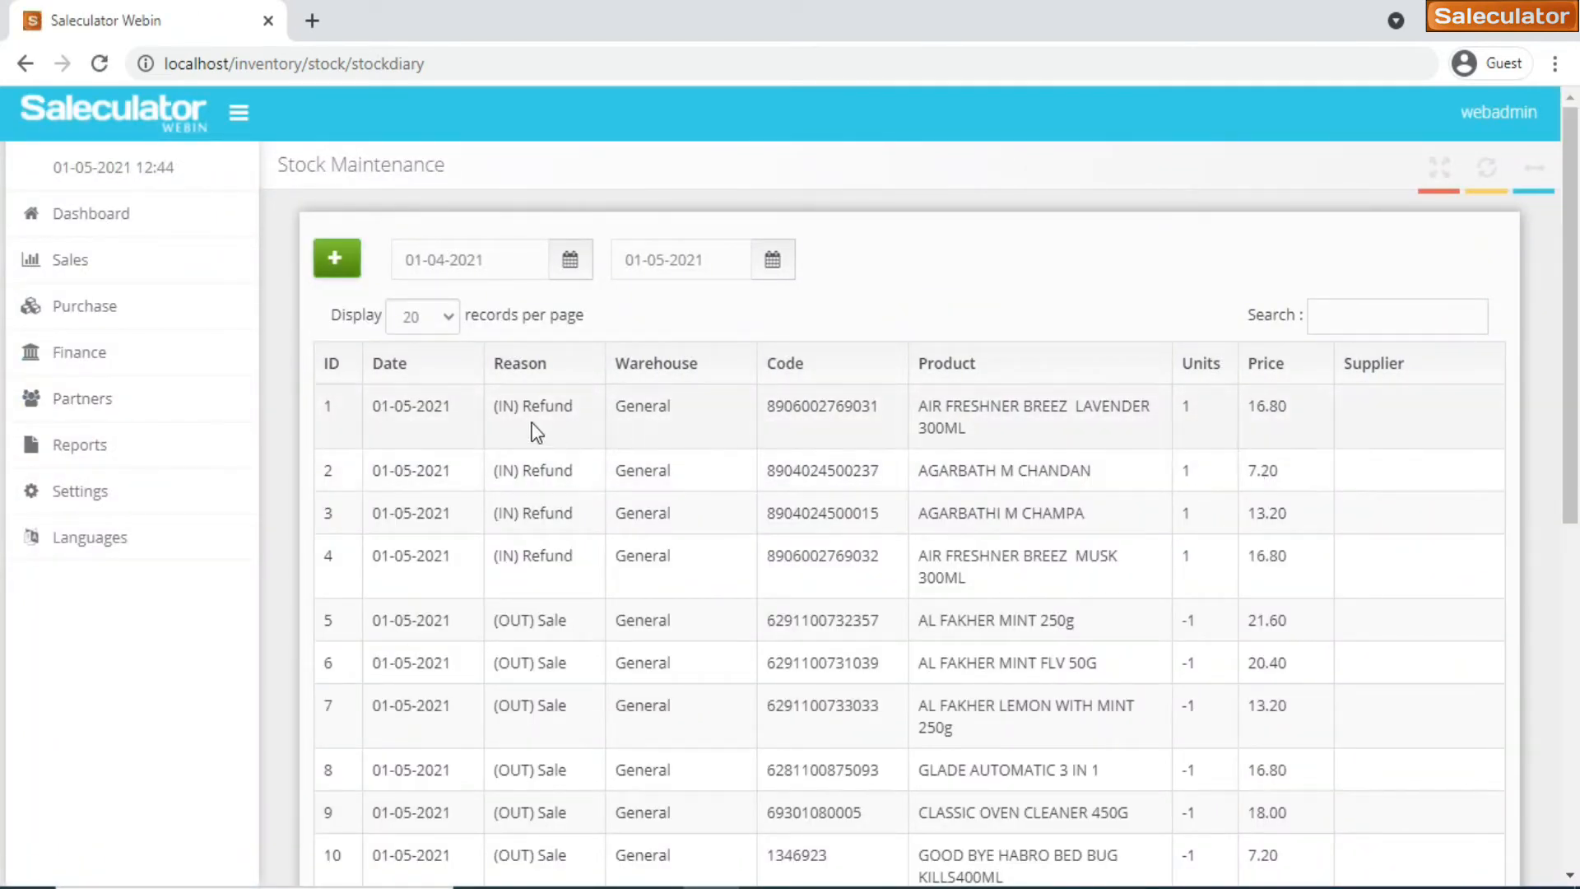
mouse_move(431, 435)
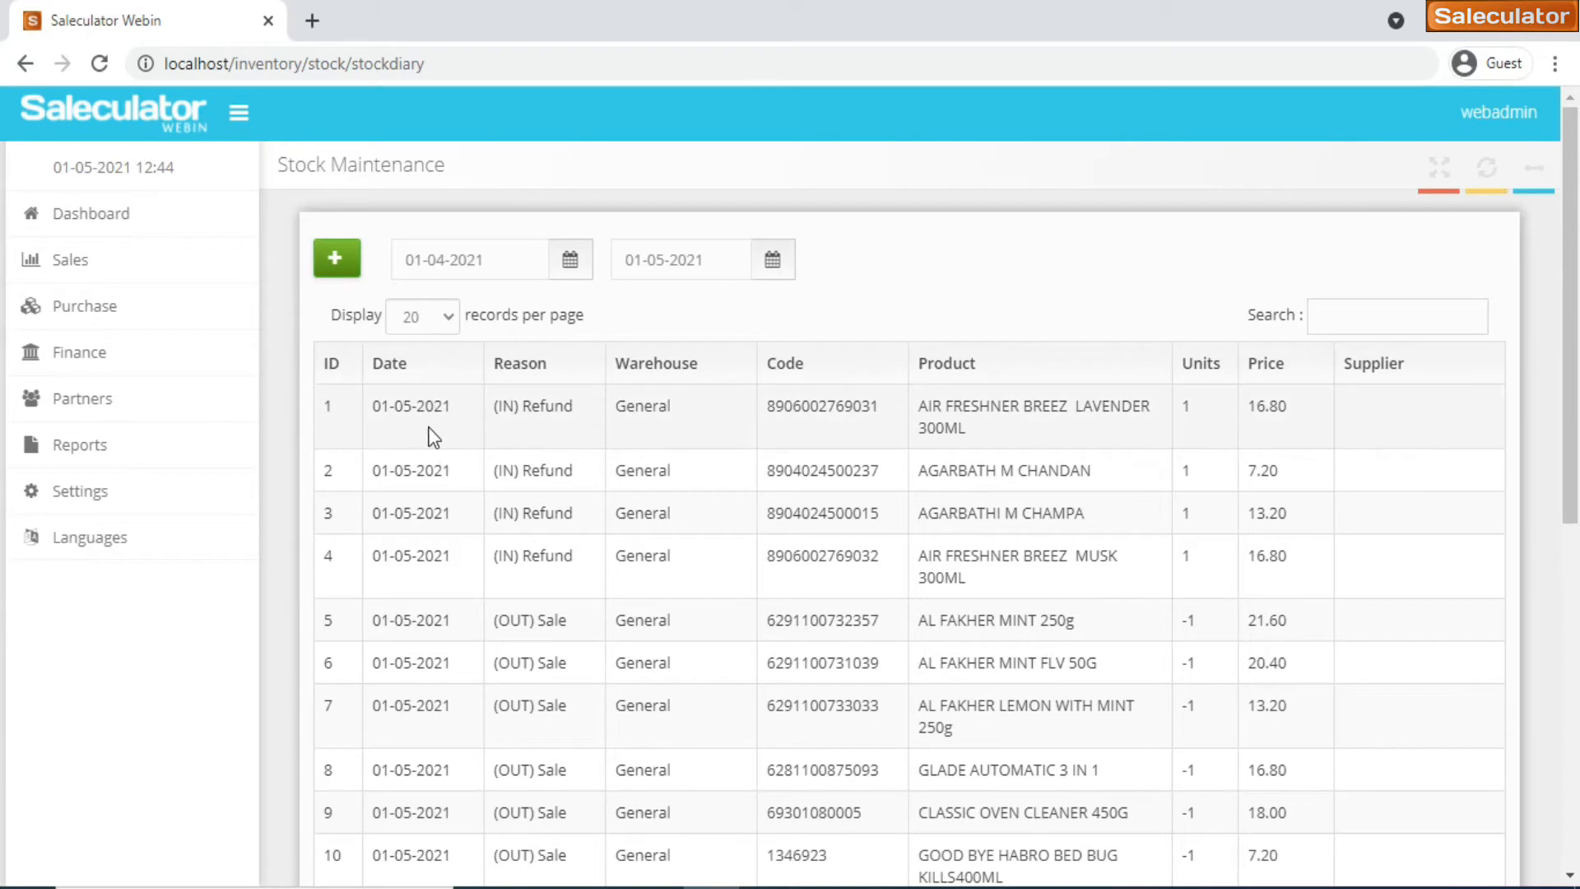
mouse_move(481, 454)
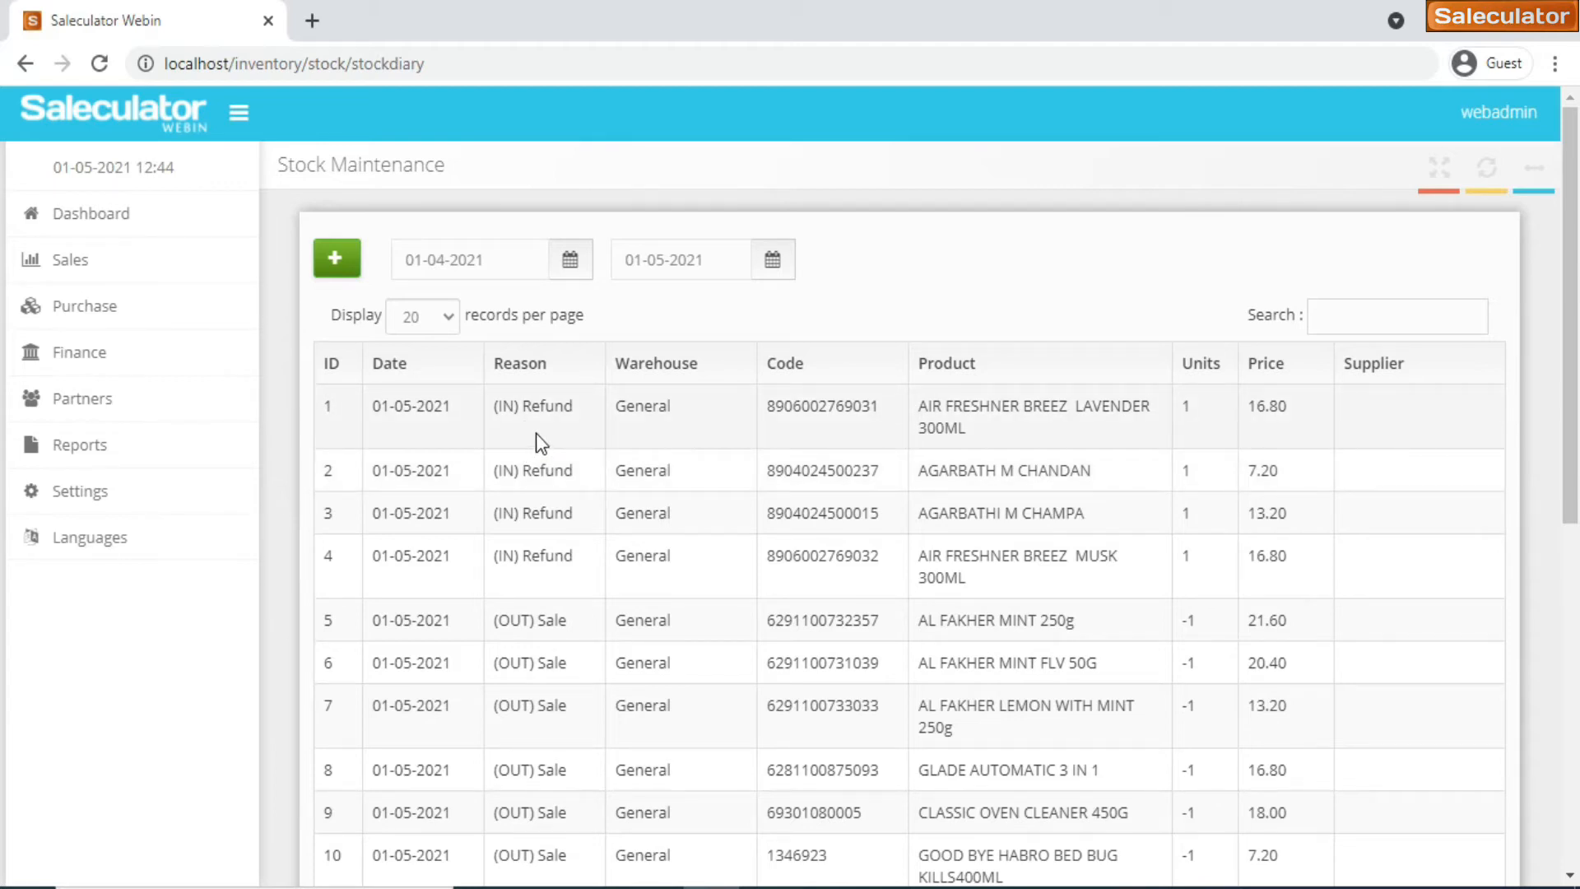
mouse_move(592, 428)
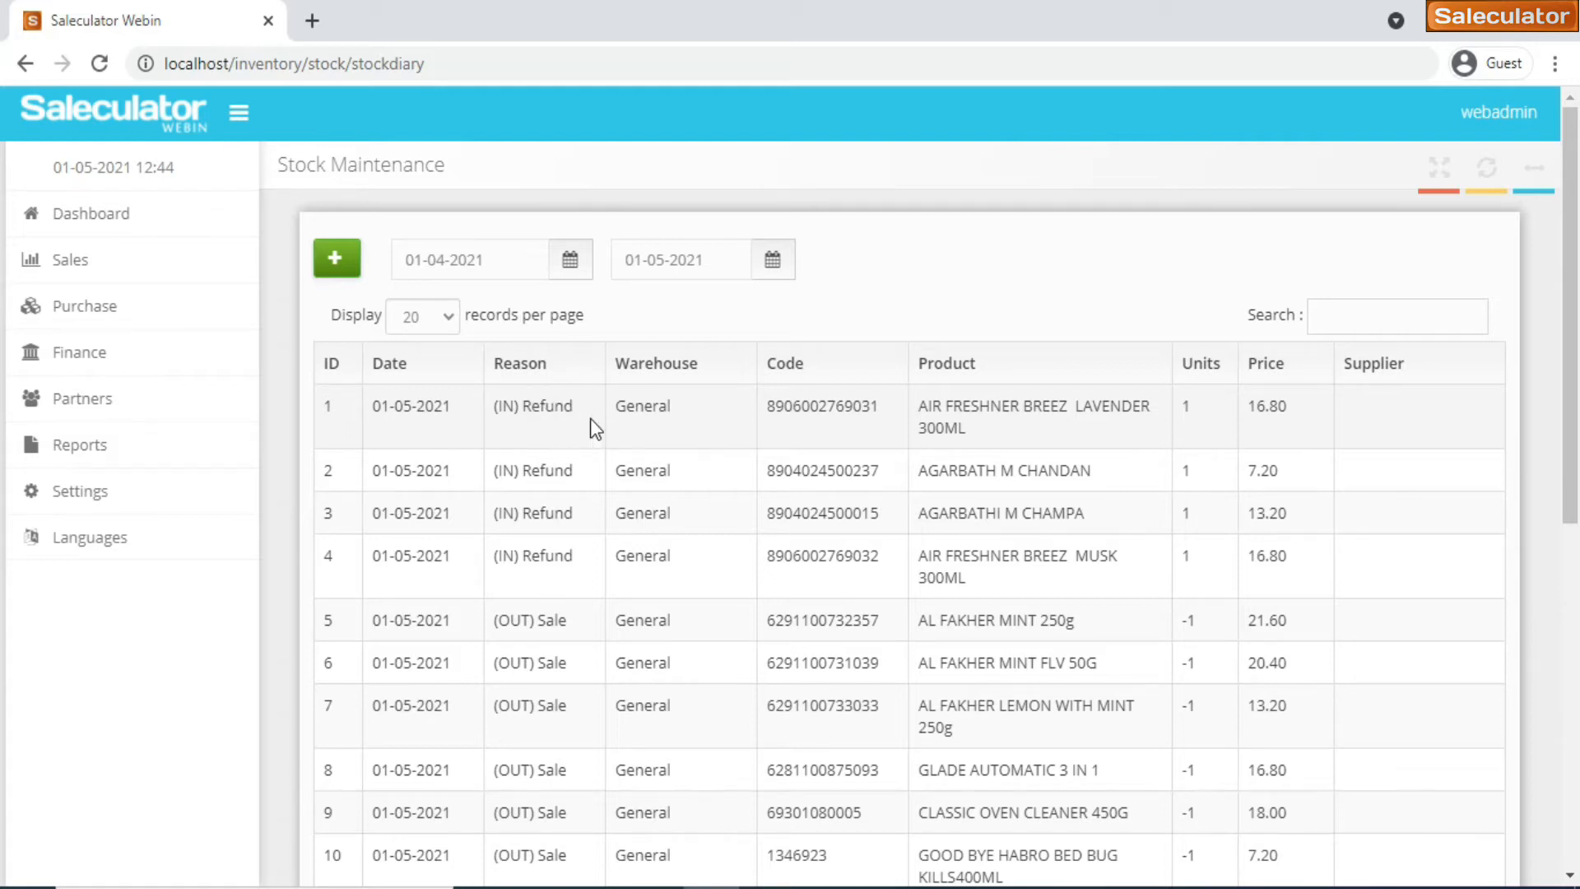
mouse_move(564, 695)
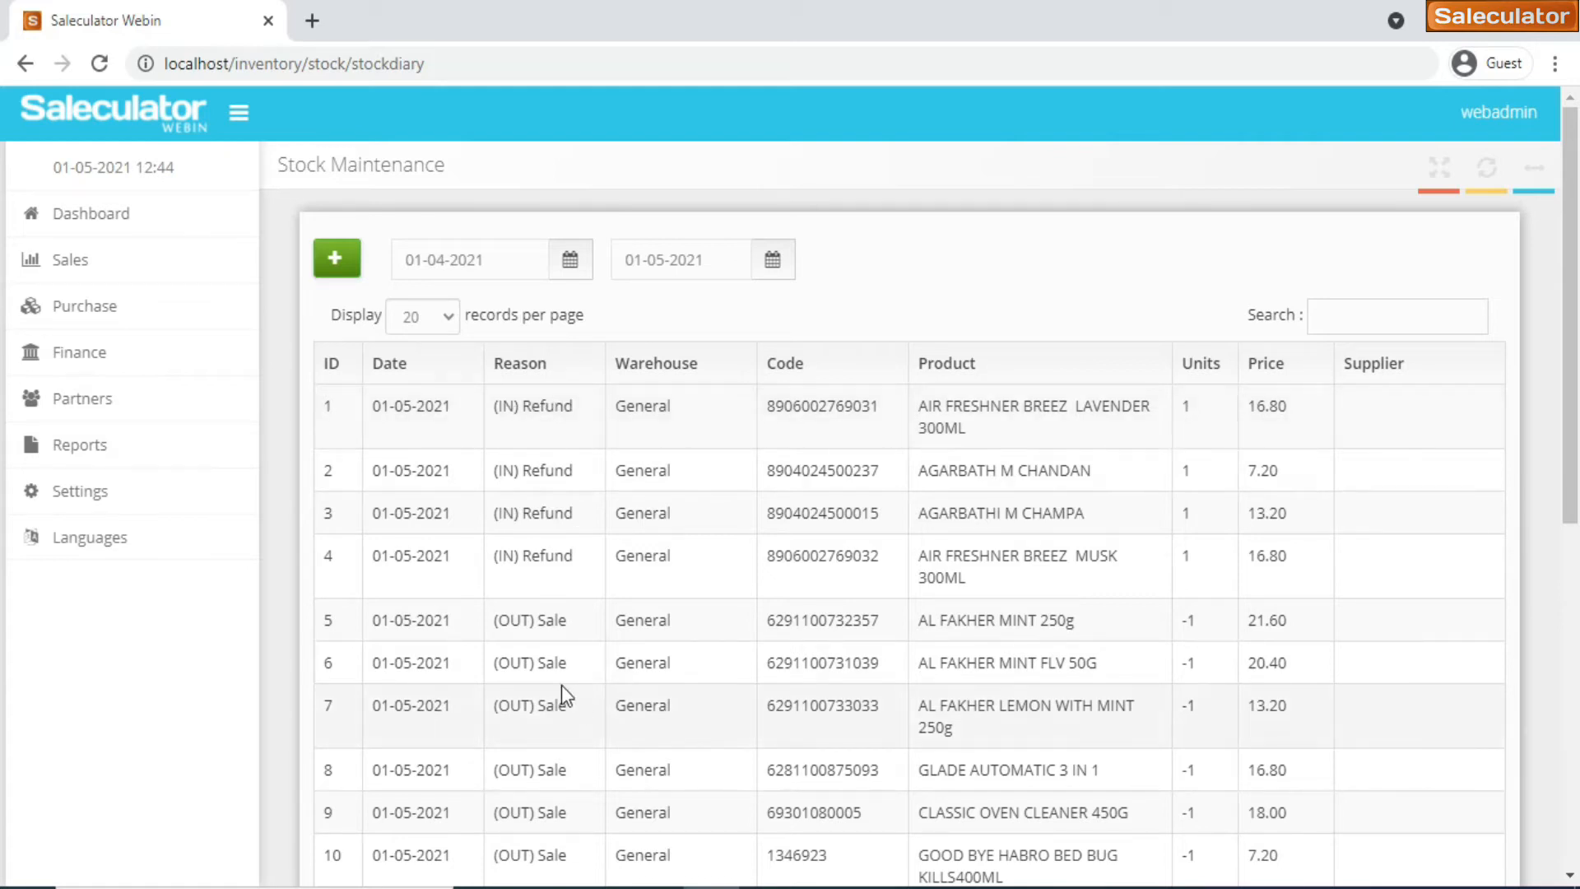
mouse_move(564, 645)
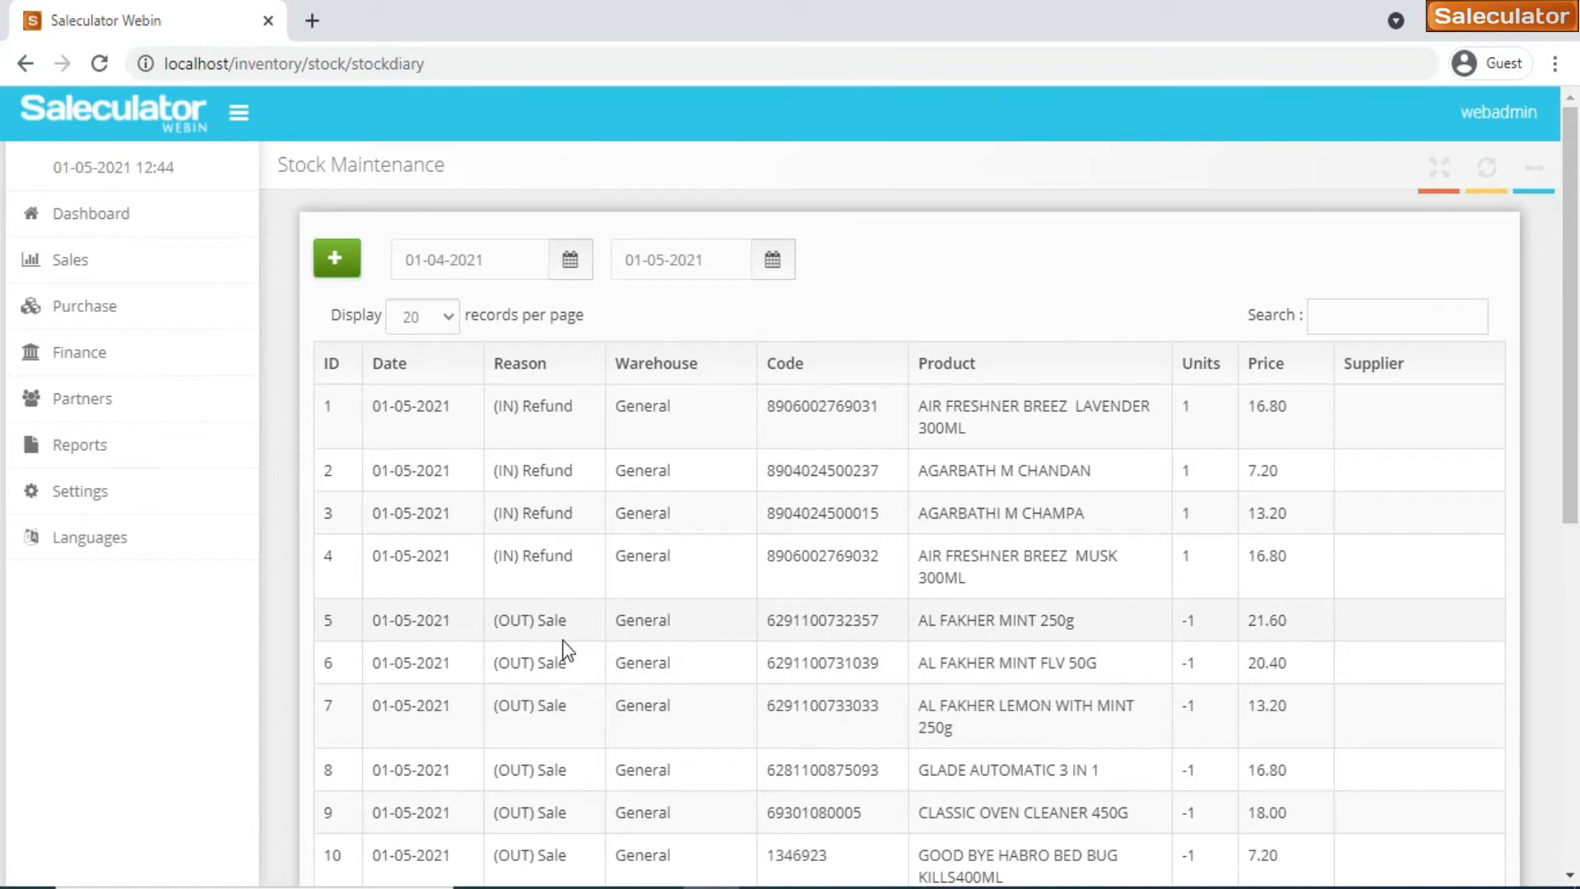
mouse_move(933, 503)
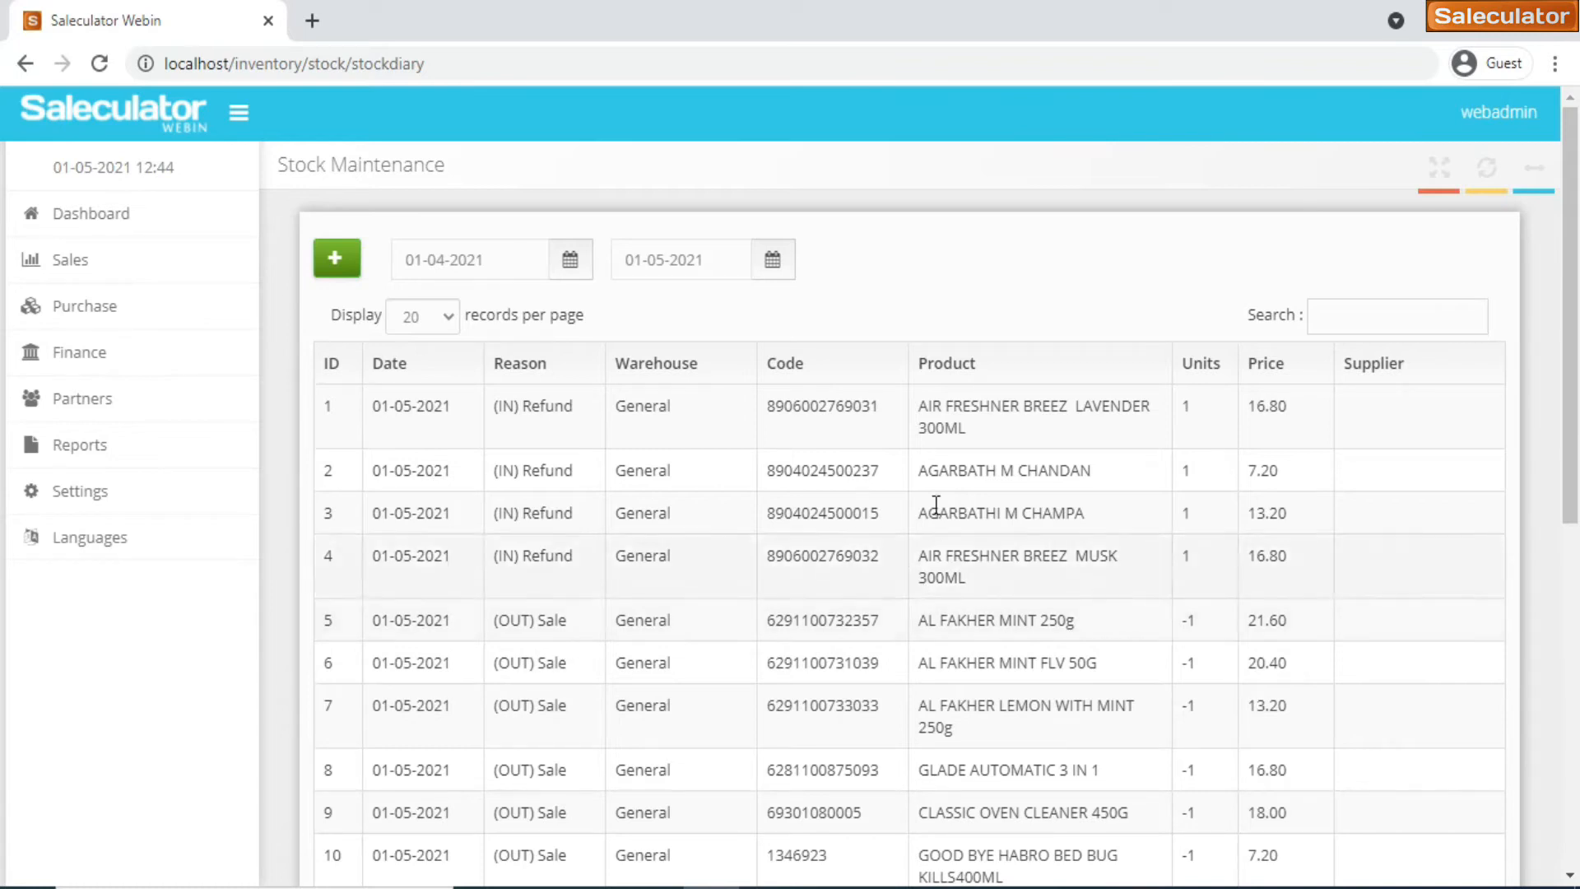
mouse_move(697, 413)
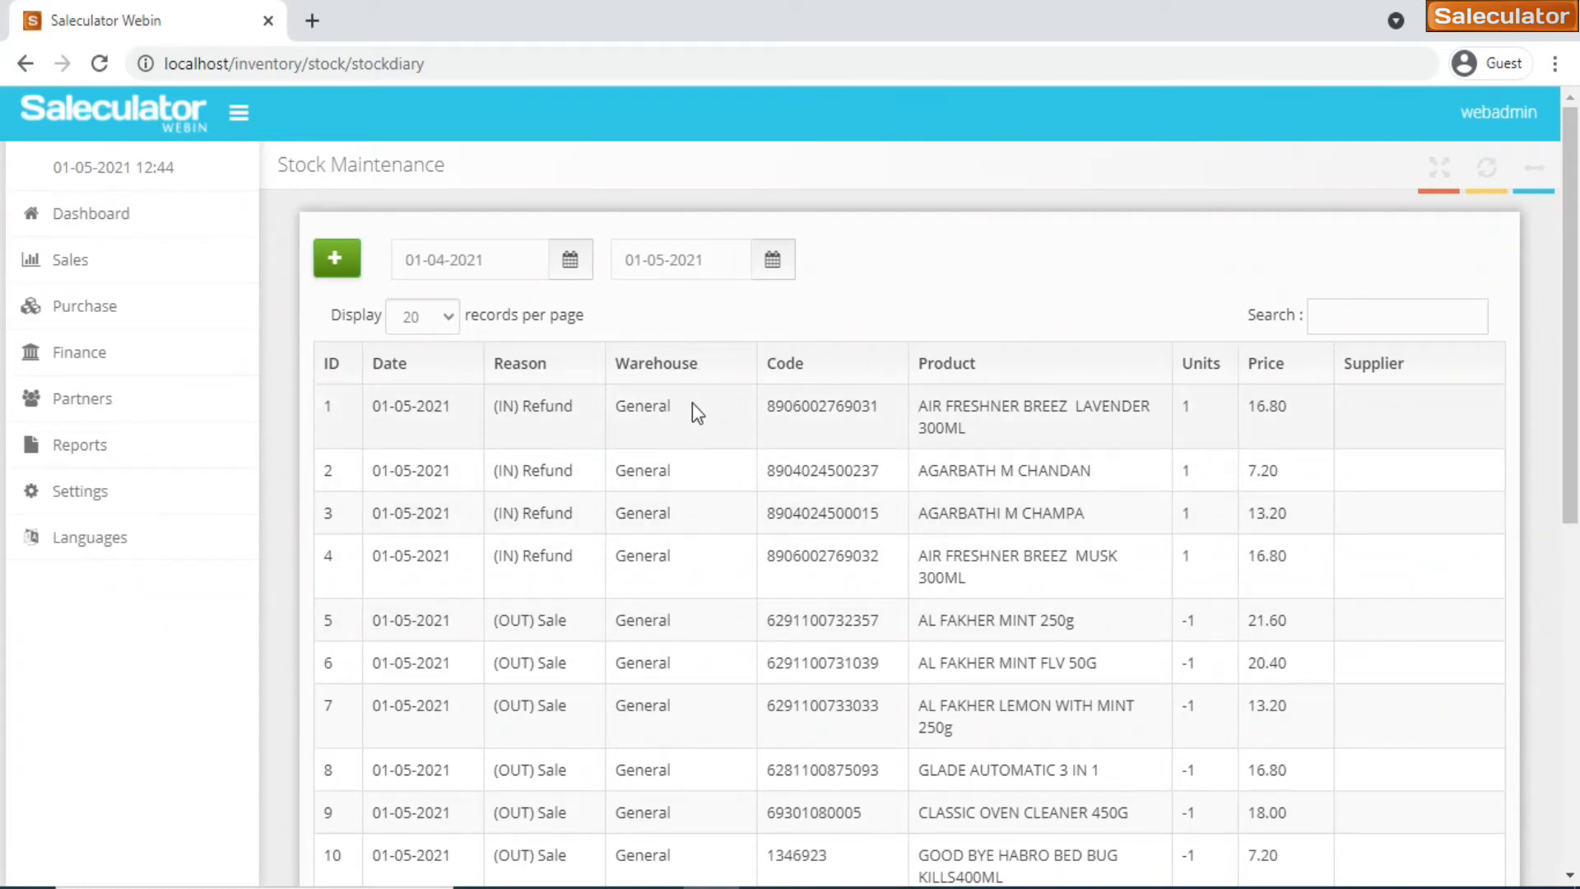
mouse_move(685, 428)
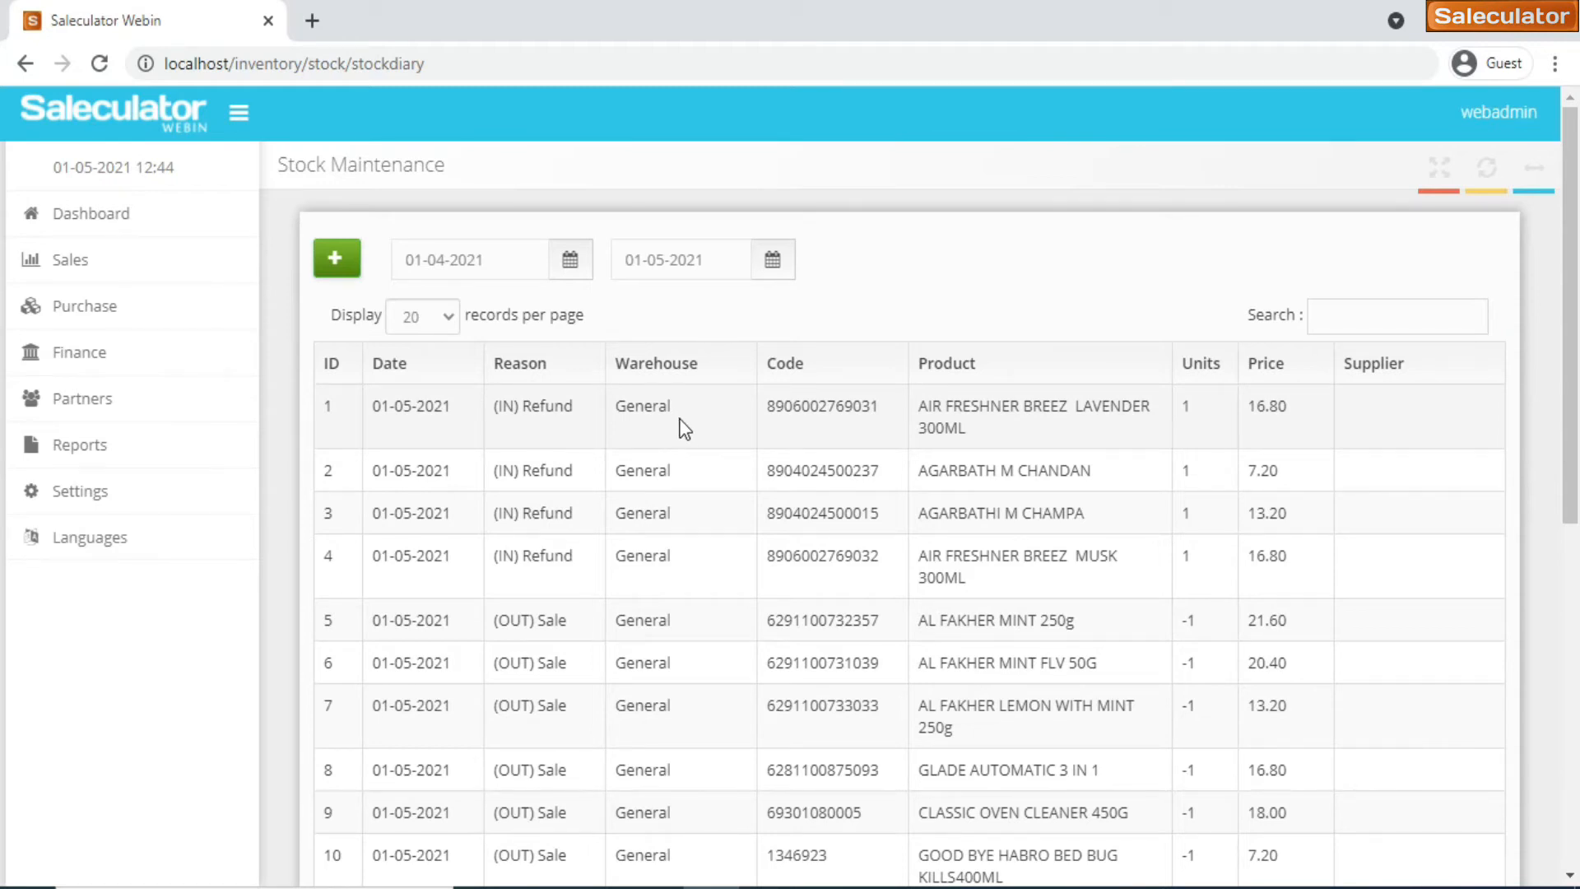
mouse_move(1204, 372)
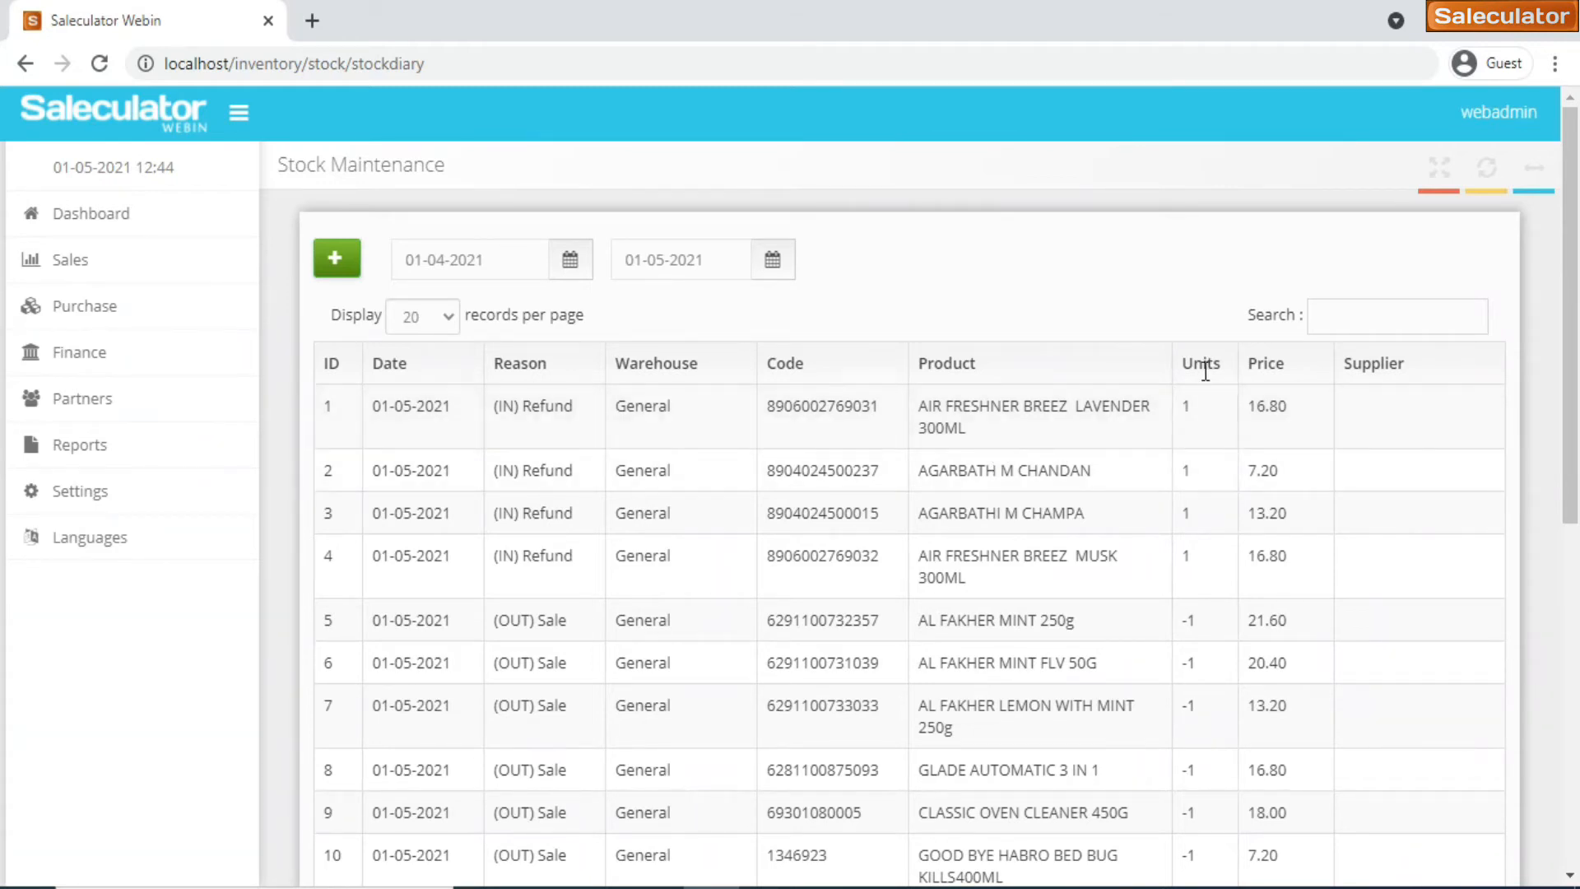
mouse_move(1226, 454)
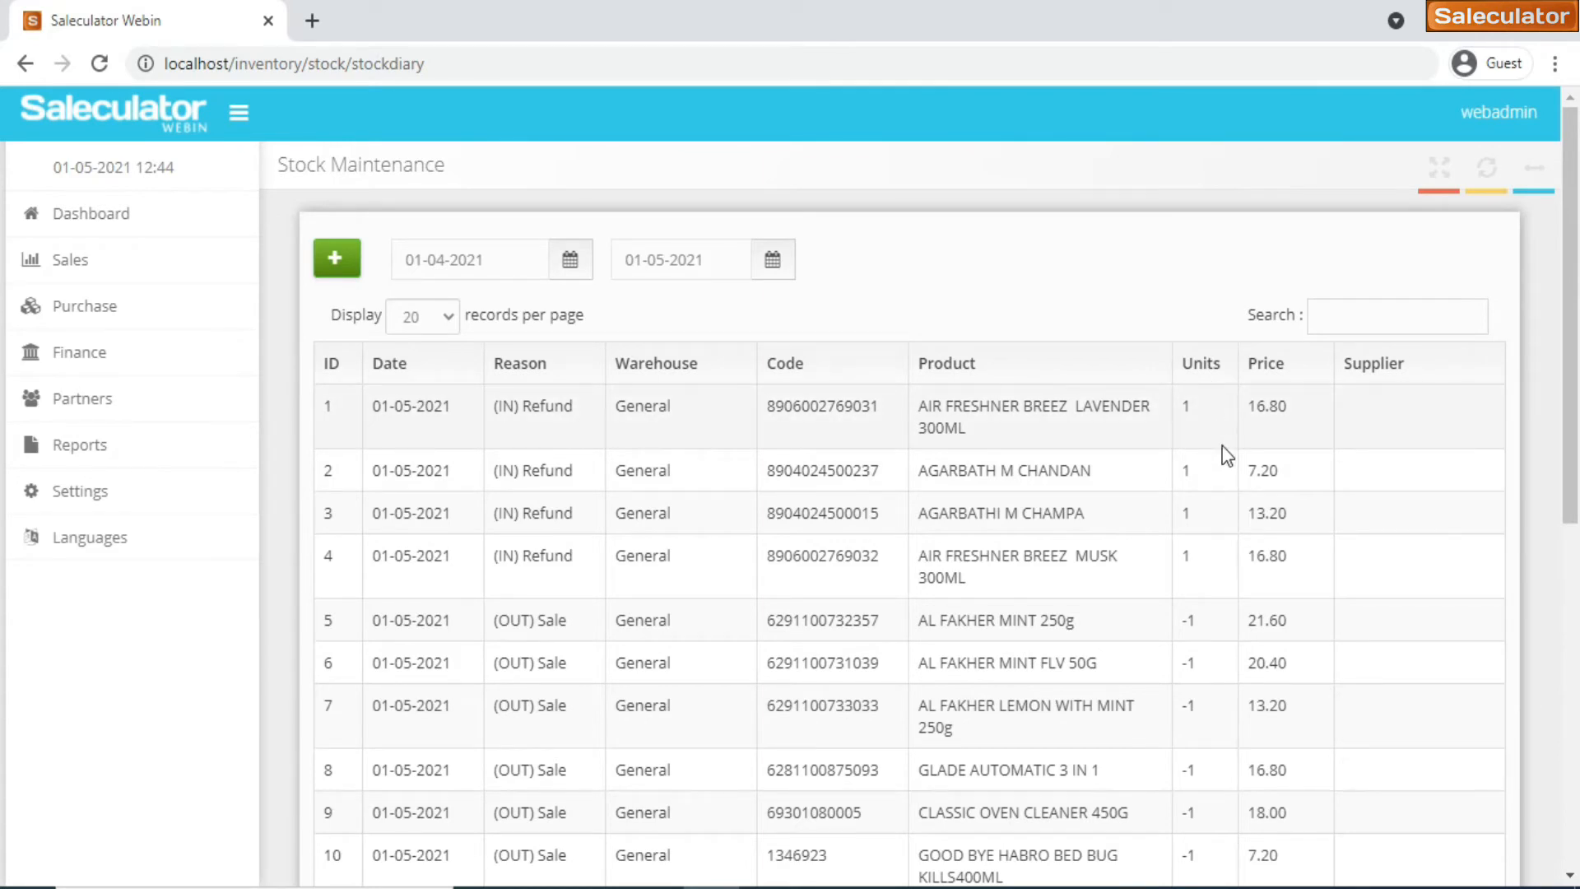
mouse_move(1180, 421)
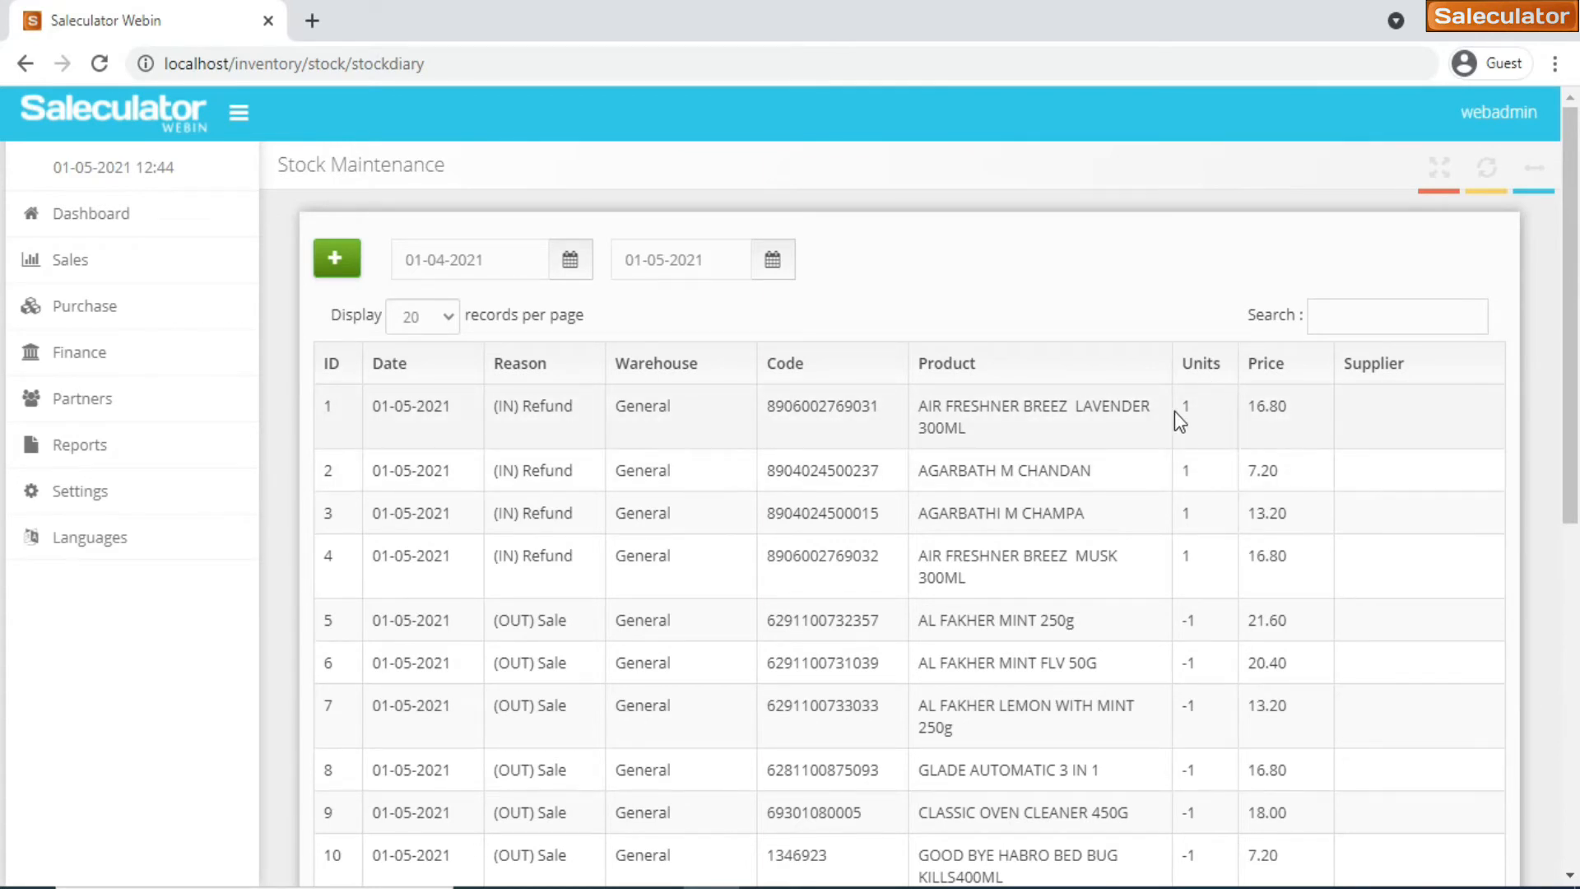
mouse_move(1293, 419)
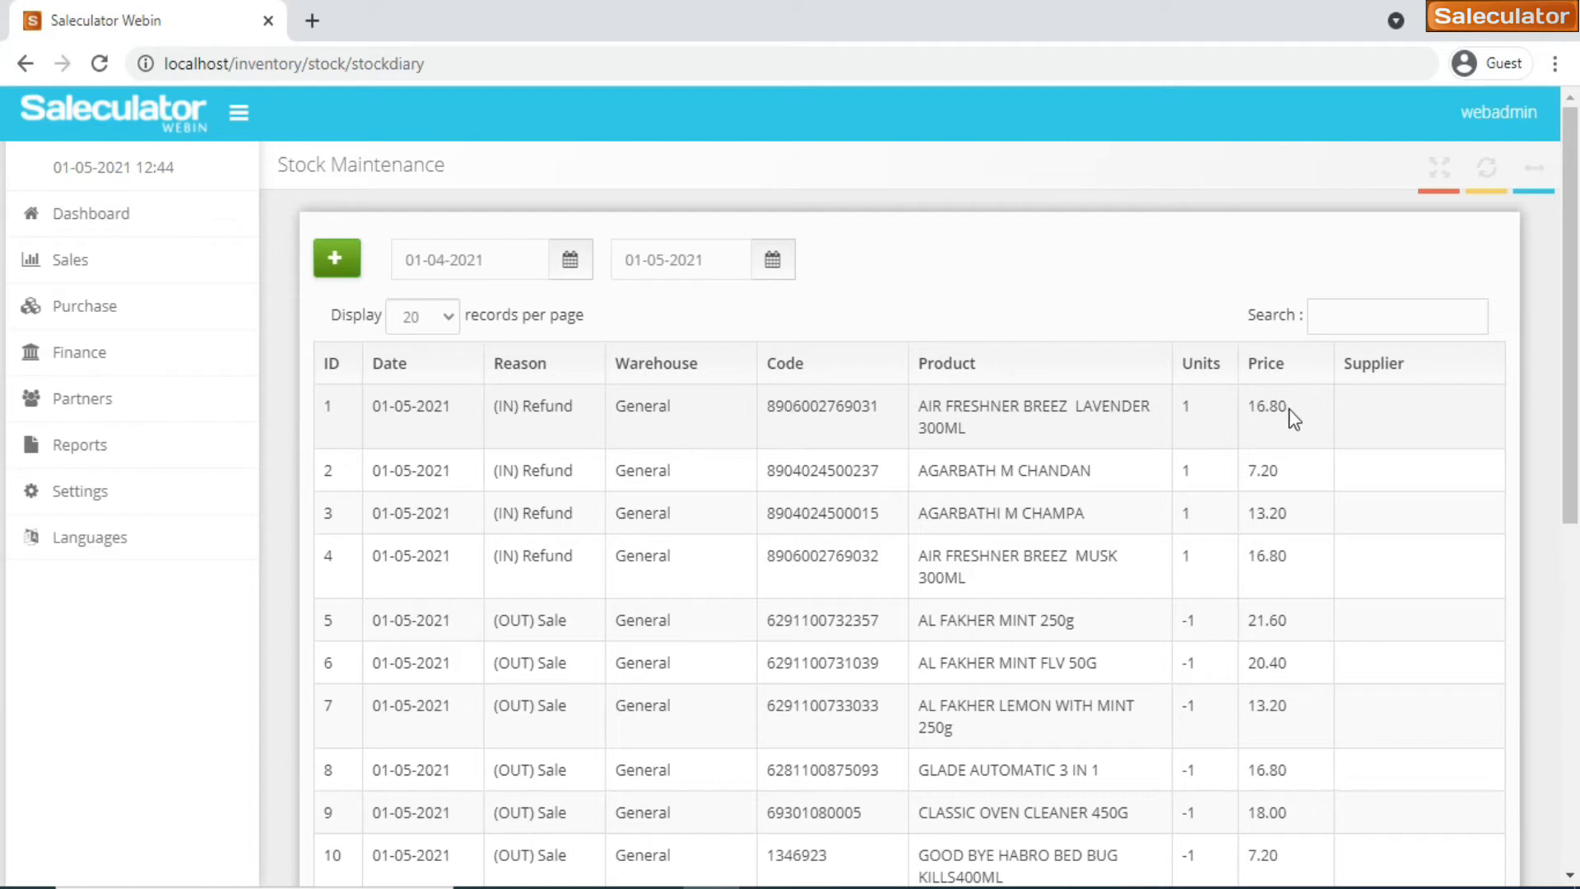
mouse_move(665, 530)
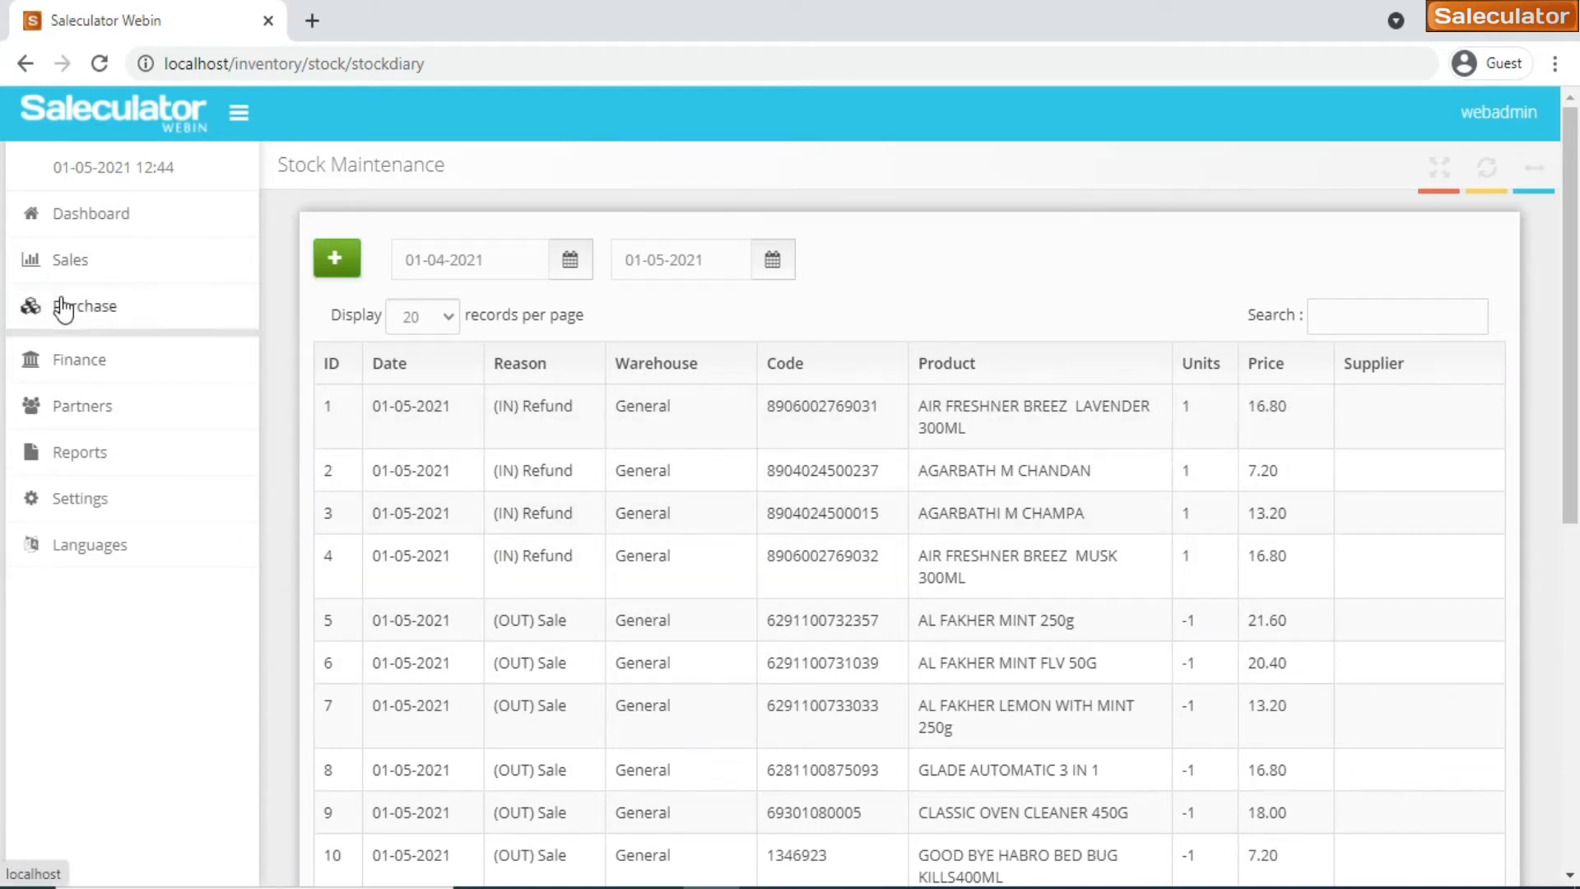
left_click(84, 306)
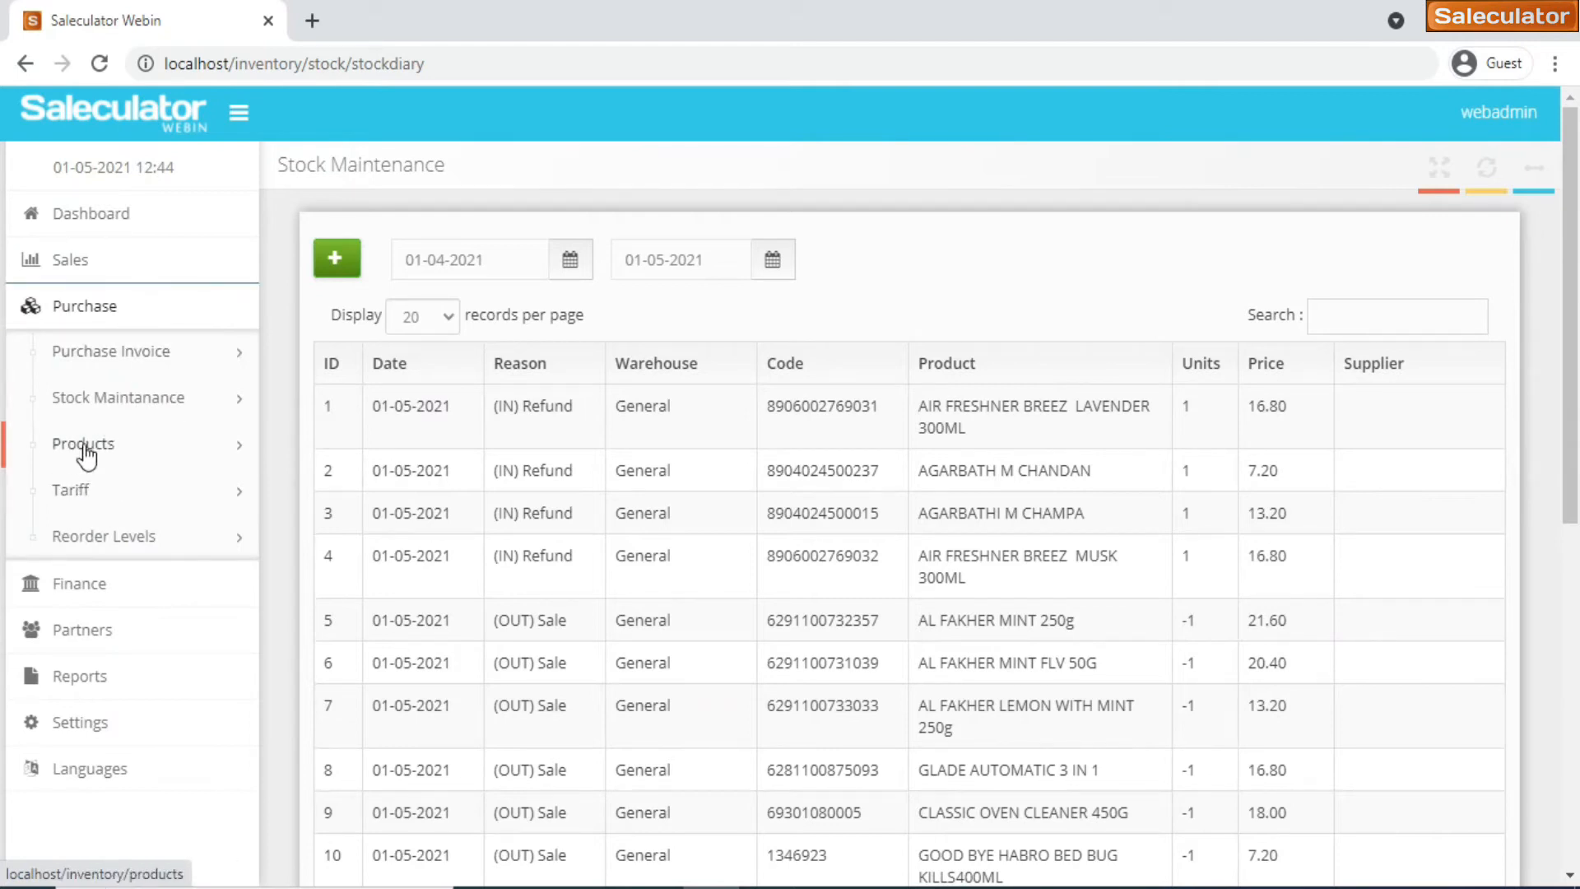
left_click(82, 444)
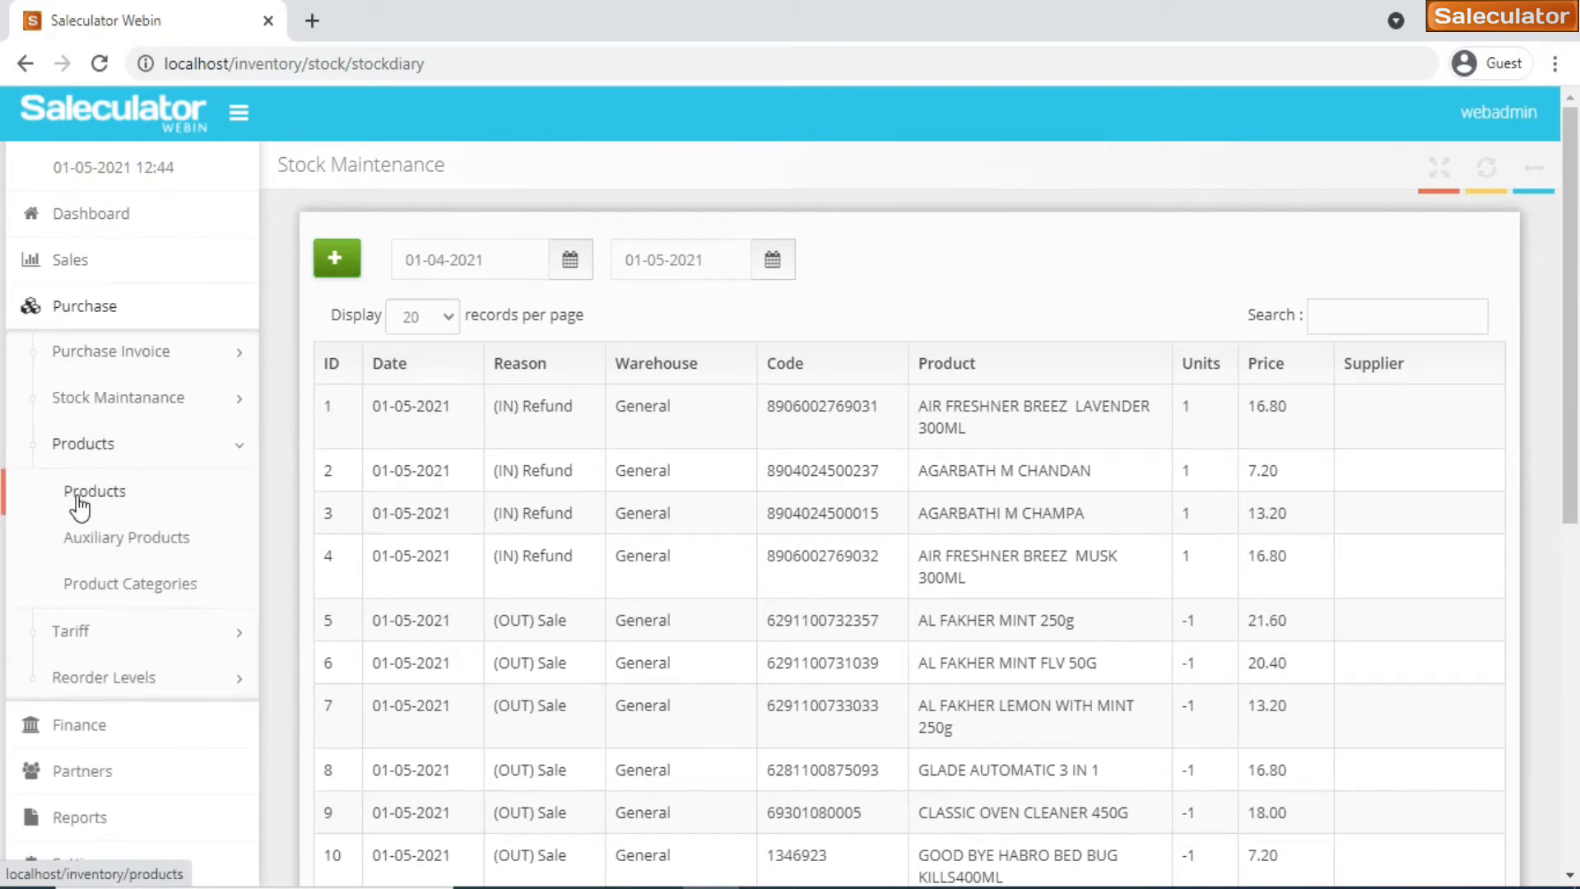
Browse the 6,477-entry Products list back to its top, then re-expand Purchase > Products
left_click(93, 491)
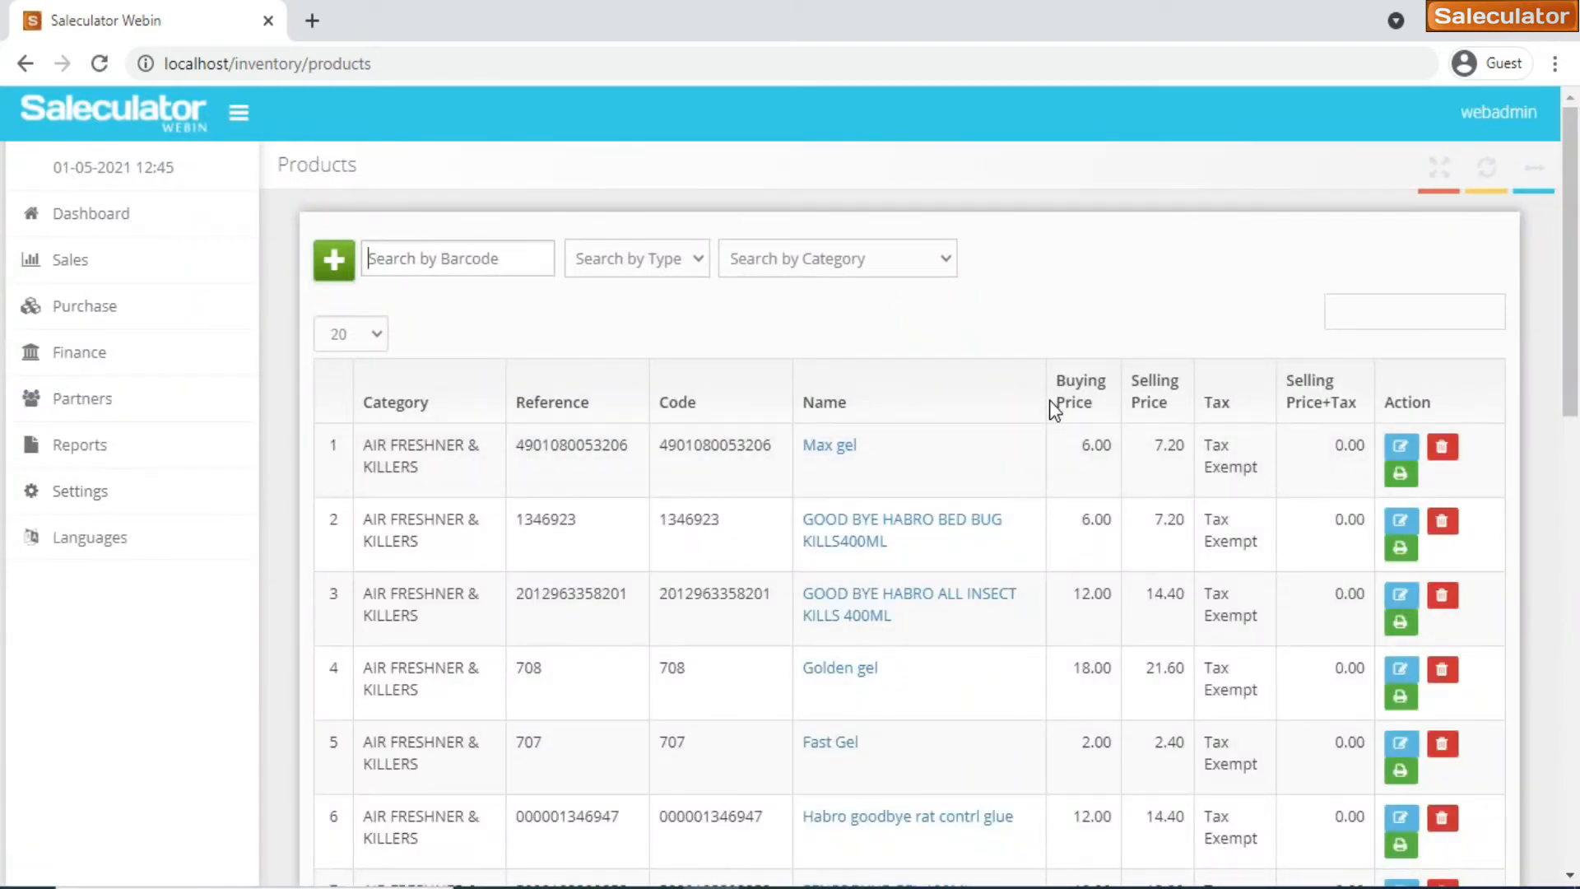
scroll("down", 3)
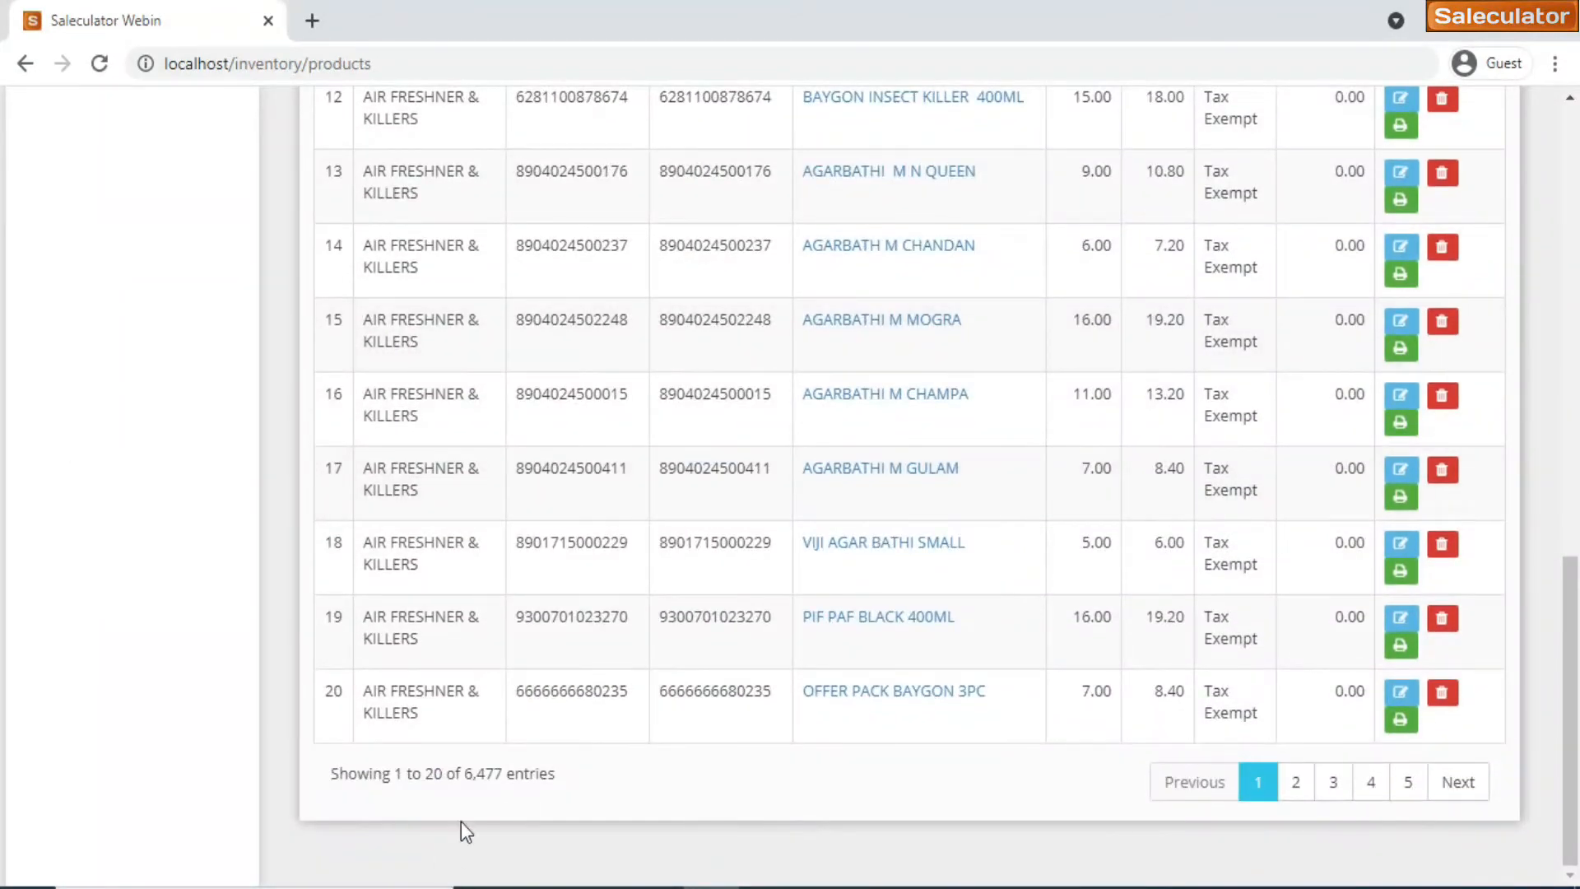
mouse_move(561, 793)
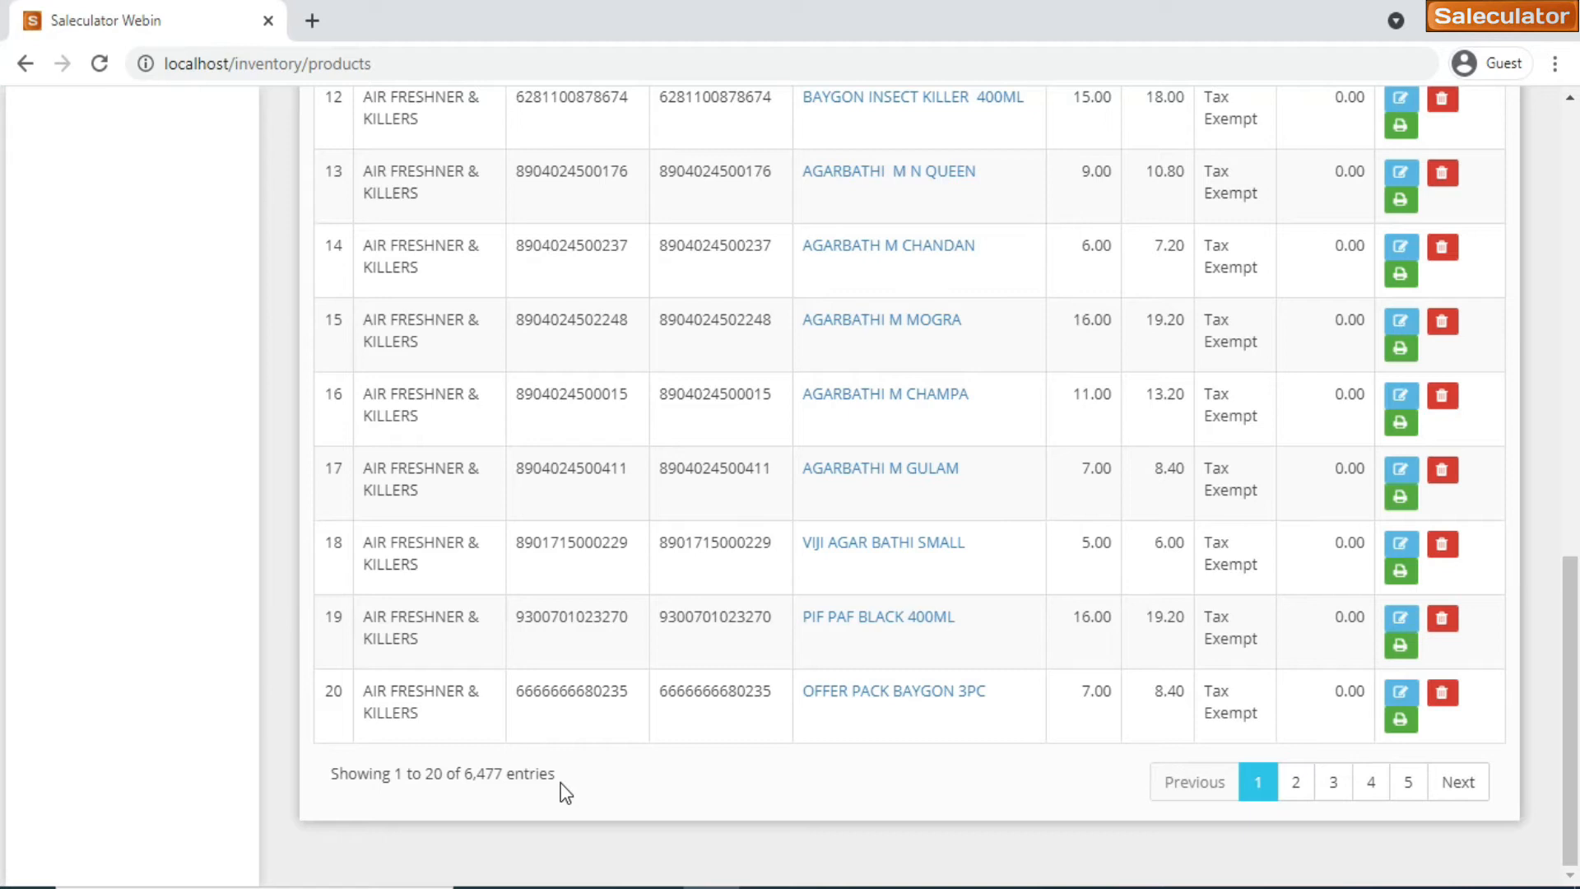
scroll("up", 3)
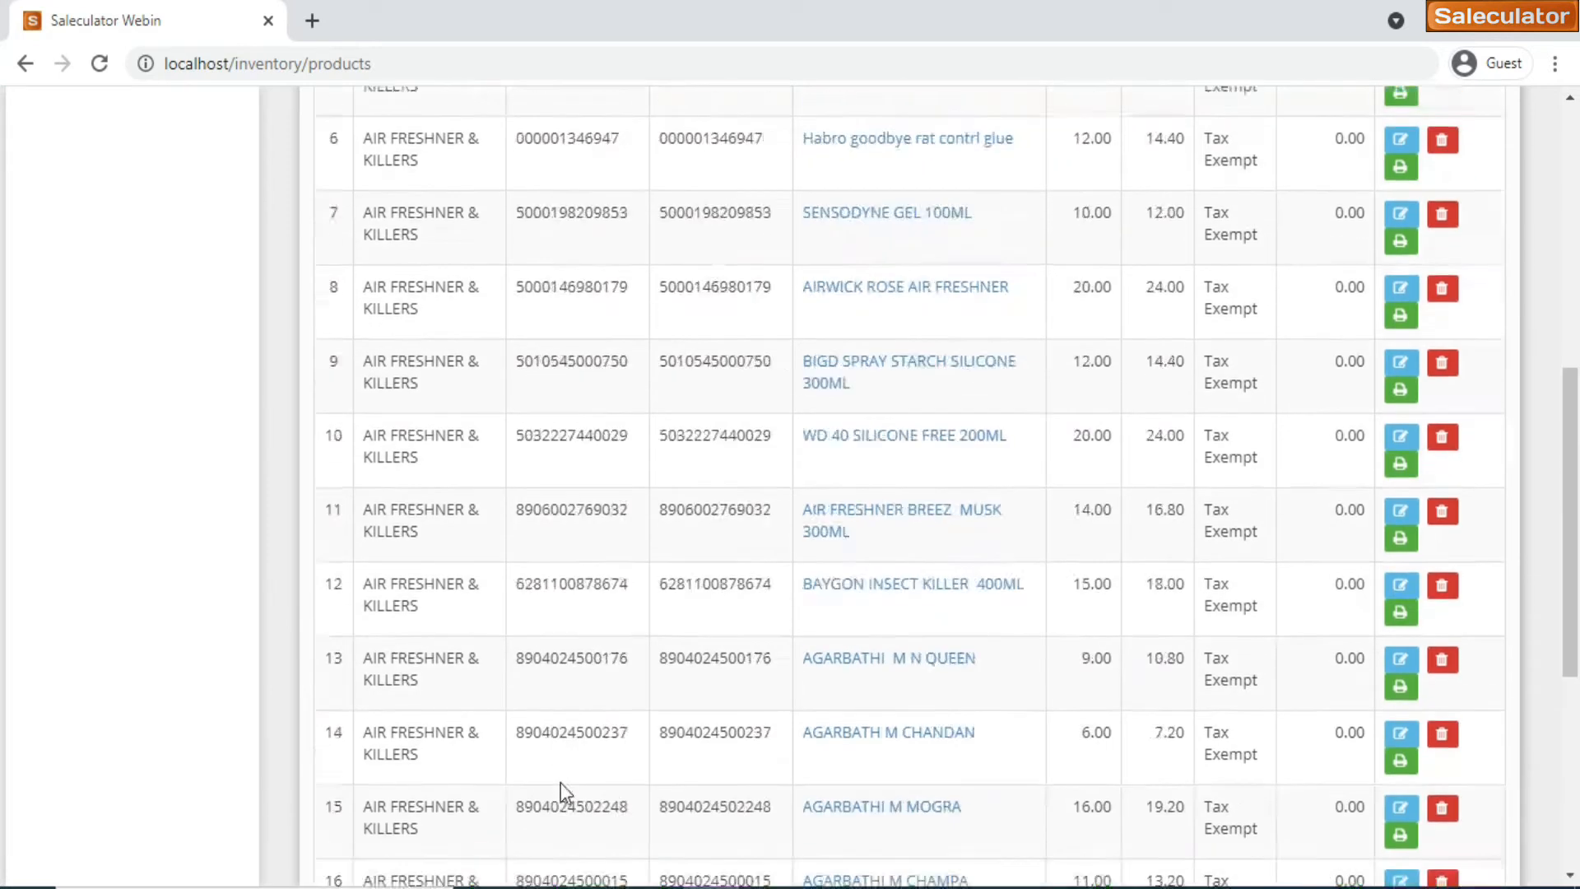
scroll("up", 3)
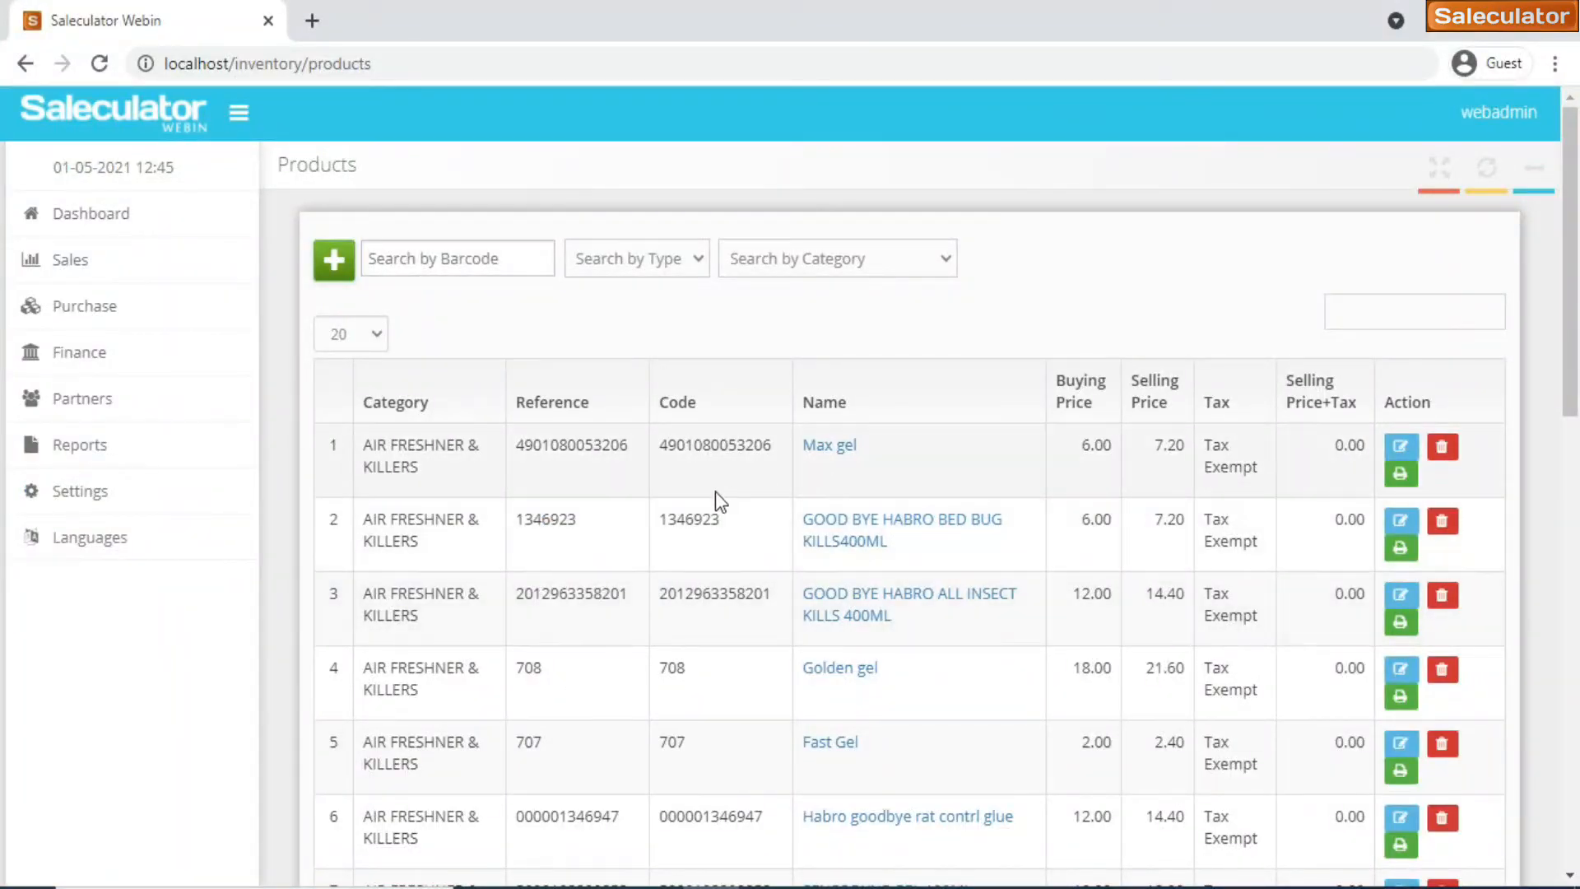
left_click(71, 305)
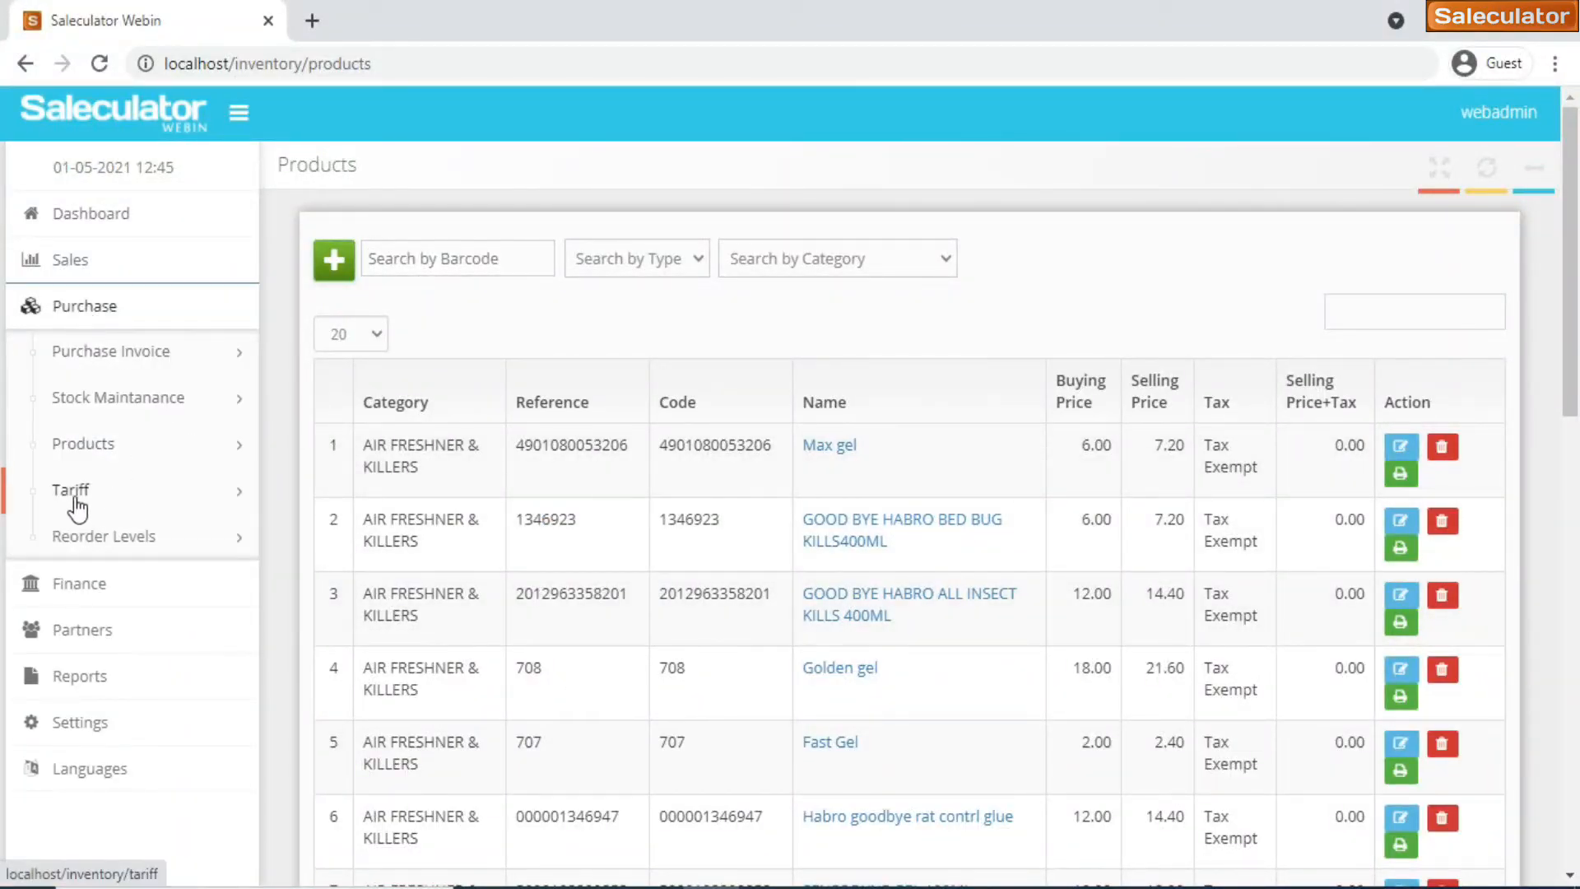
left_click(84, 444)
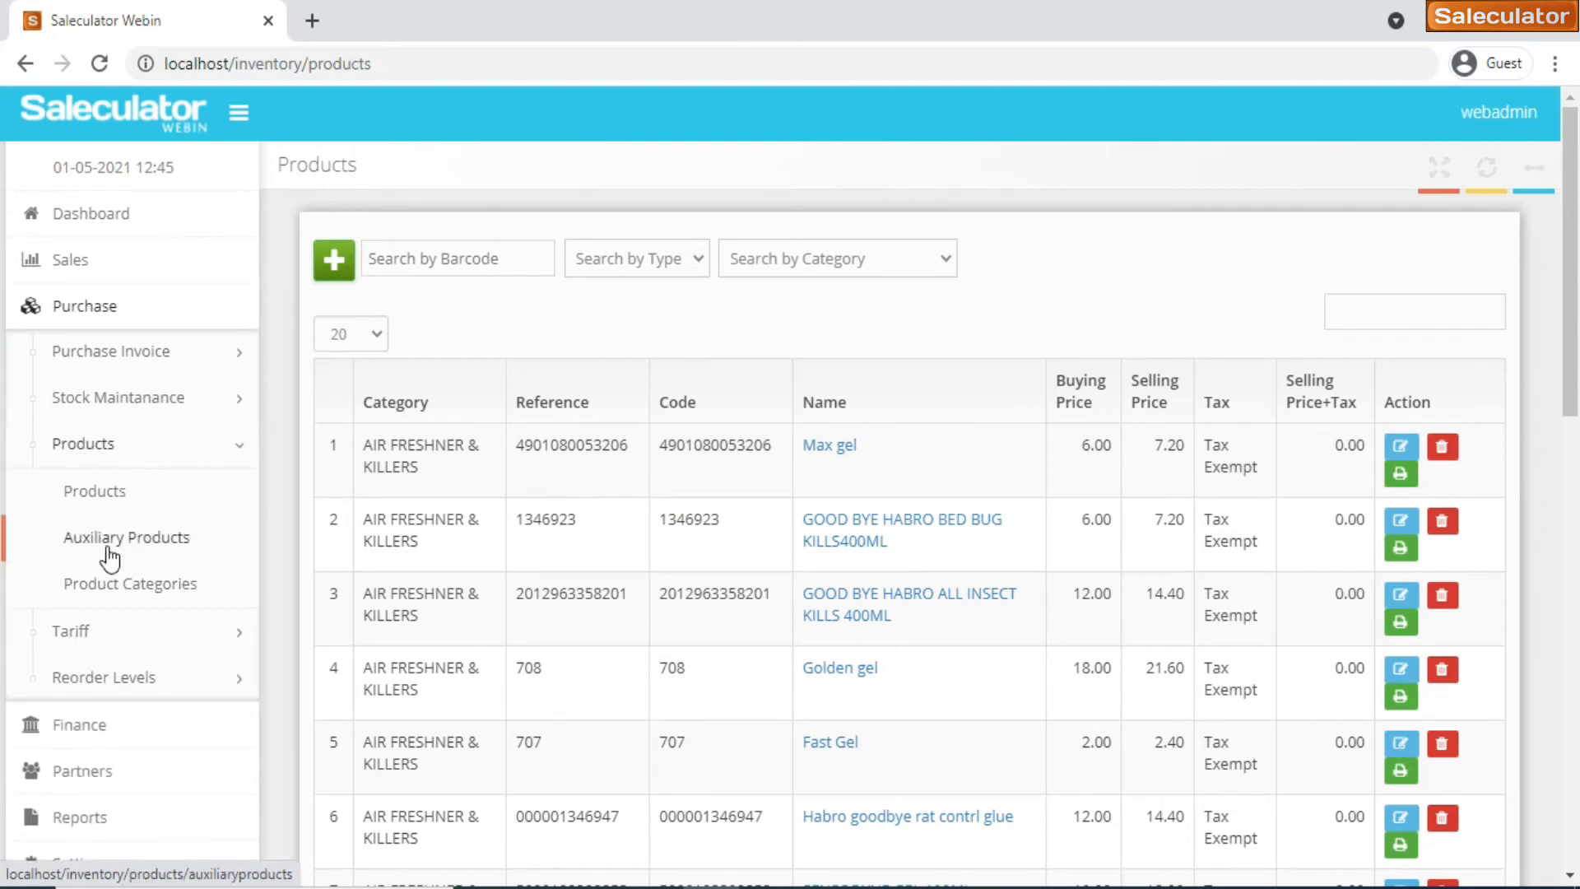
mouse_move(130, 583)
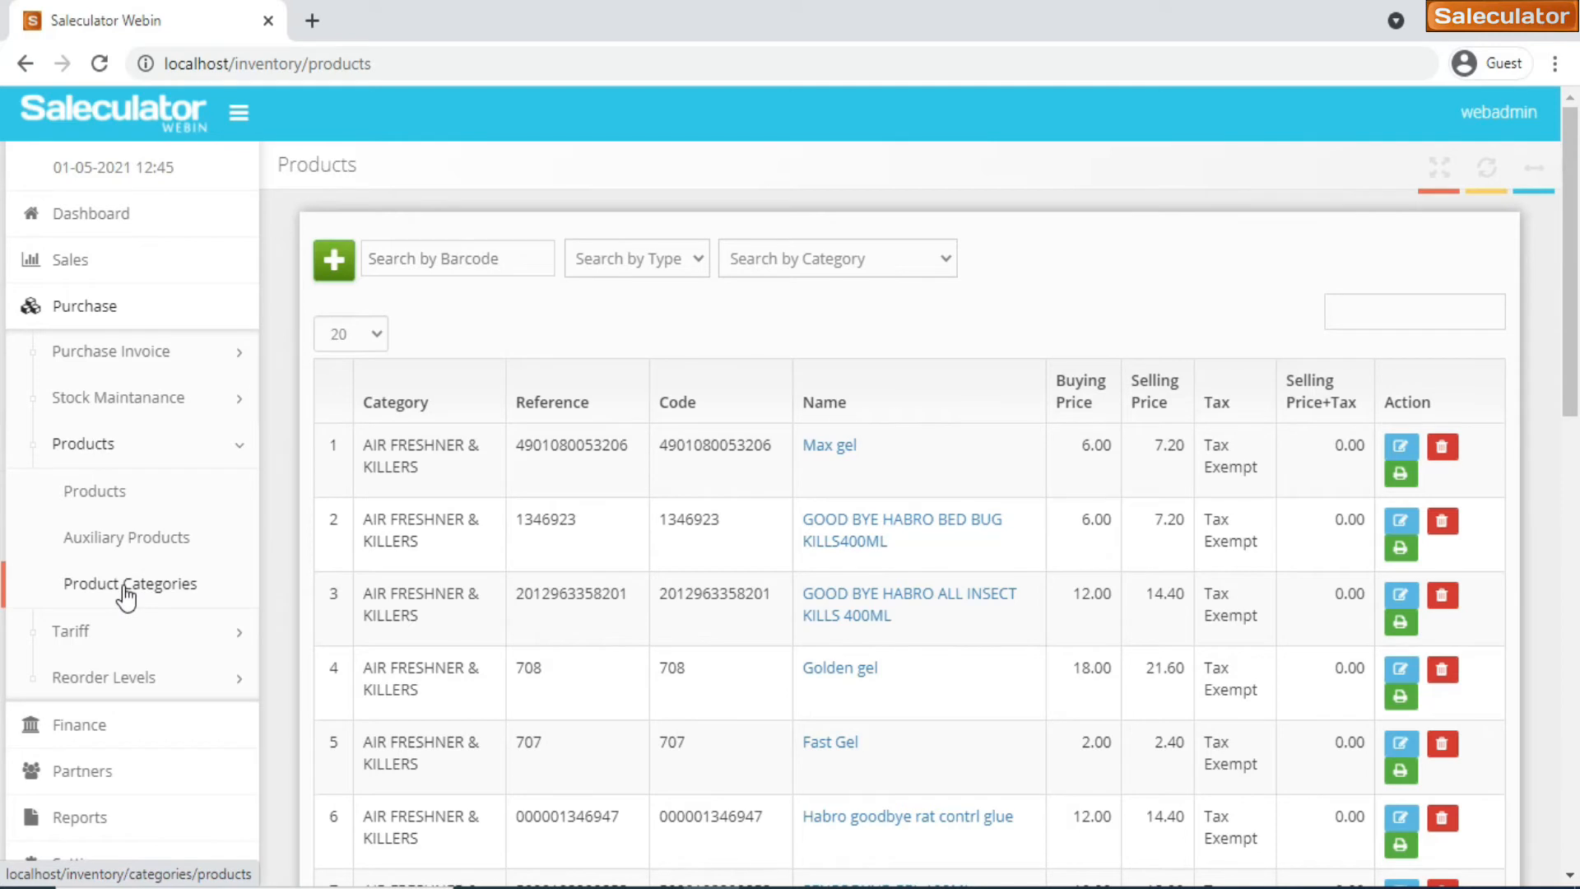
mouse_move(85, 650)
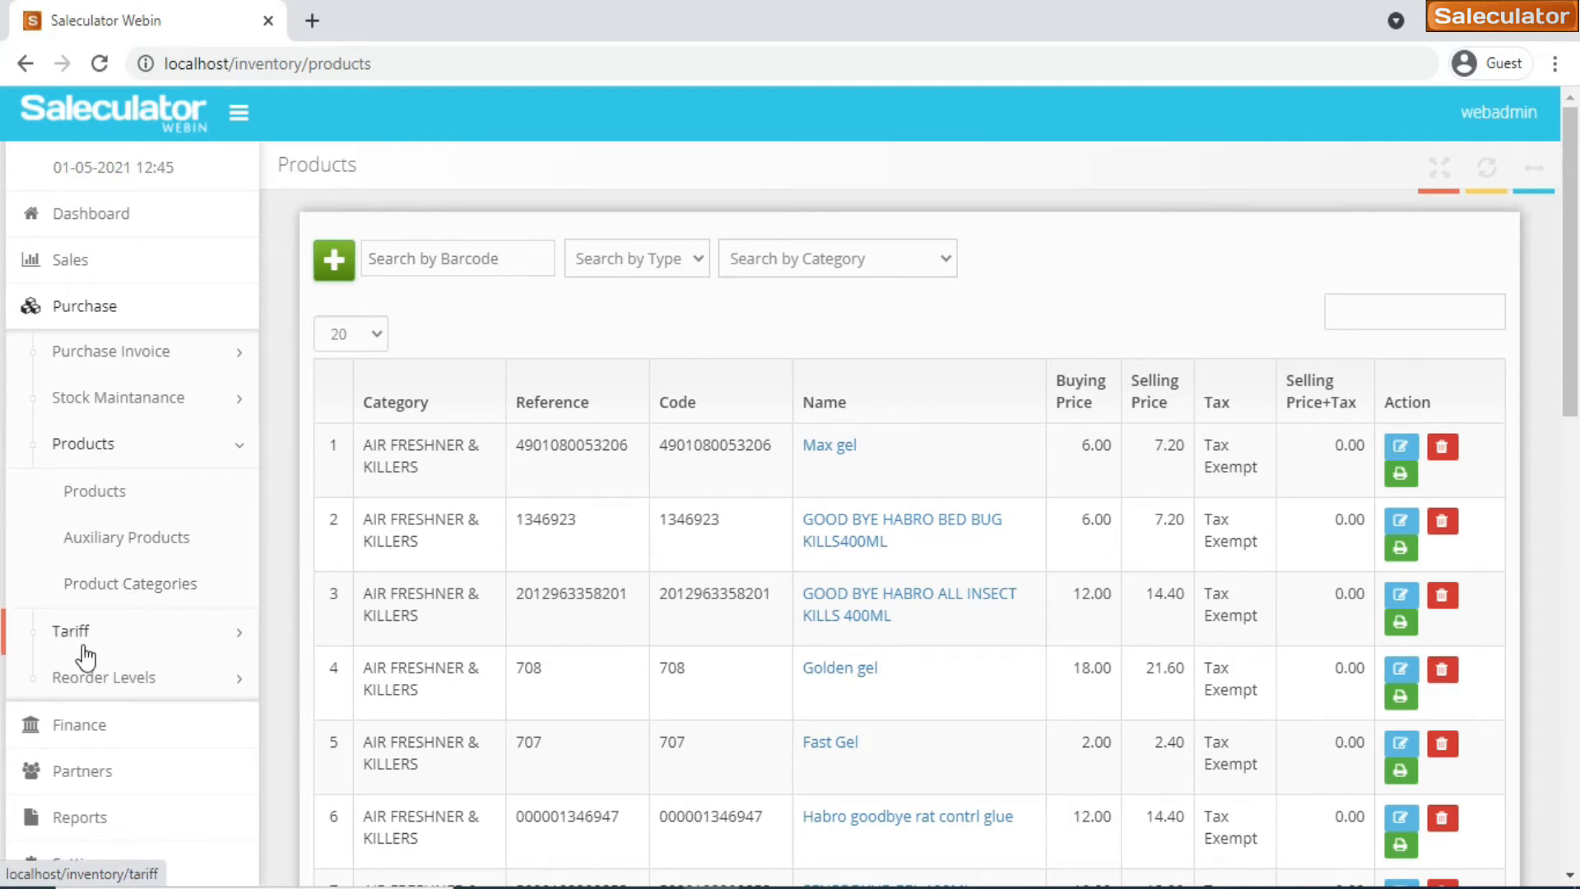
View the empty Tariffs page, then go to Purchase > Reorder Levels
left_click(71, 631)
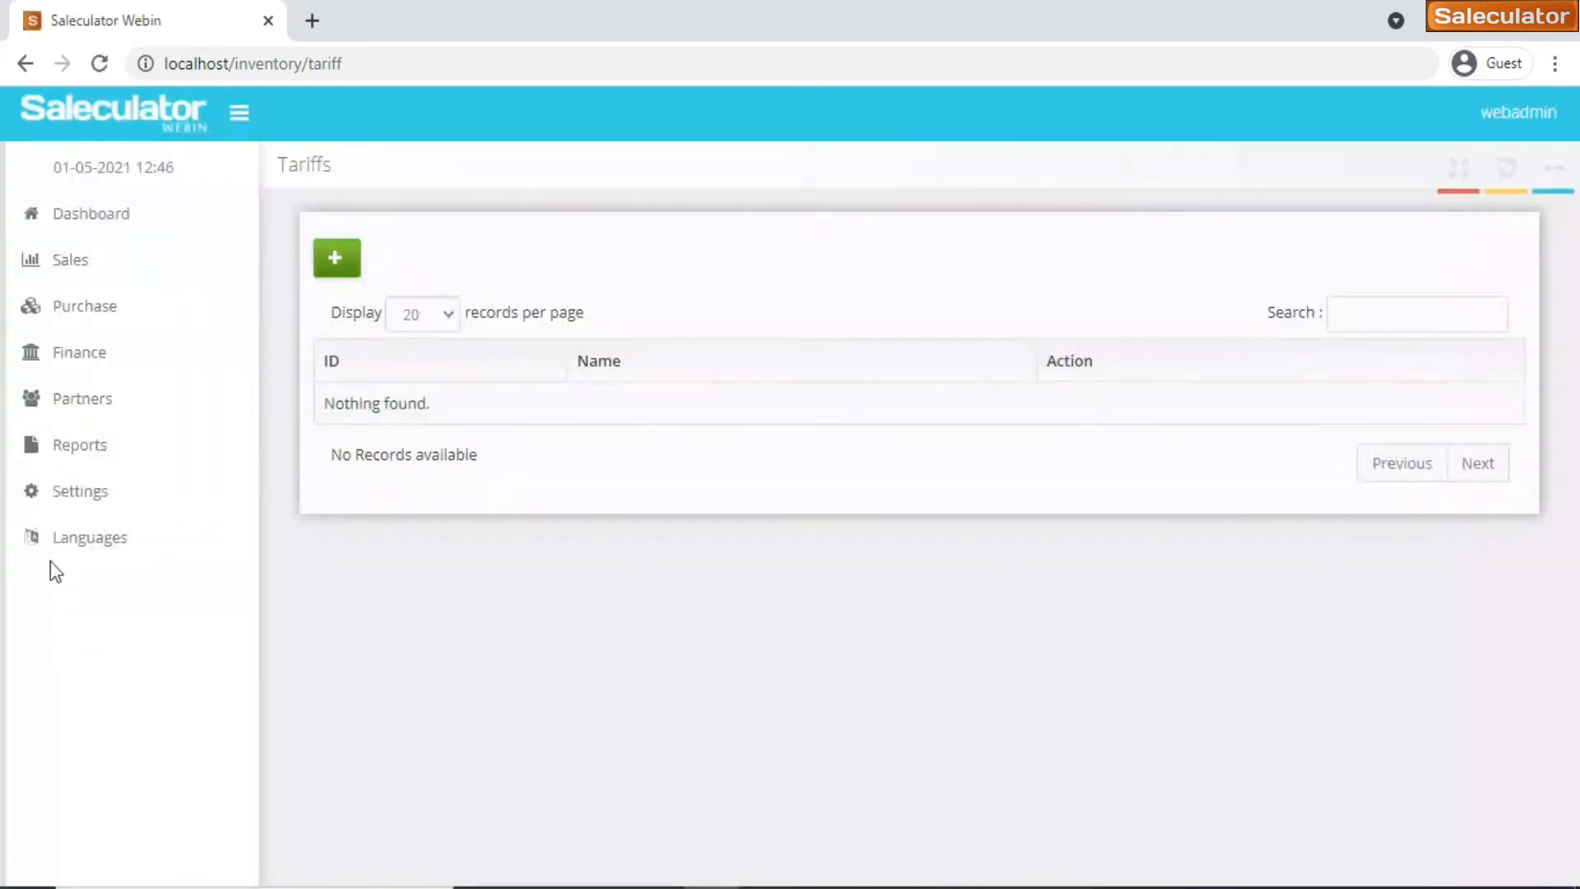
mouse_move(85, 305)
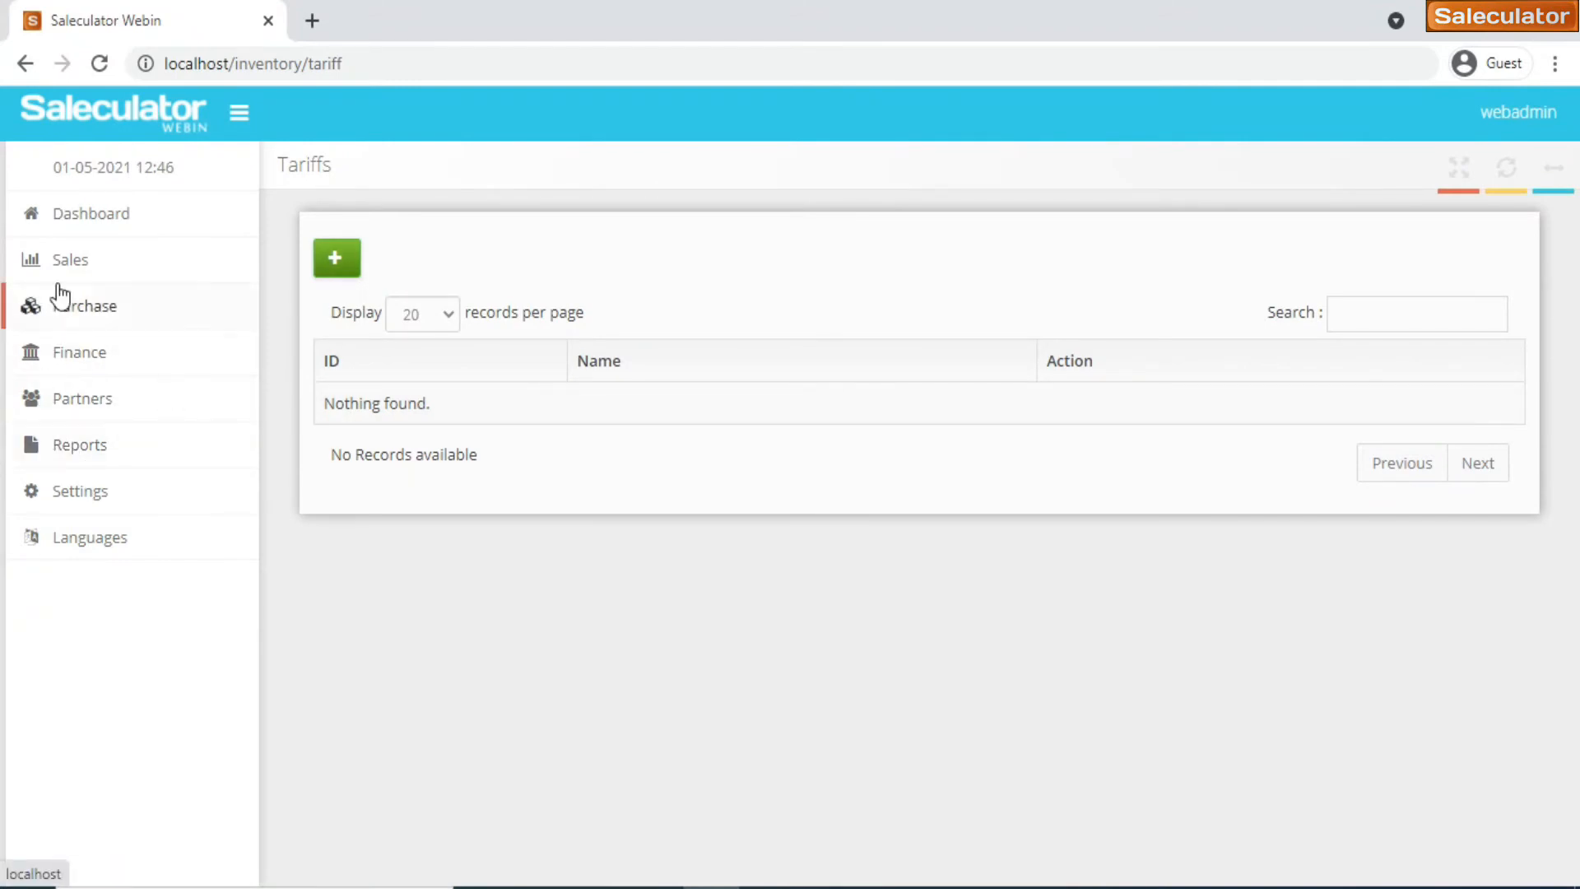
left_click(82, 305)
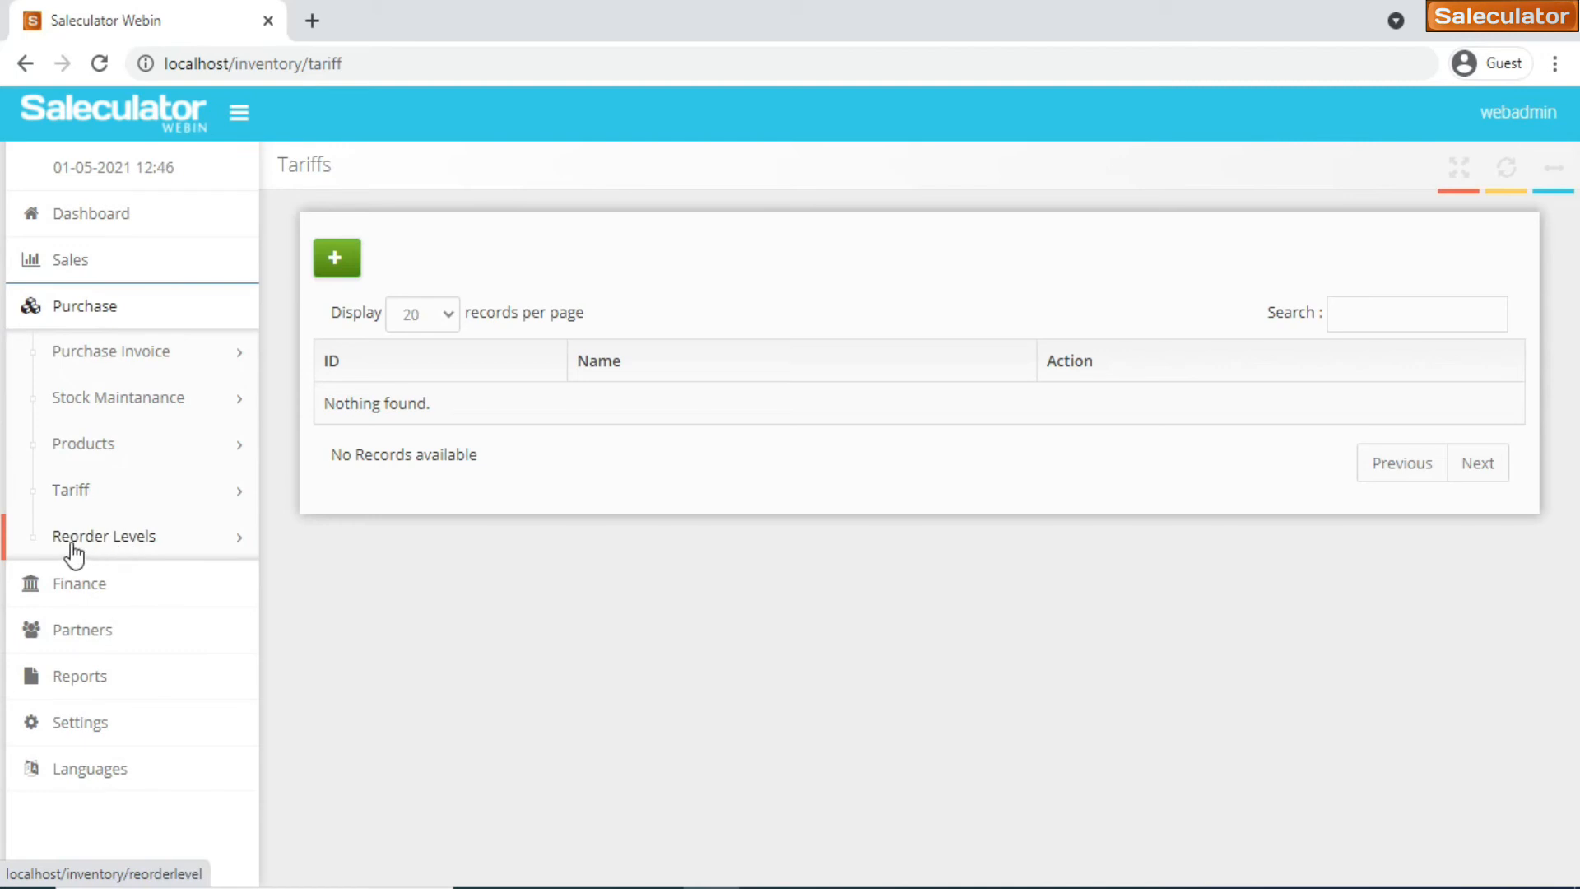
left_click(104, 535)
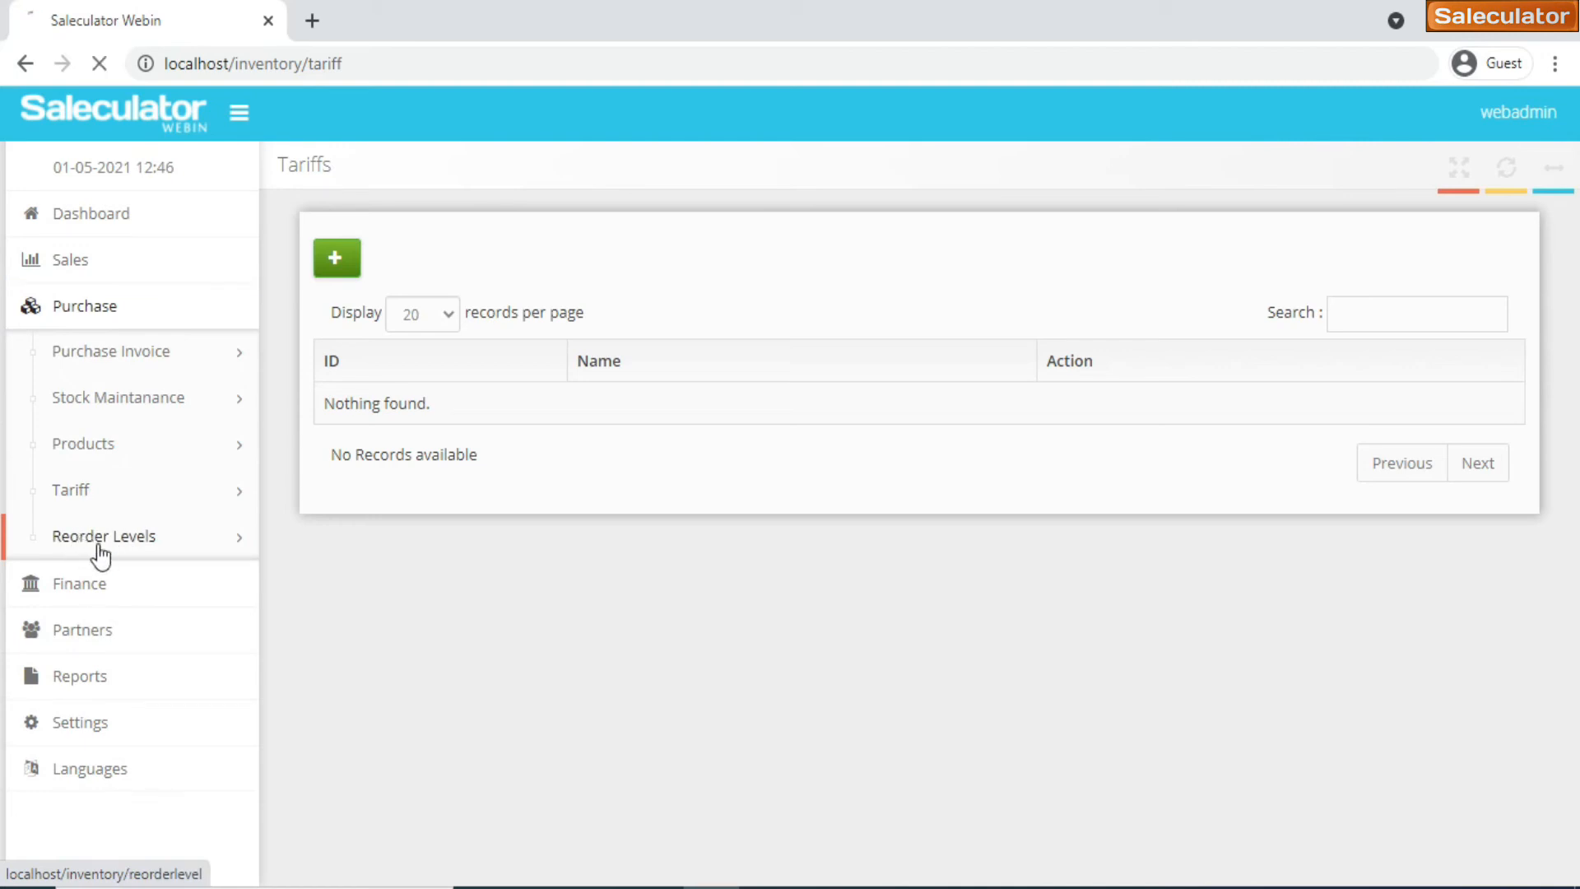
Show Reorder Level by Store with product stock and empty min/max fields, then expand Finance
left_click(103, 535)
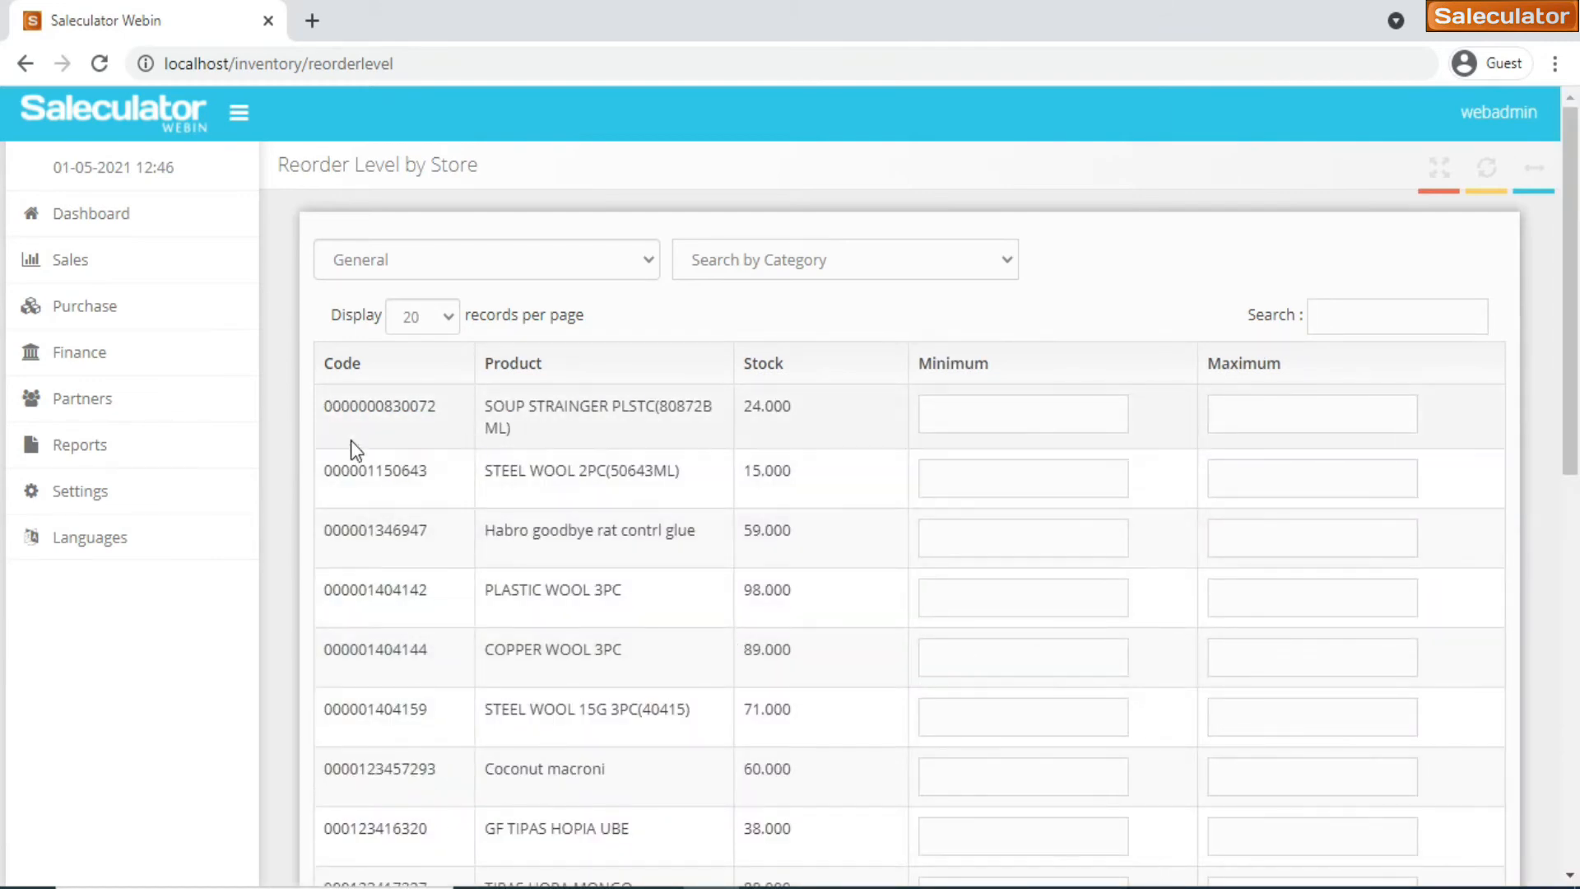
mouse_move(898, 347)
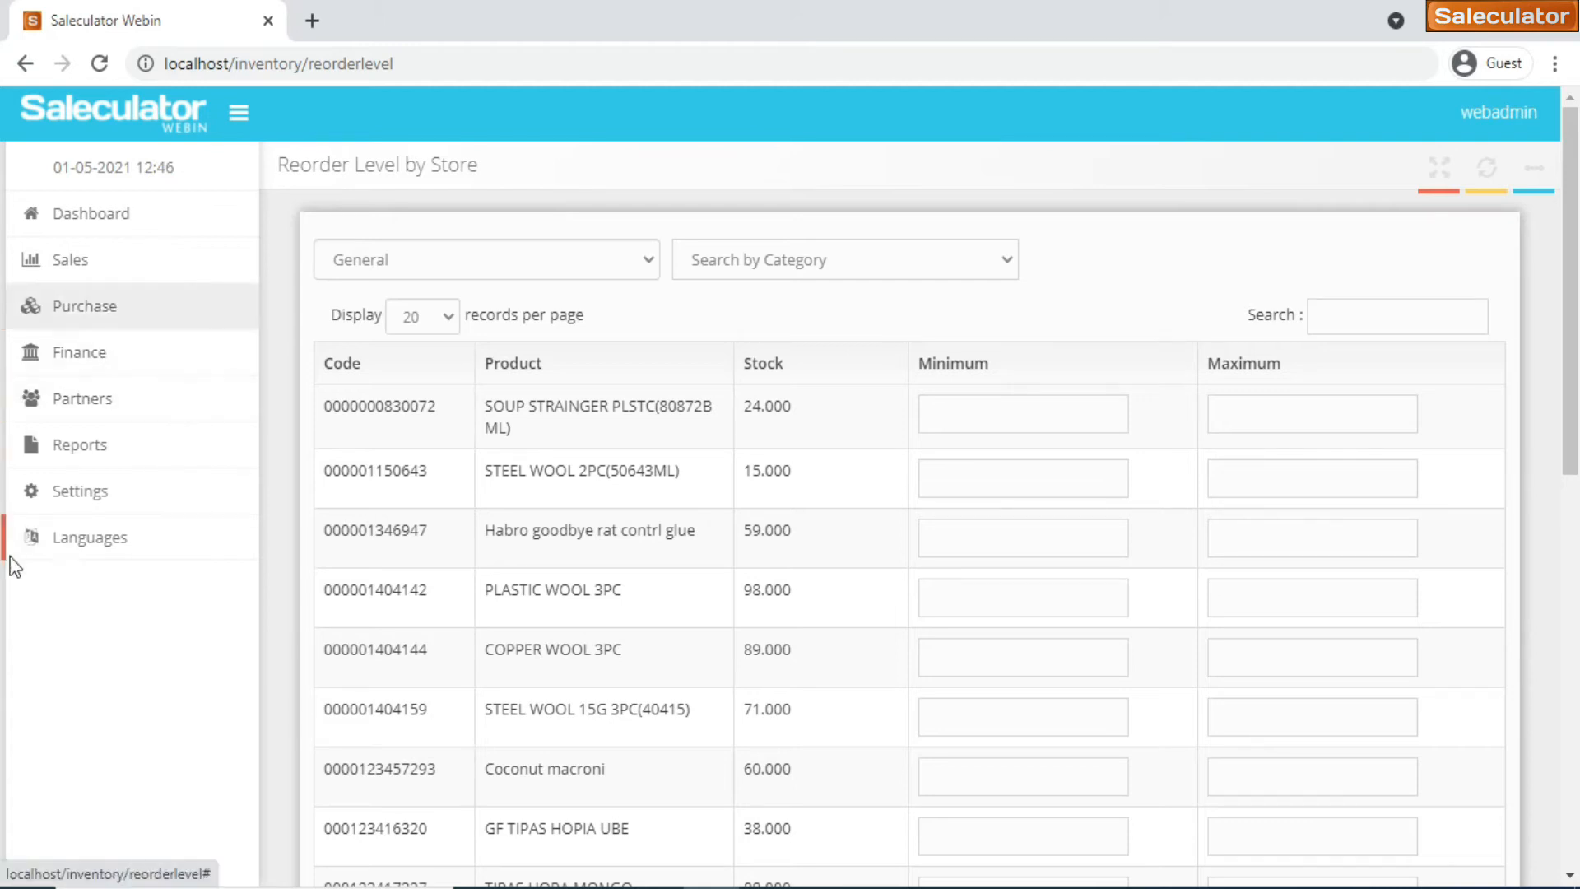
left_click(77, 352)
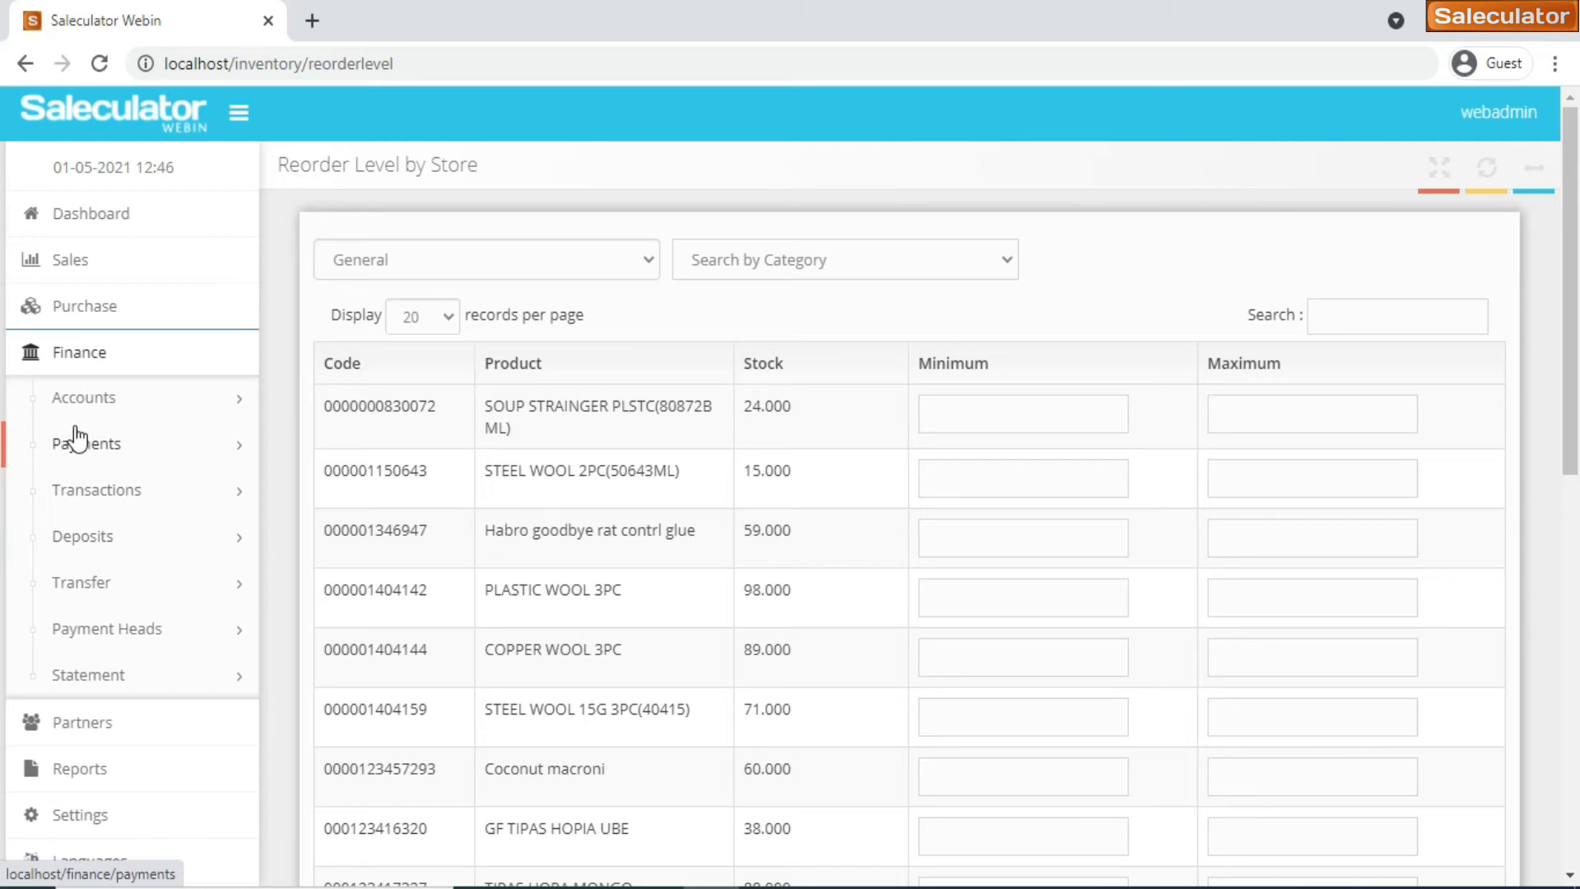
mouse_move(106, 627)
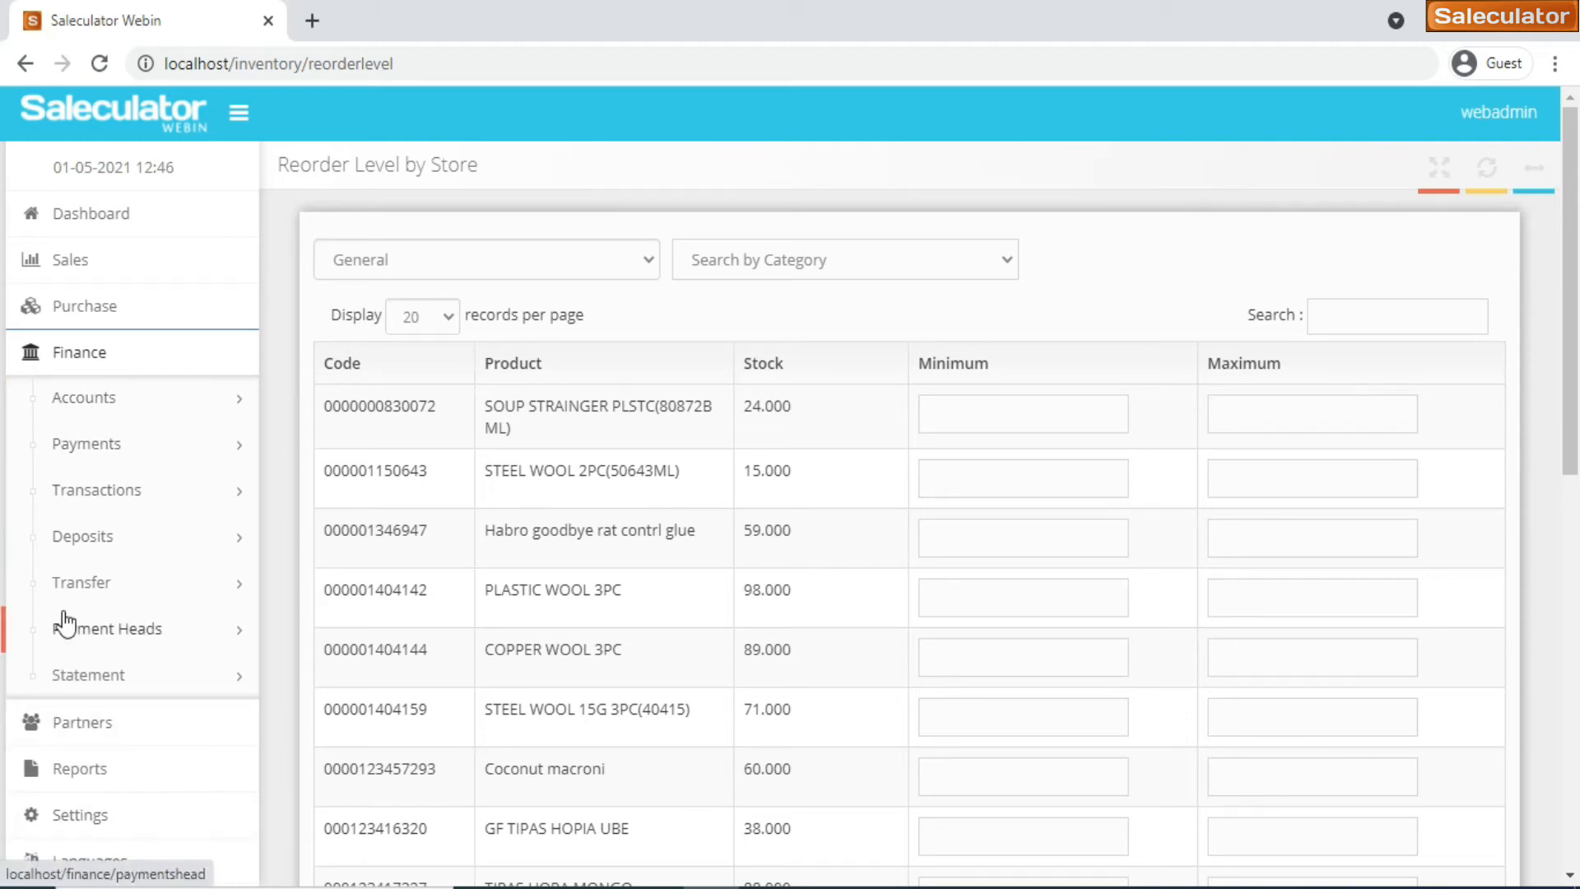
mouse_move(84, 404)
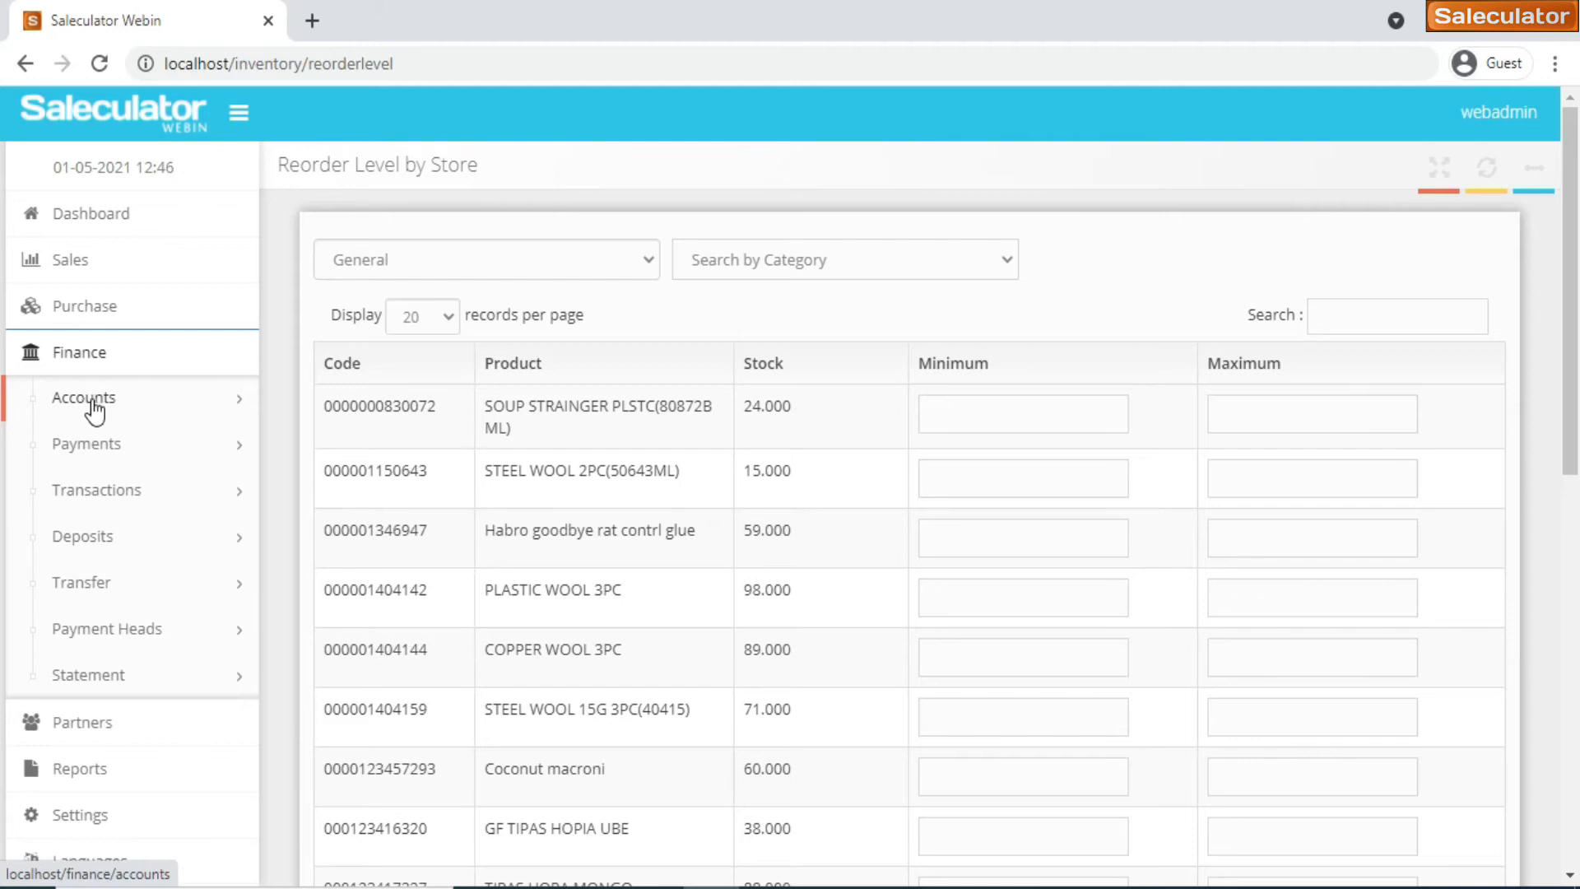
mouse_move(94, 454)
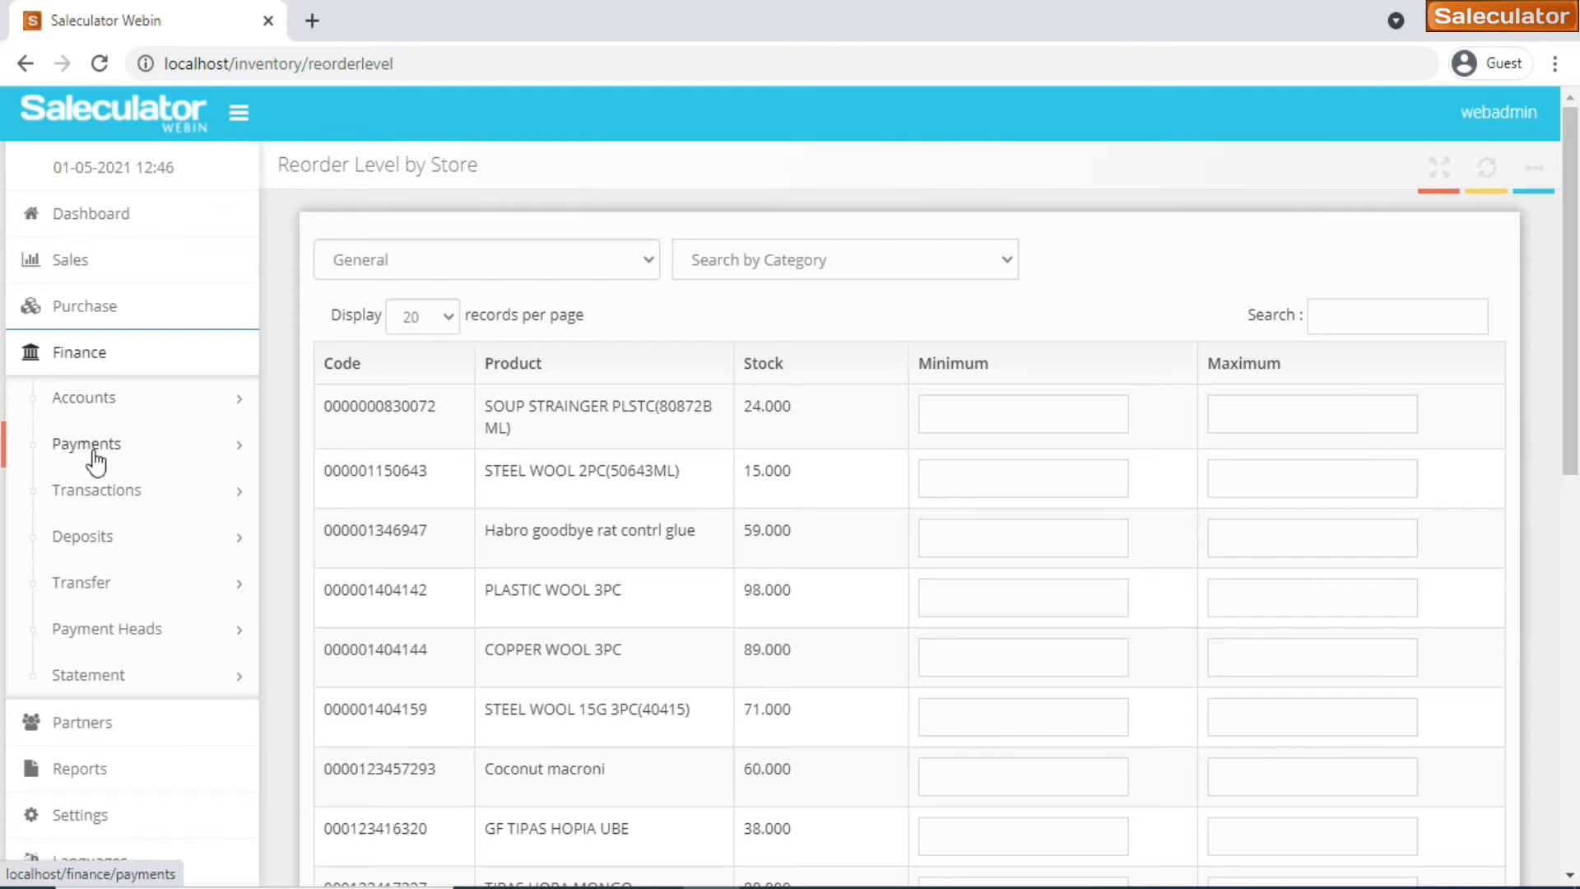
mouse_move(90, 521)
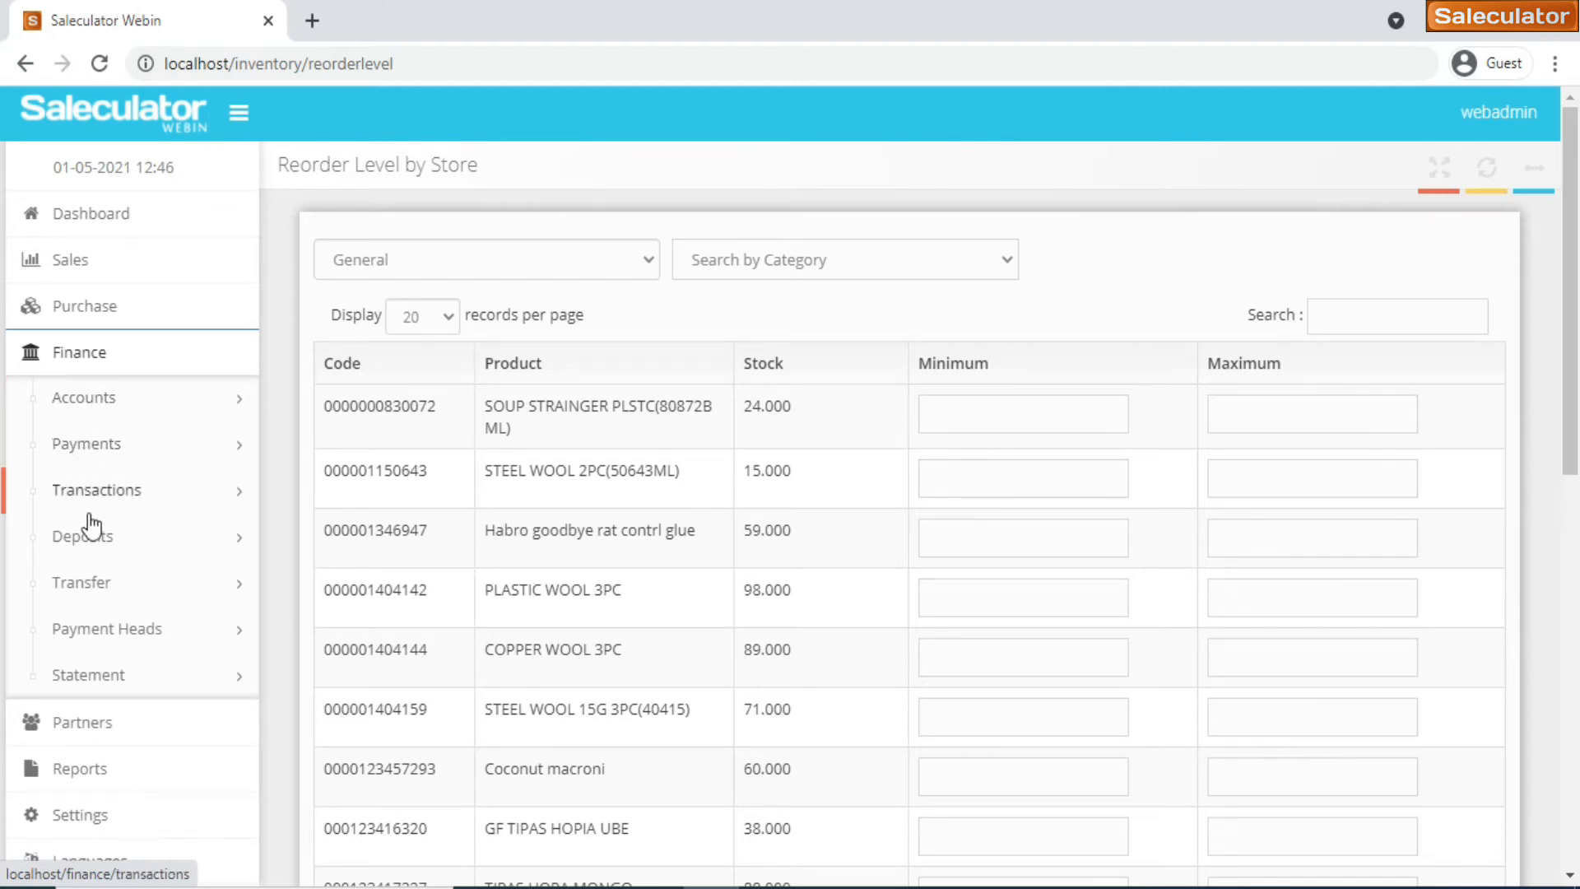
mouse_move(107, 594)
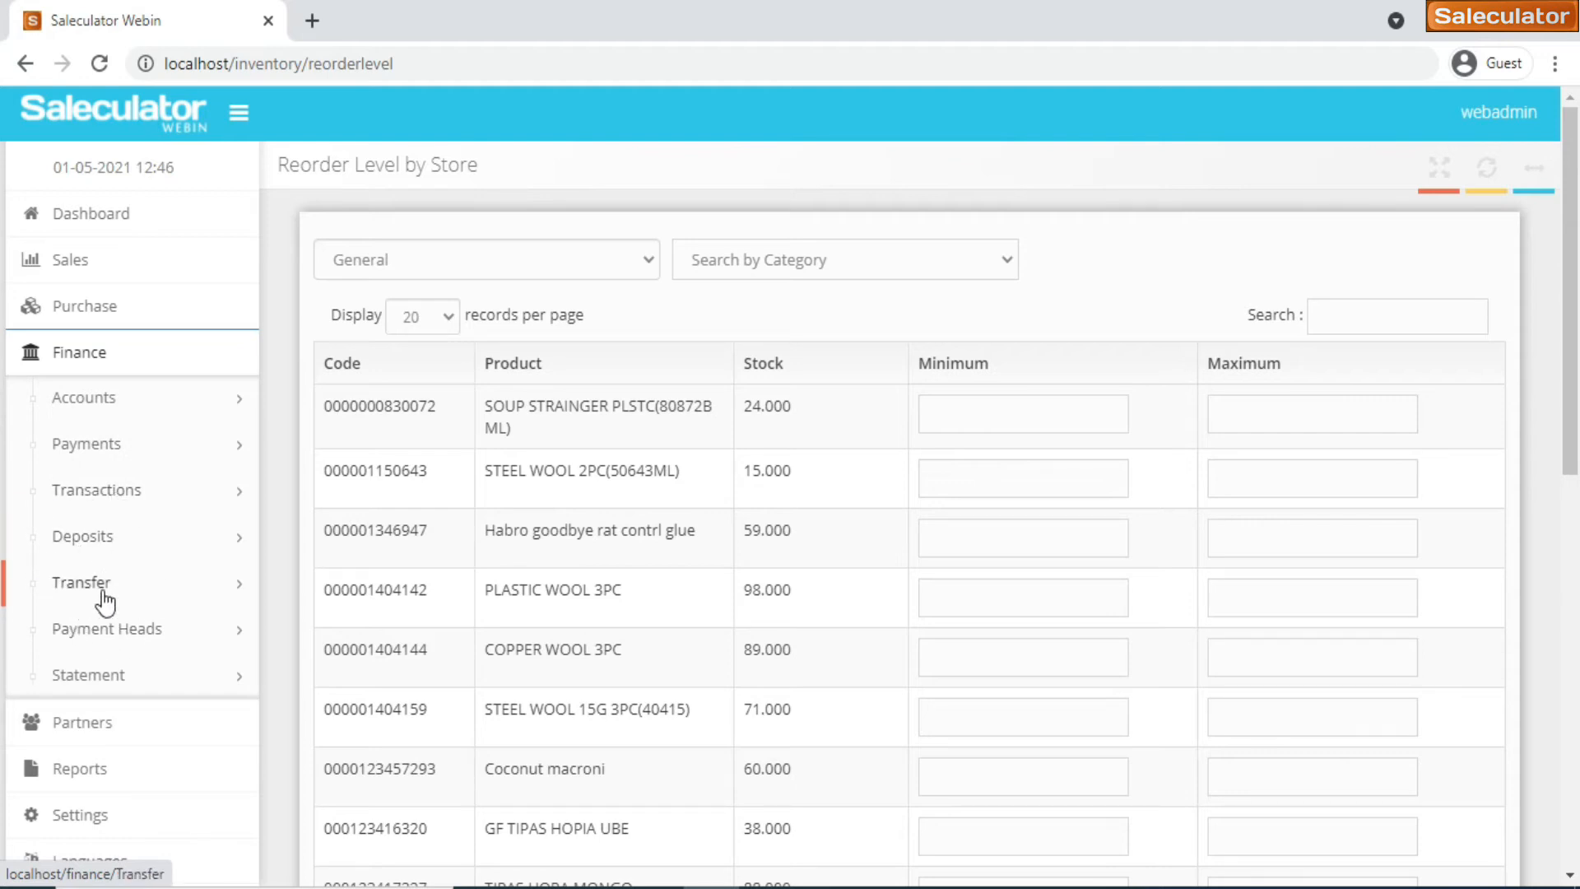
mouse_move(107, 700)
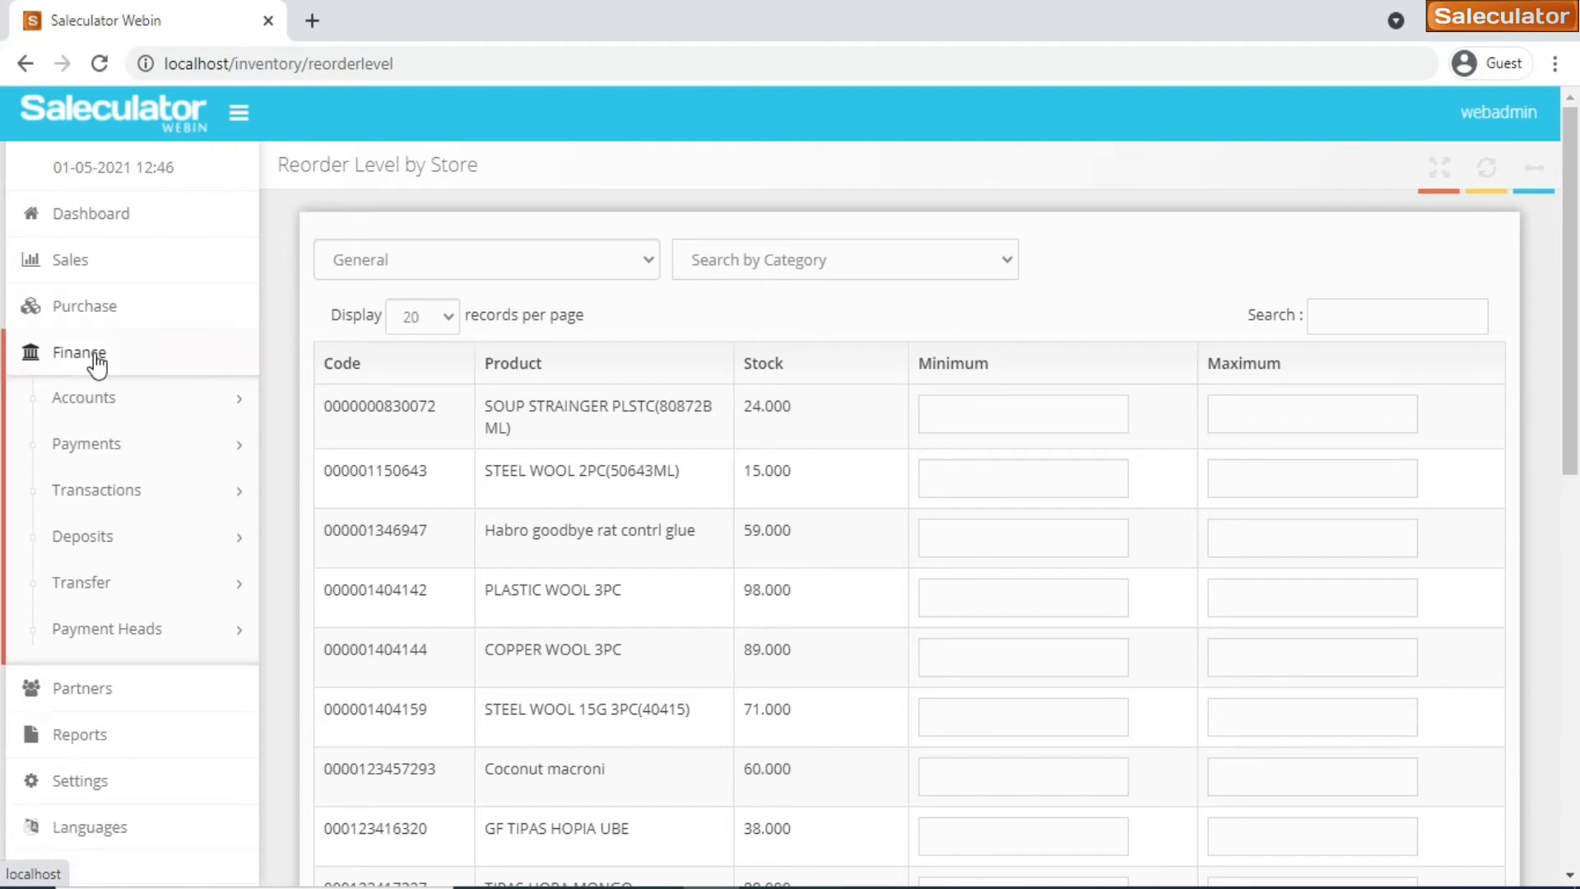
Open Partners > Suppliers, then open and close the blank new-supplier form
left_click(81, 396)
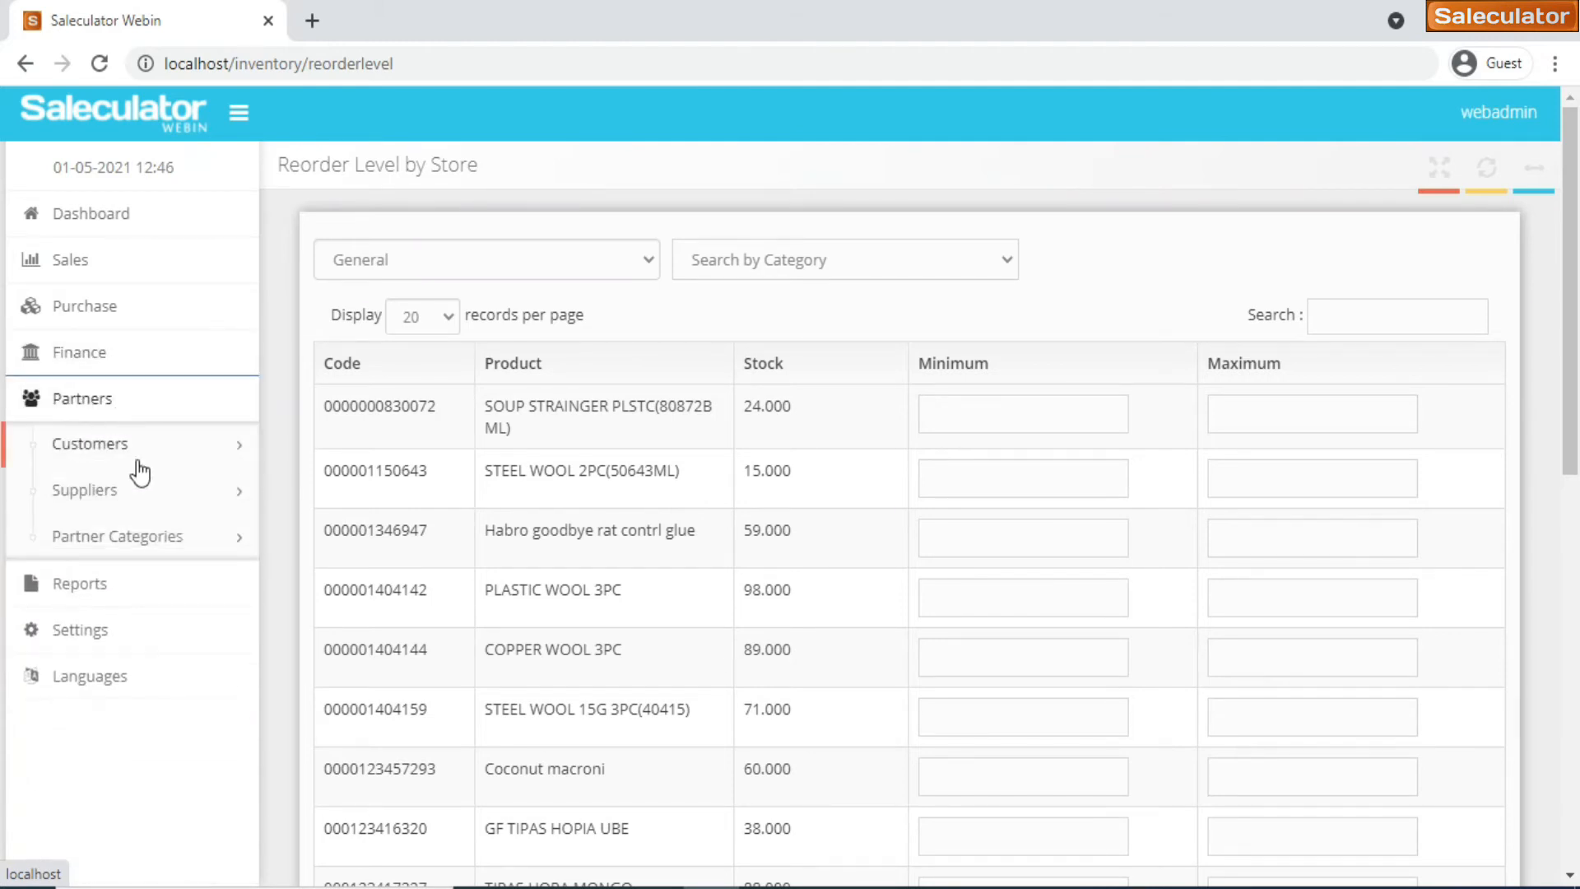
mouse_move(109, 474)
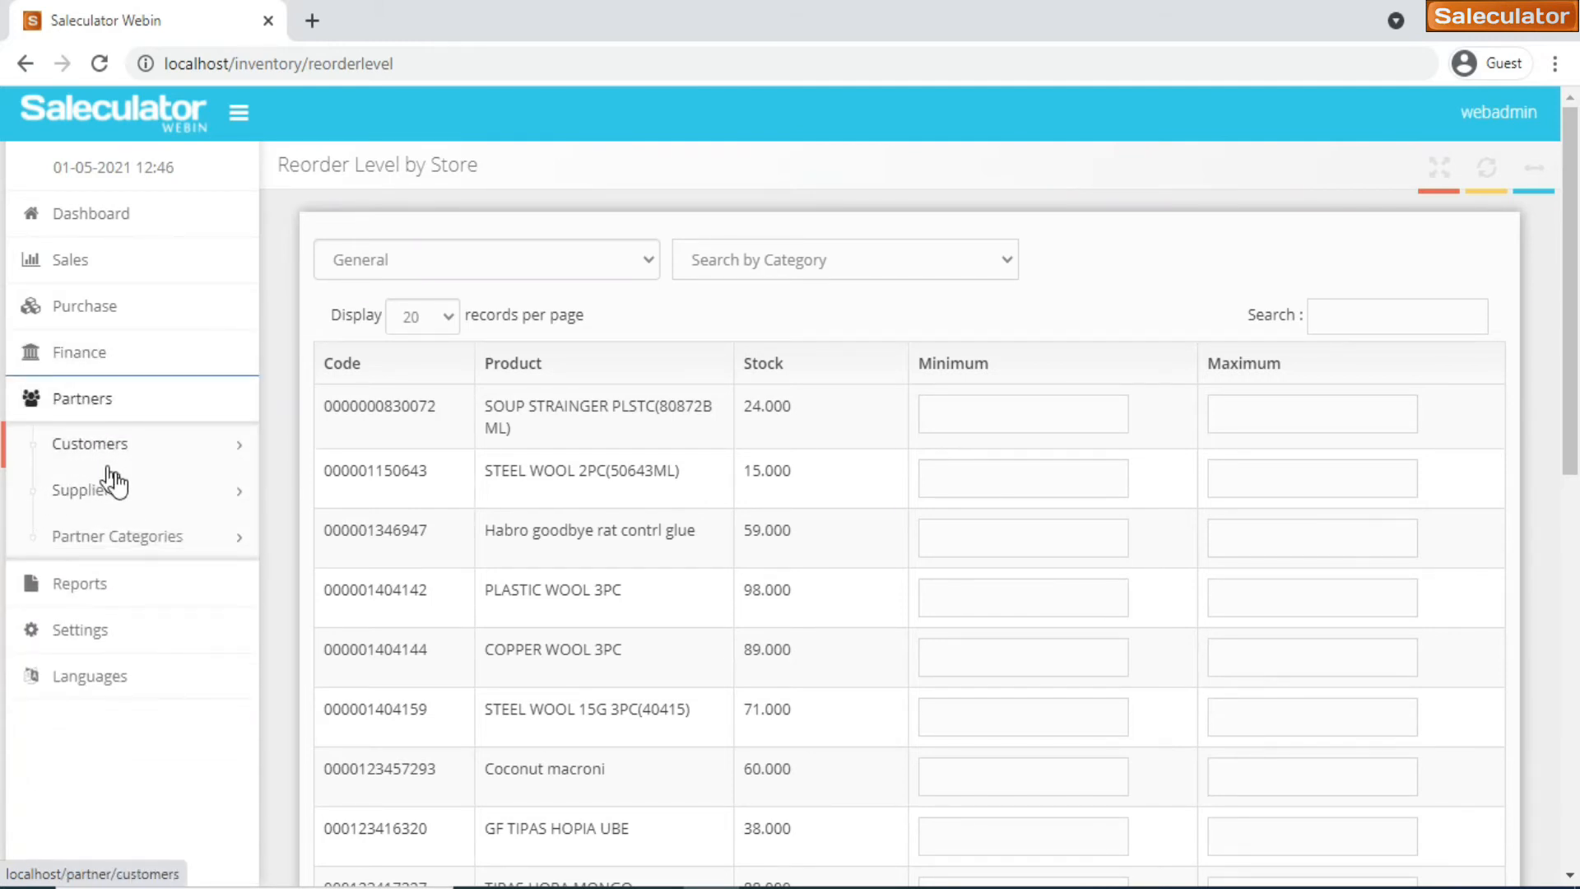
mouse_move(146, 468)
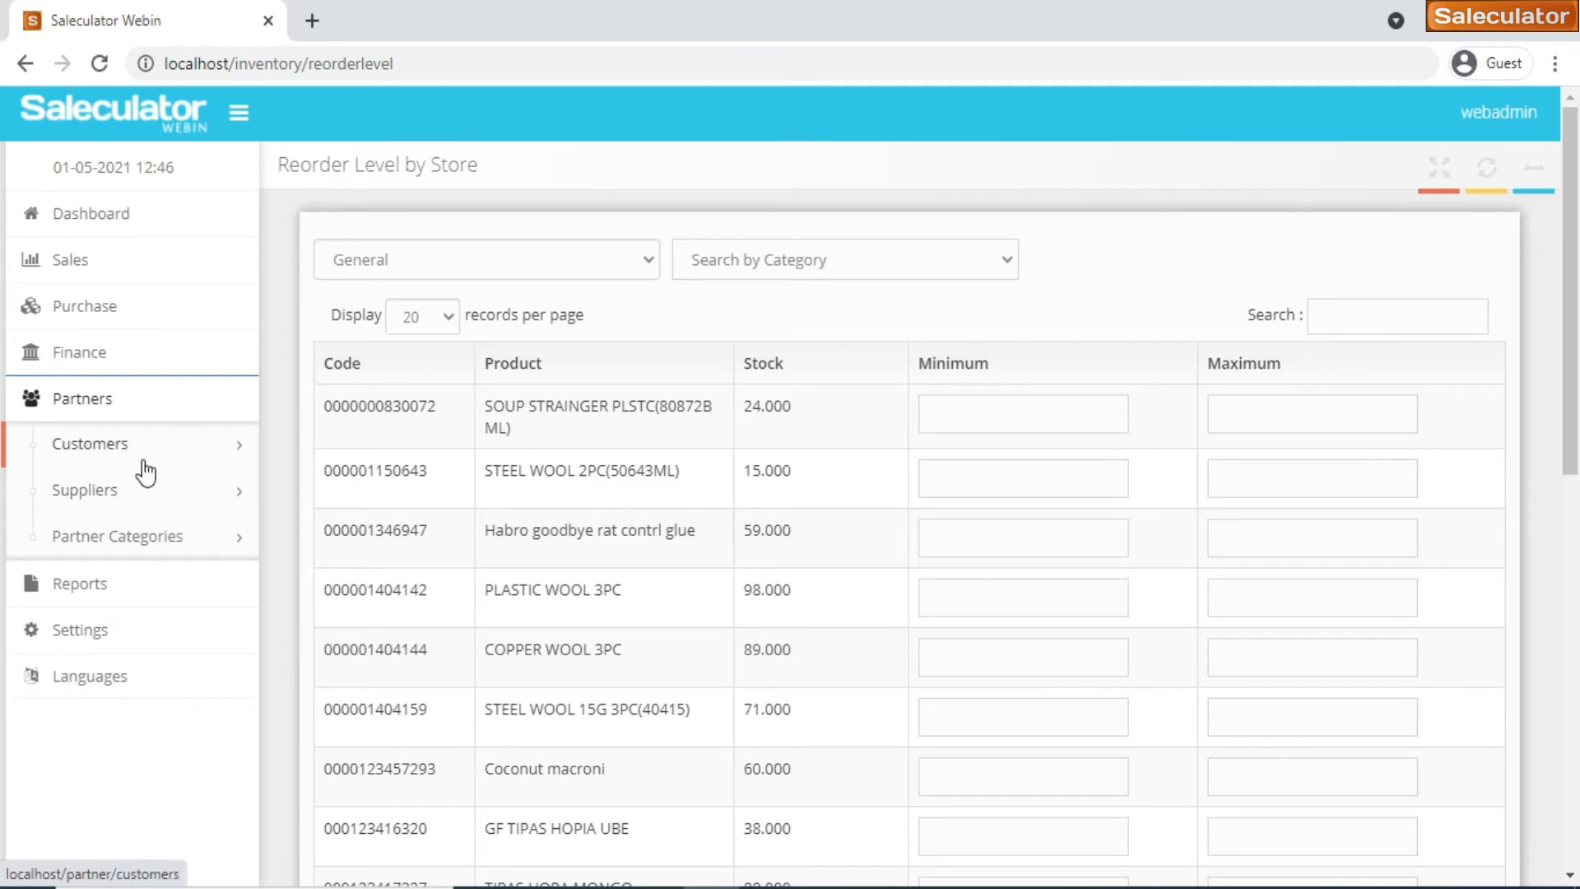
mouse_move(91, 462)
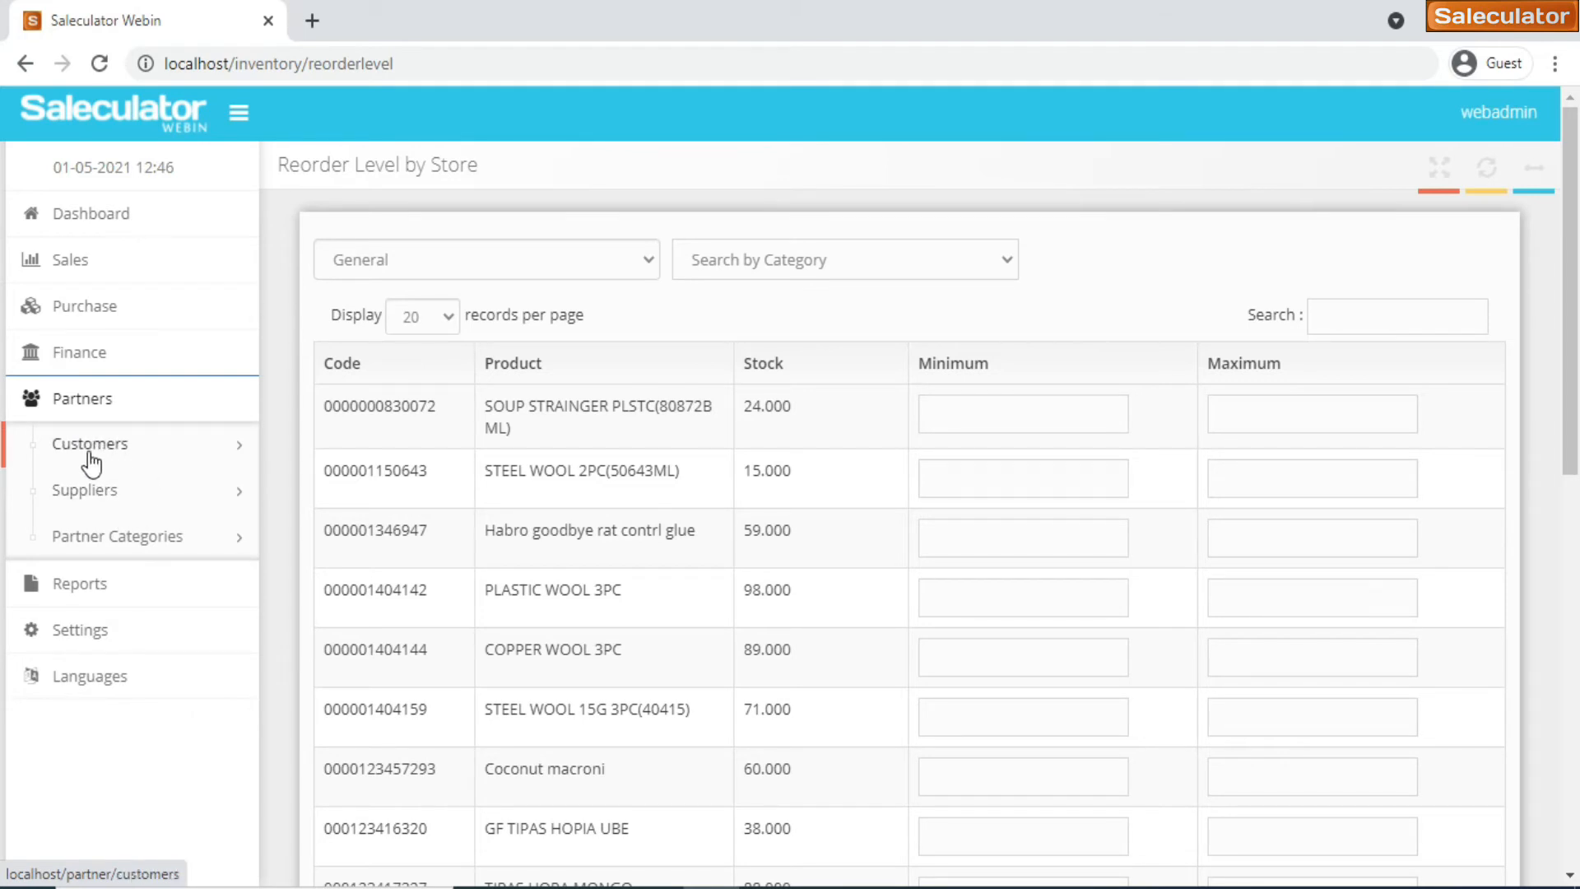
left_click(85, 489)
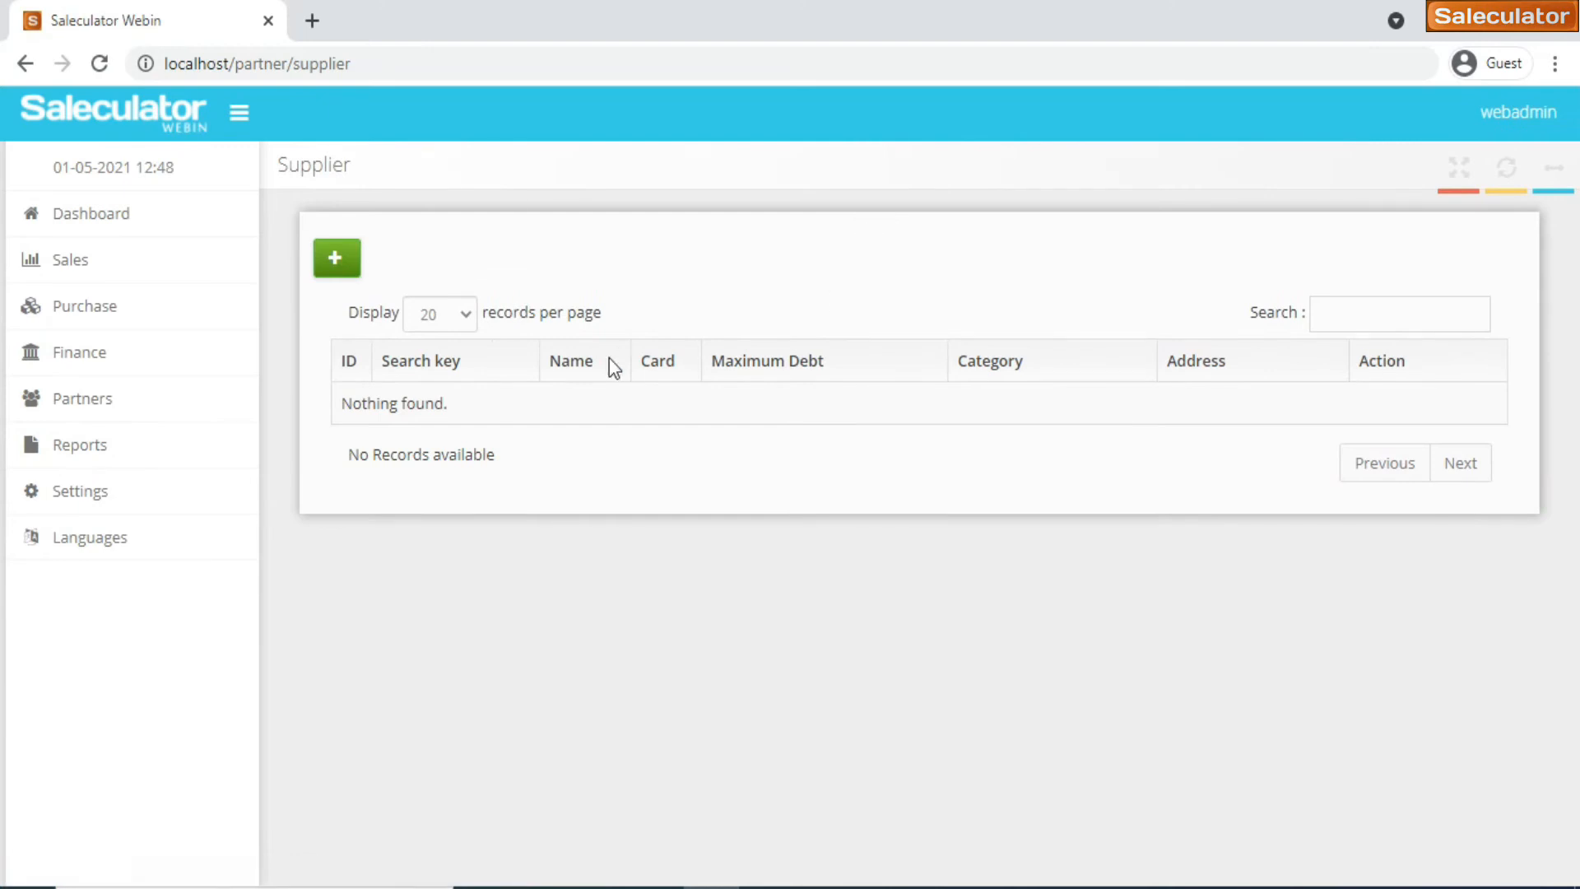
left_click(336, 257)
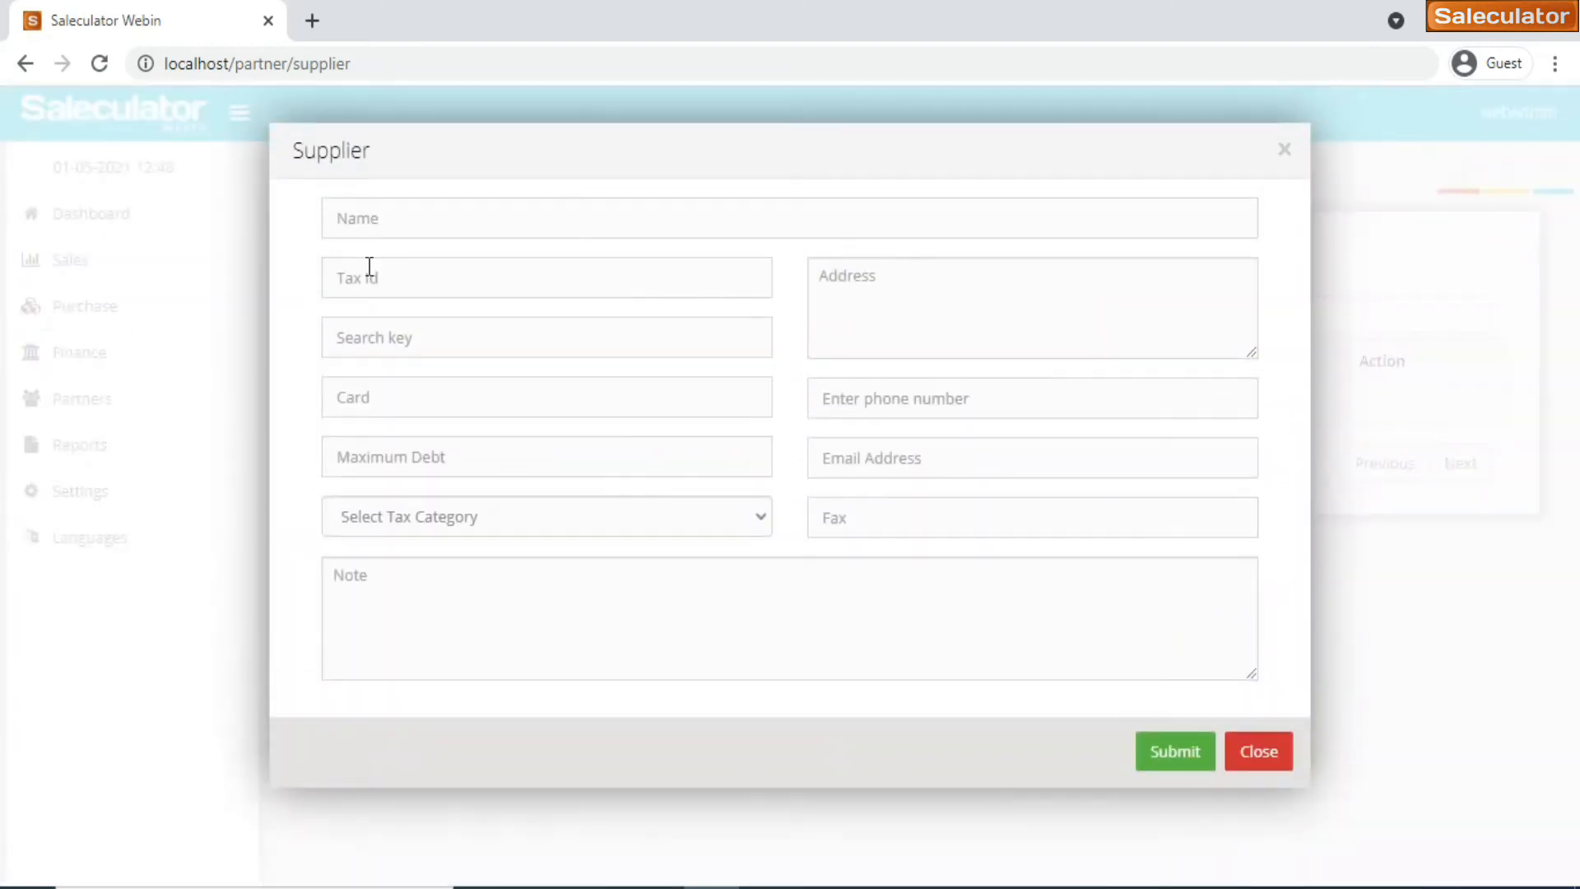
left_click(475, 218)
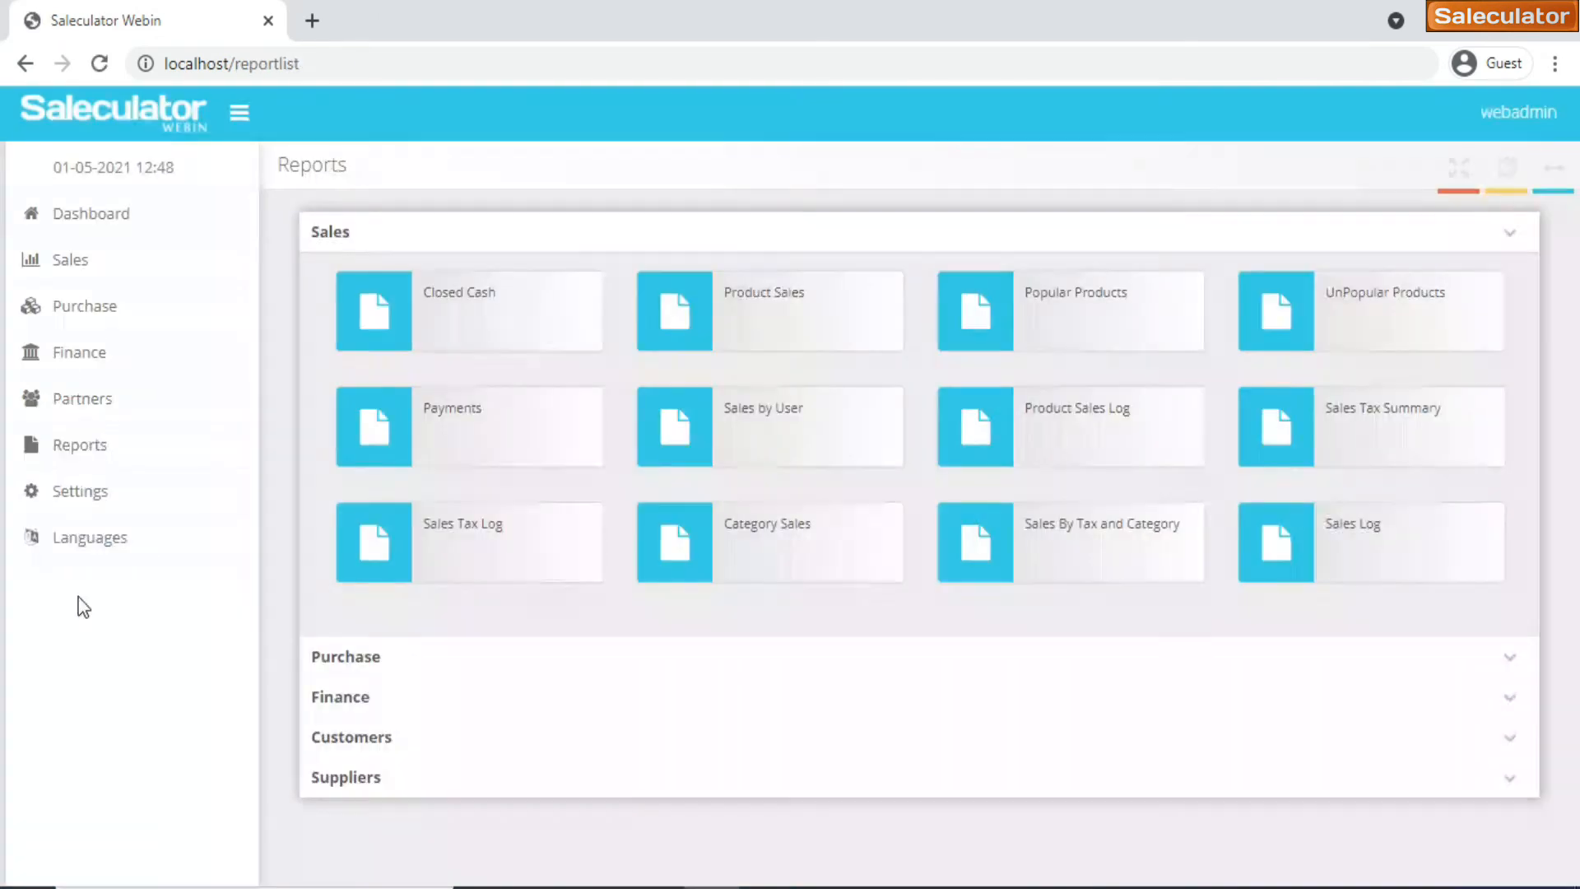
mouse_move(79, 444)
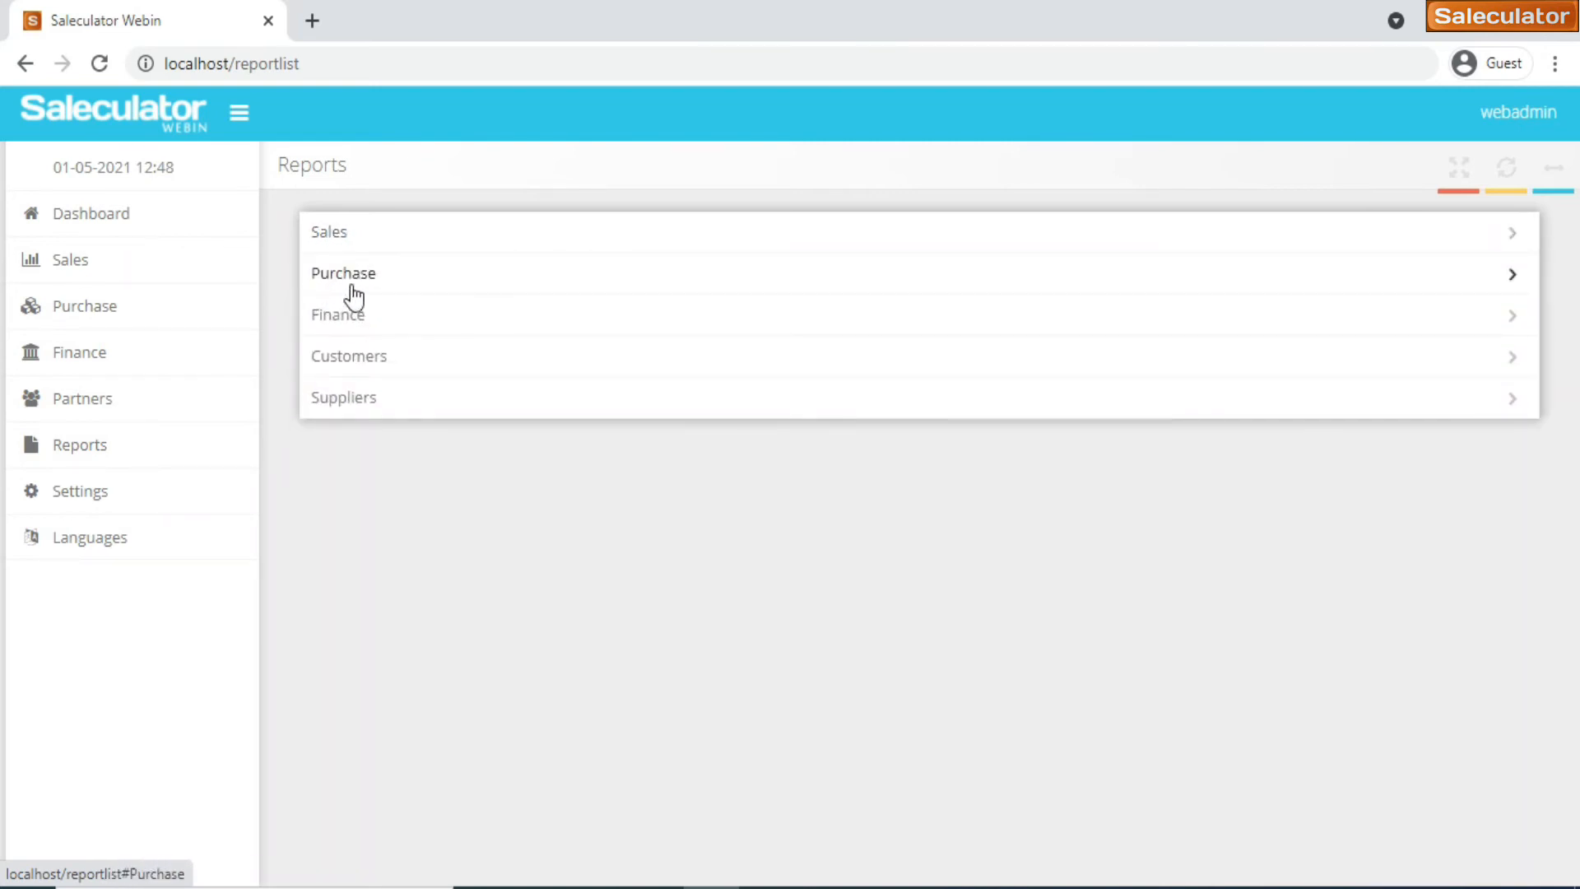
mouse_move(326, 394)
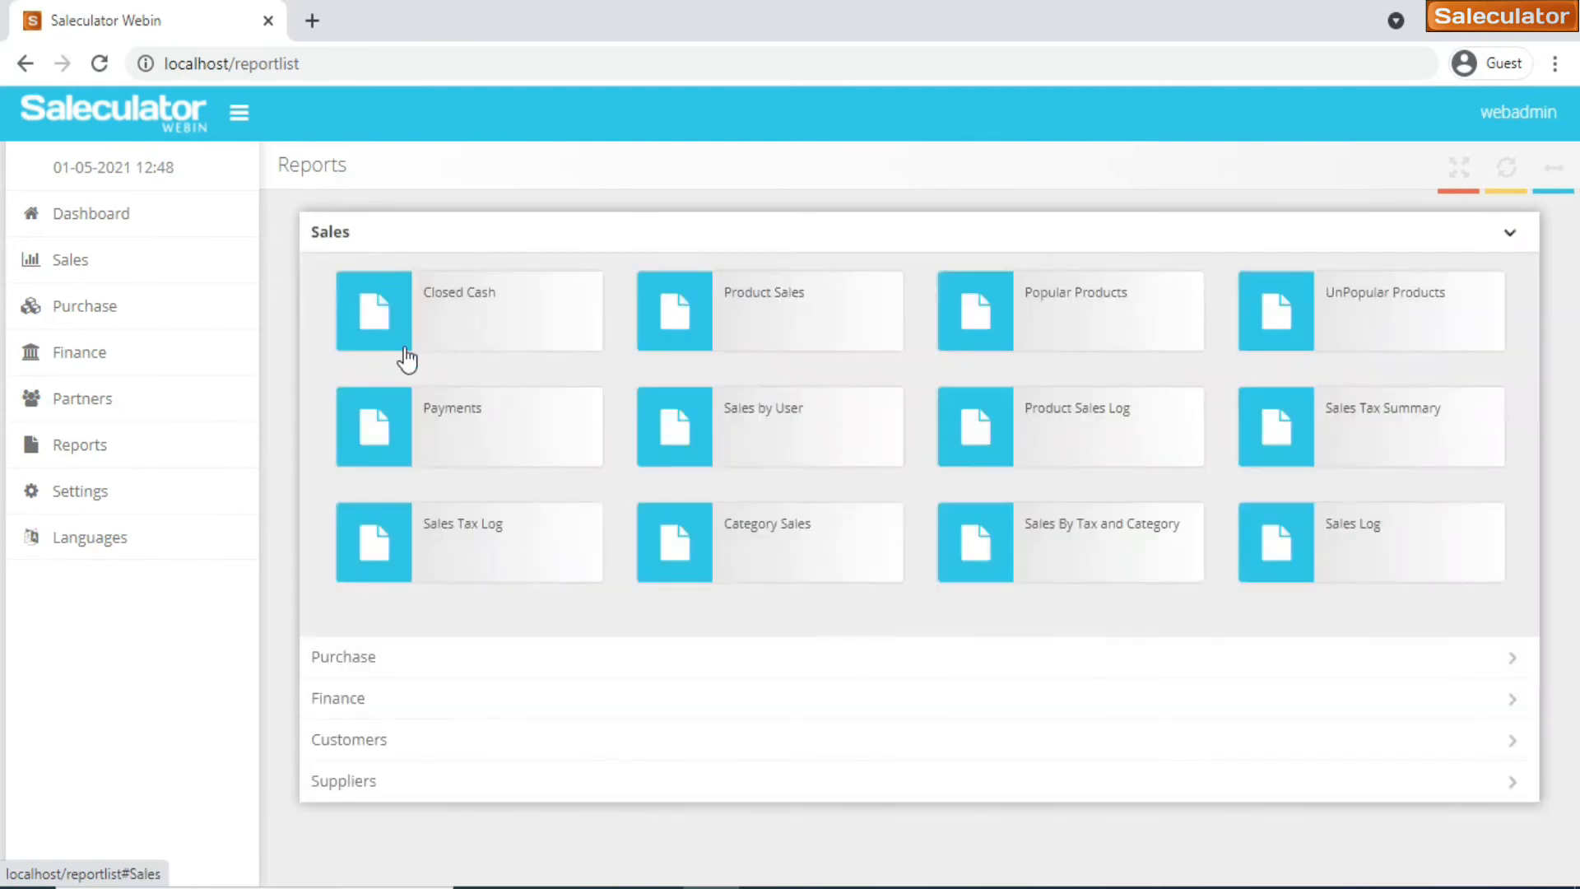
mouse_move(544, 446)
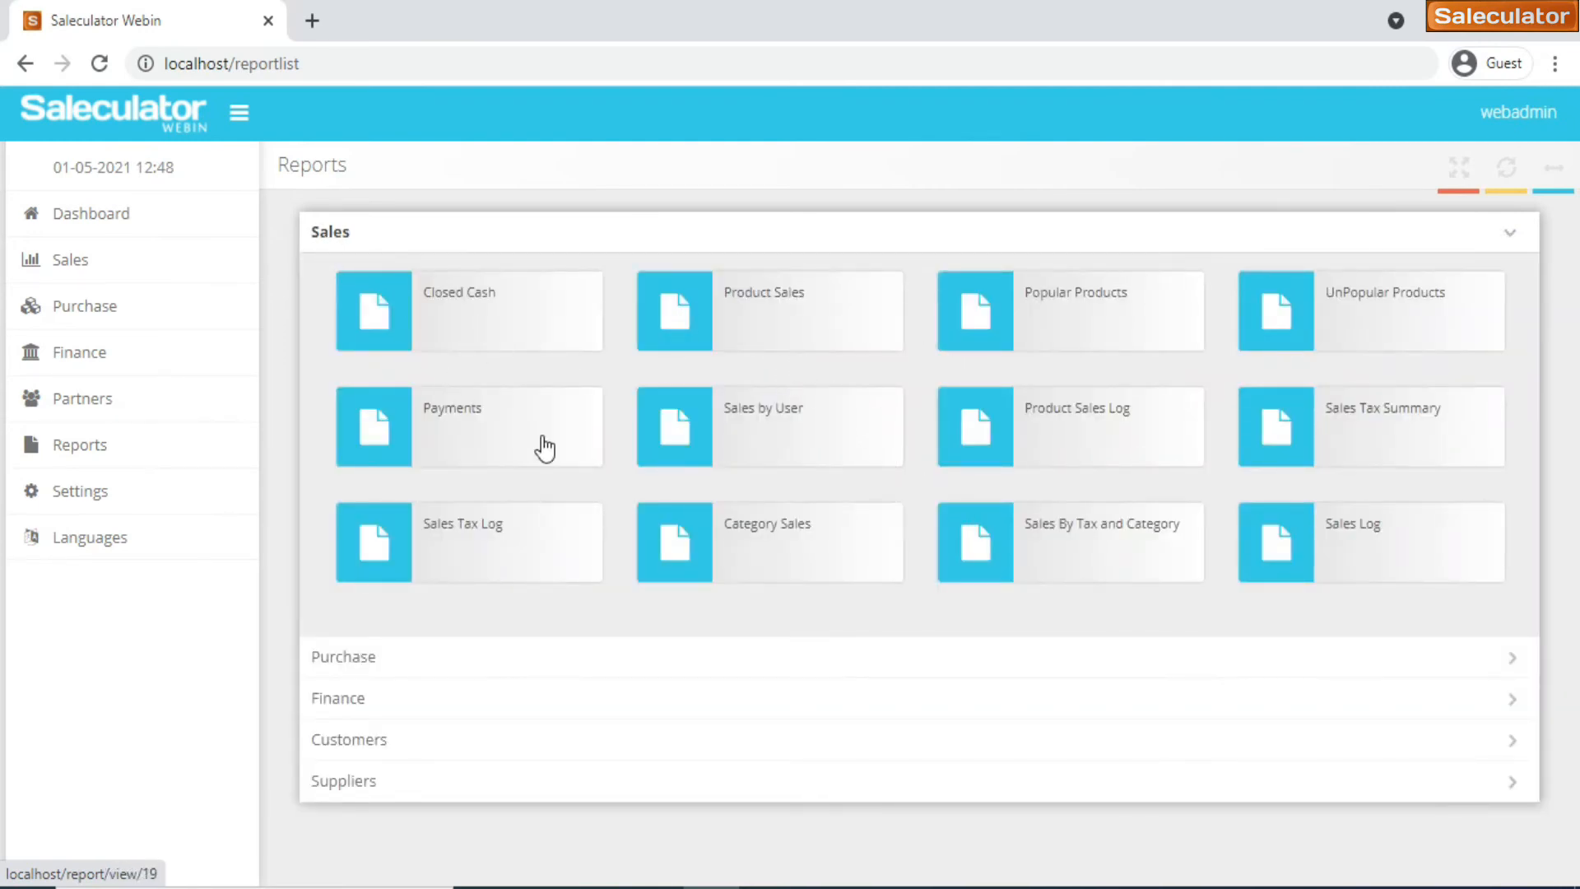
mouse_move(1410, 342)
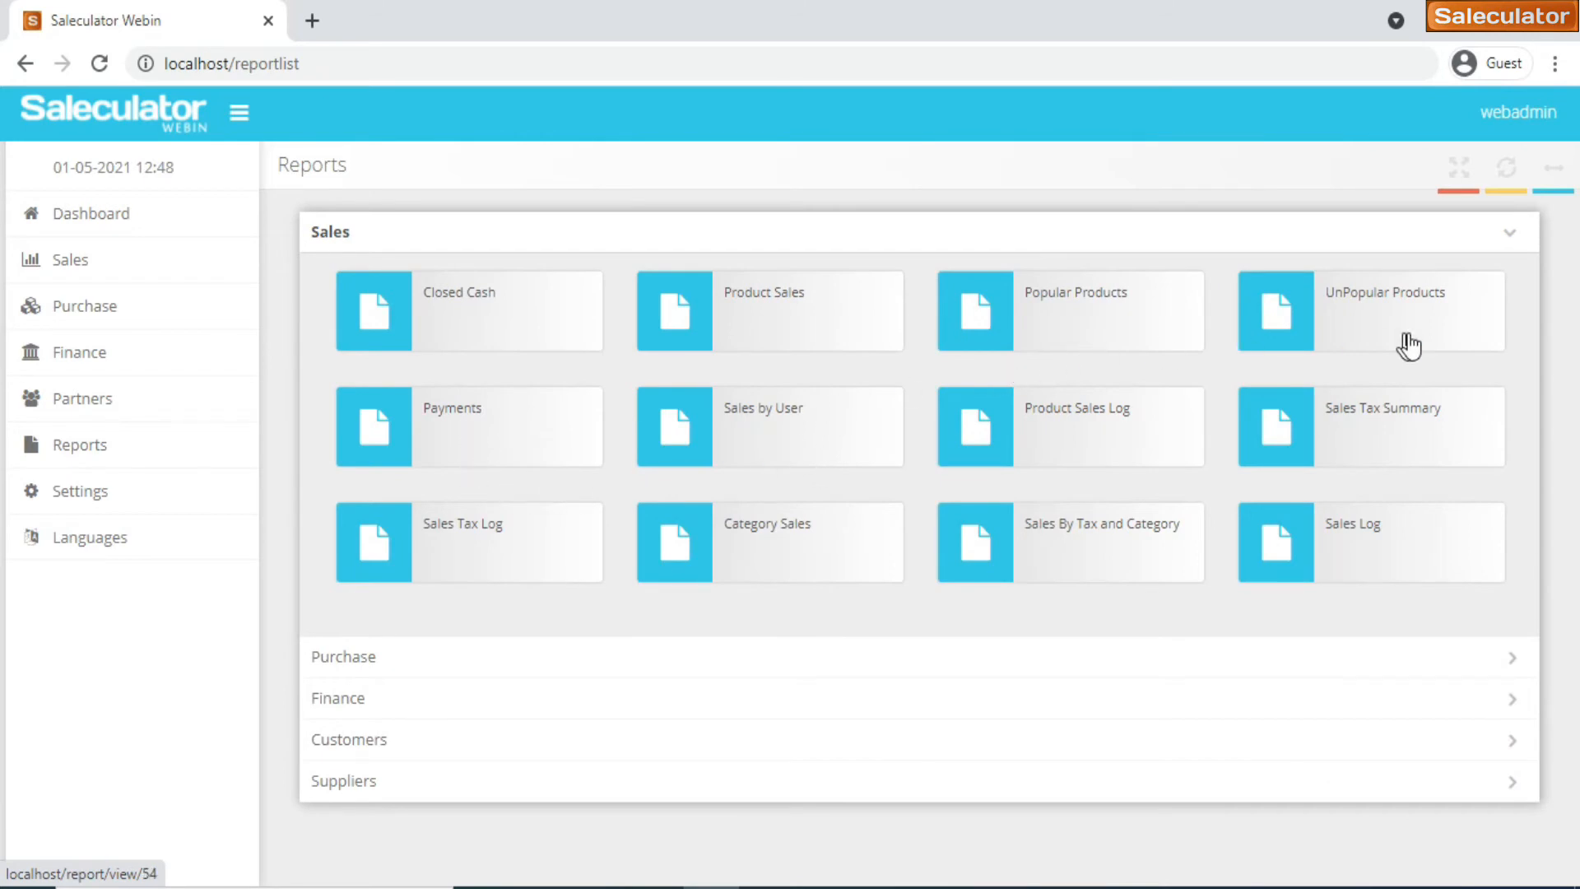
mouse_move(776, 330)
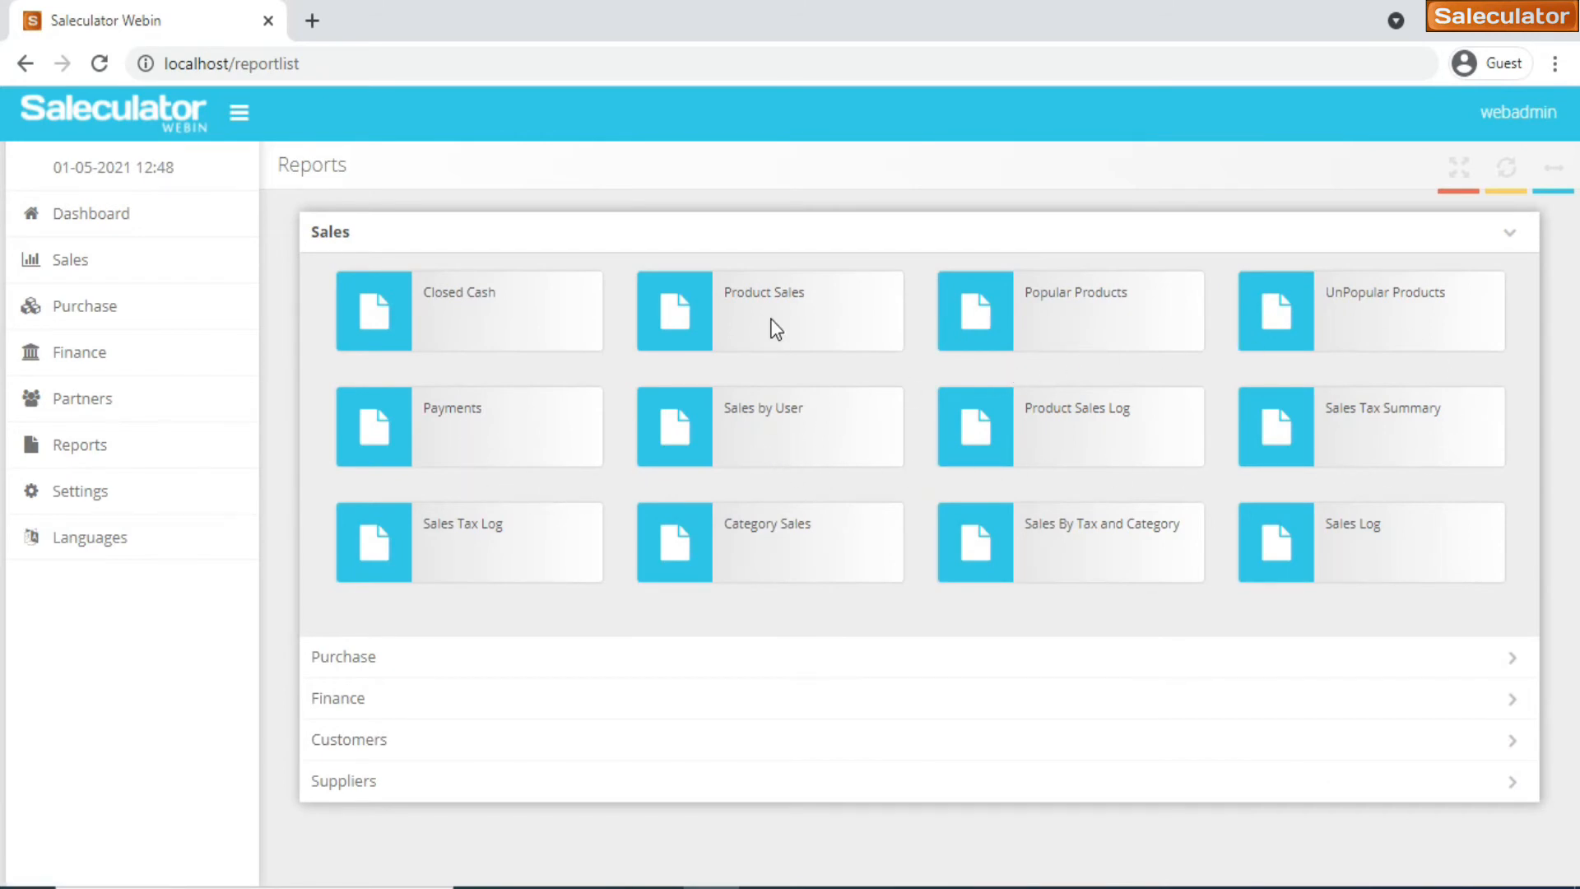
Run the Product Sales report with its default 01-04-2021 to 01-05-2021 range
left_click(769, 310)
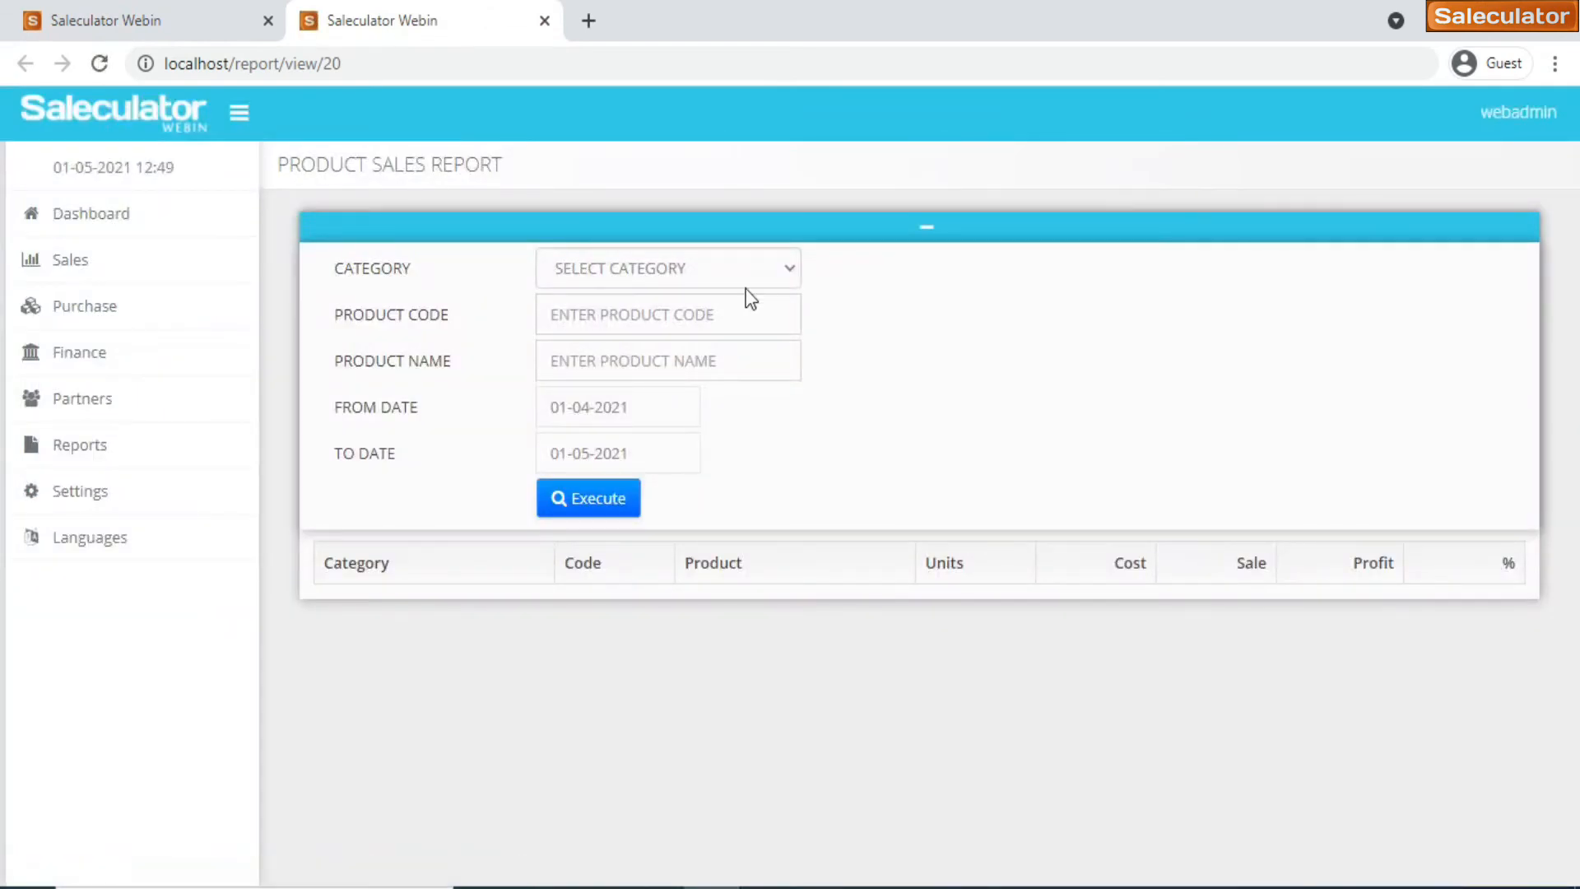
mouse_move(629, 551)
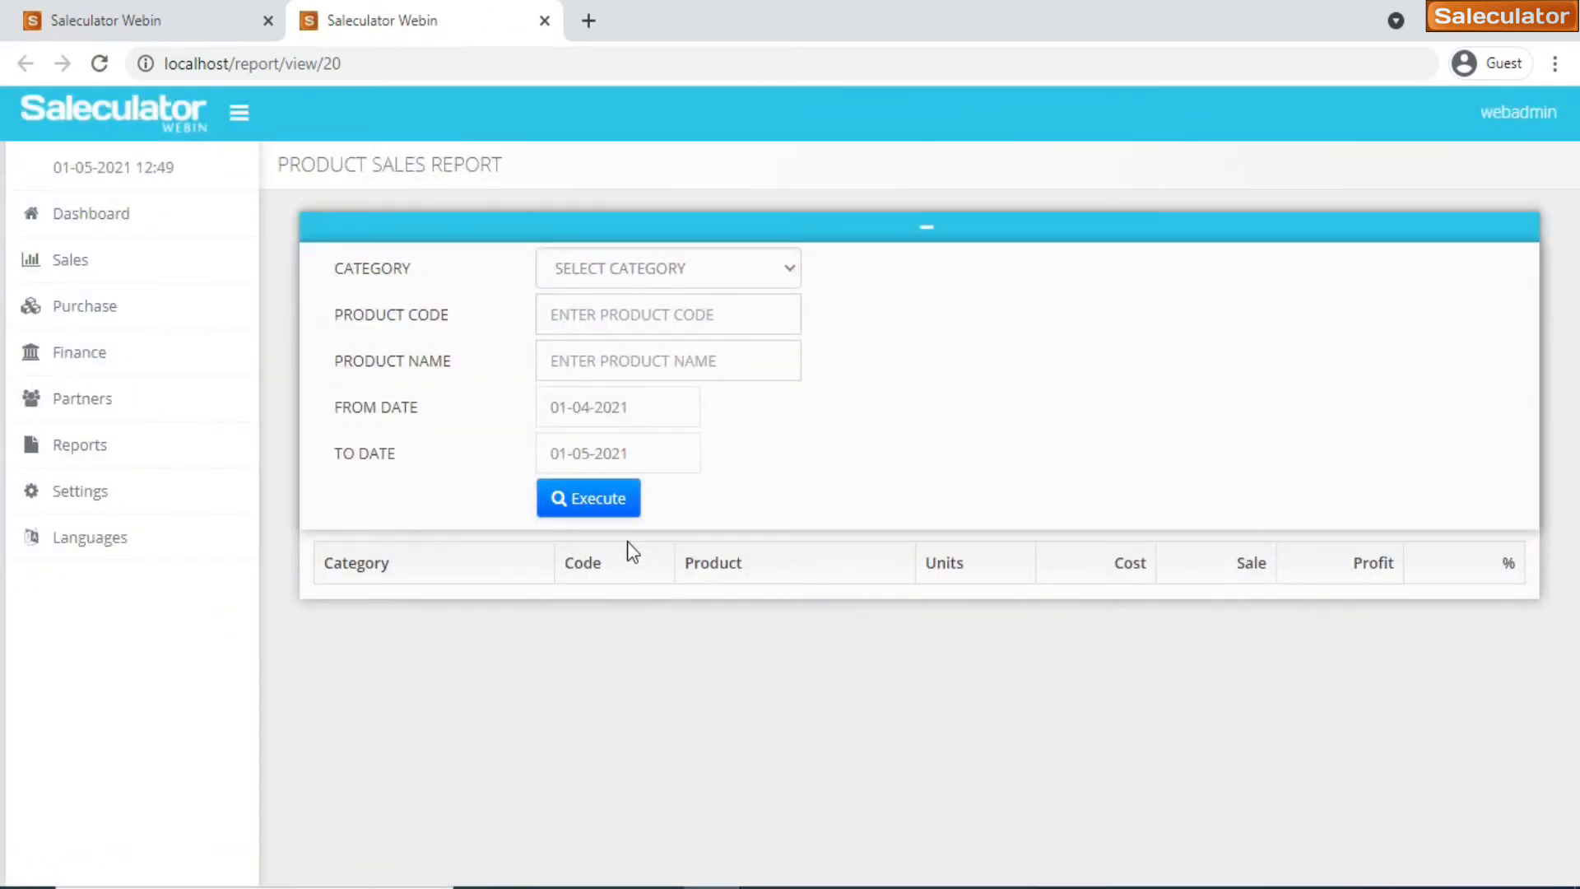
mouse_move(434, 293)
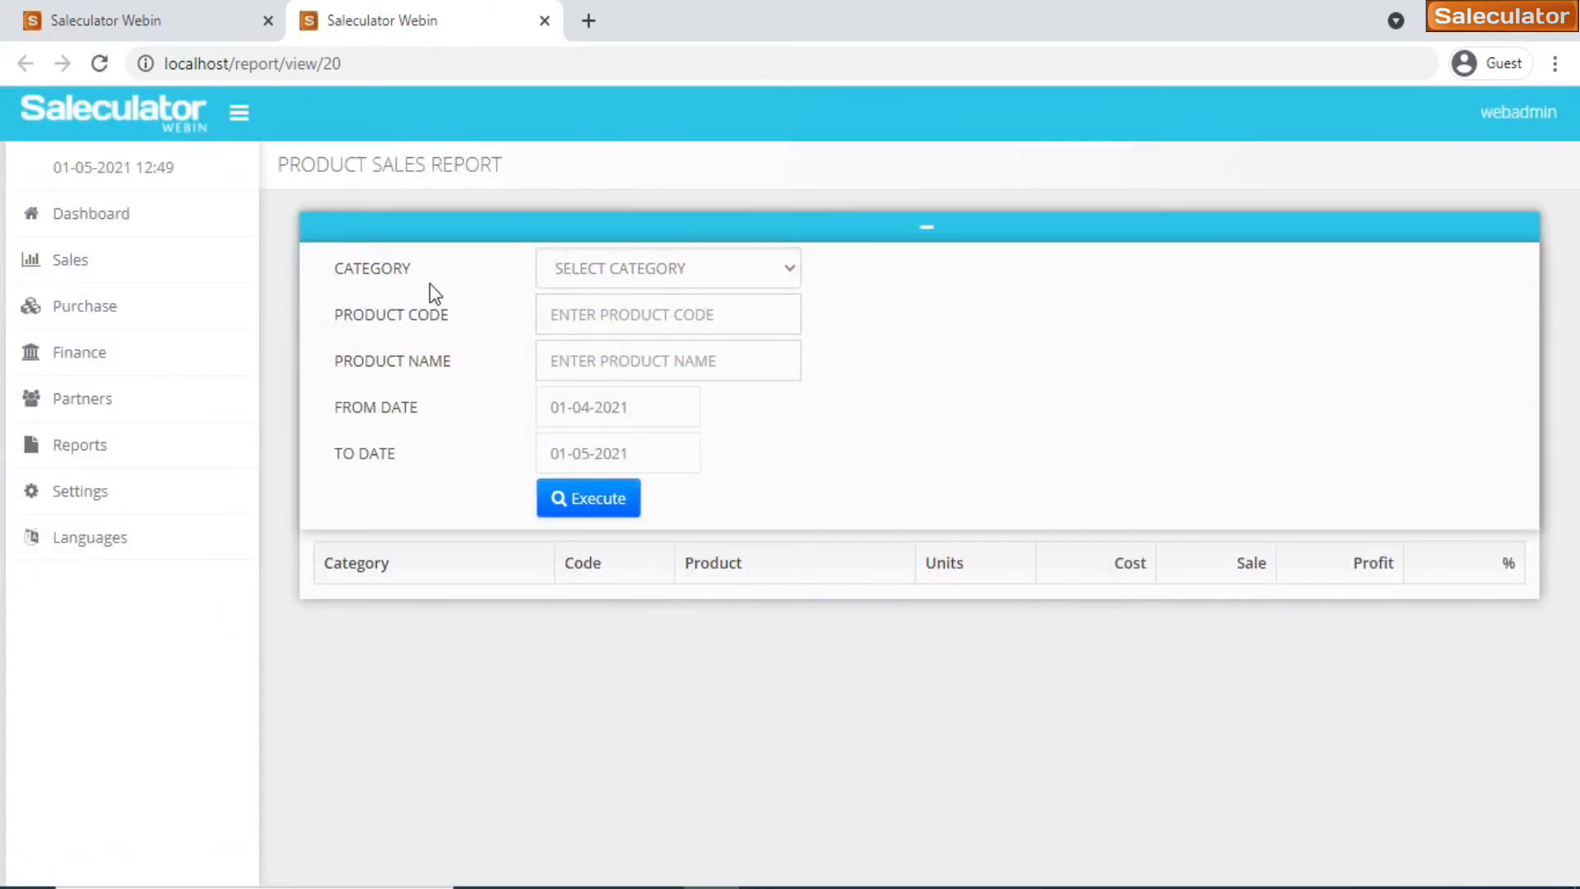
mouse_move(524, 287)
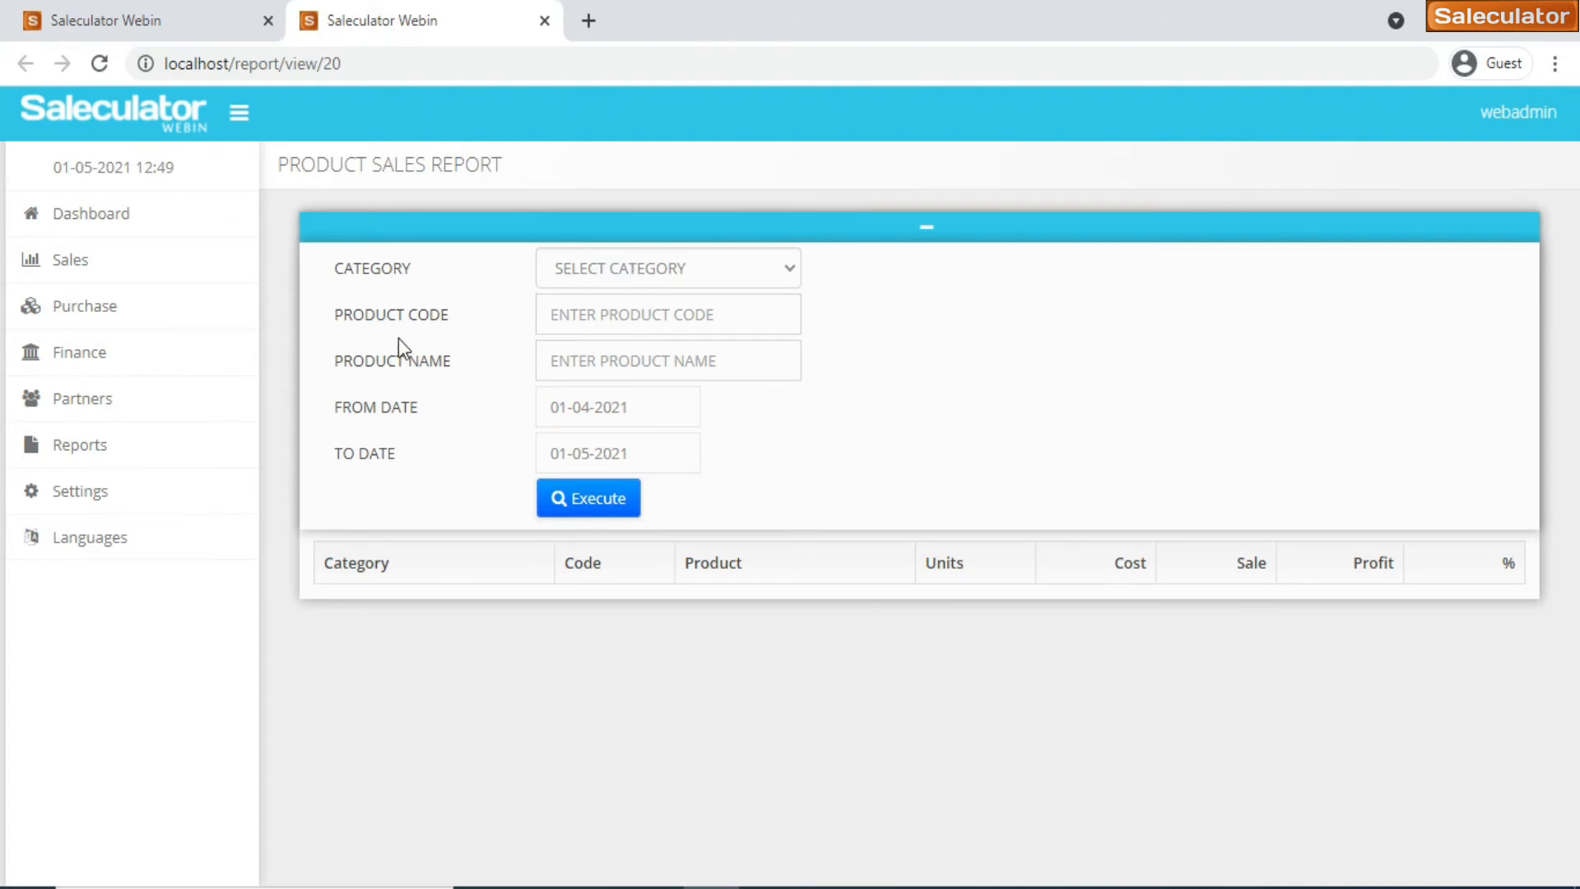
mouse_move(533, 427)
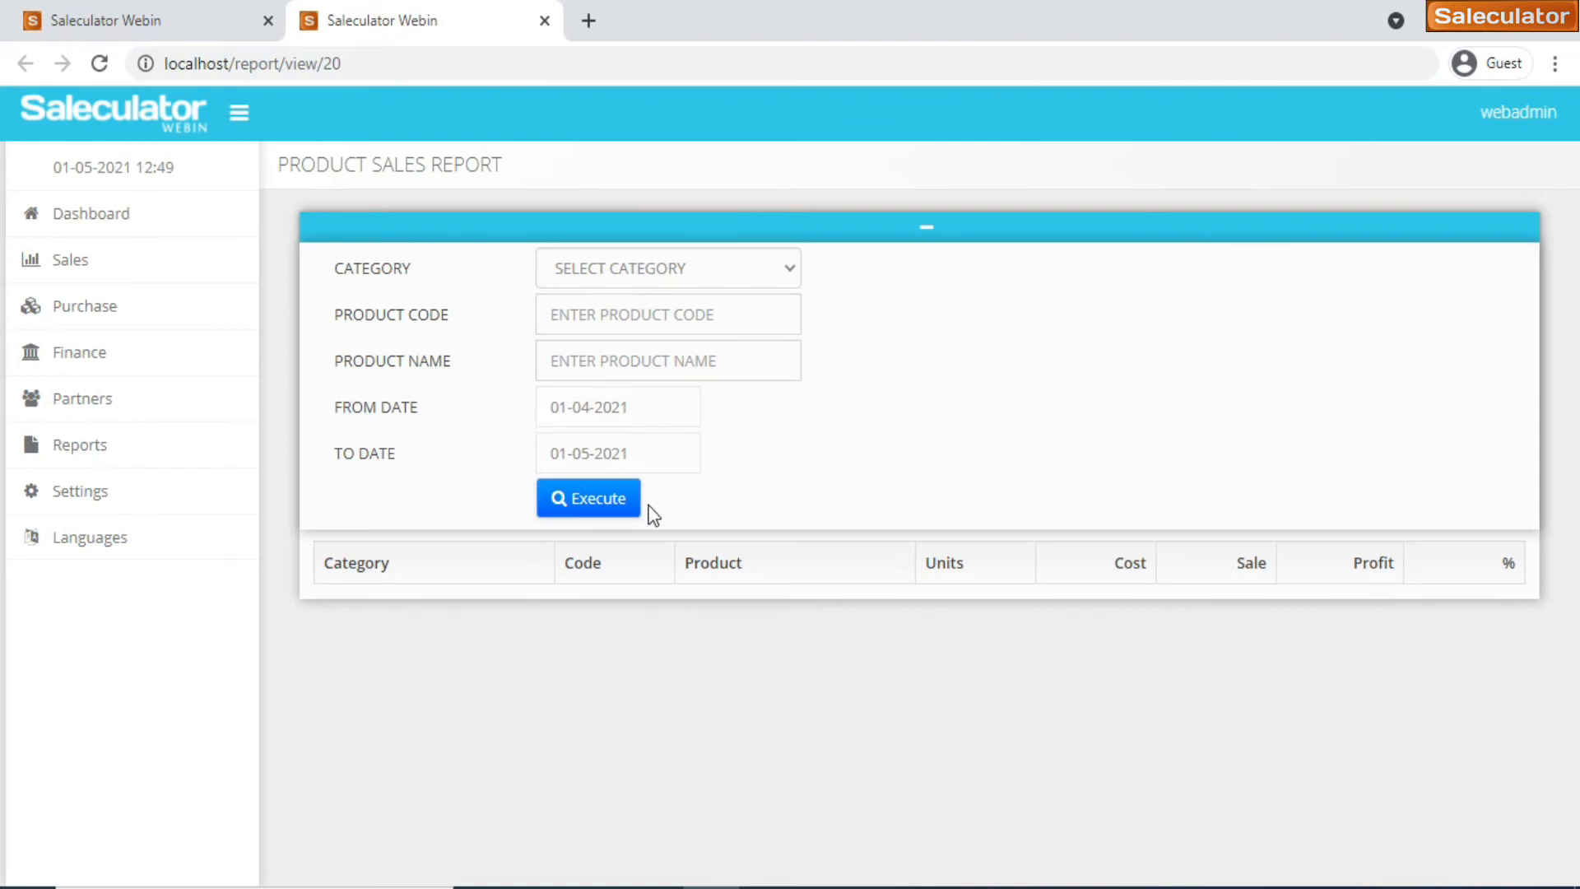
left_click(588, 498)
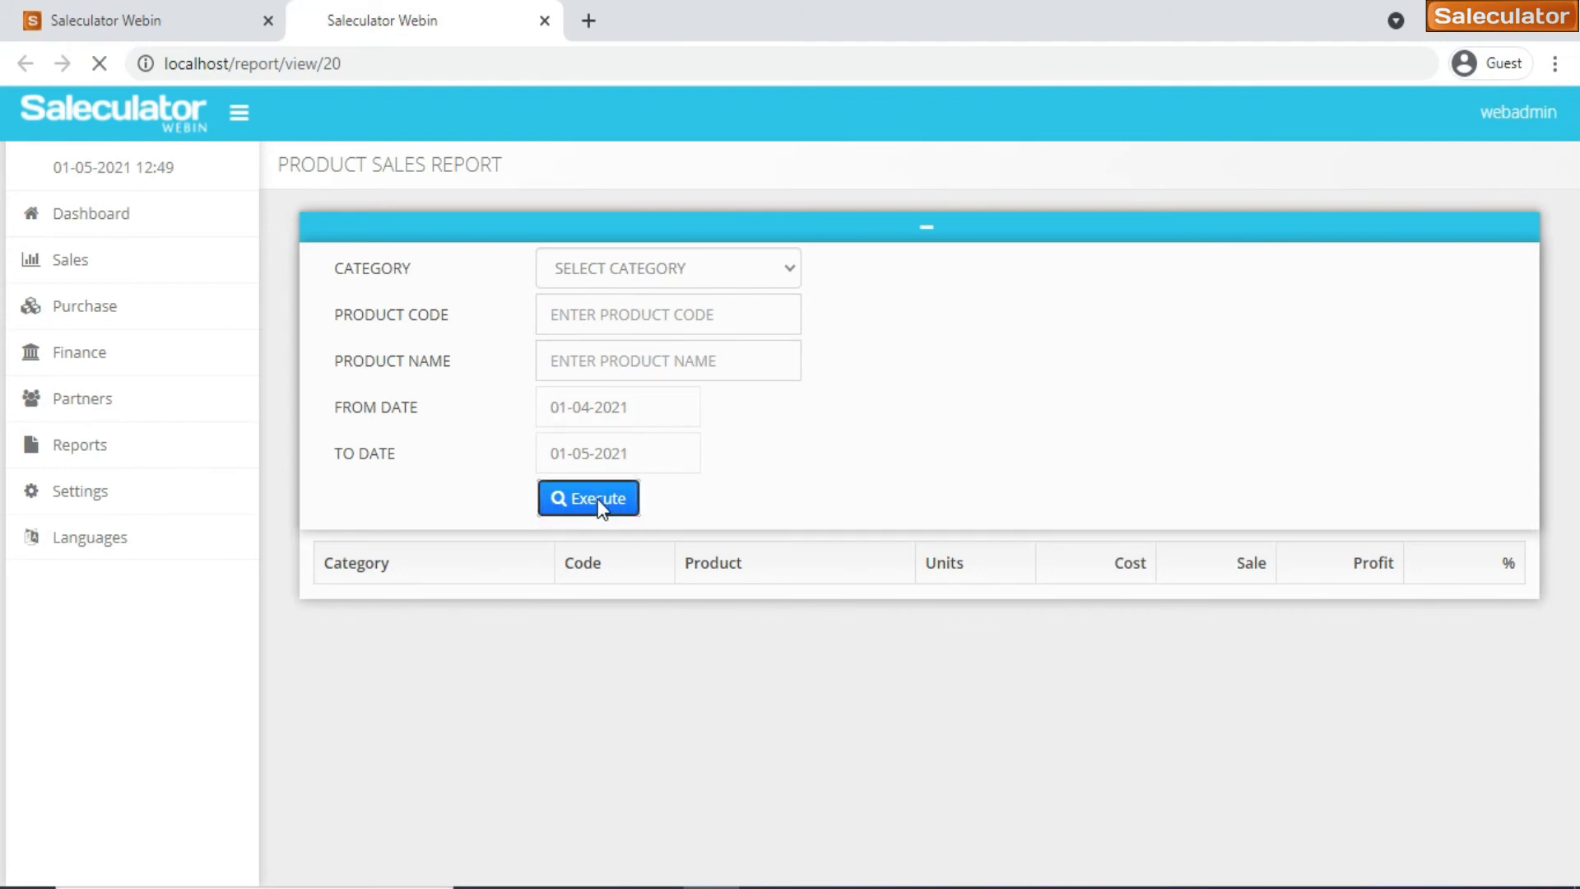
Scroll the Product Sales results to the 645.60 total, then expand the Purchase reports group
left_click(588, 498)
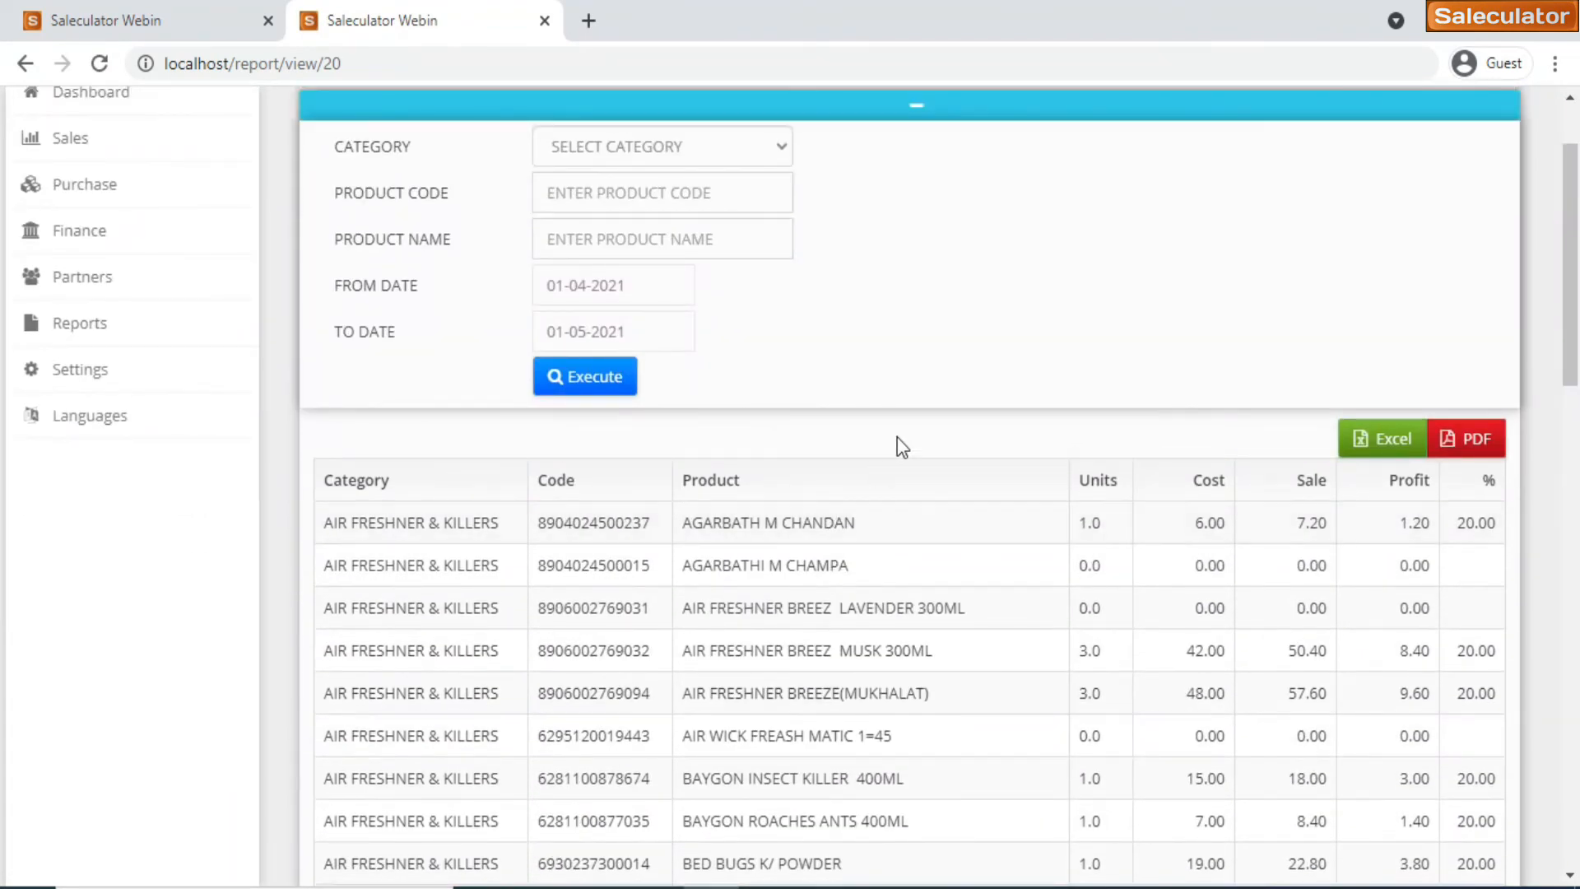
mouse_move(975, 361)
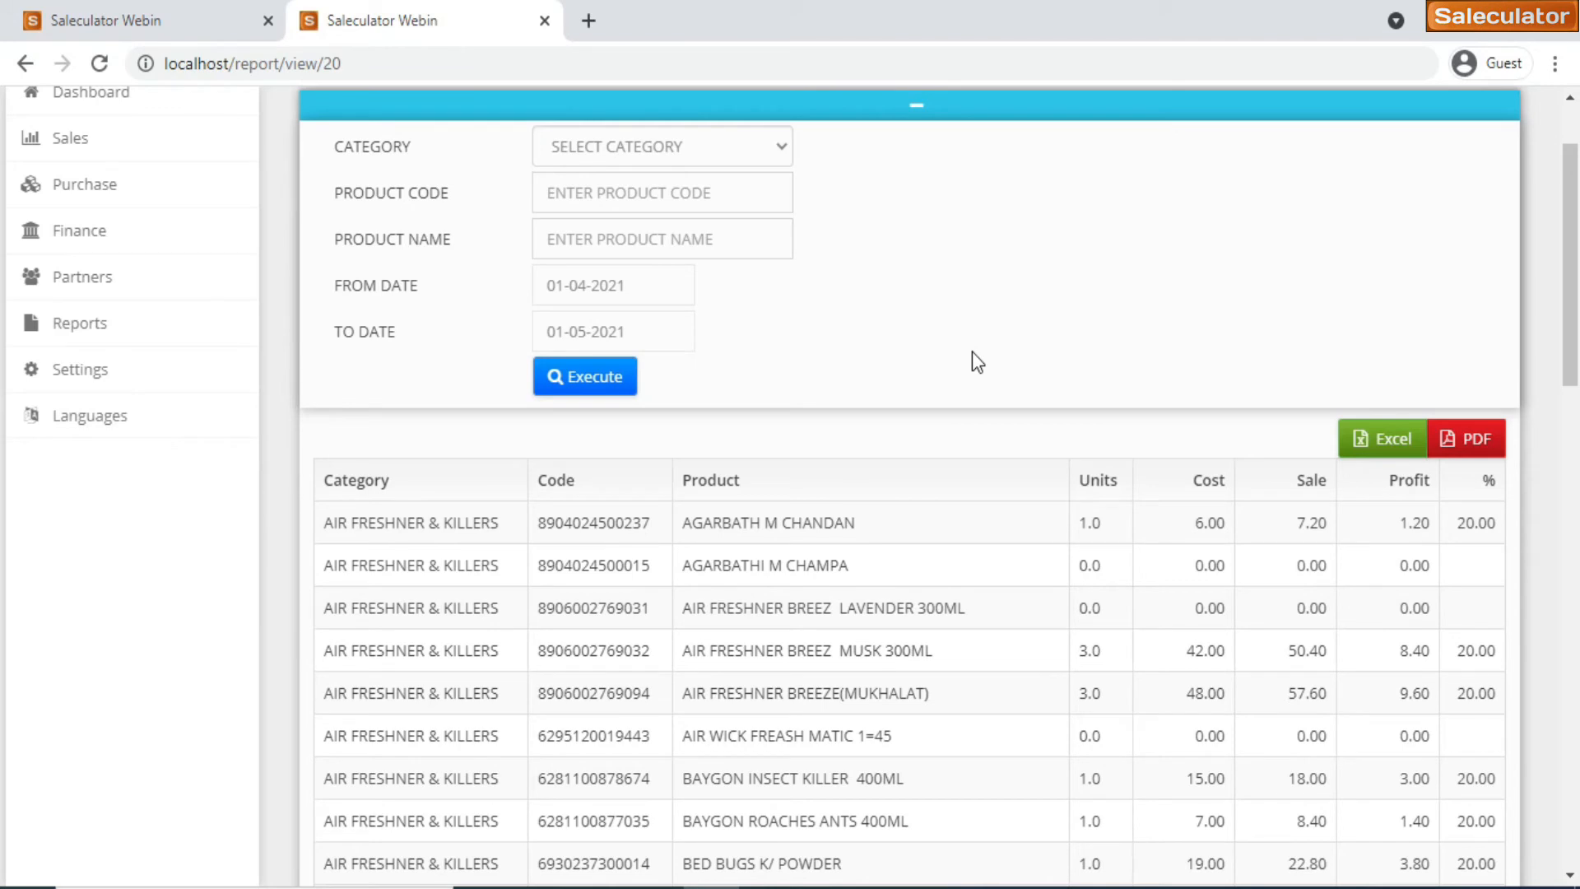
scroll("down", 3)
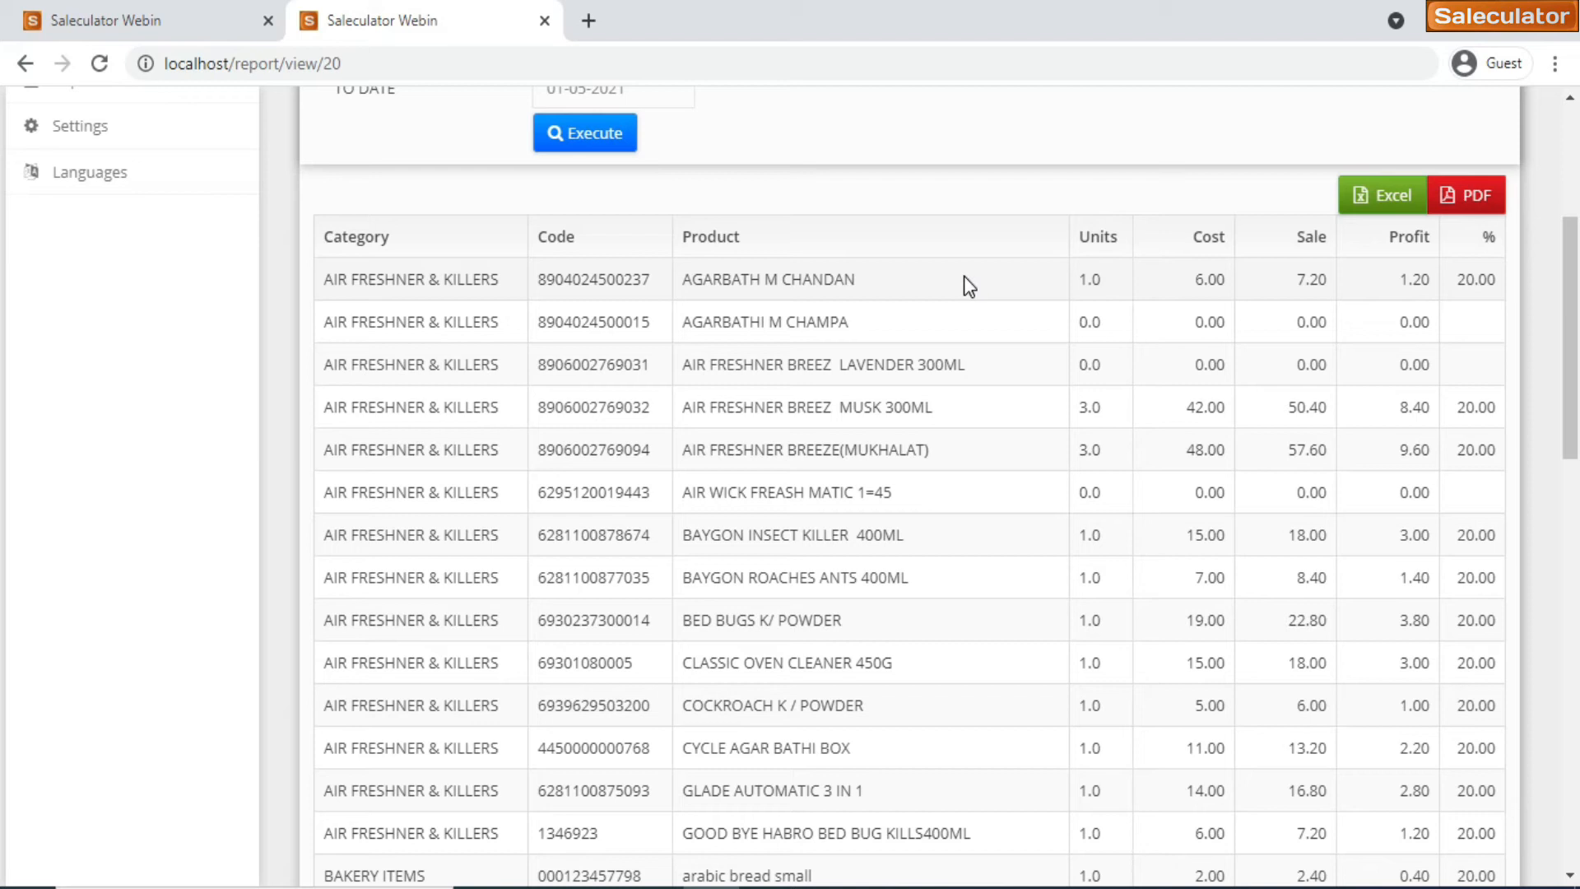
scroll("down", 3)
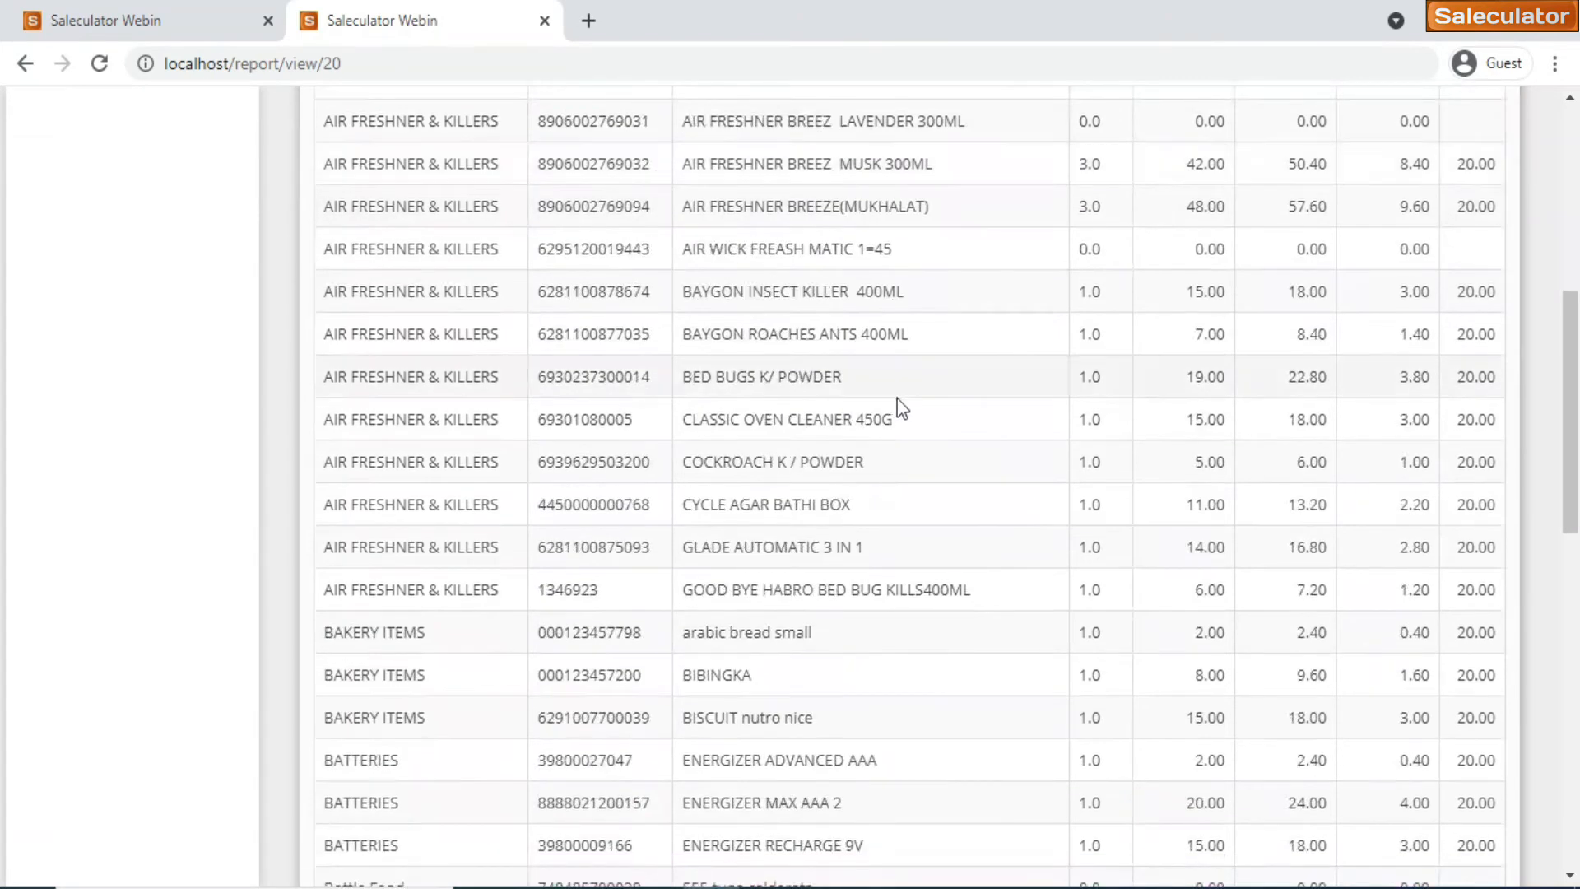
scroll("down", 3)
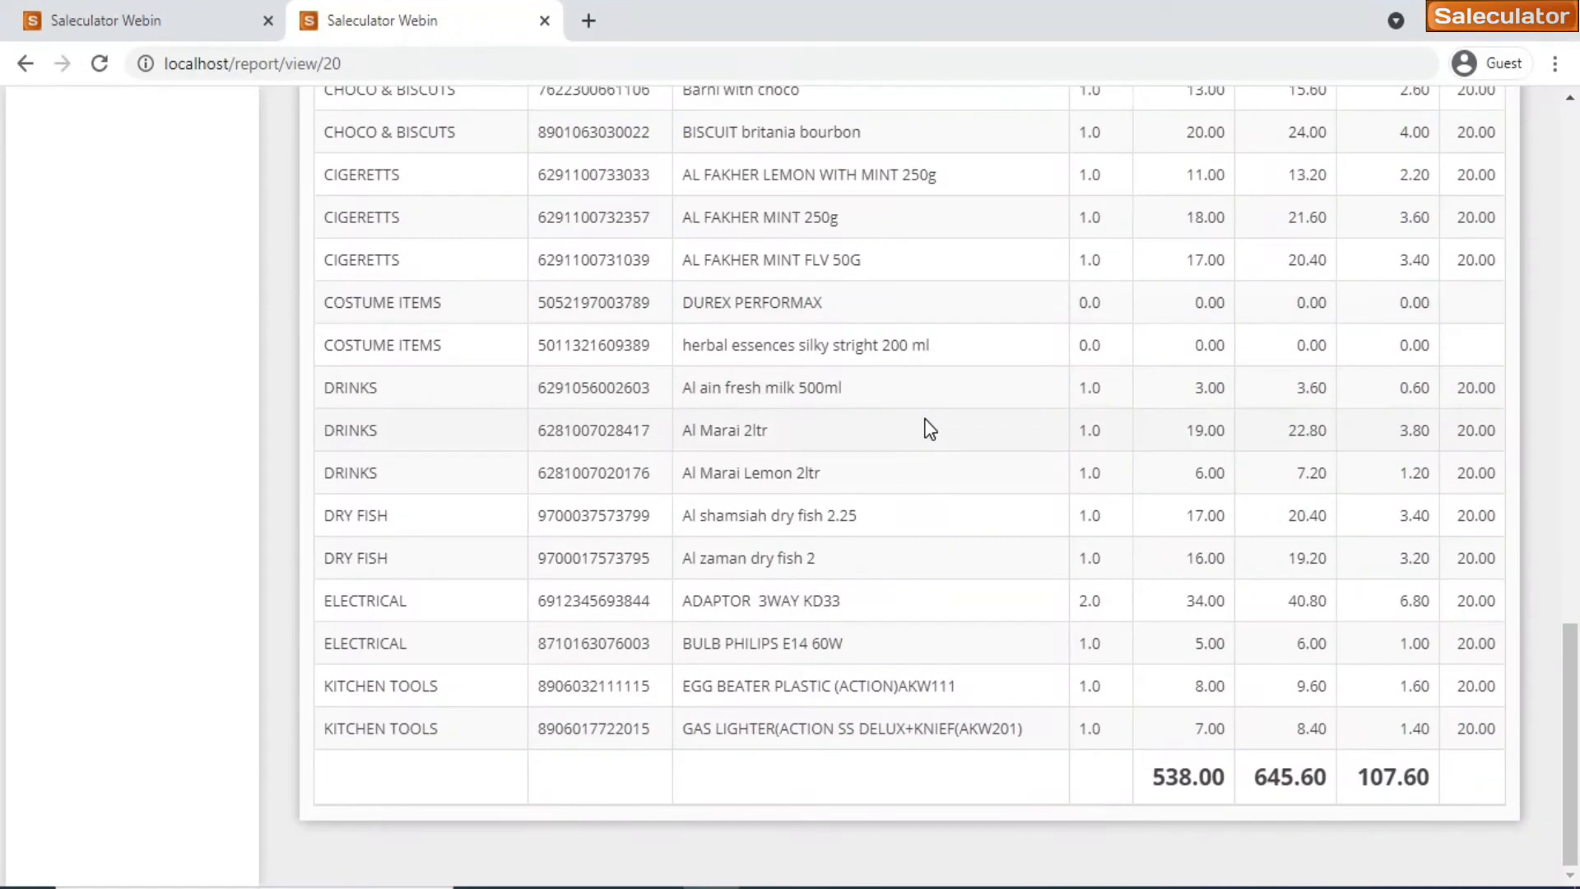
mouse_move(1306, 784)
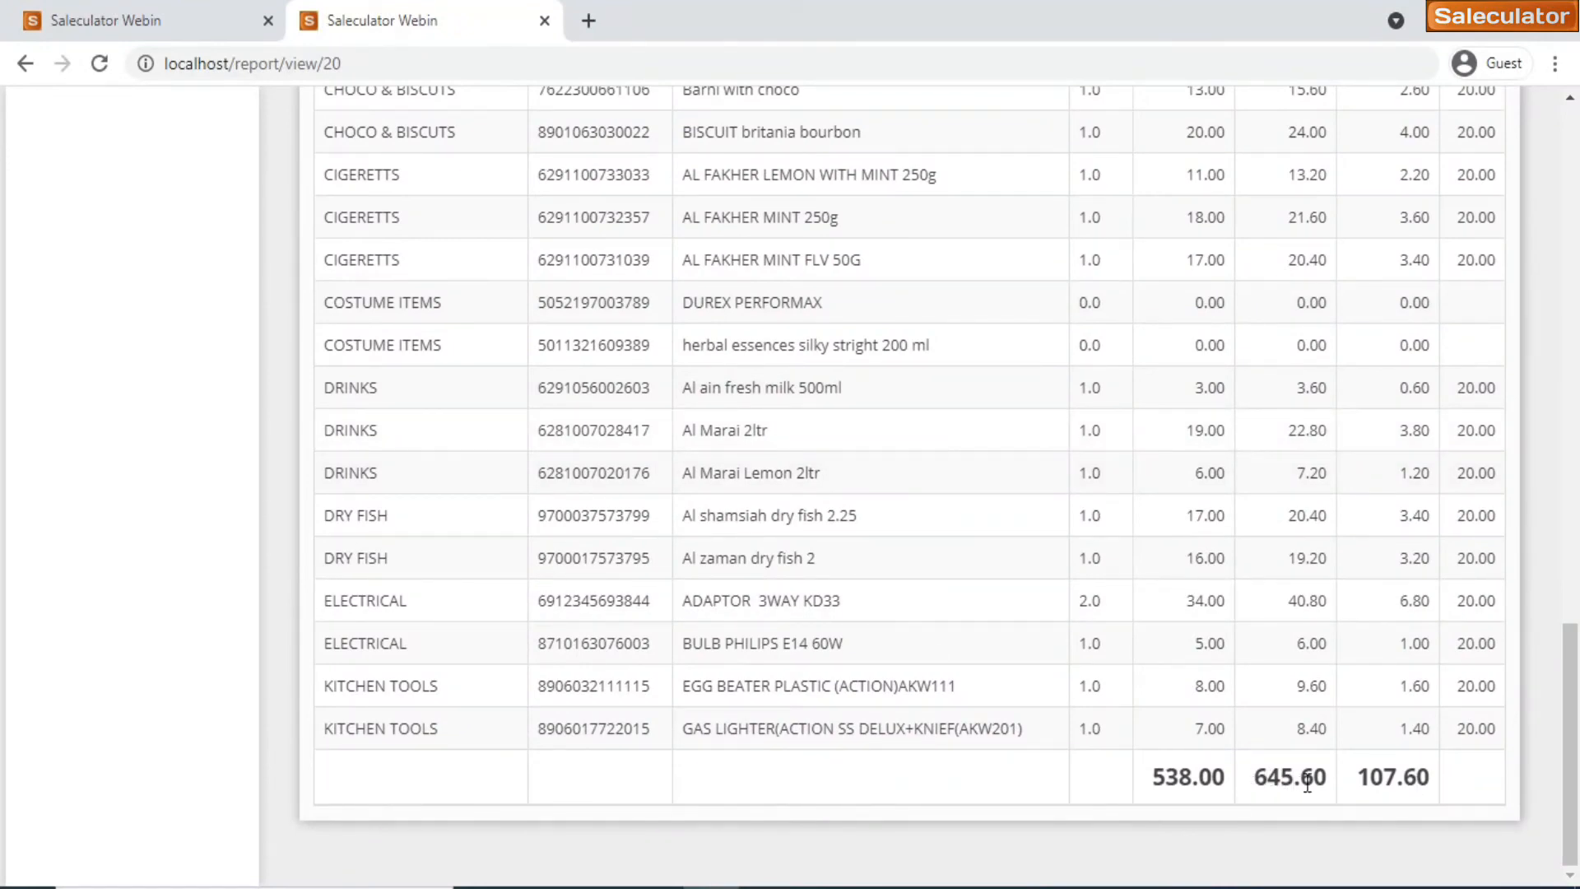
mouse_move(1377, 777)
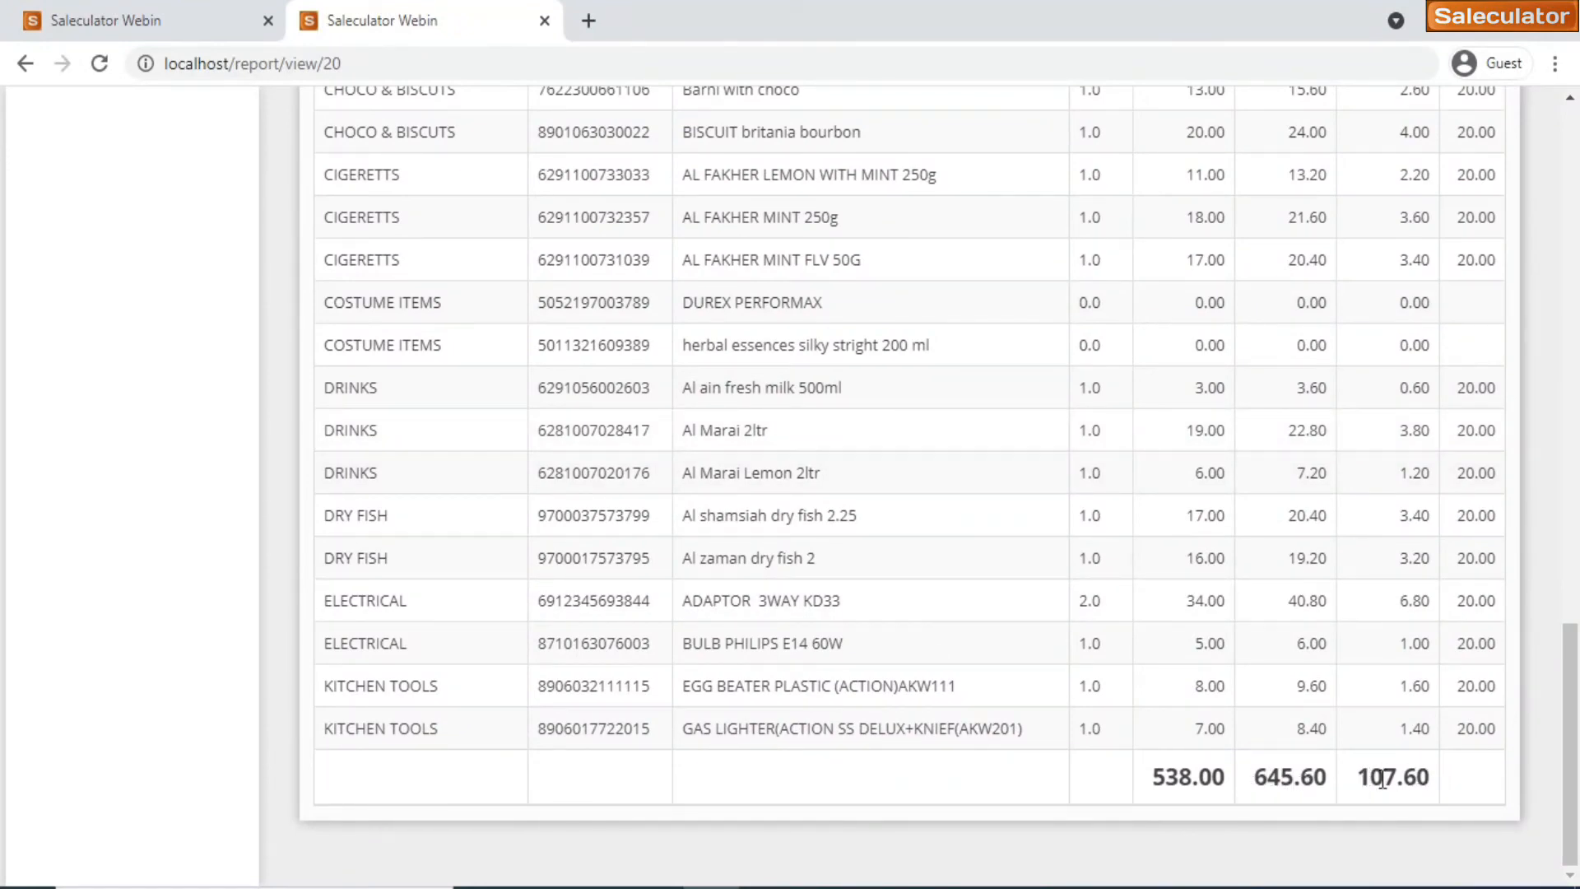
scroll("up", 3)
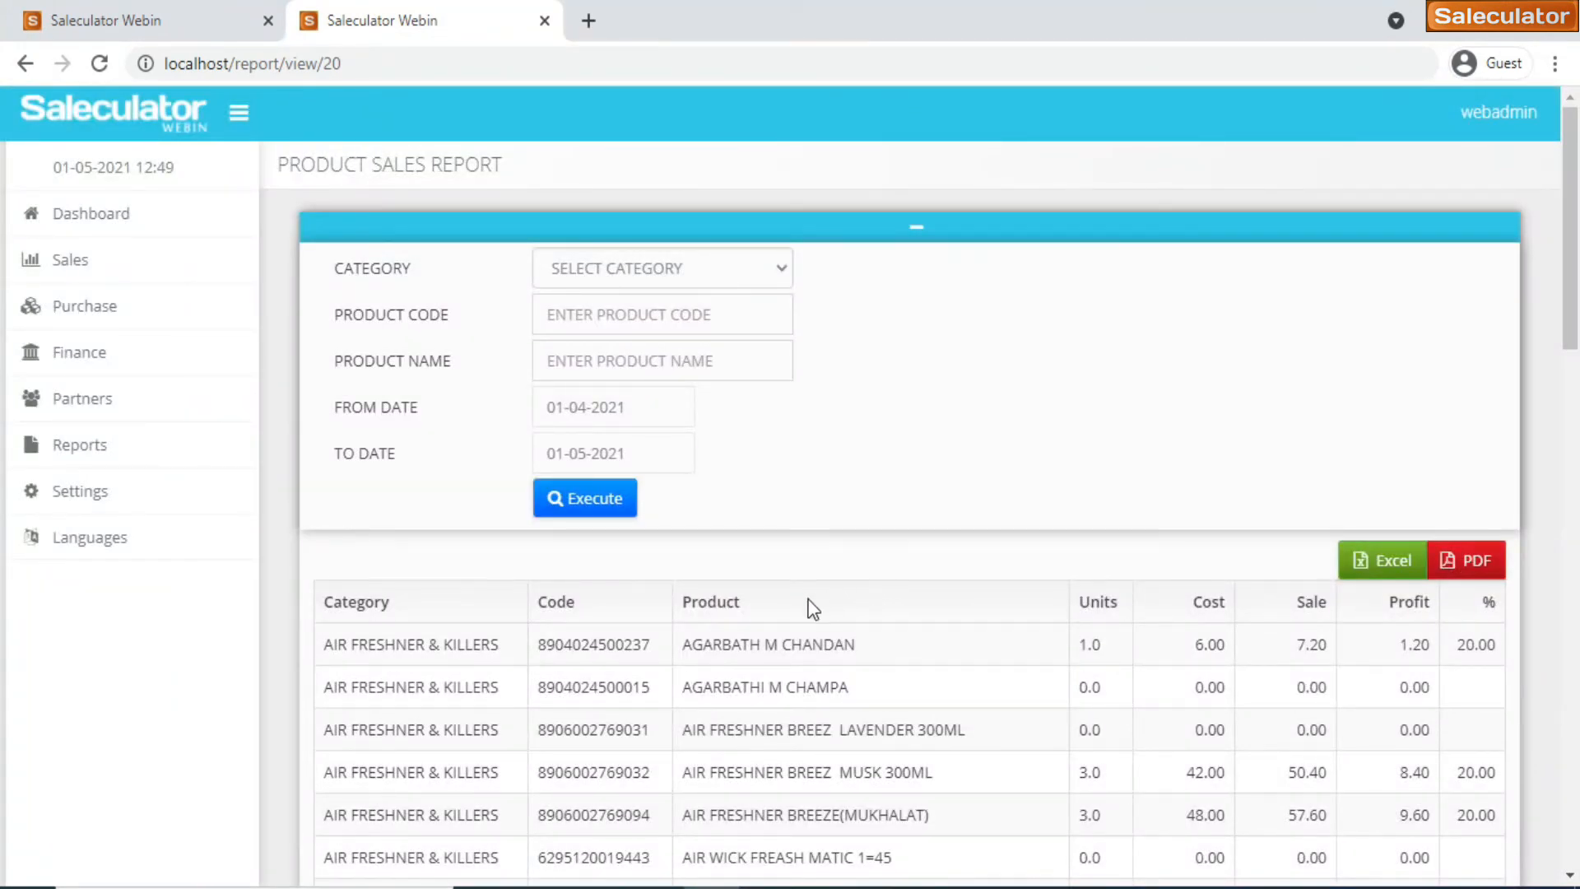
mouse_move(79, 444)
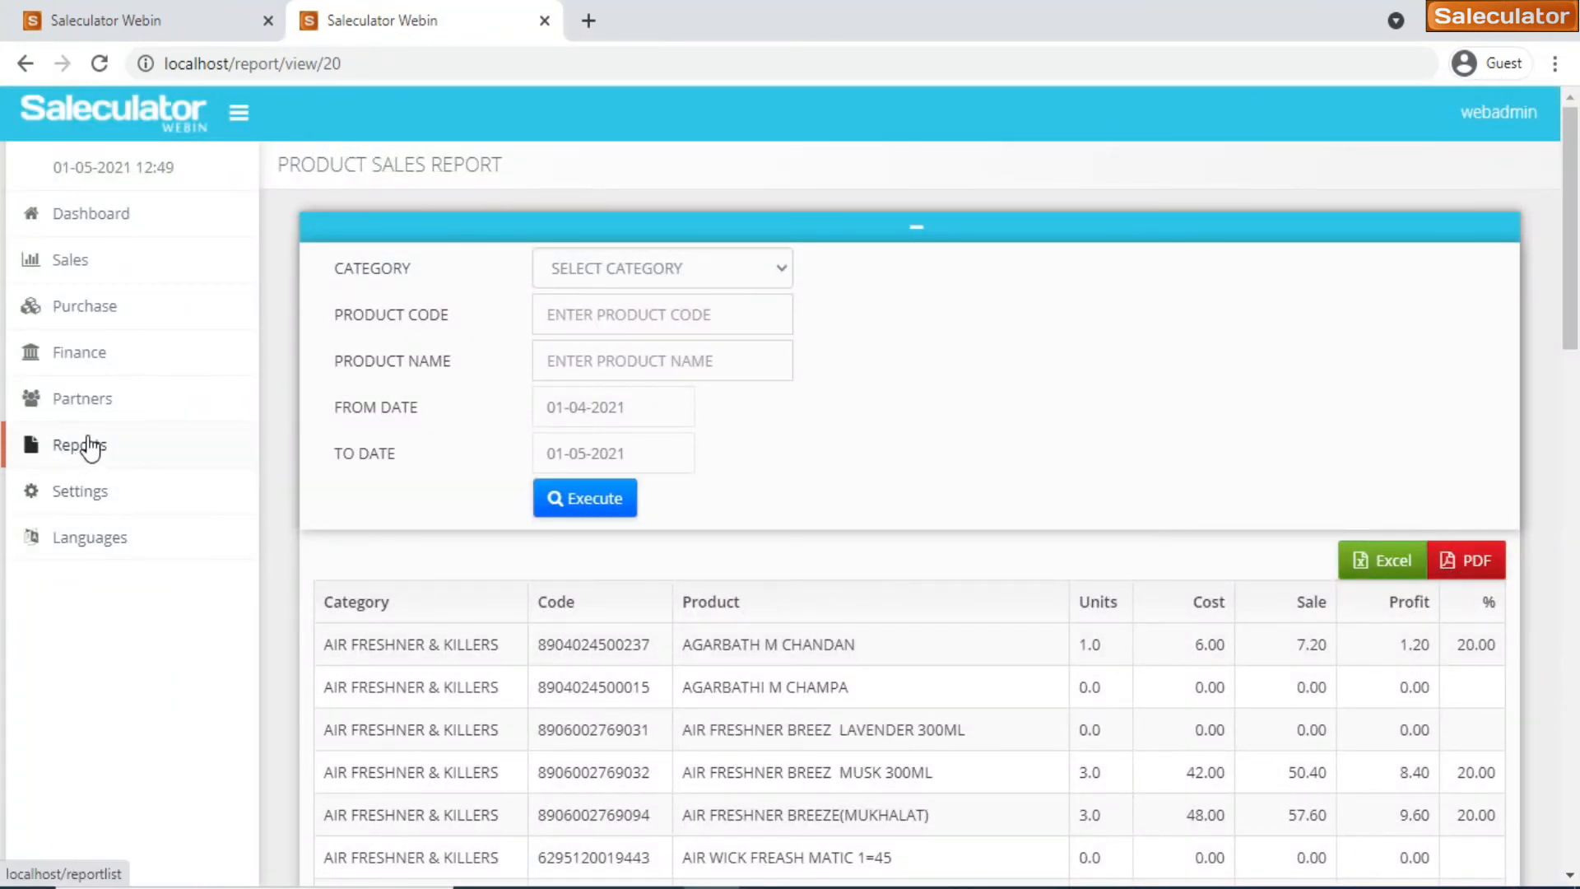
left_click(79, 444)
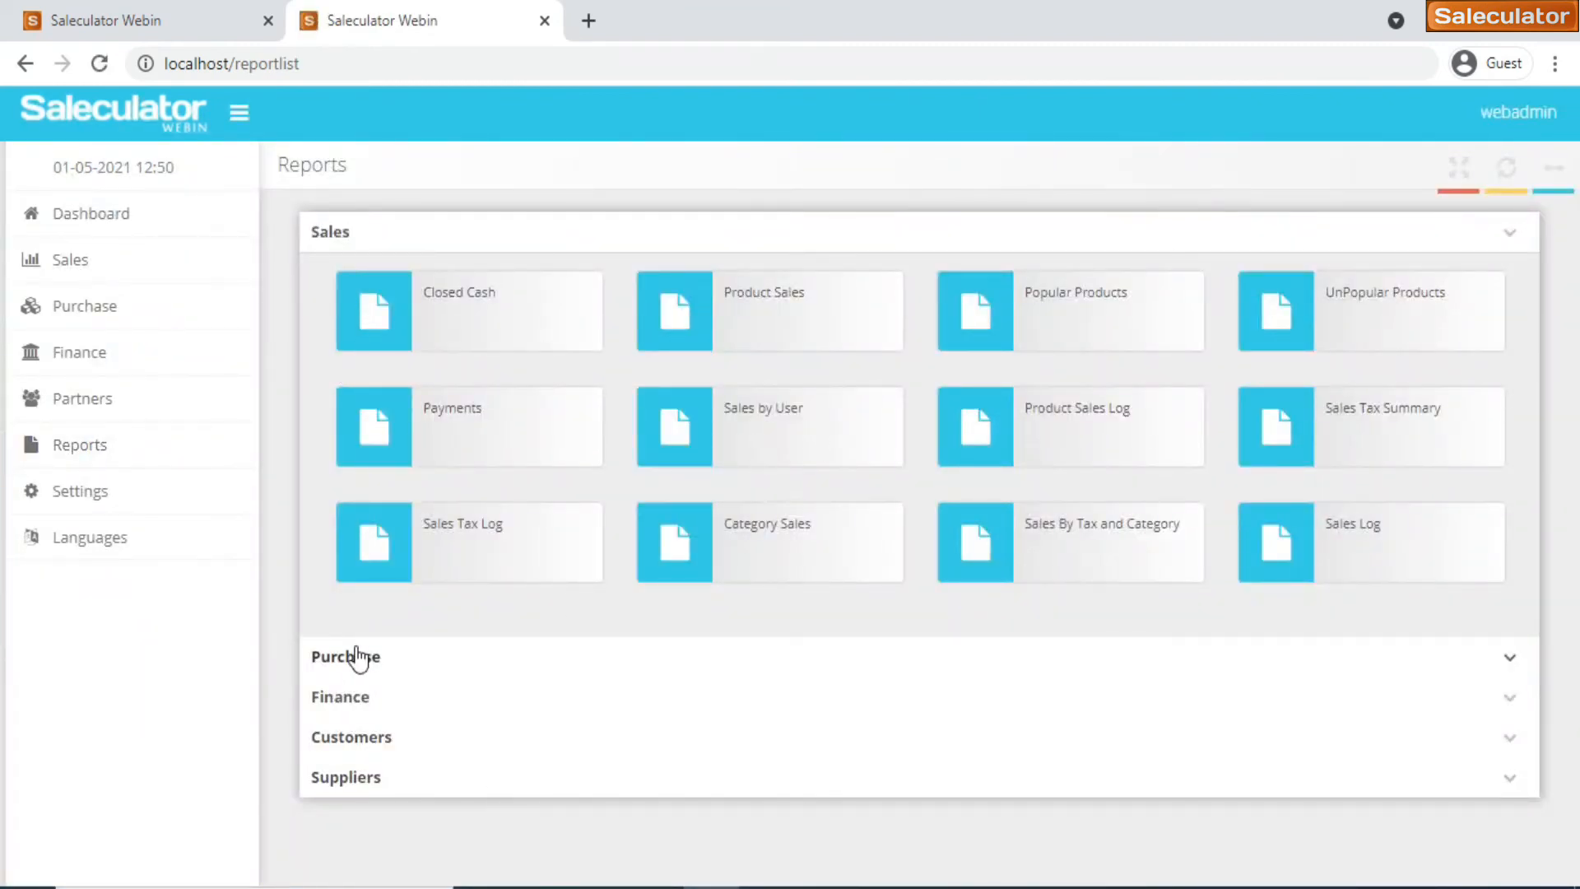
left_click(346, 657)
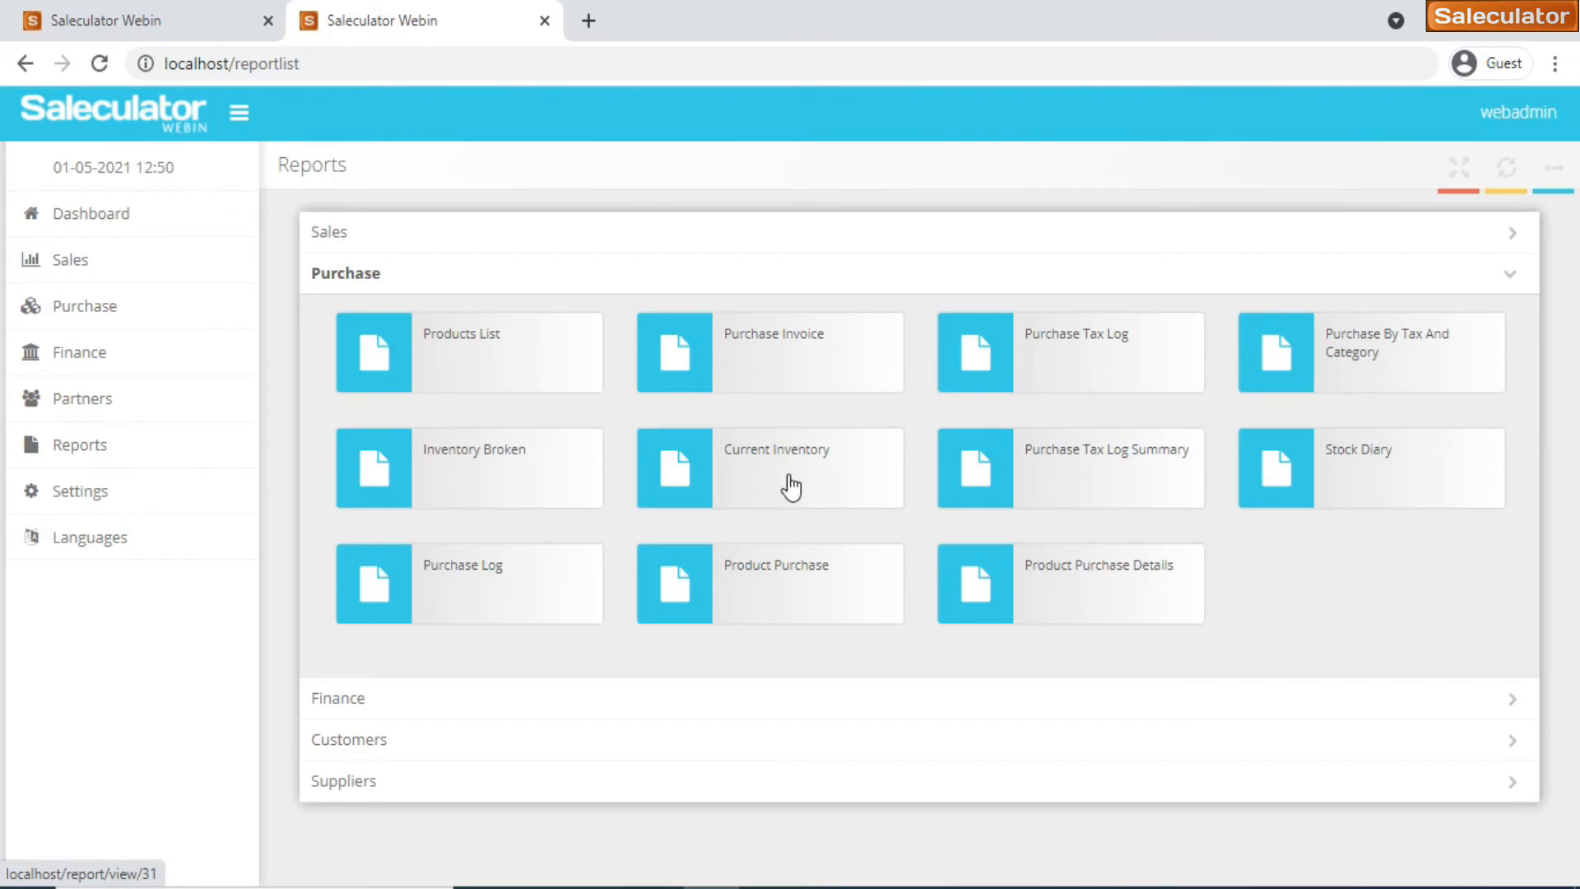
Open the Current Inventory report and scroll through buy prices, units and total values
left_click(767, 467)
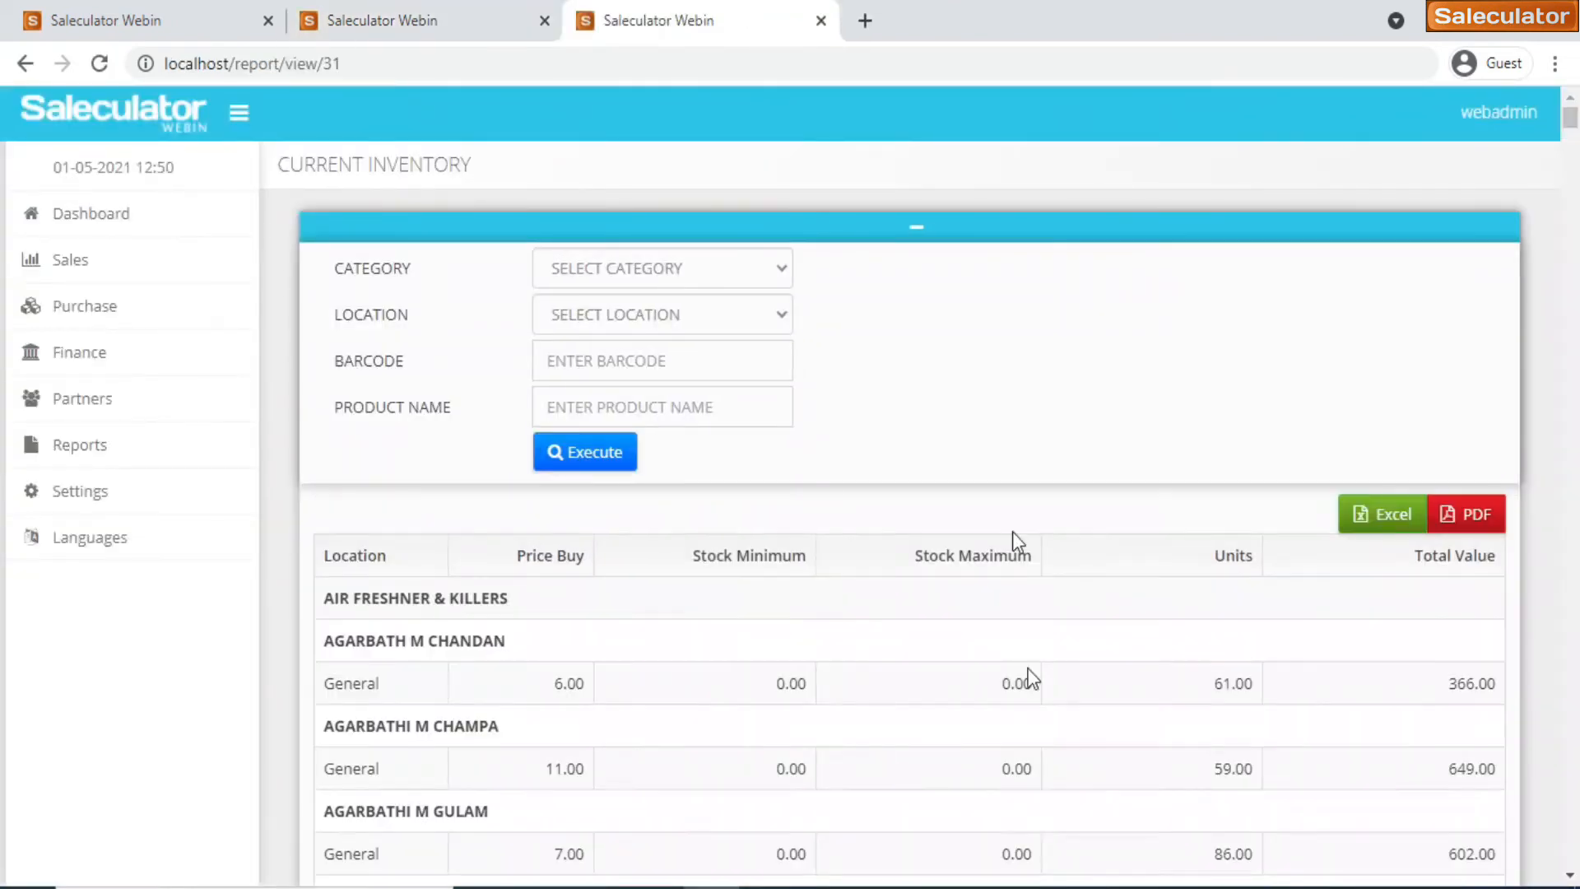
scroll("down", 3)
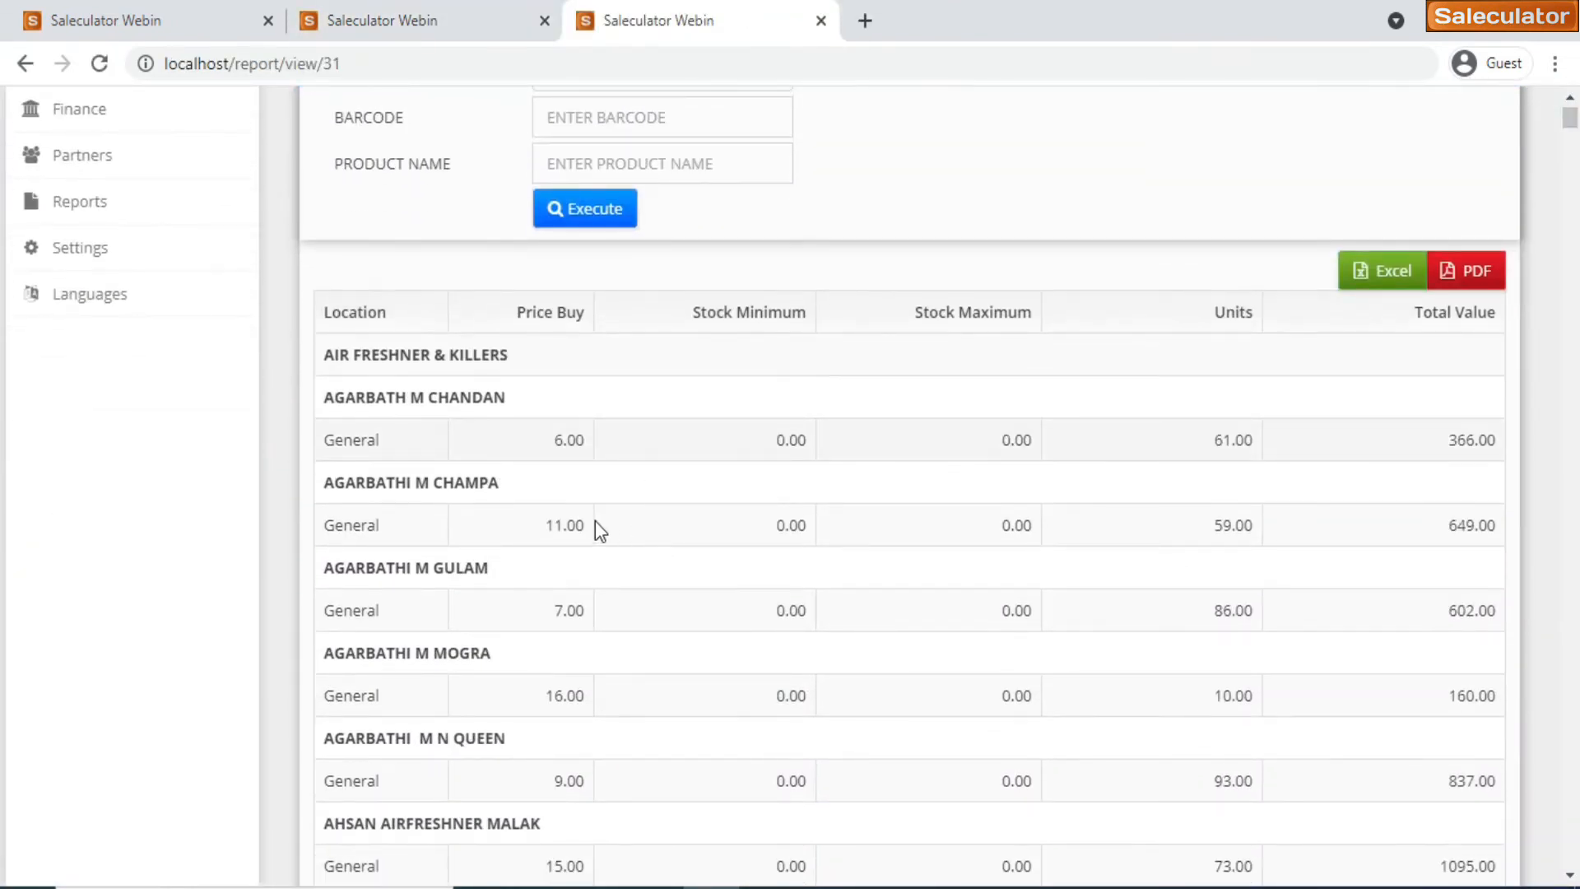
scroll("up", 3)
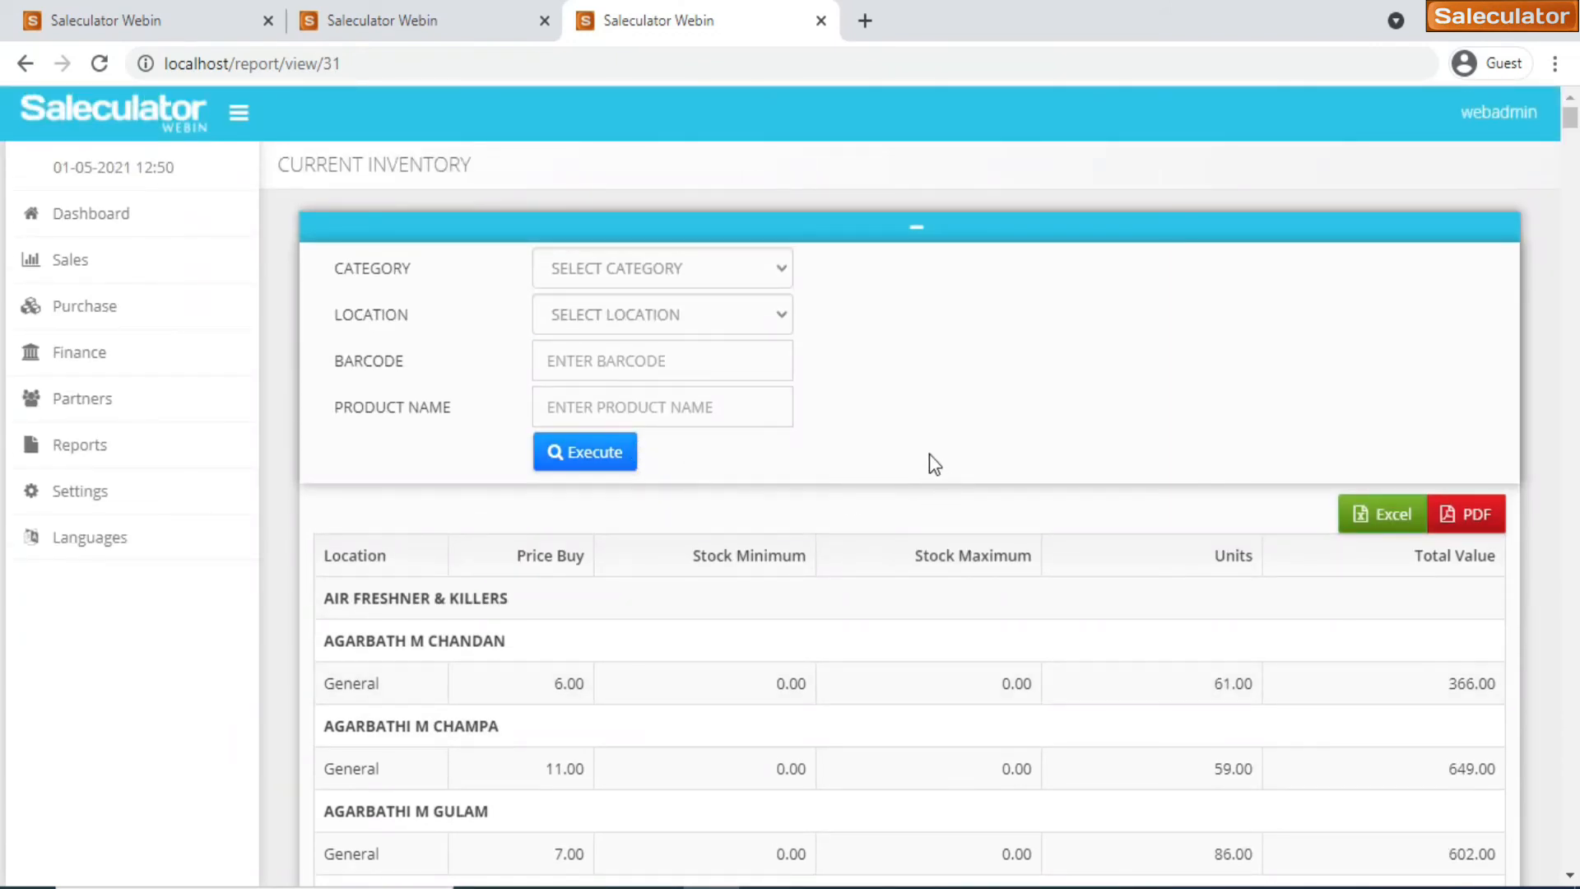
scroll("down", 3)
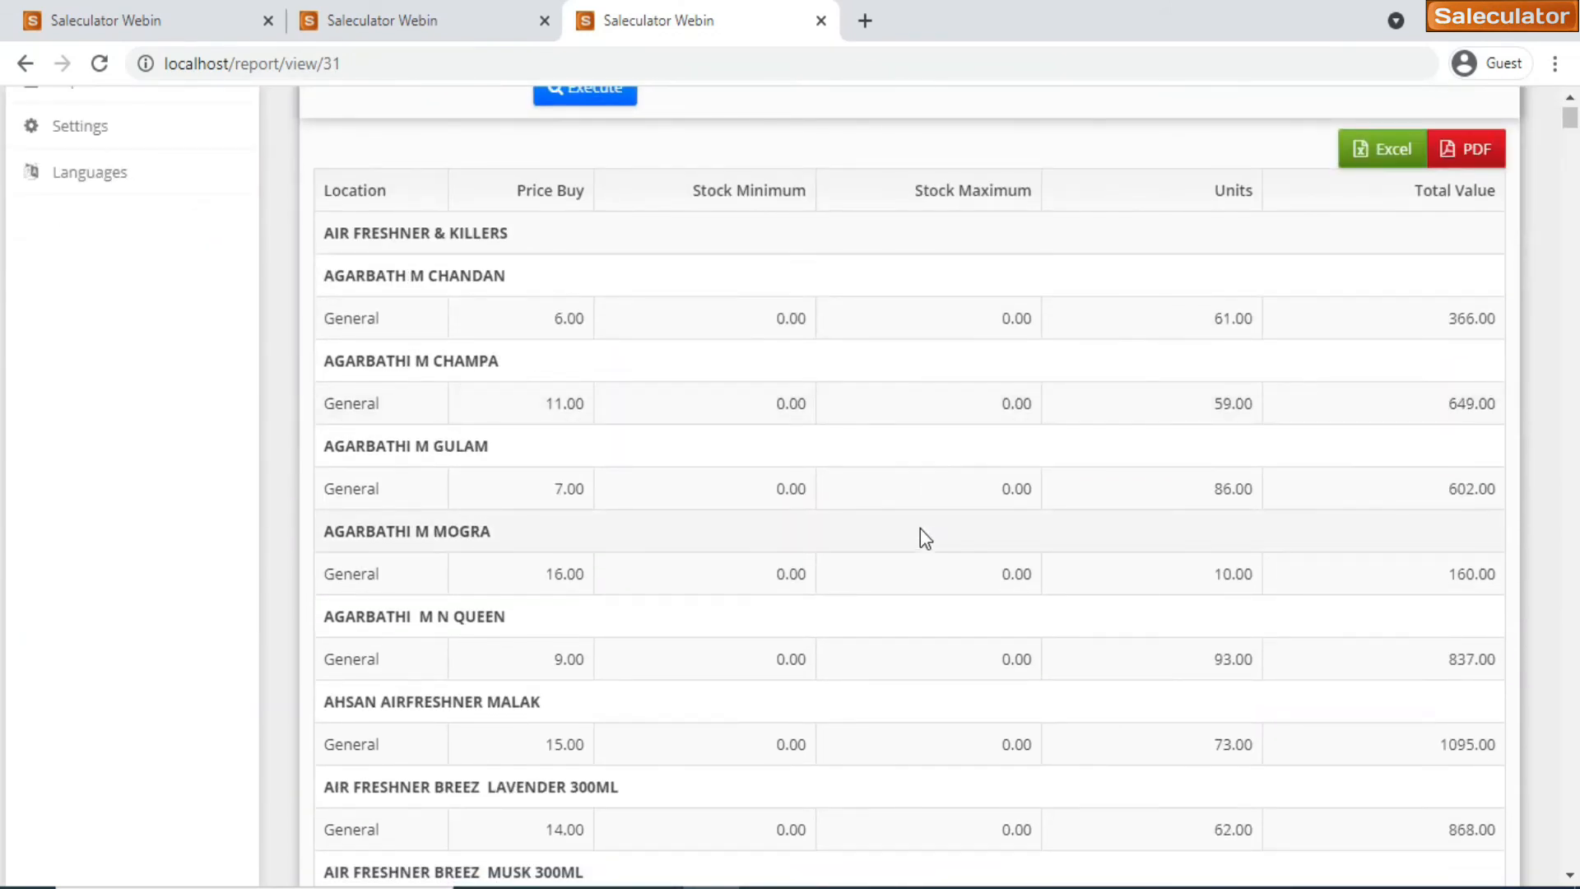
scroll("down", 3)
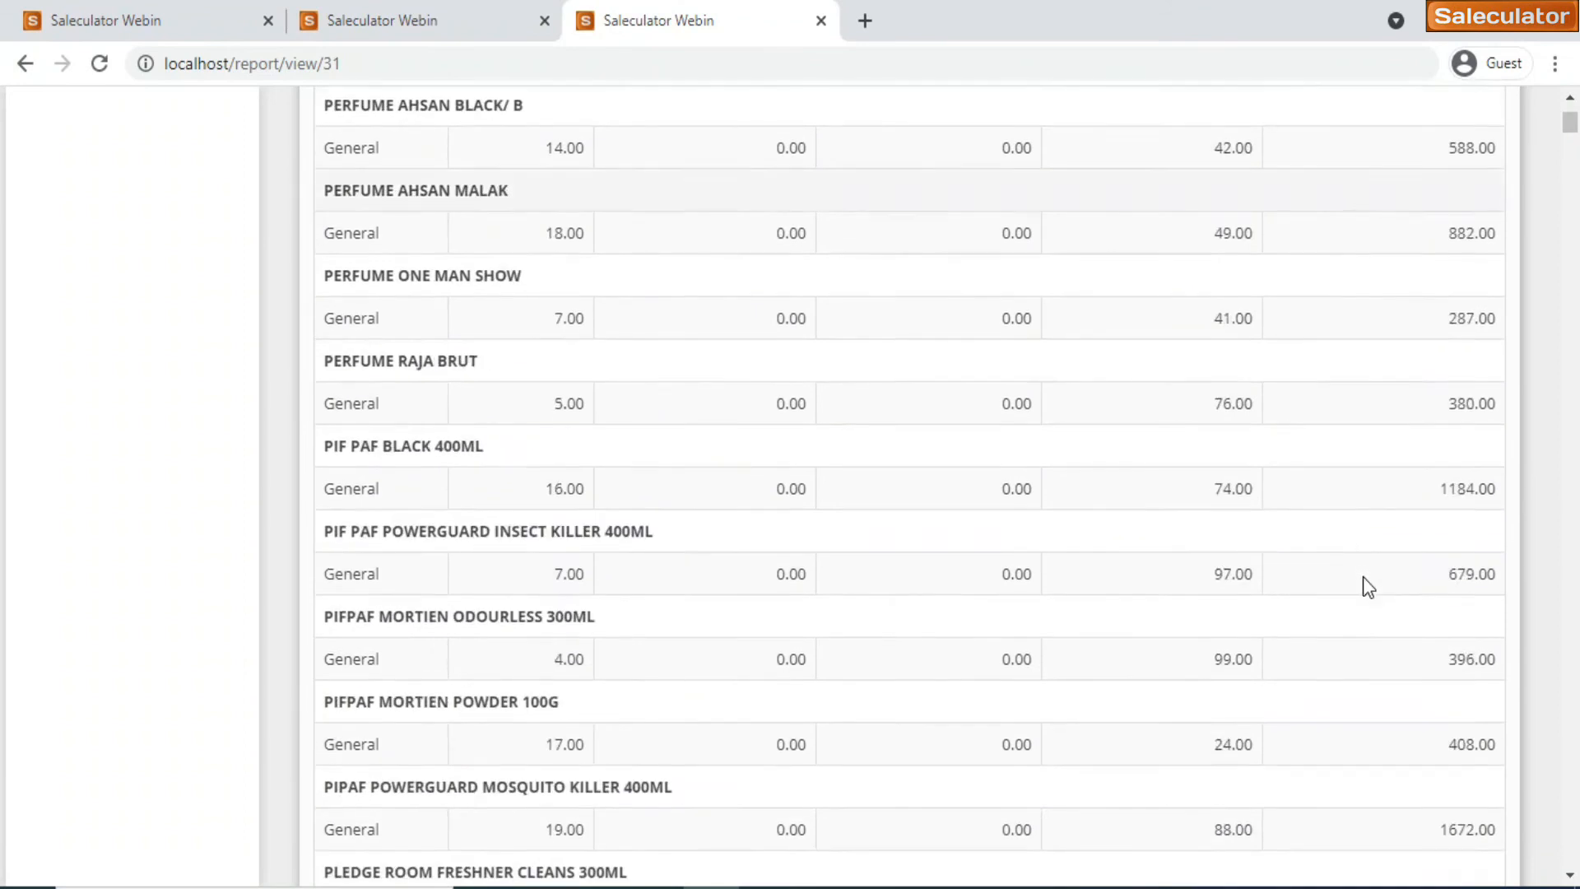
scroll("up", 3)
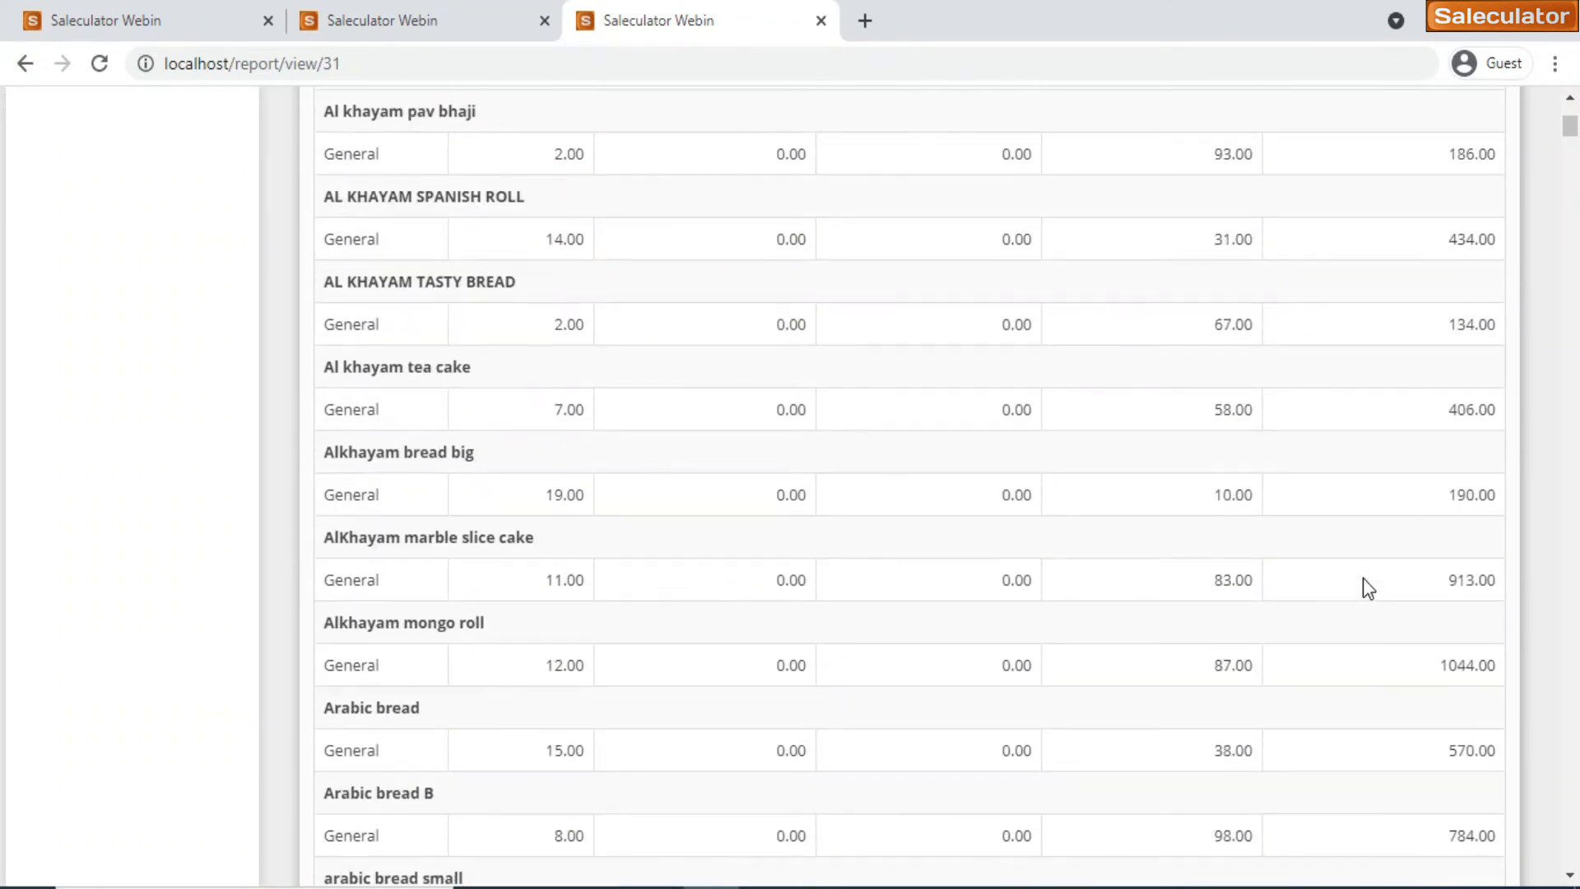
scroll("down", 3)
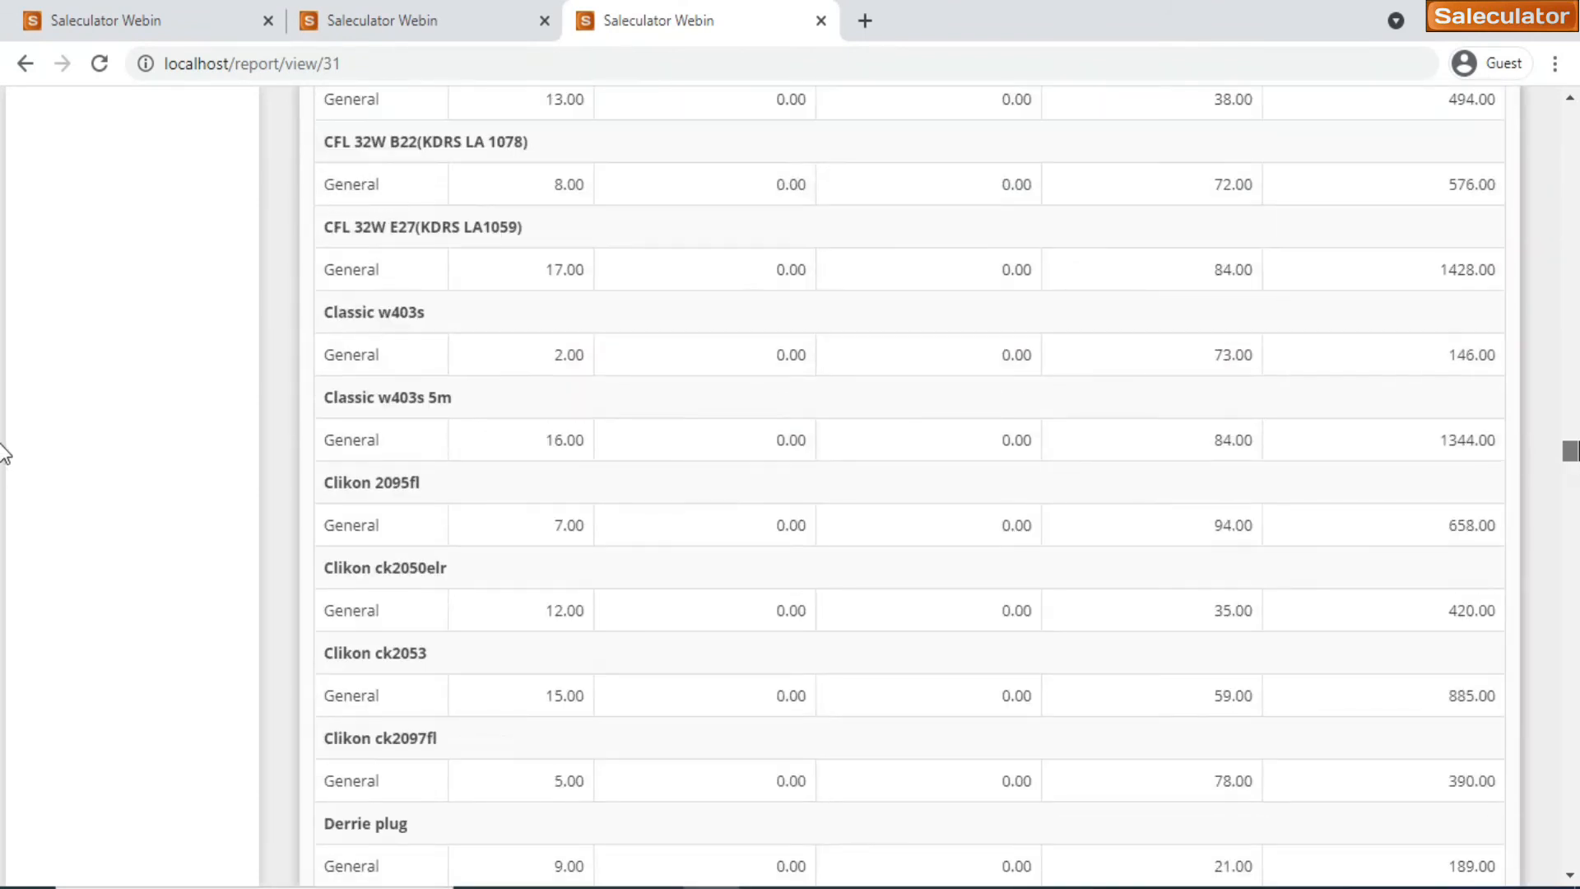
scroll("up", 3)
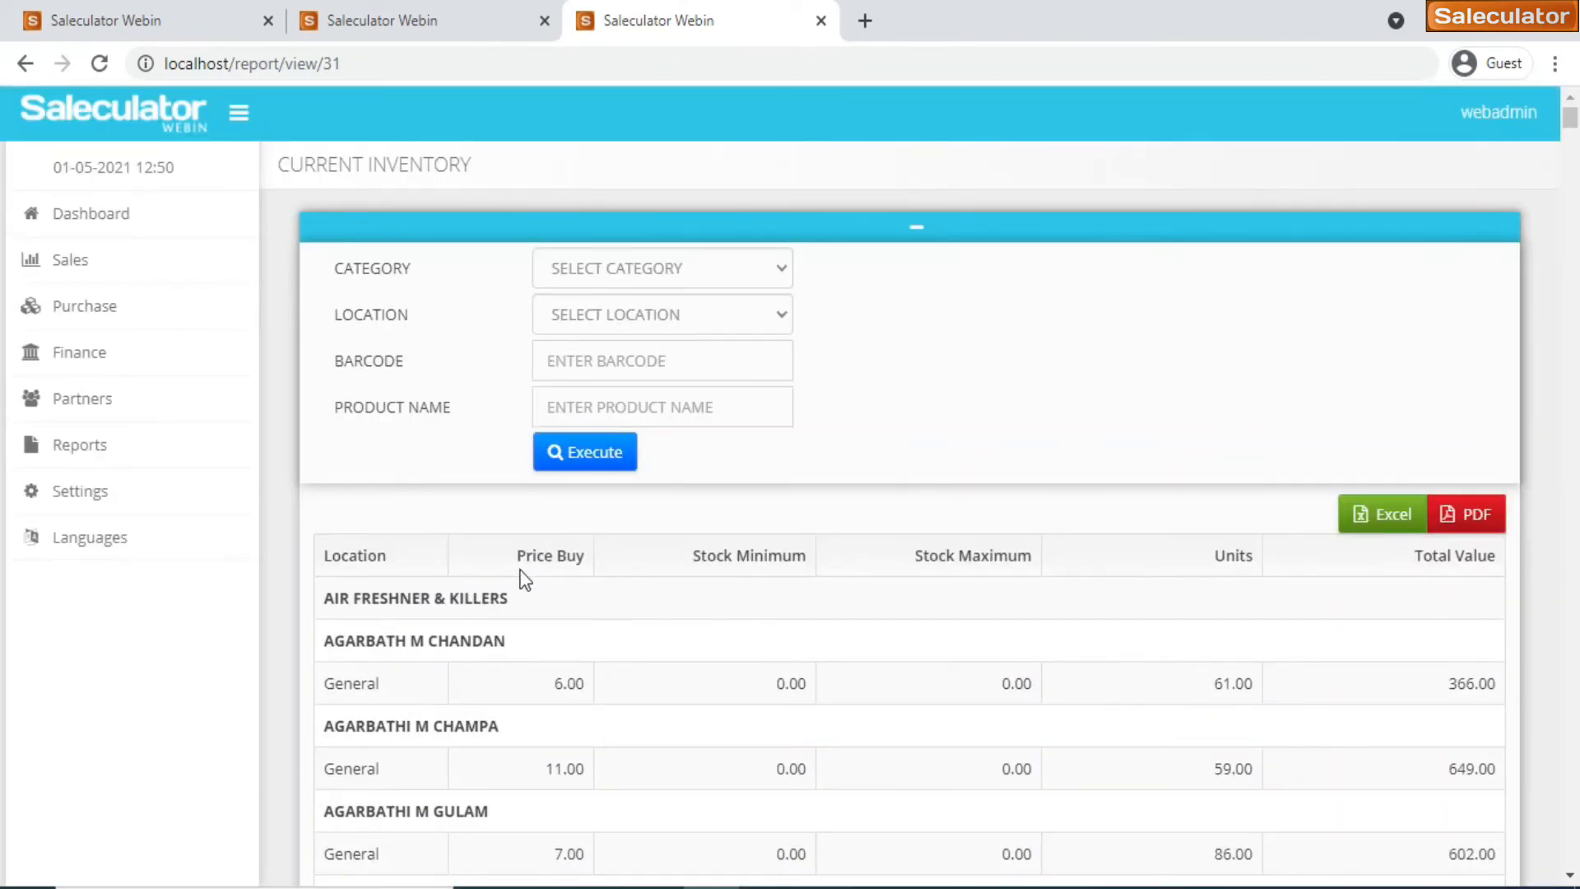
mouse_move(435, 589)
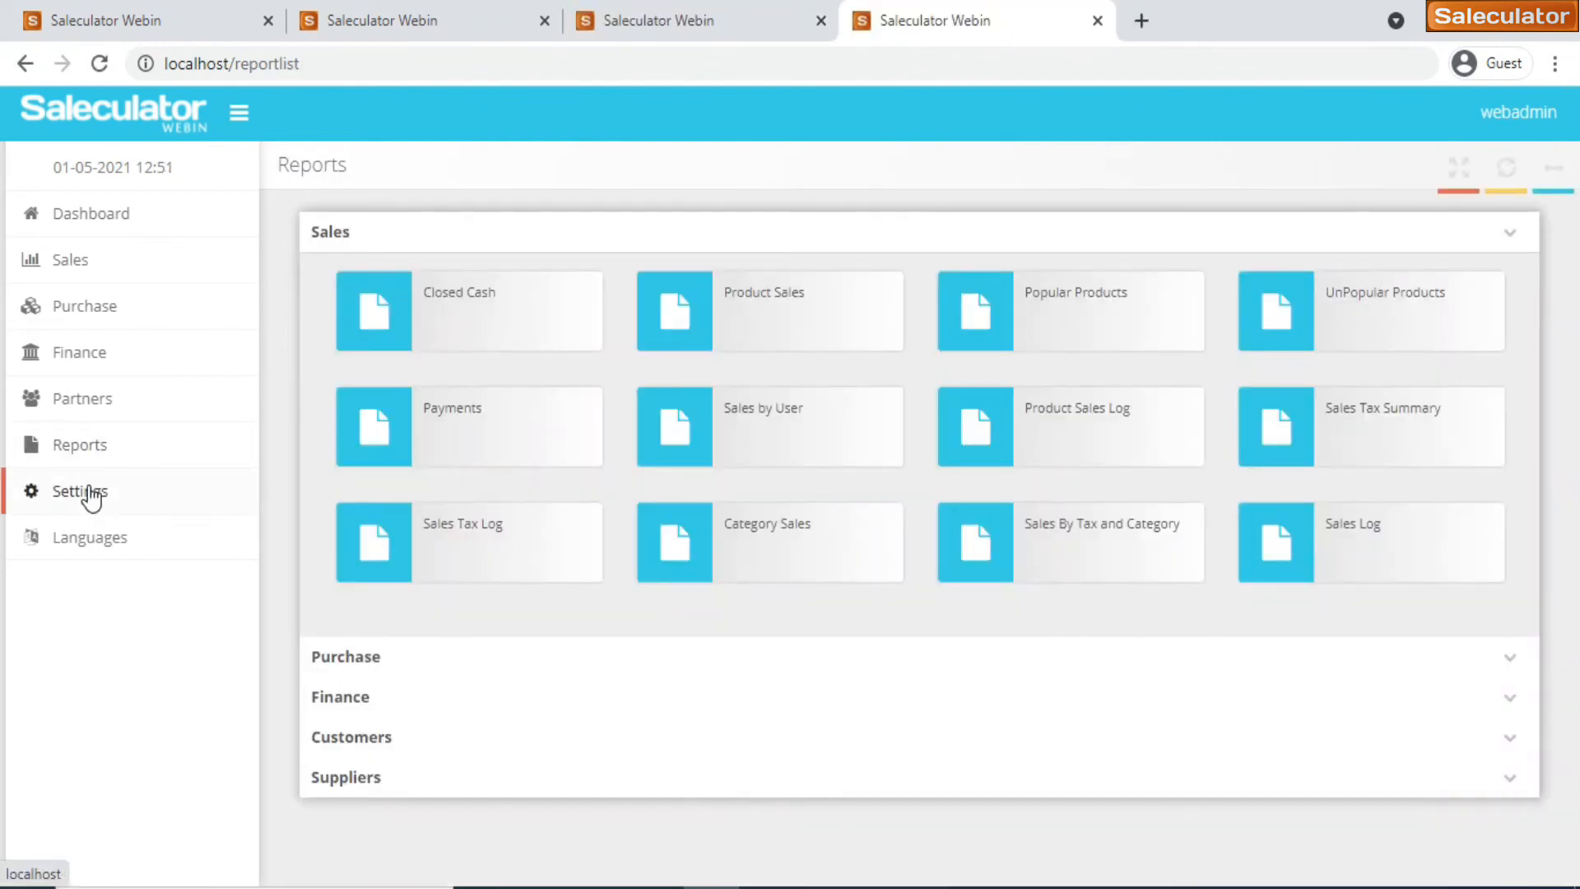
Open the Administration Maintenance screen listing Users, Roles, Backup and Restore
left_click(79, 490)
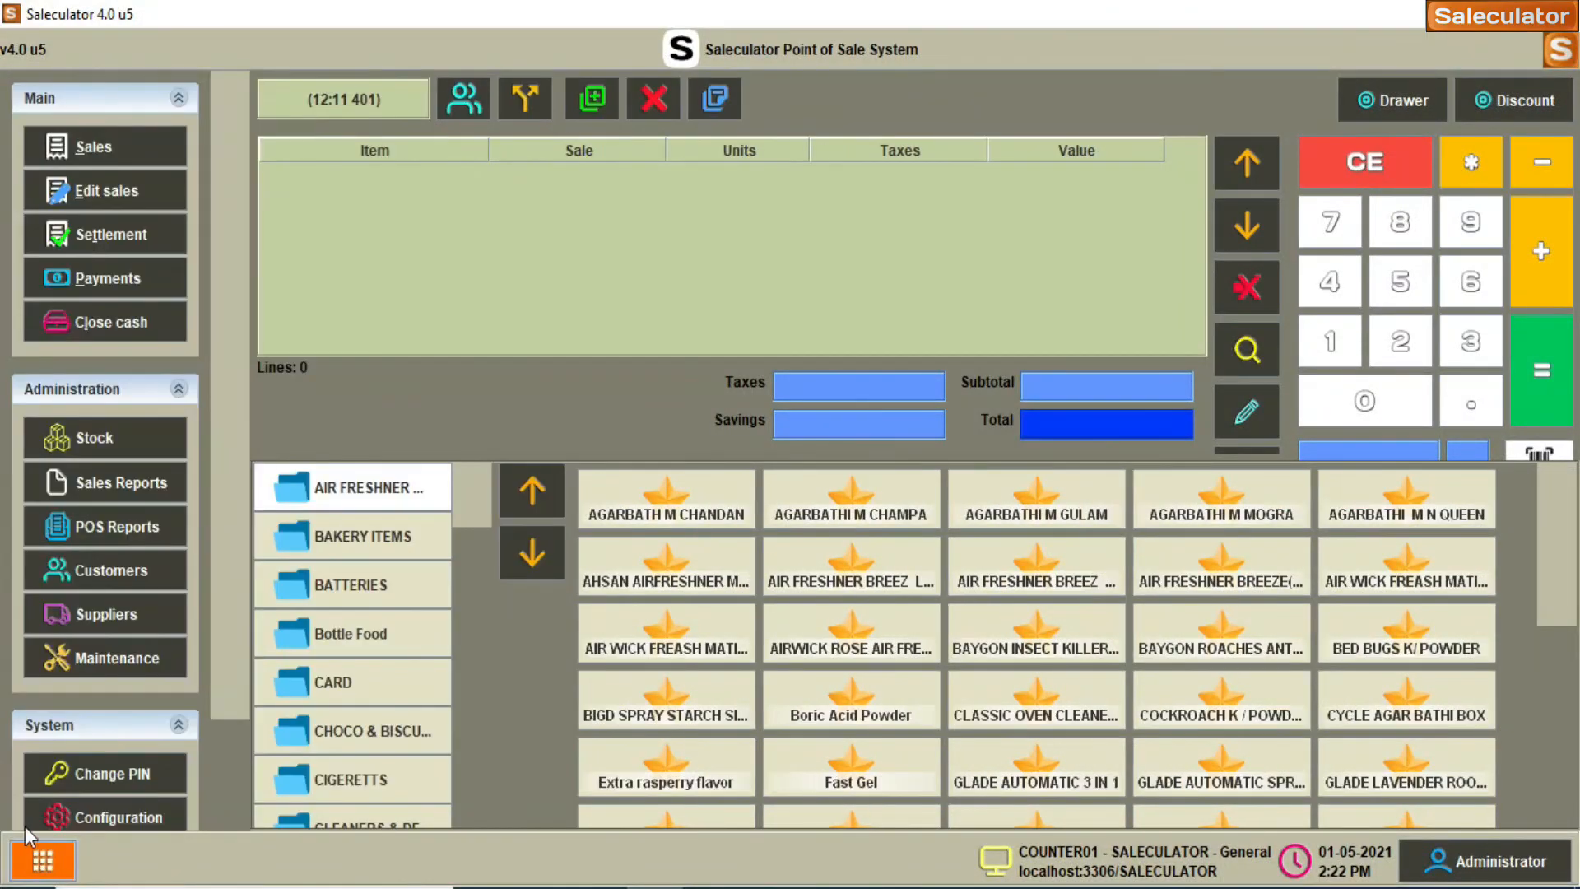
mouse_move(135, 426)
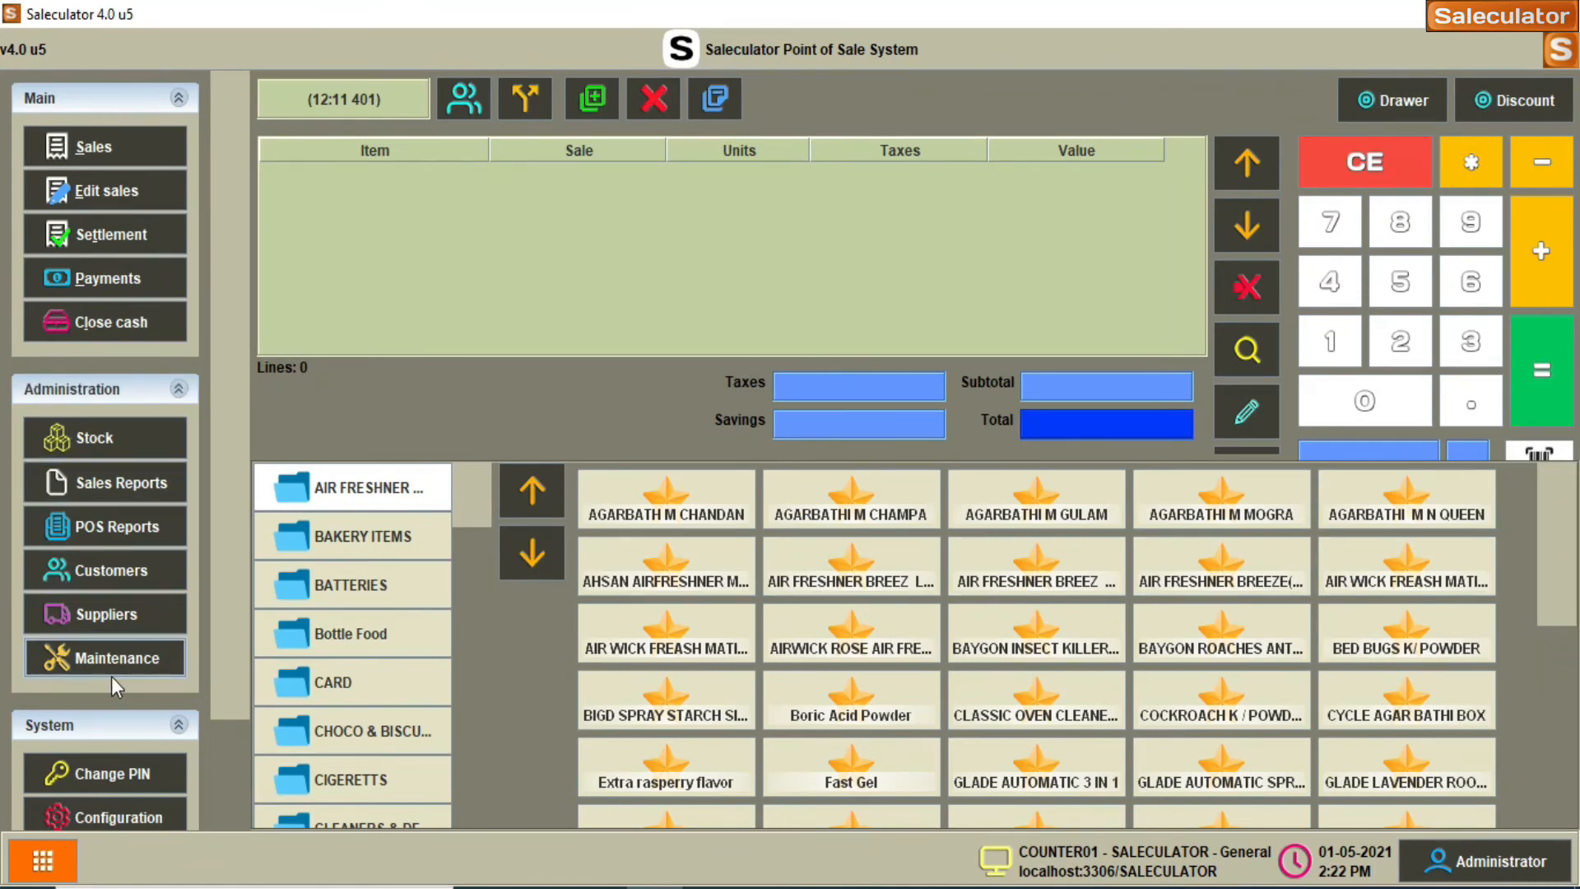
mouse_move(109, 660)
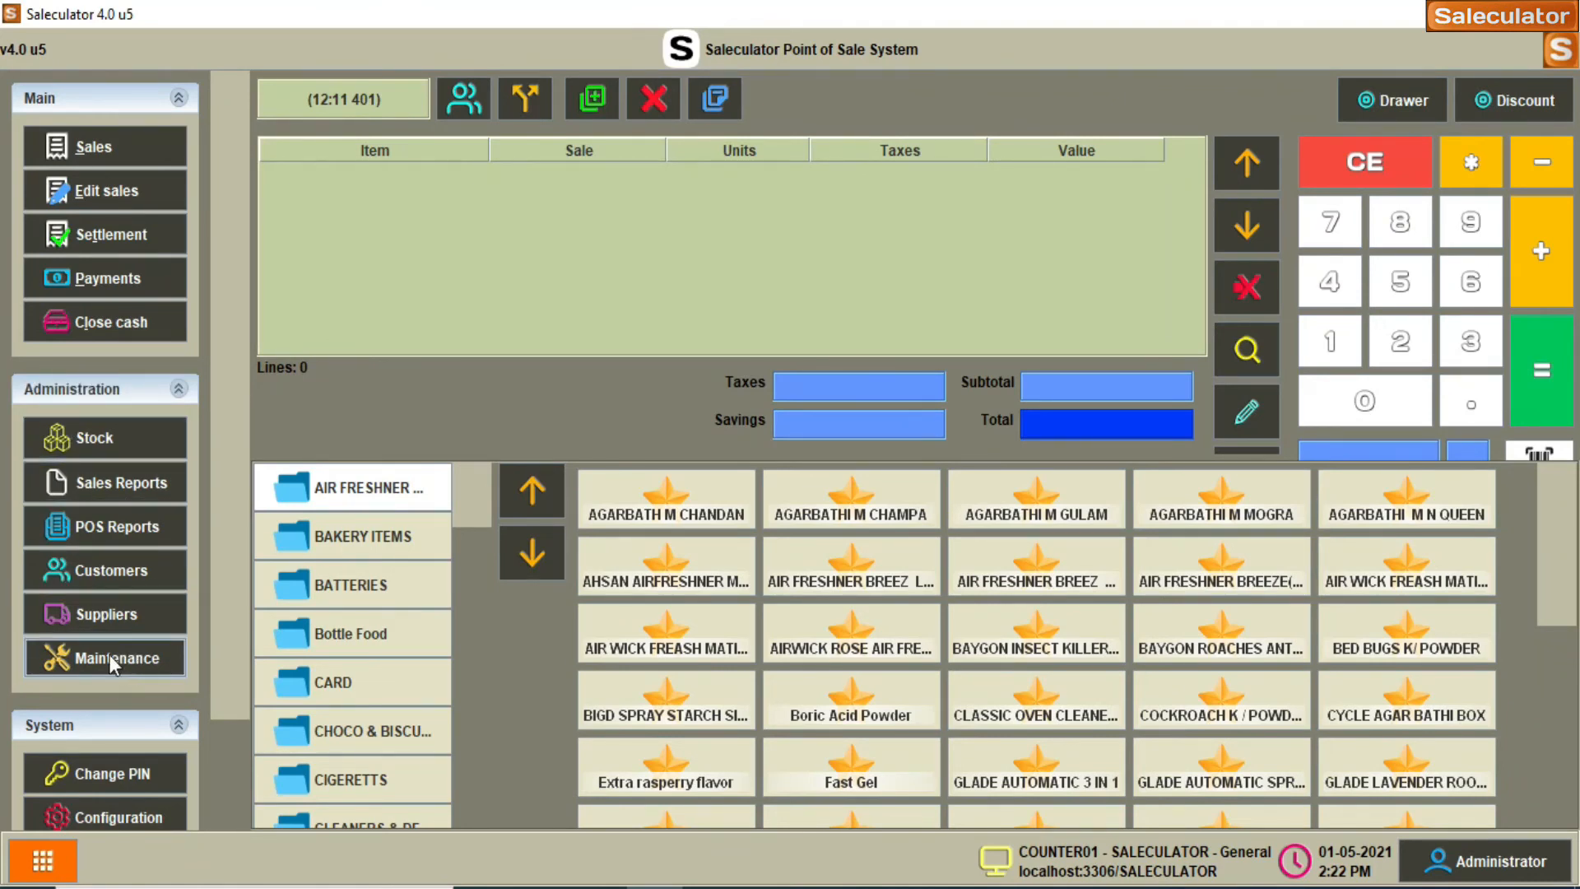
left_click(106, 656)
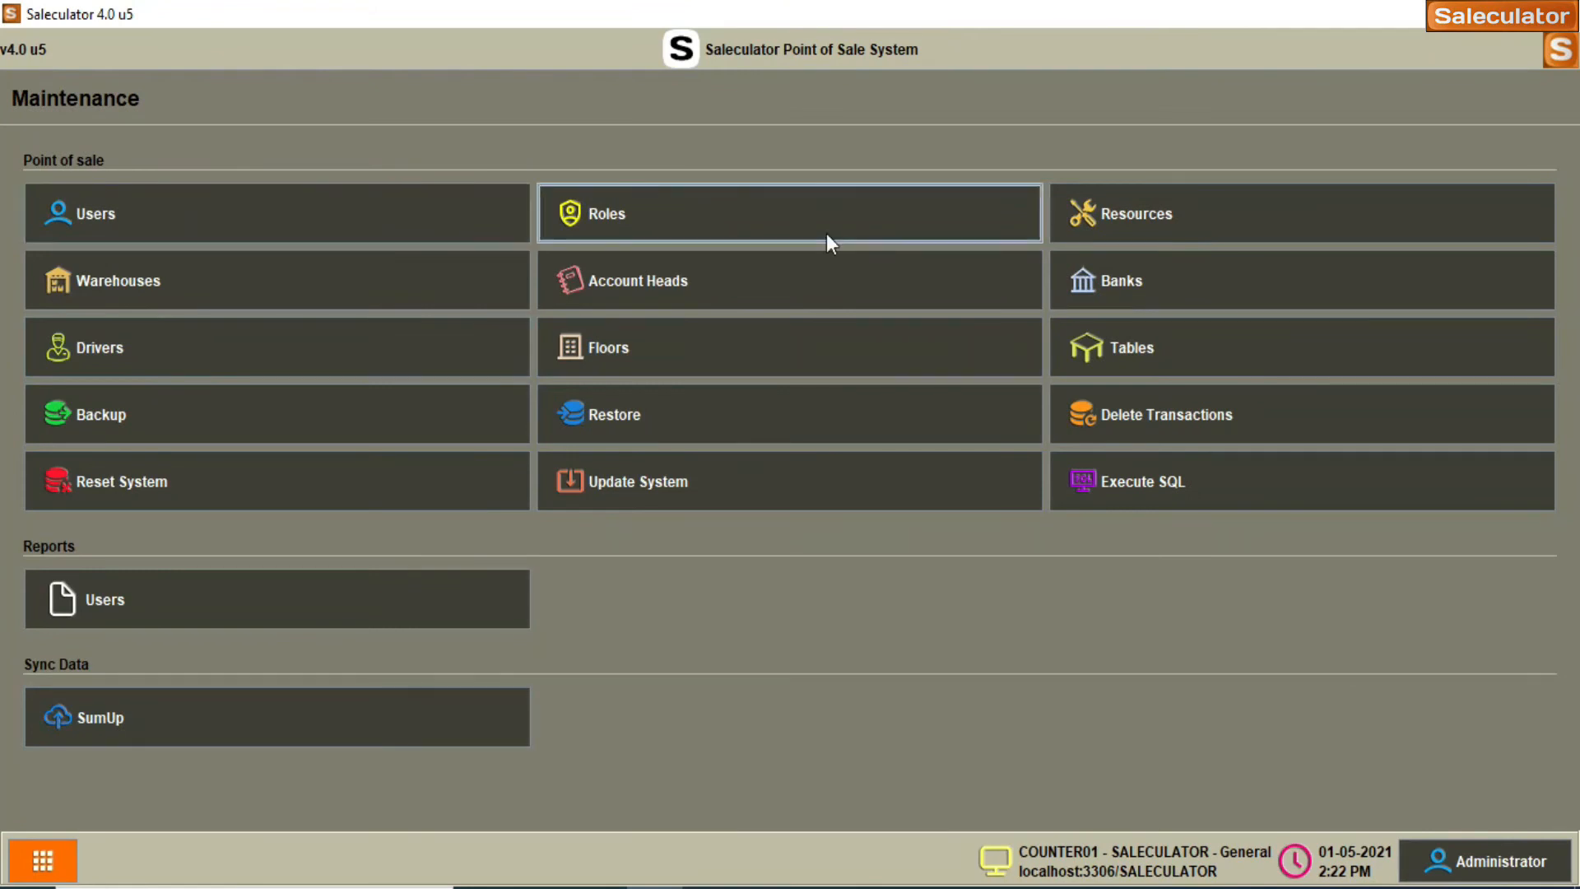
mouse_move(872, 400)
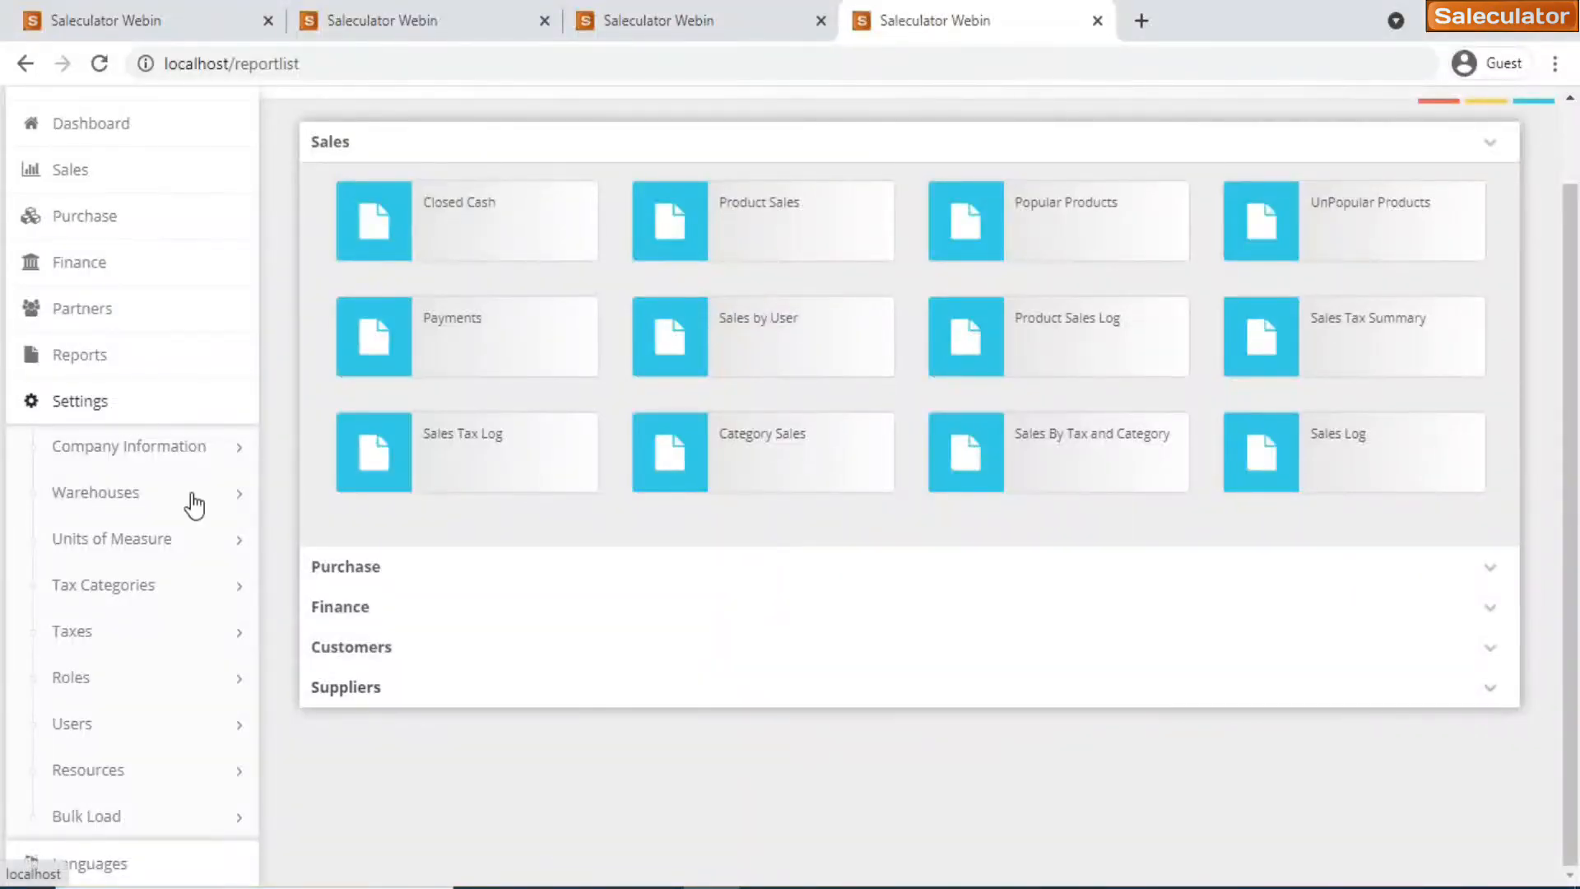
mouse_move(166, 454)
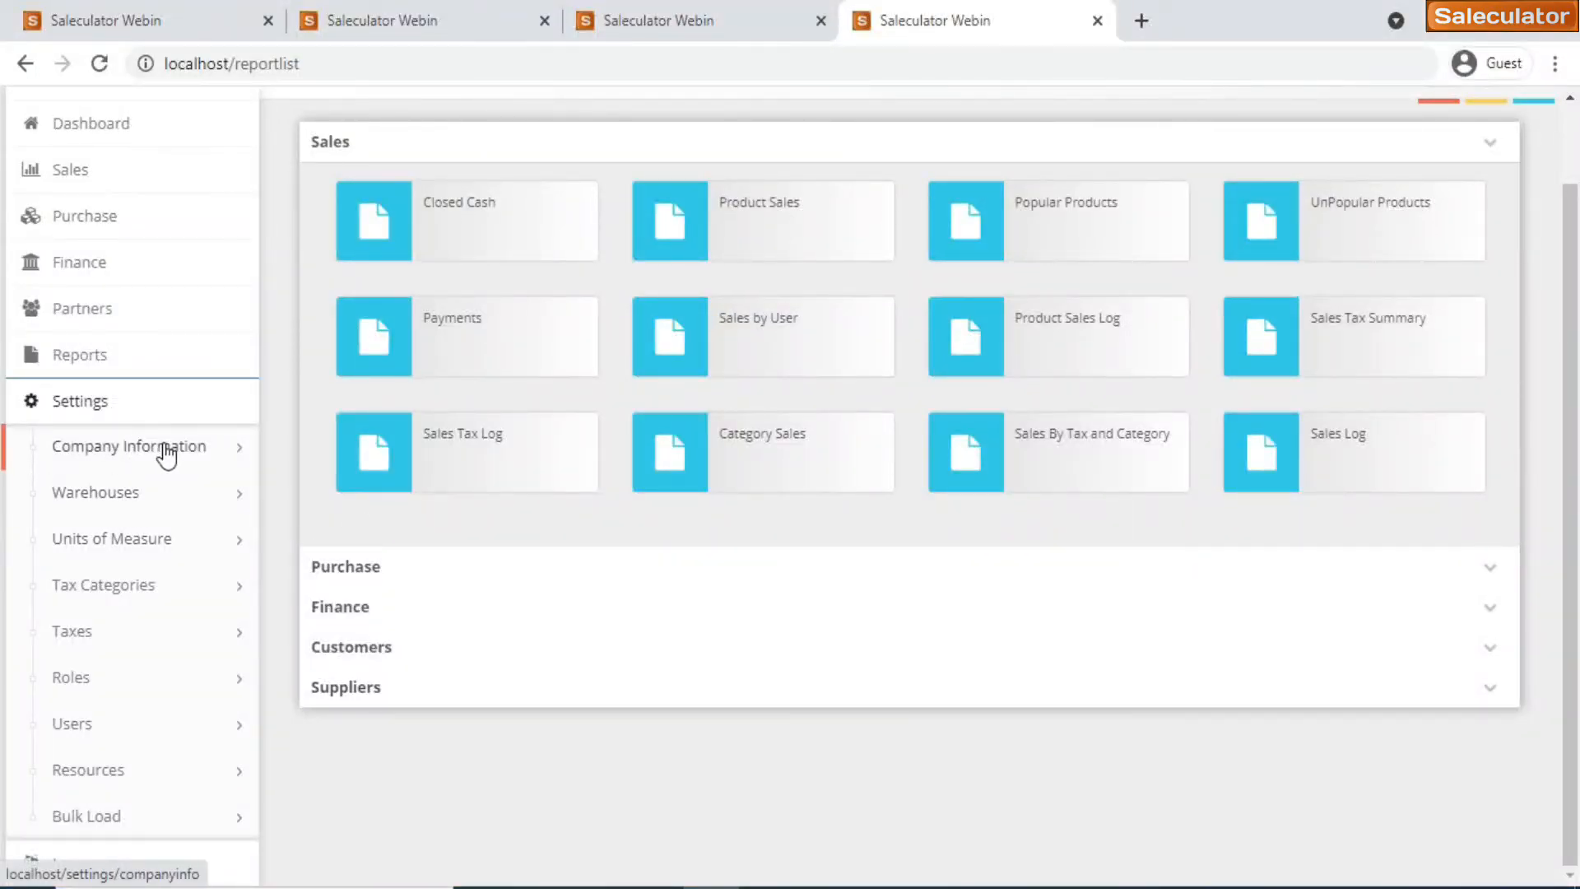
Browse the Warehouses, Units of Measure and Tax Categories lists, ending on Roles
left_click(95, 492)
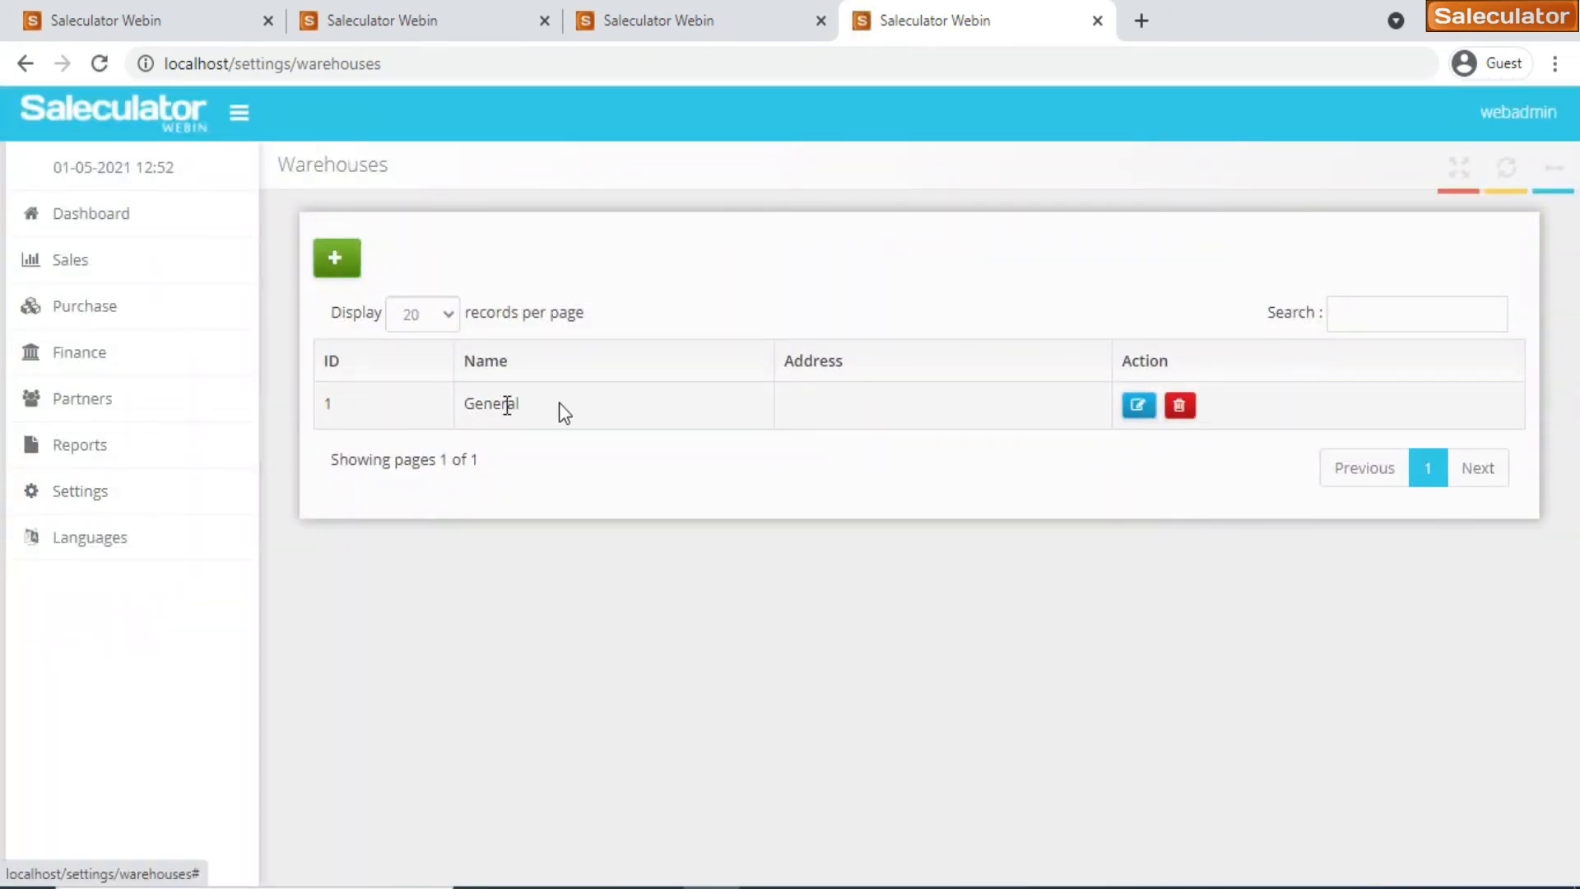
left_click(111, 628)
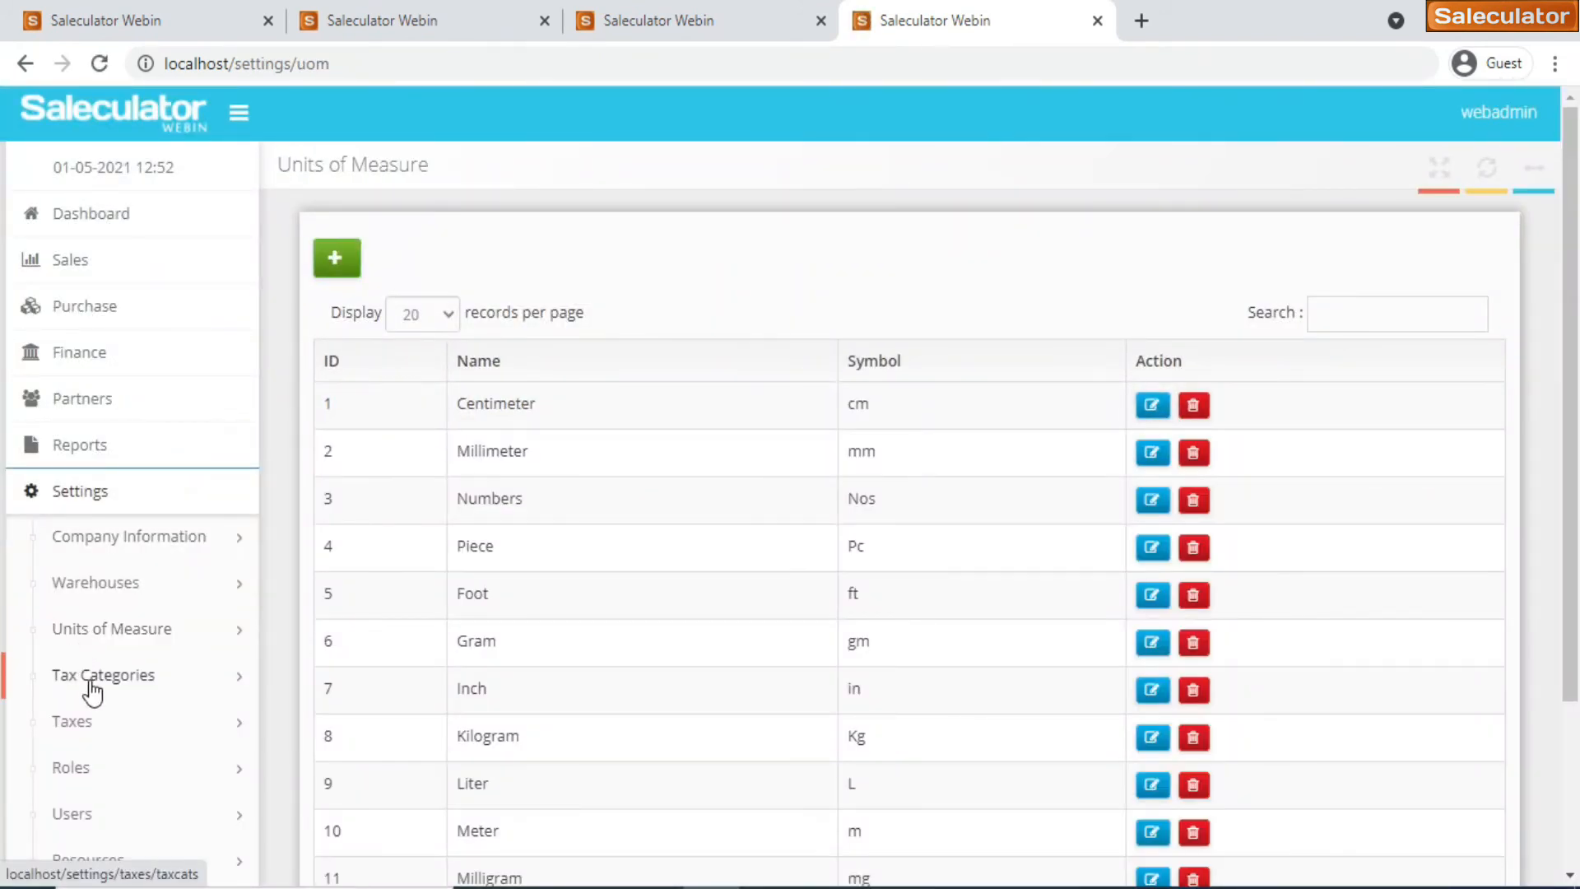
left_click(102, 674)
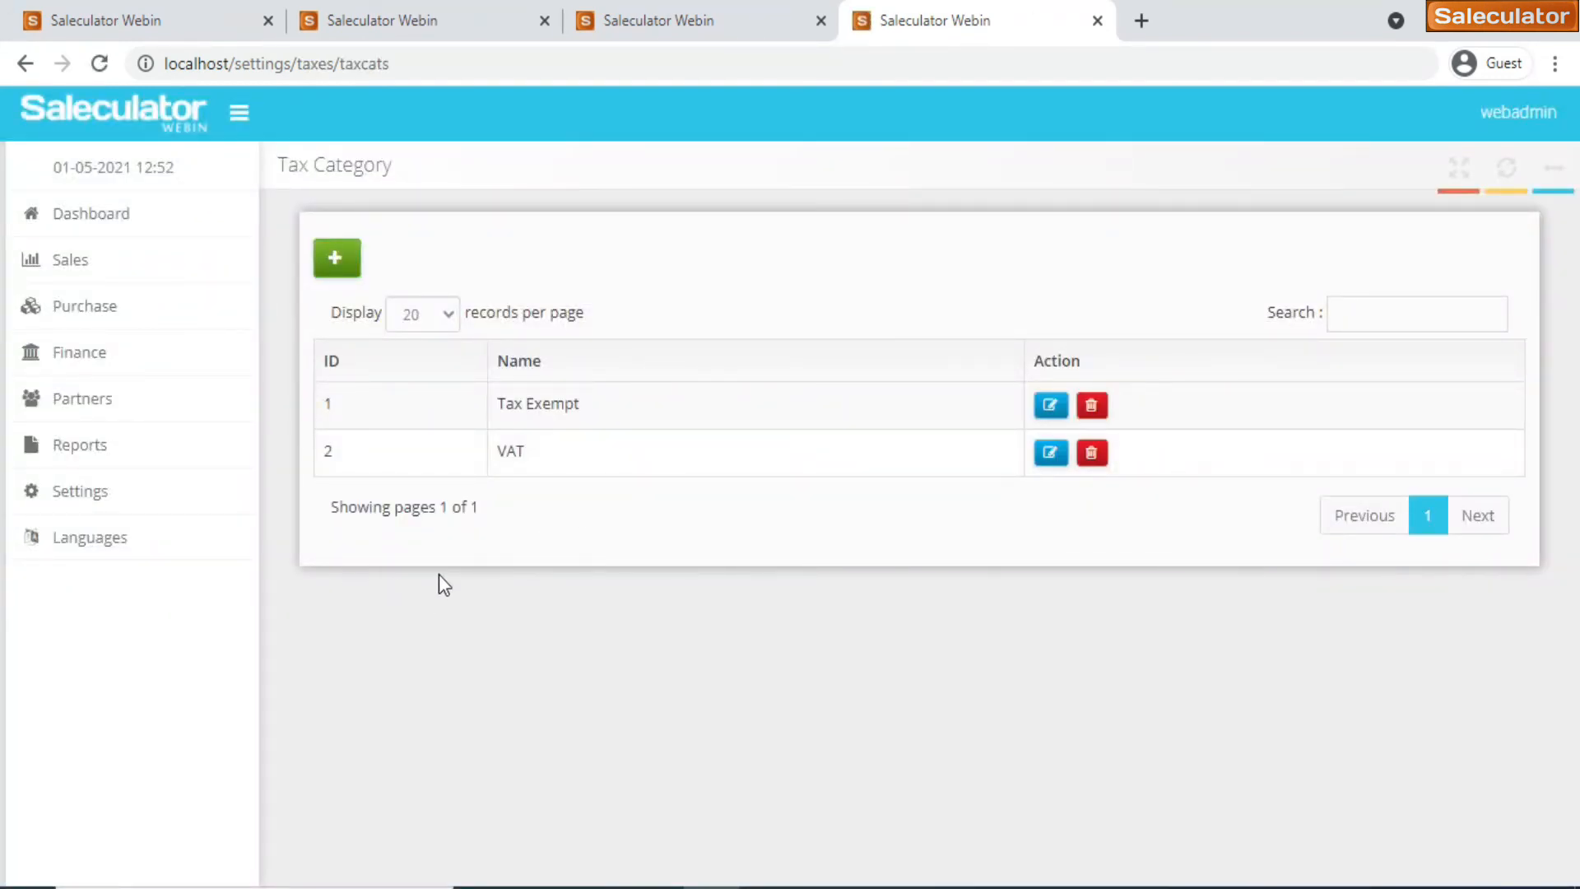
mouse_move(537, 468)
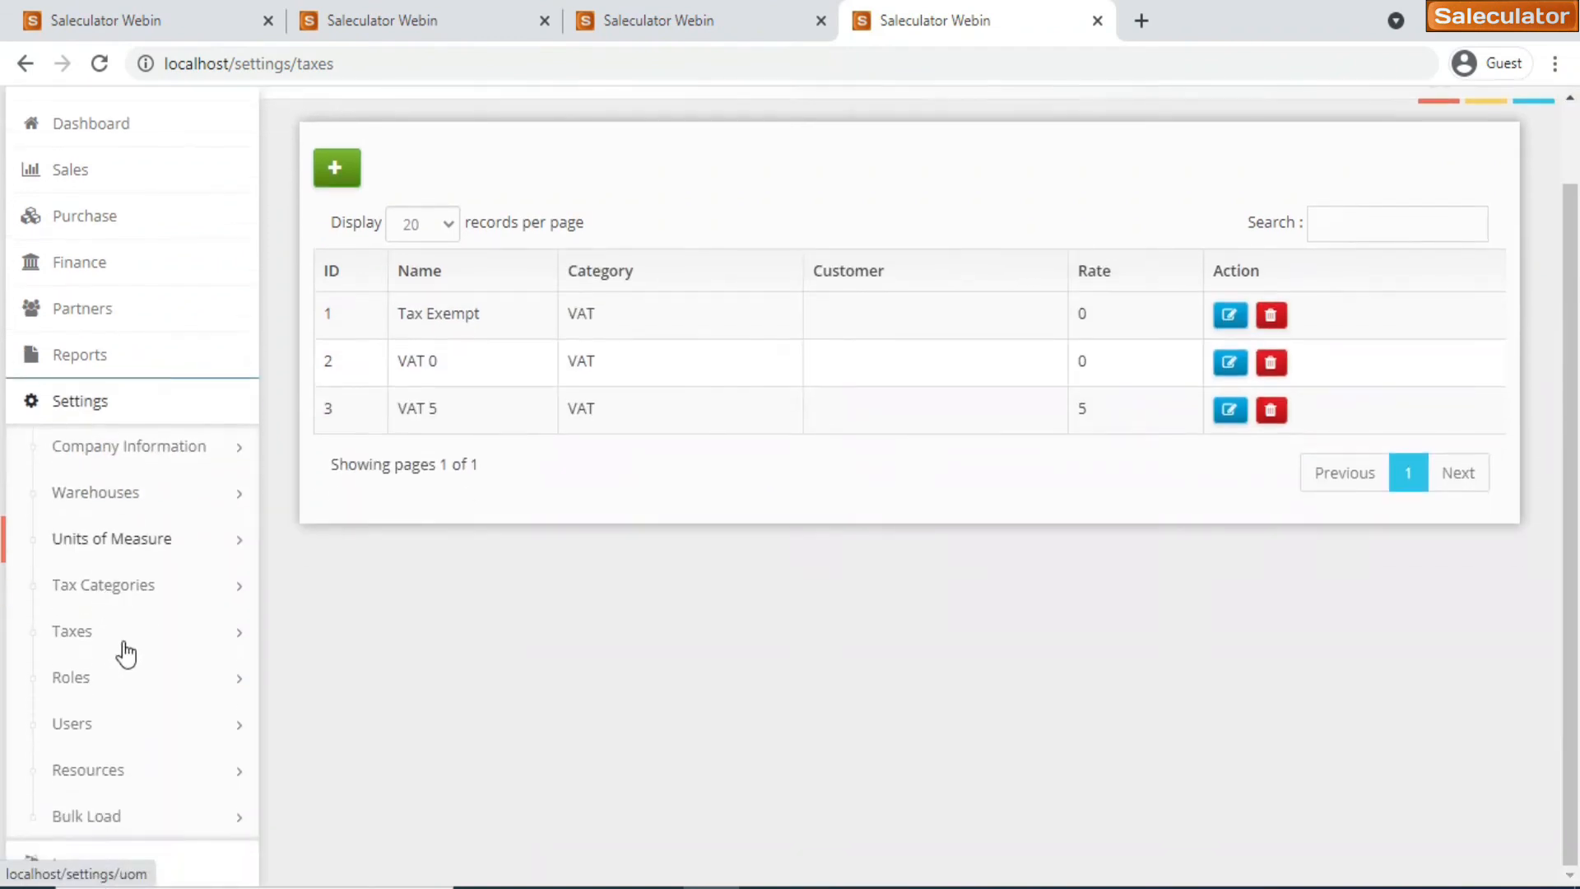
left_click(70, 677)
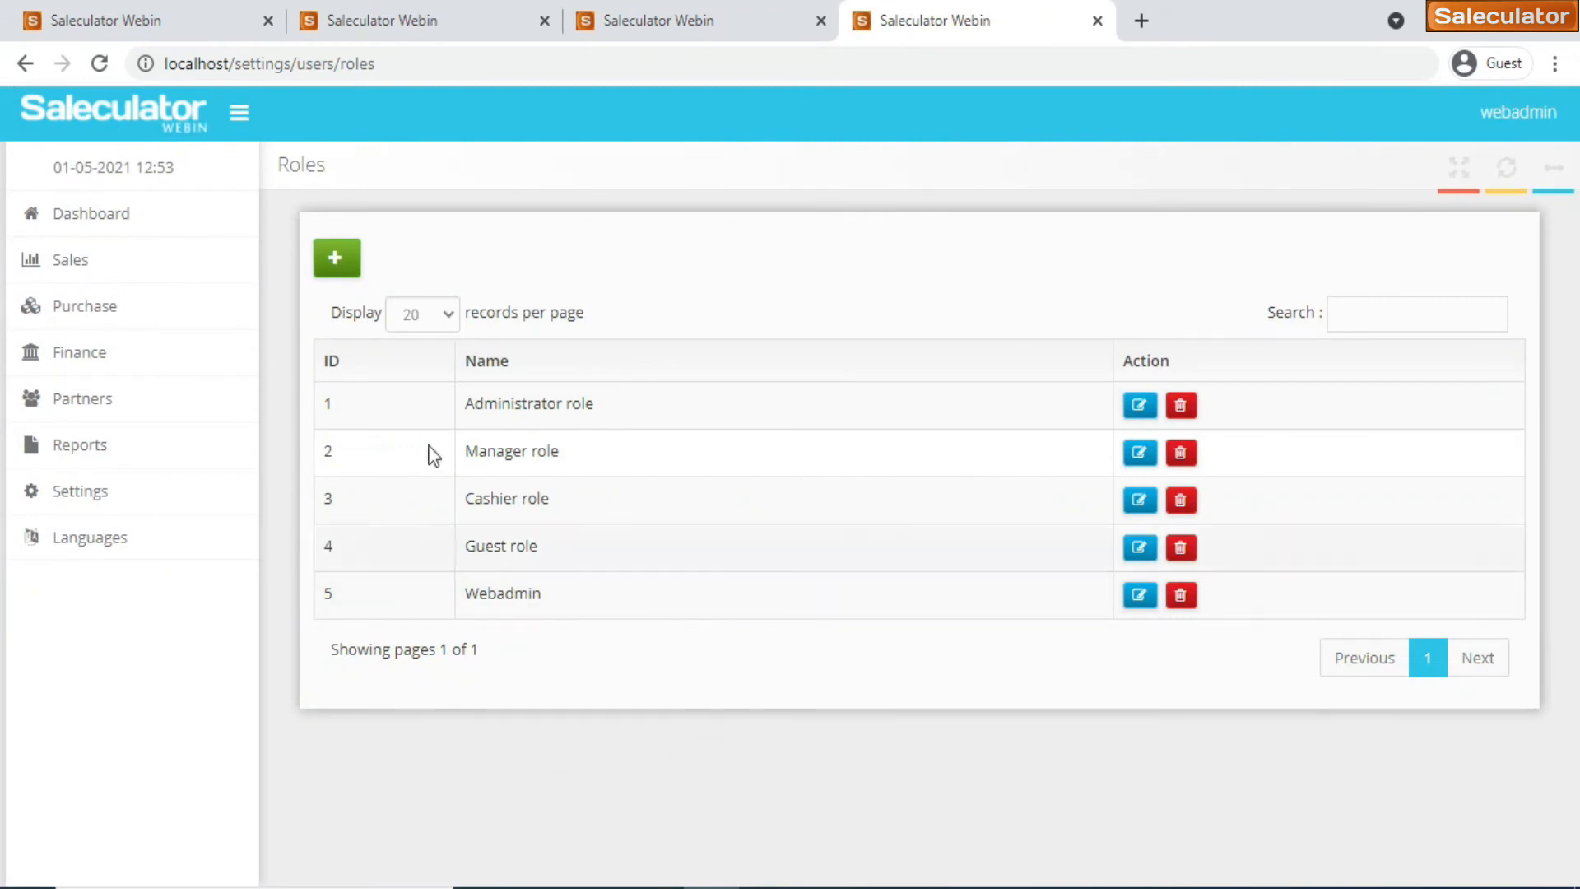
mouse_move(975, 284)
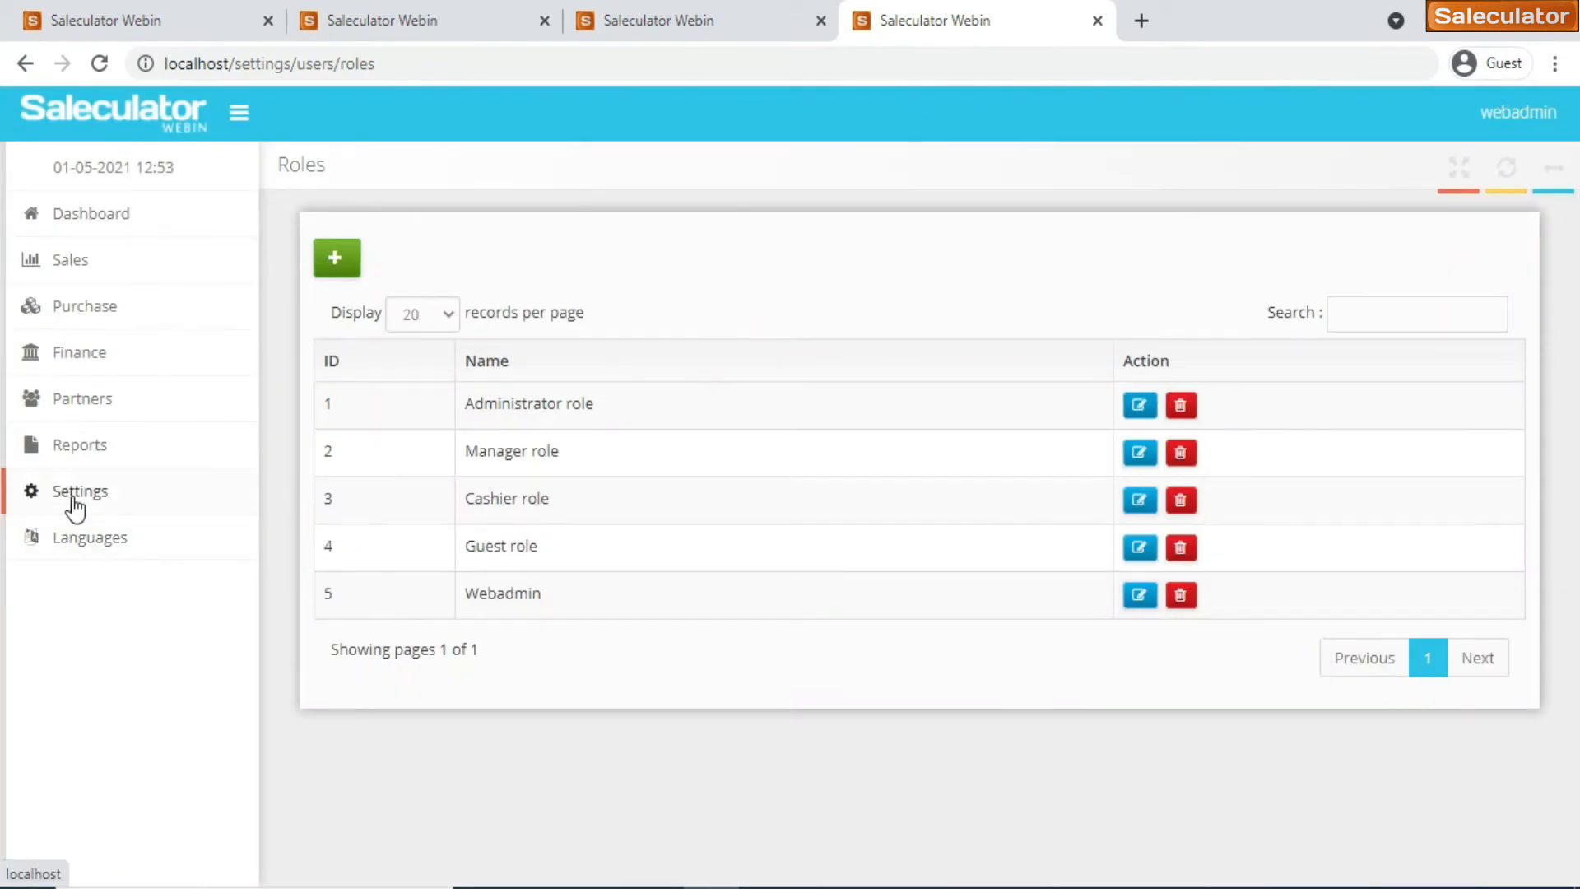
View cashier Imran's user edit form, focus its Card field, and close without saving
left_click(80, 490)
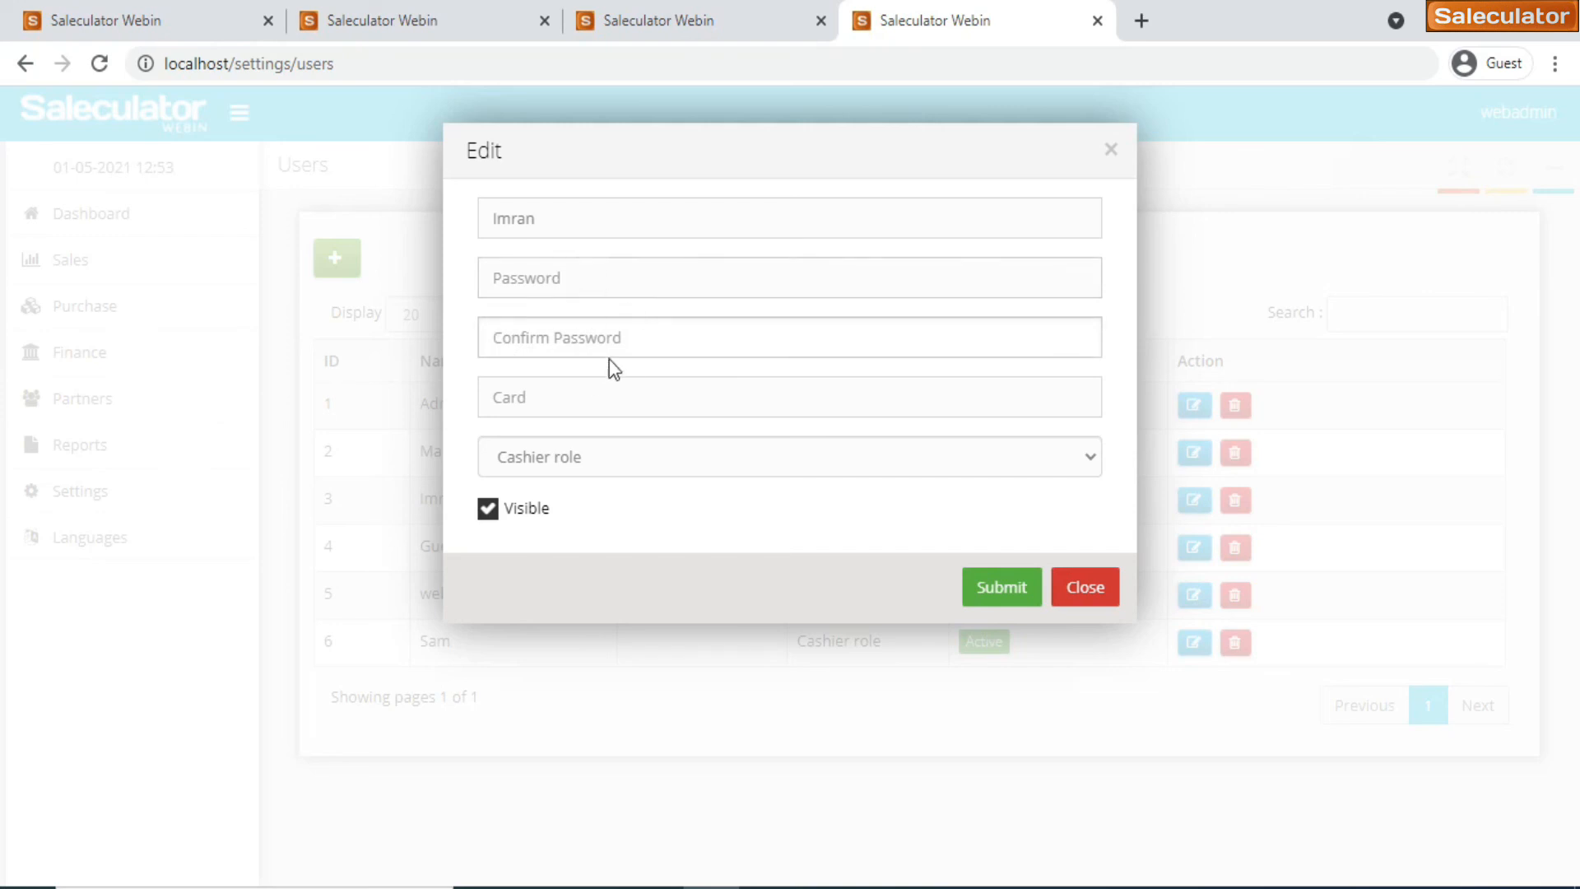
left_click(788, 396)
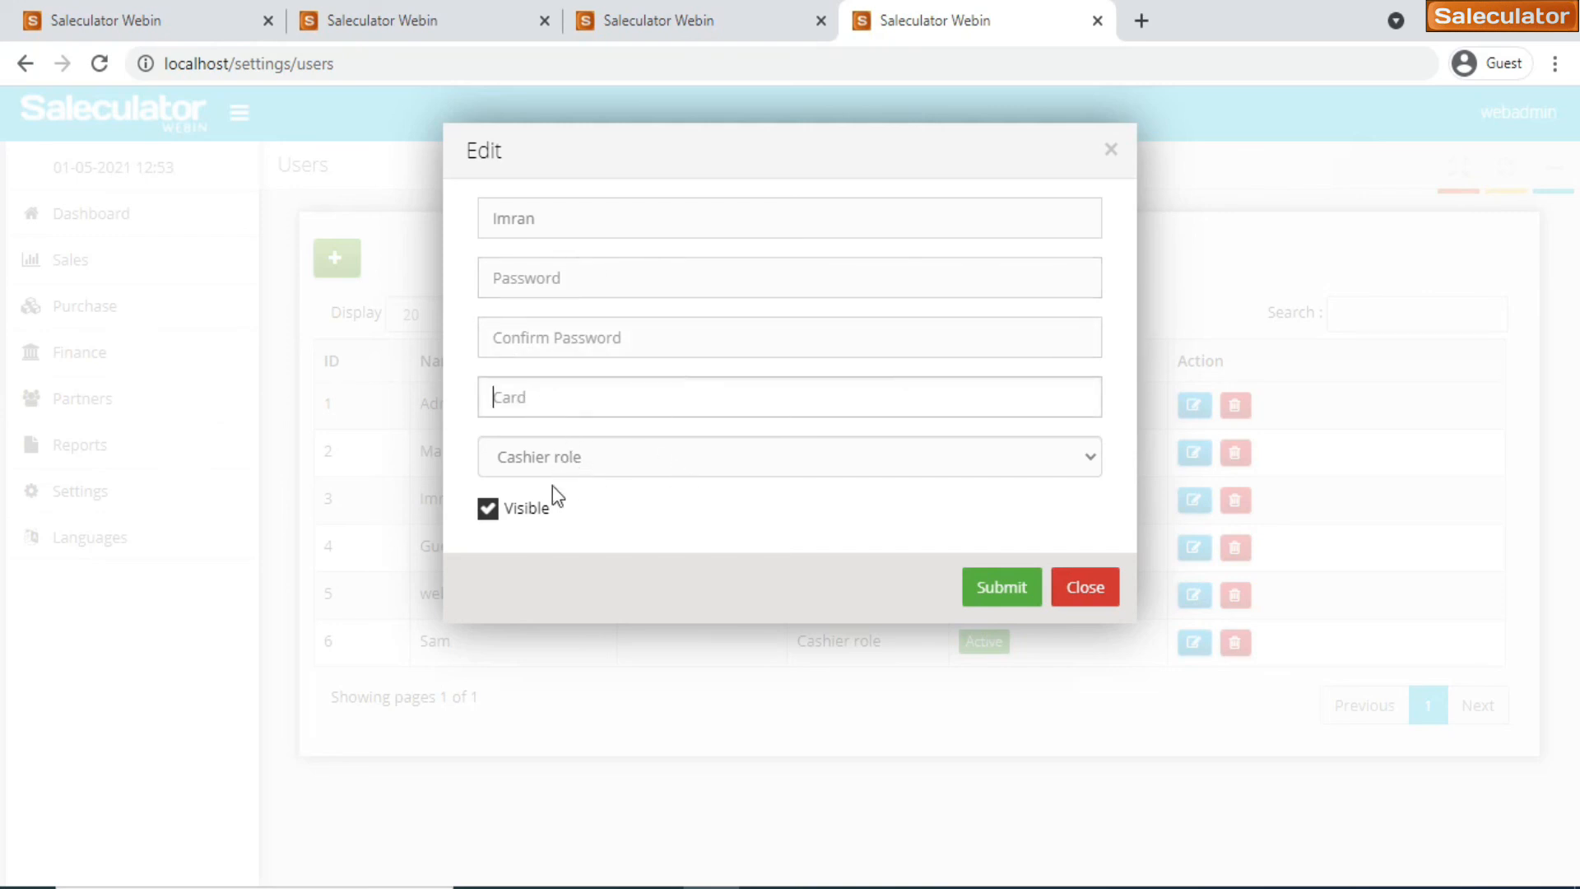
left_click(1085, 587)
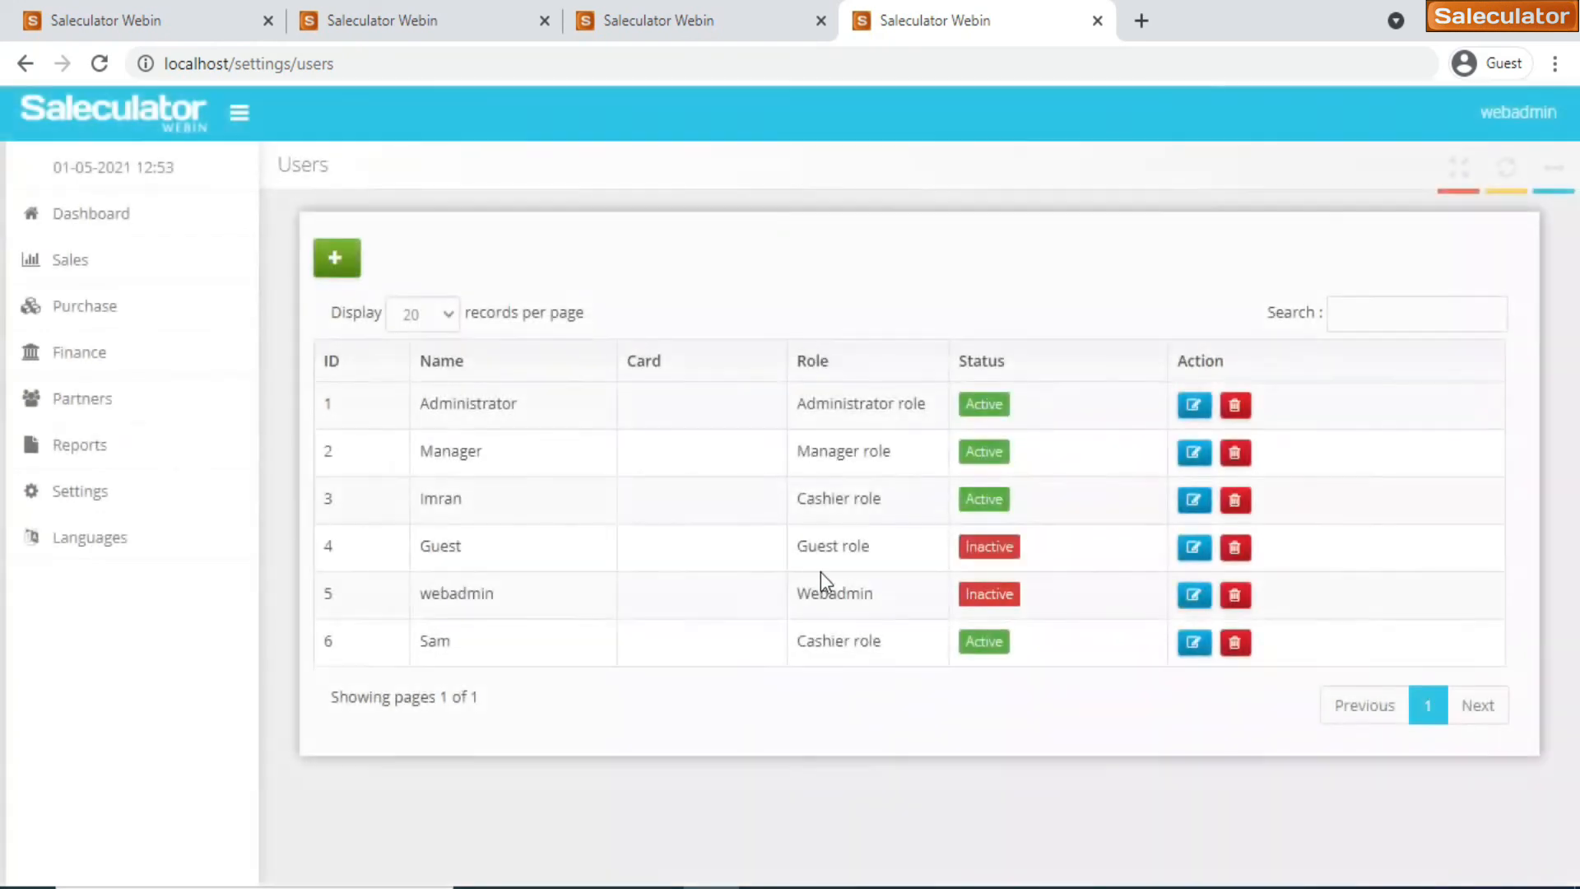
left_click(79, 491)
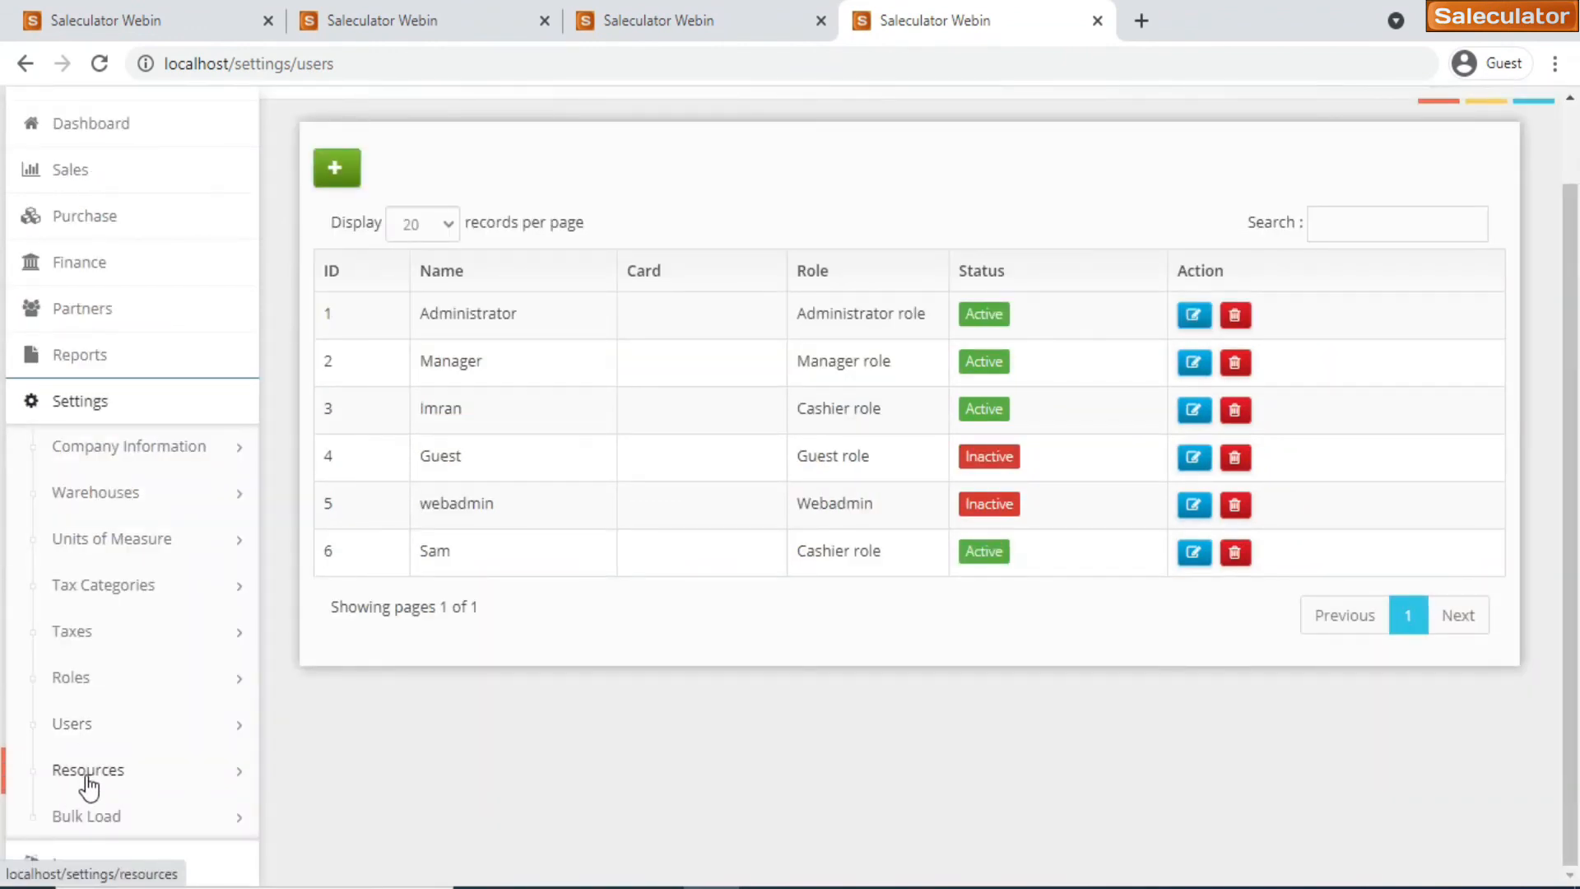
Open the Resources settings page listing printer, ticket, window and banknote resources
left_click(88, 769)
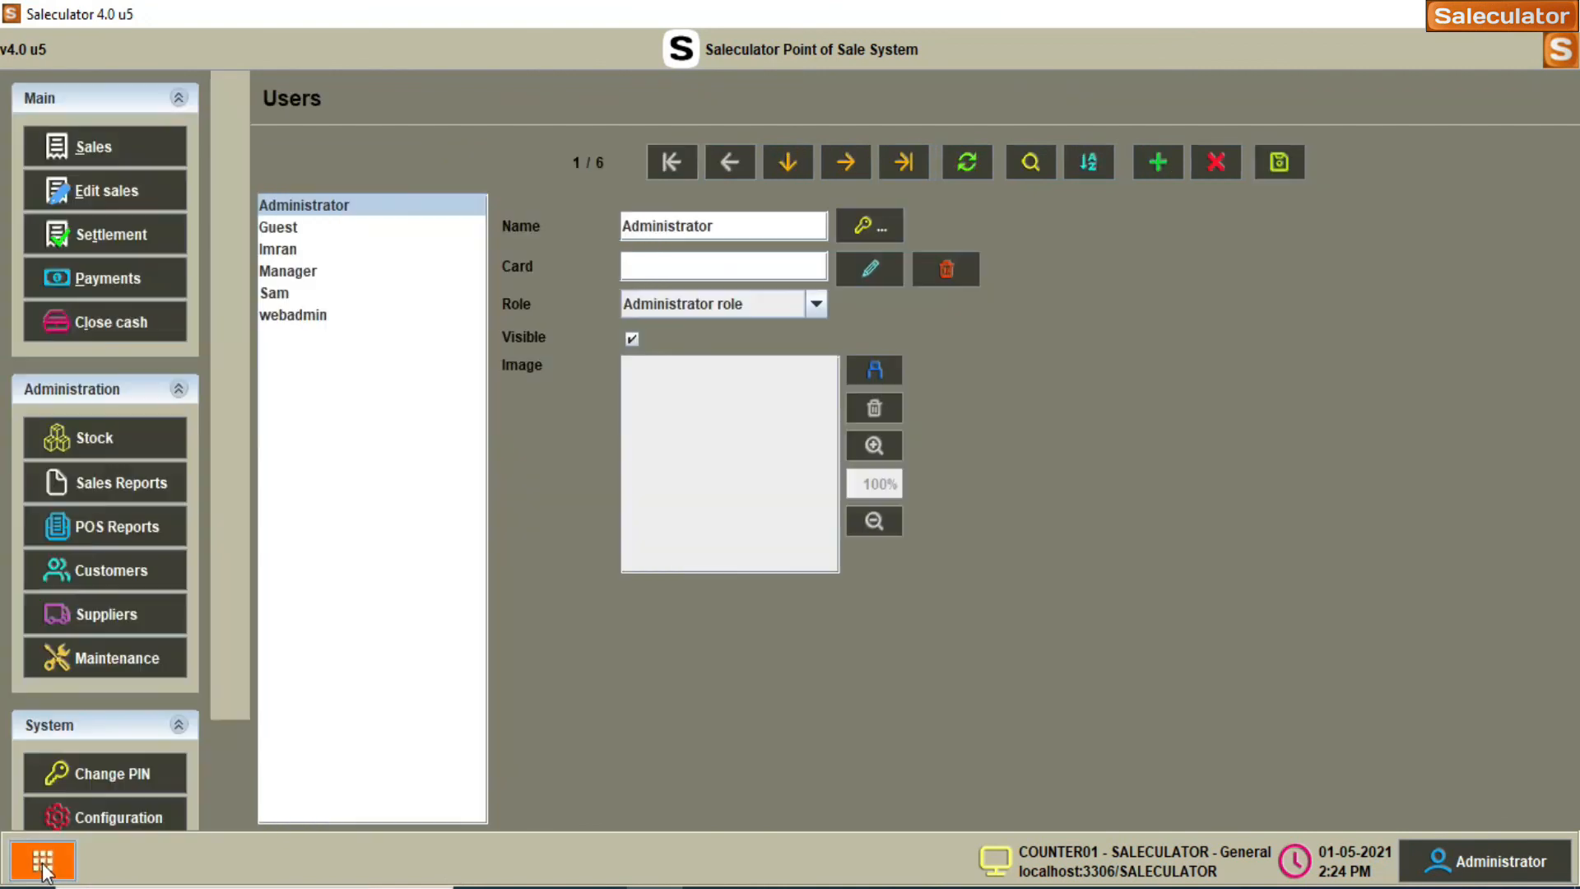
left_click(118, 656)
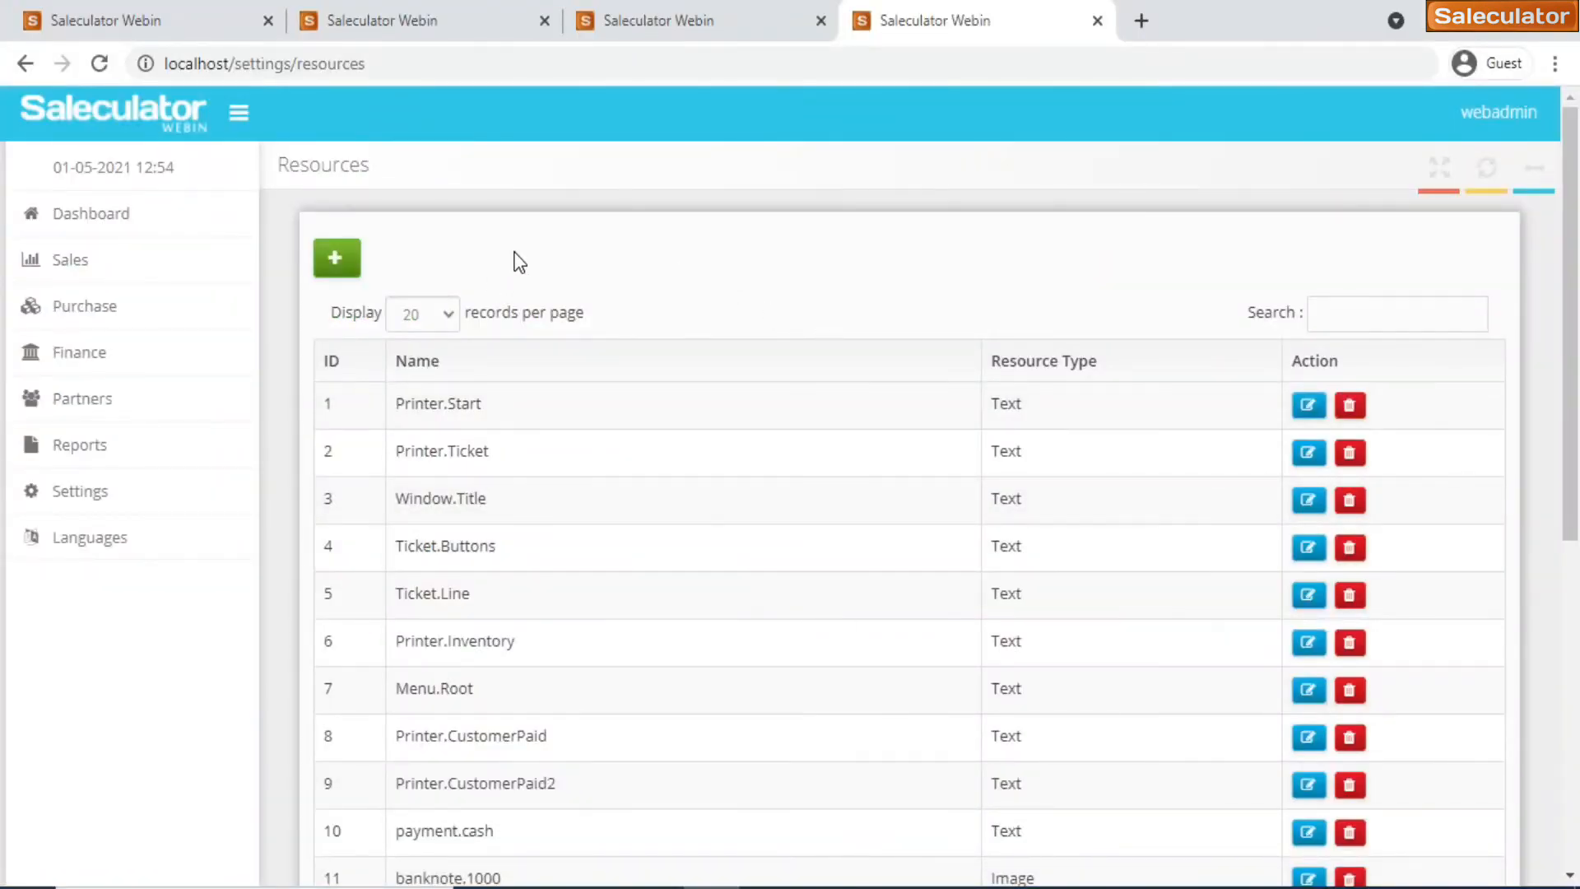
mouse_move(685, 394)
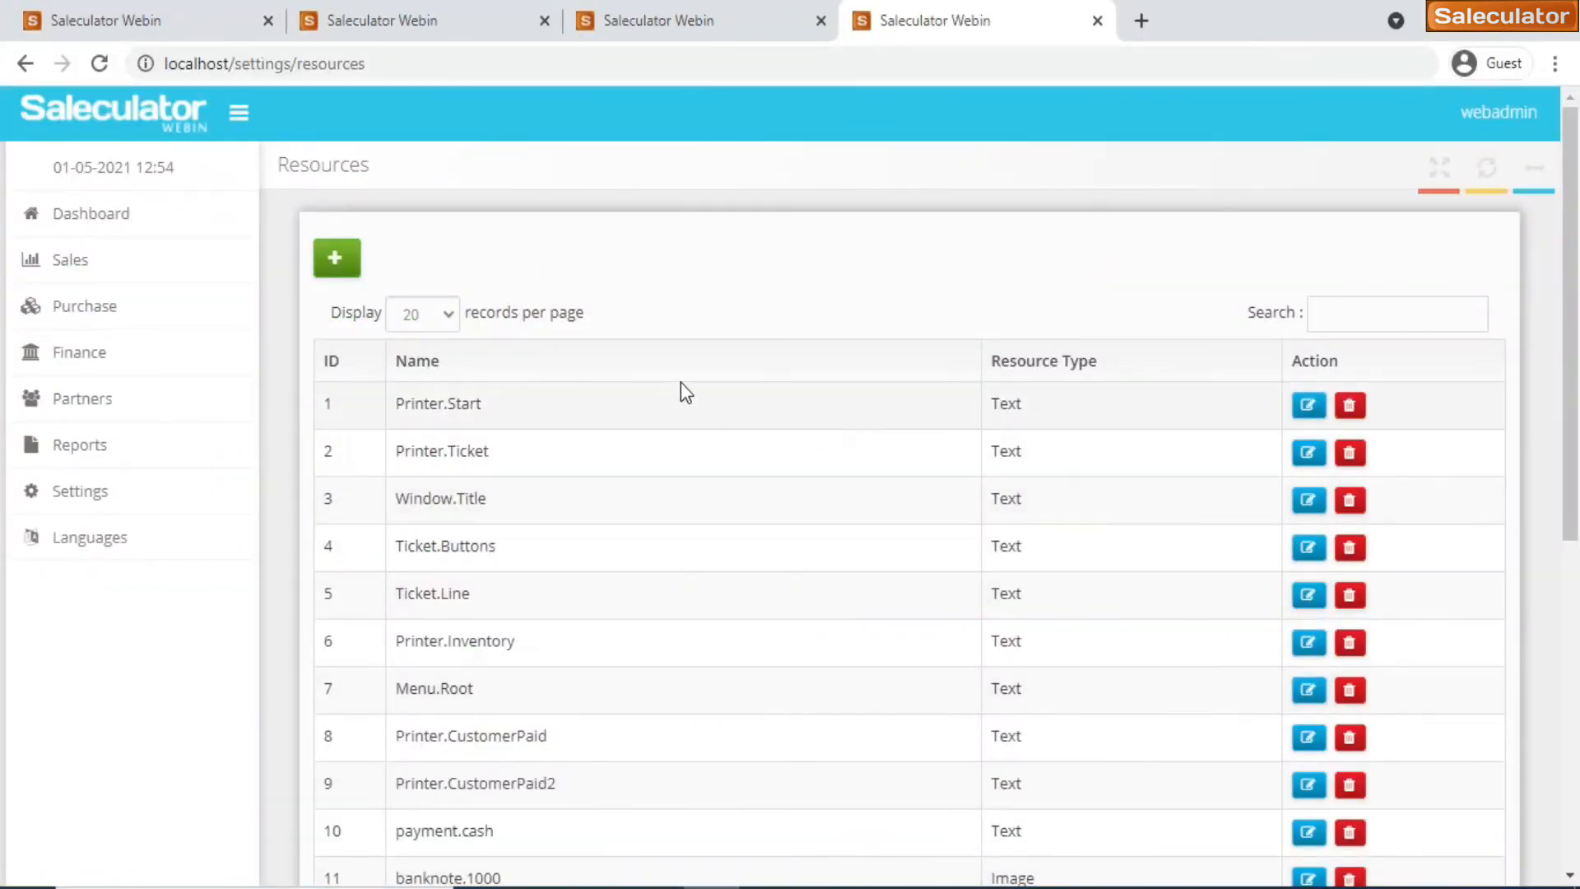
mouse_move(763, 383)
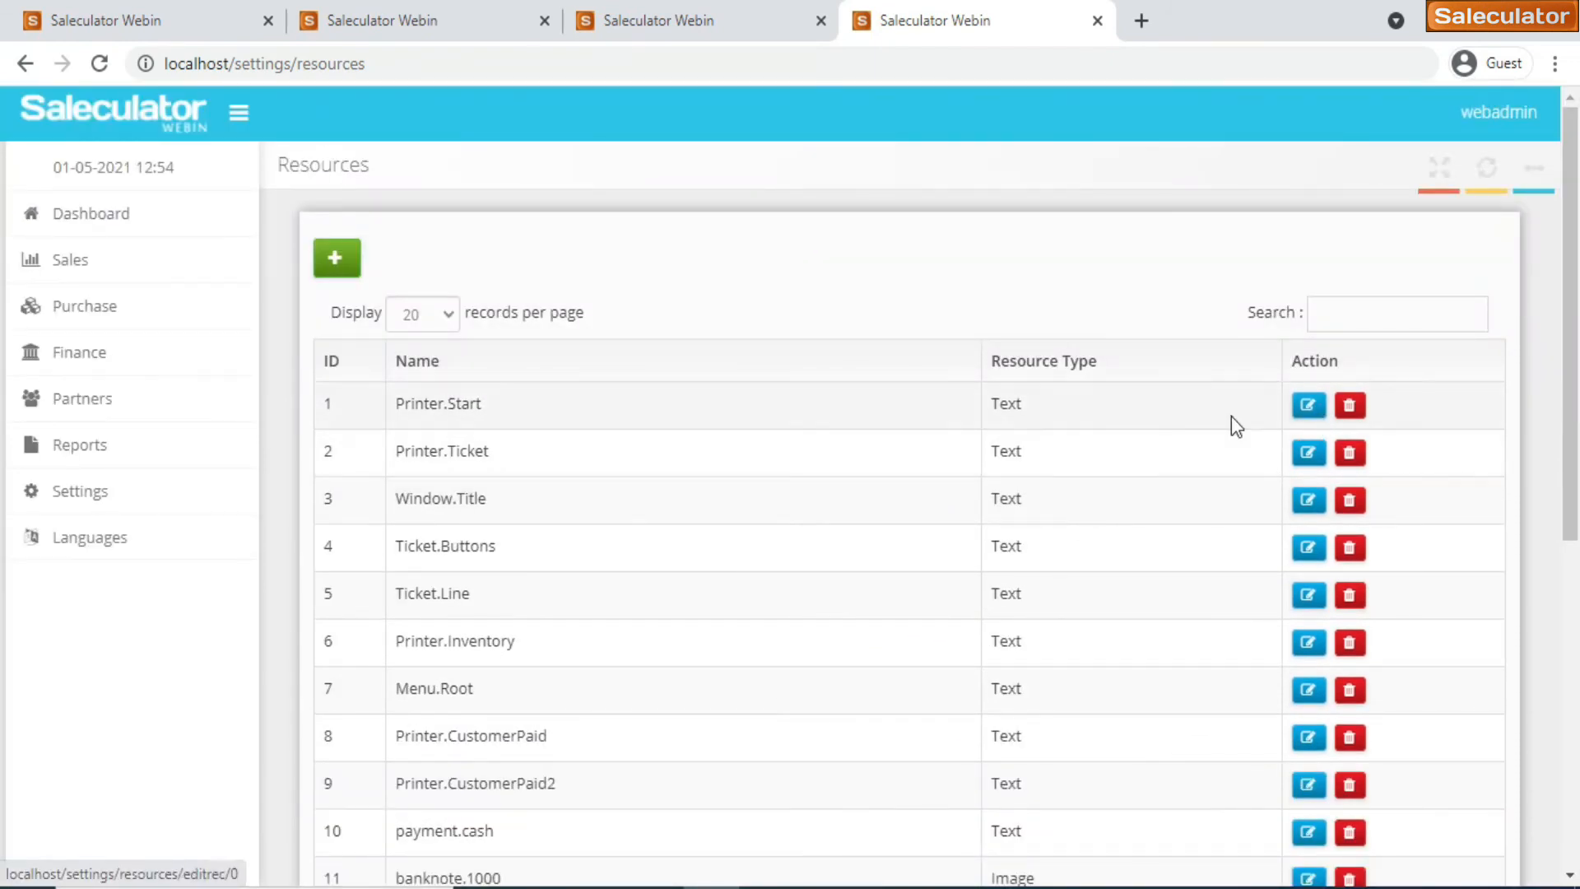
mouse_move(1007, 352)
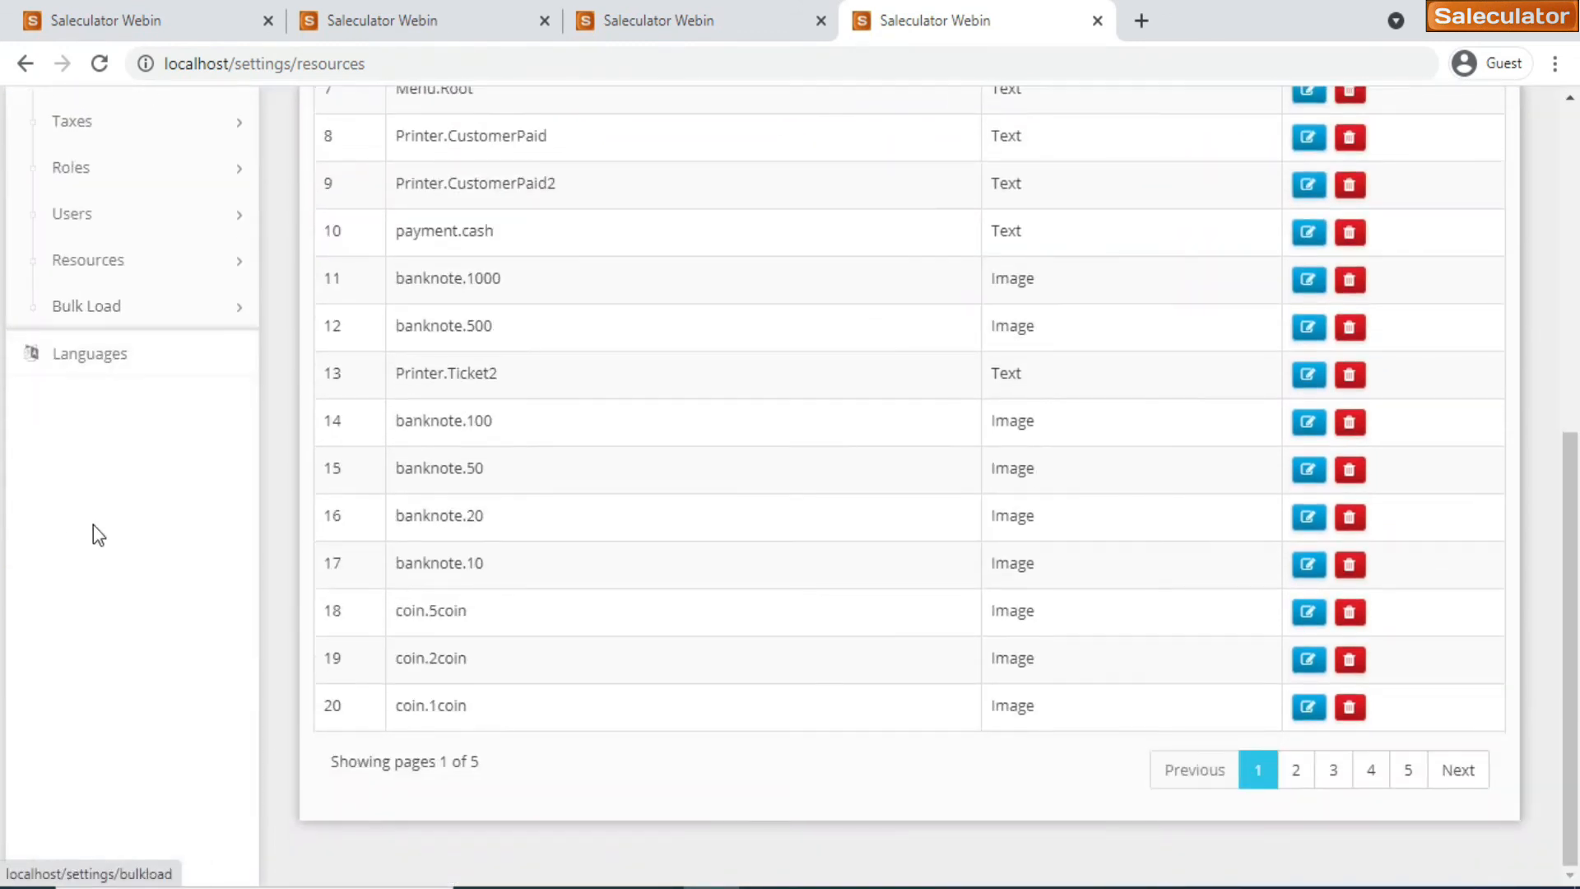
Scroll the Resources table back up to the top of its first page
scroll("up", 3)
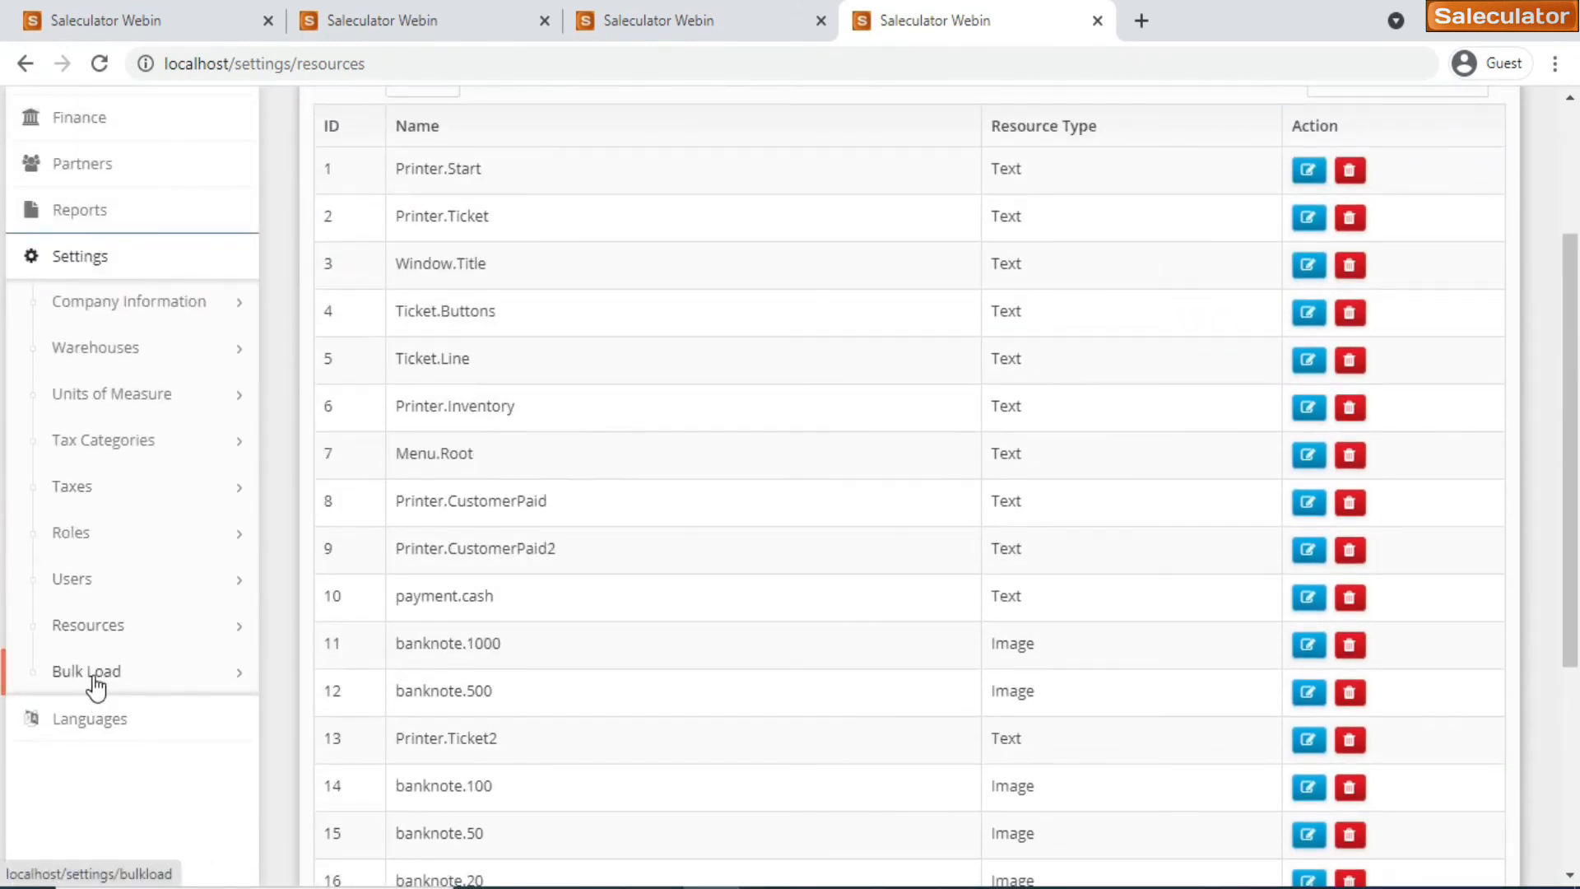
Open Bulk Load Data and scroll through the empty Categories, Products and Stock boxes
left_click(86, 672)
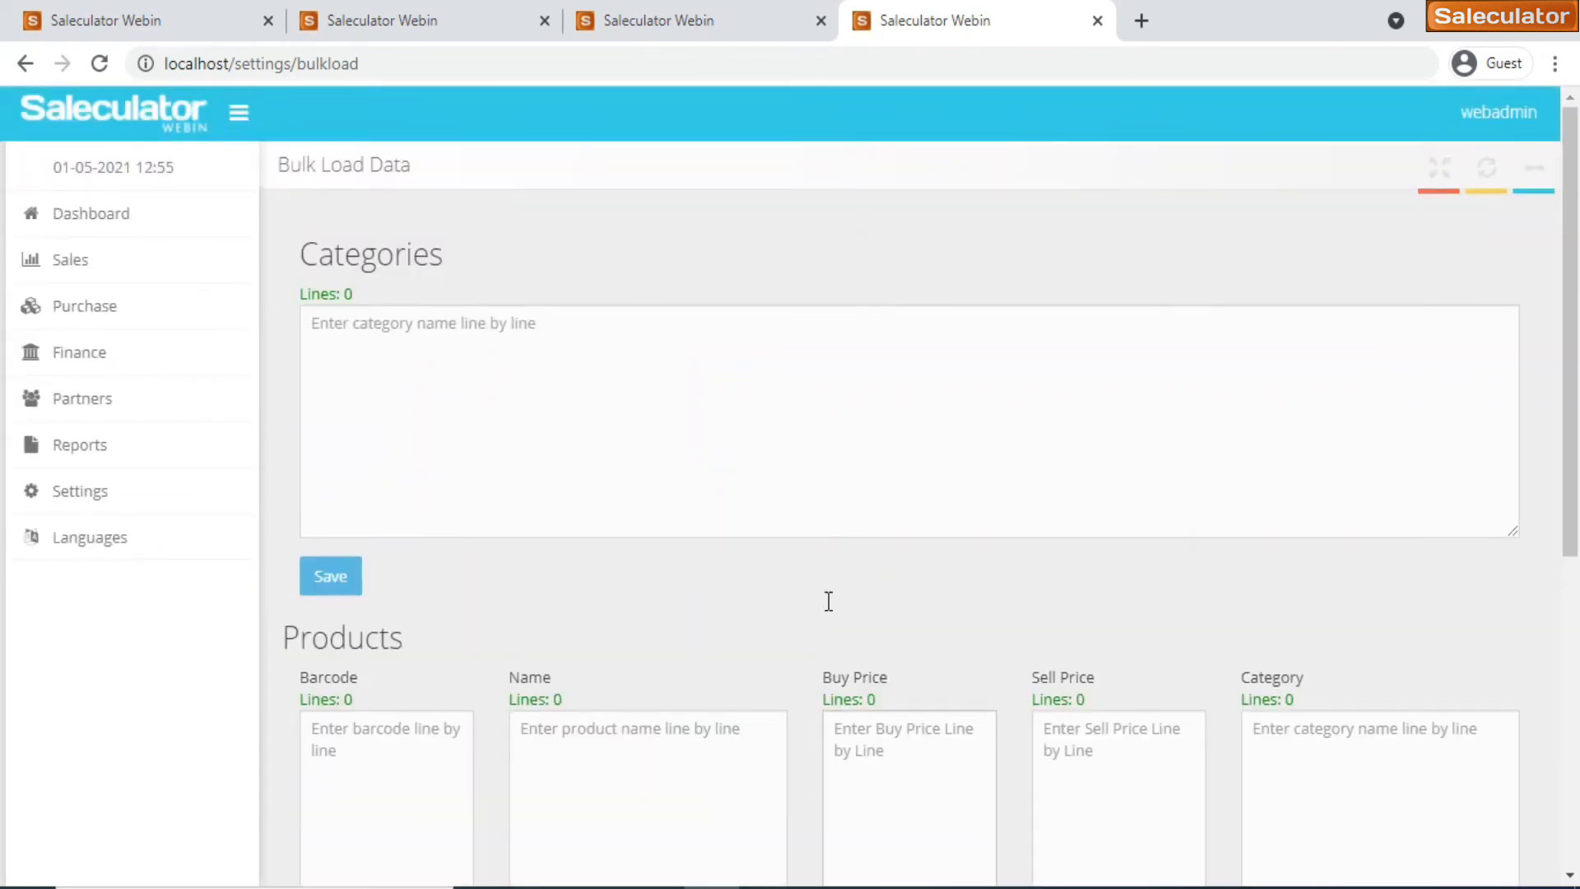
mouse_move(831, 610)
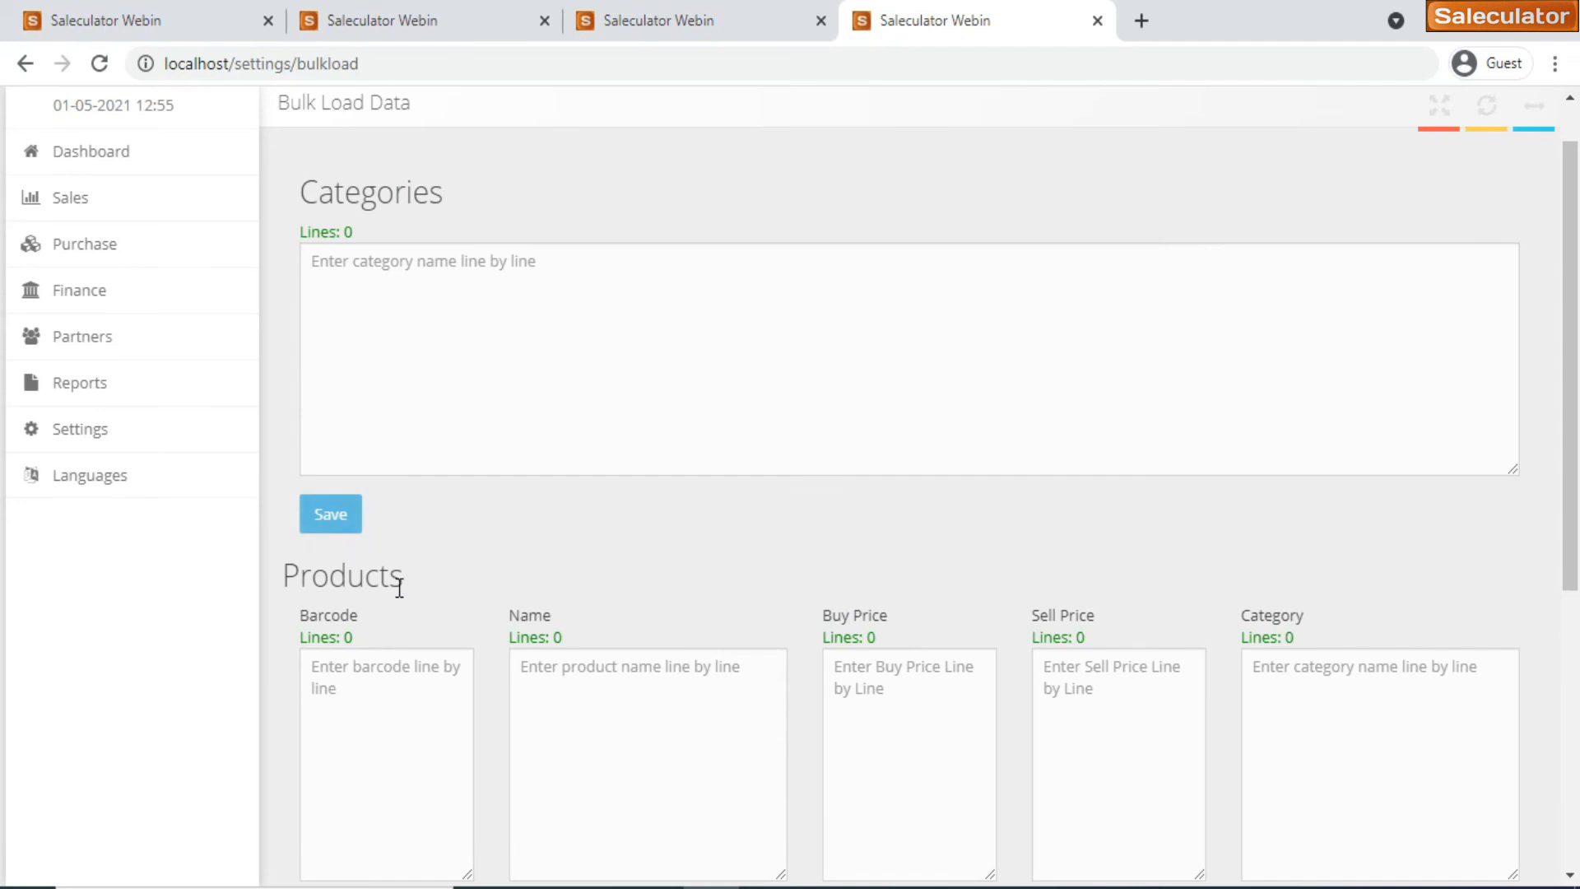
scroll("down", 3)
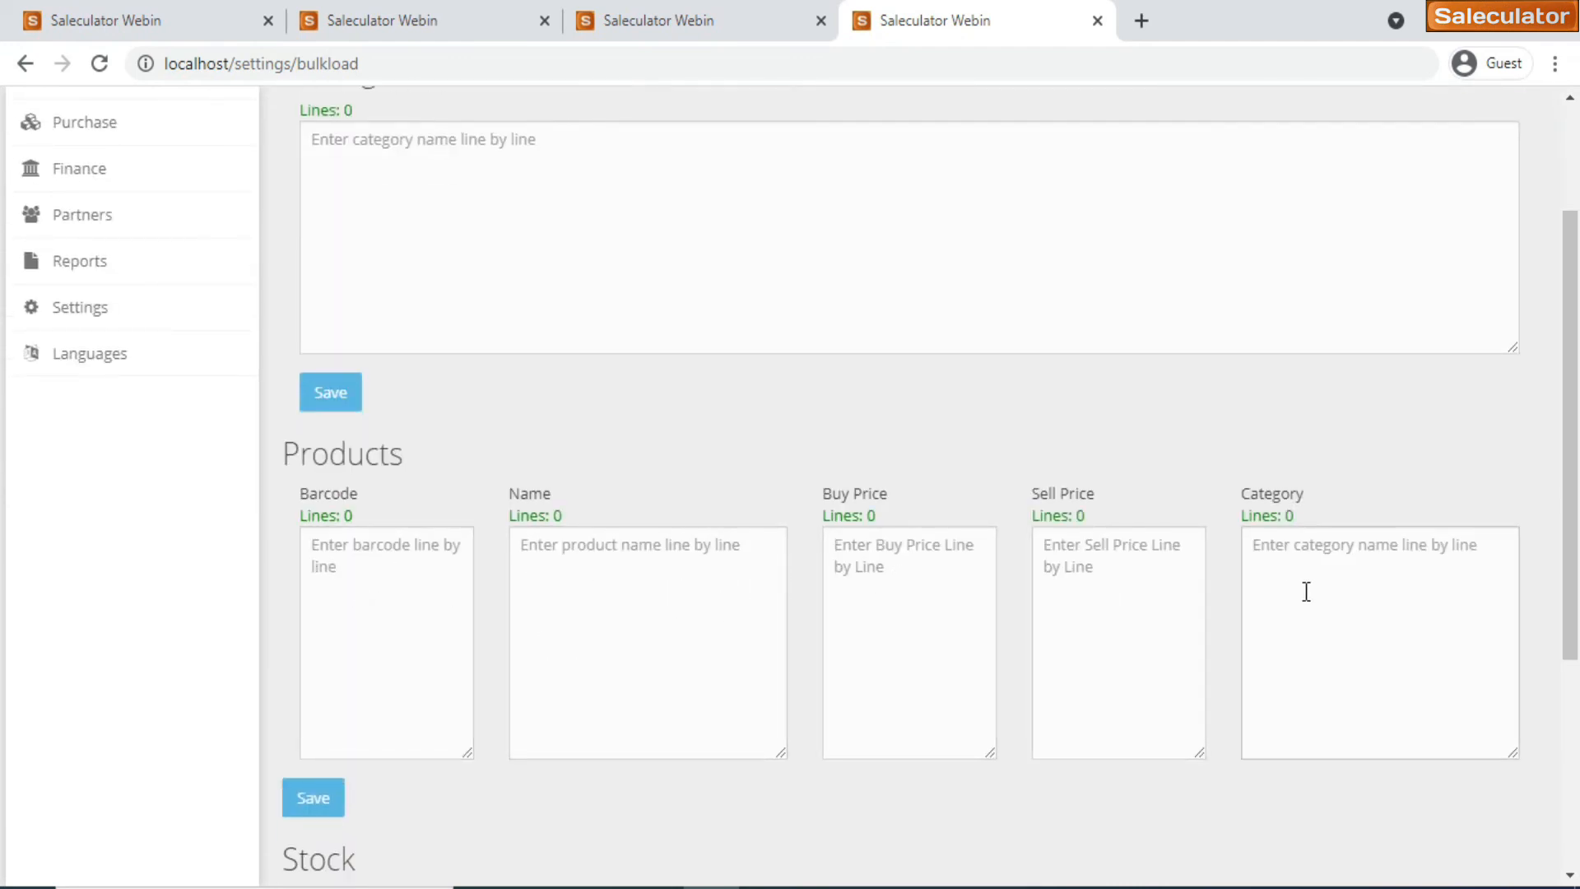
scroll("down", 3)
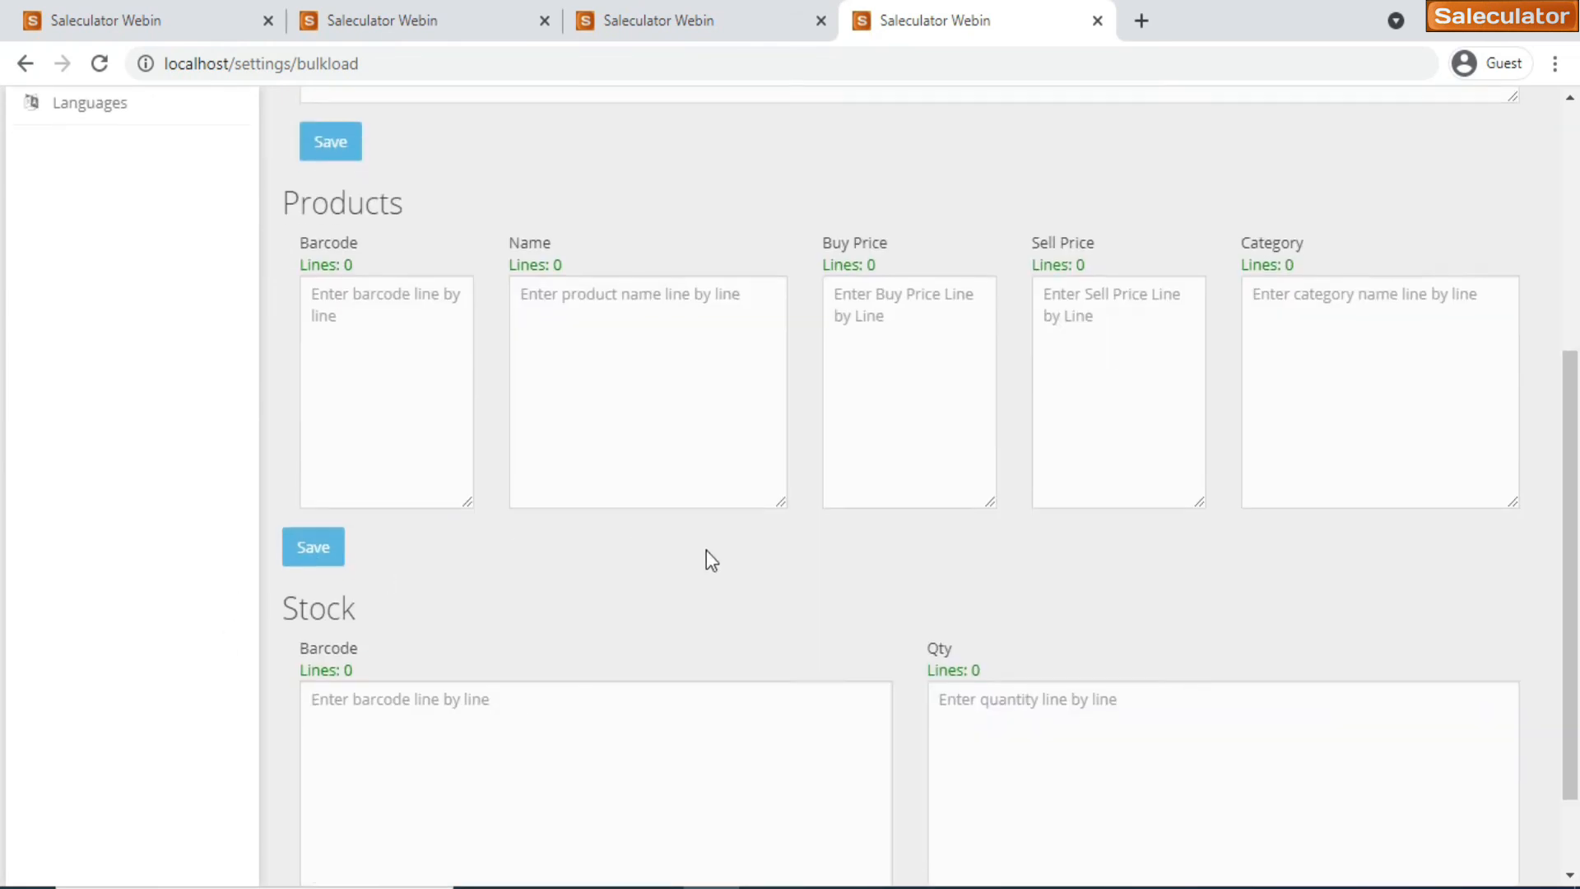
scroll("down", 3)
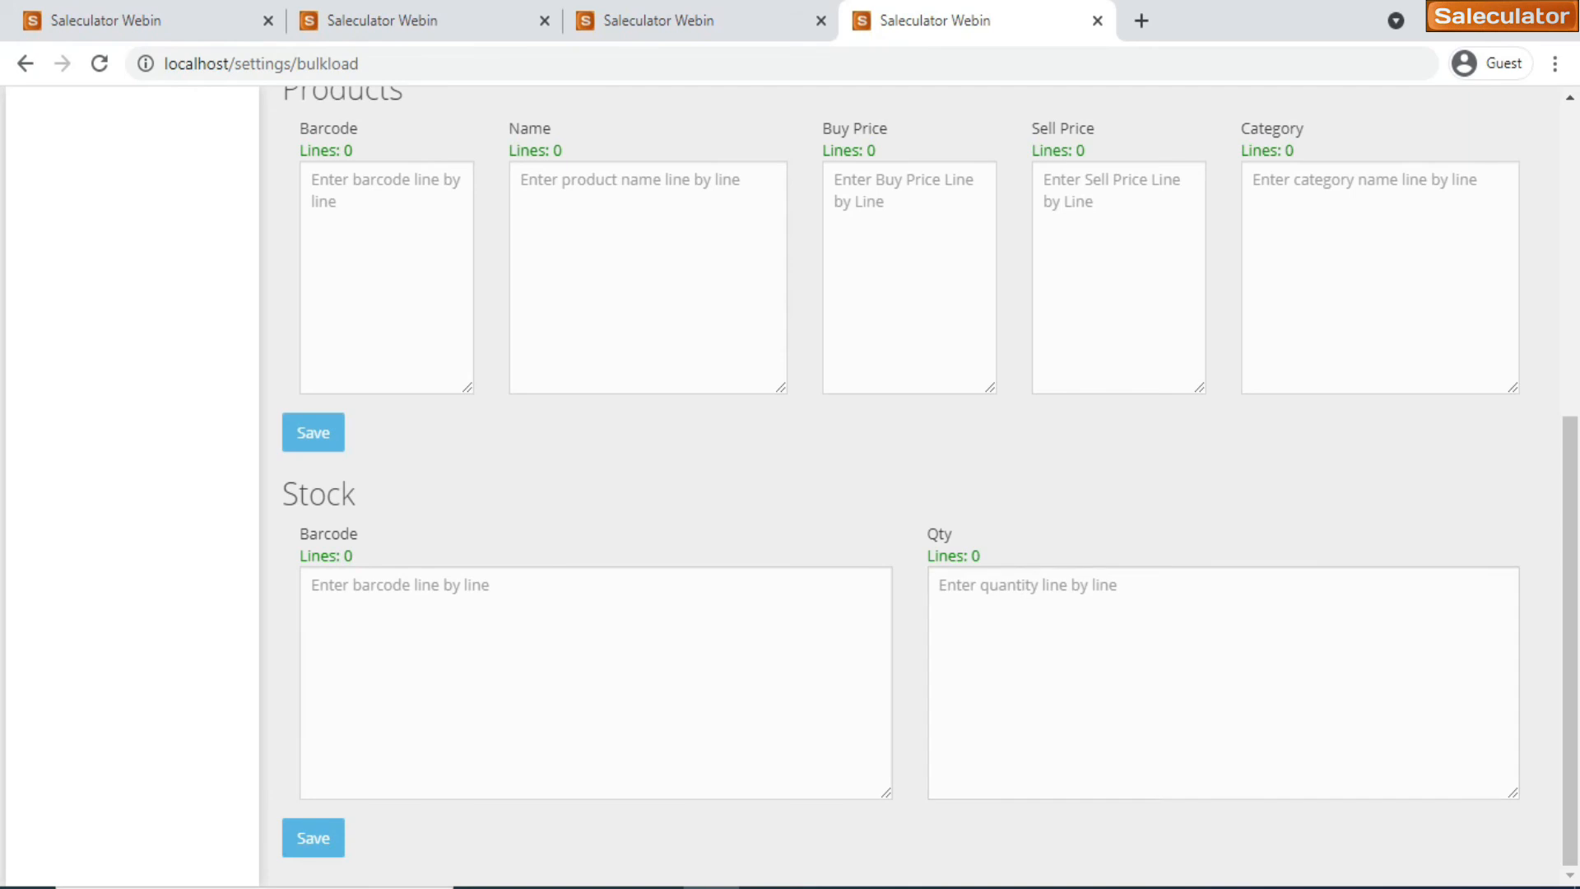
scroll("up", 3)
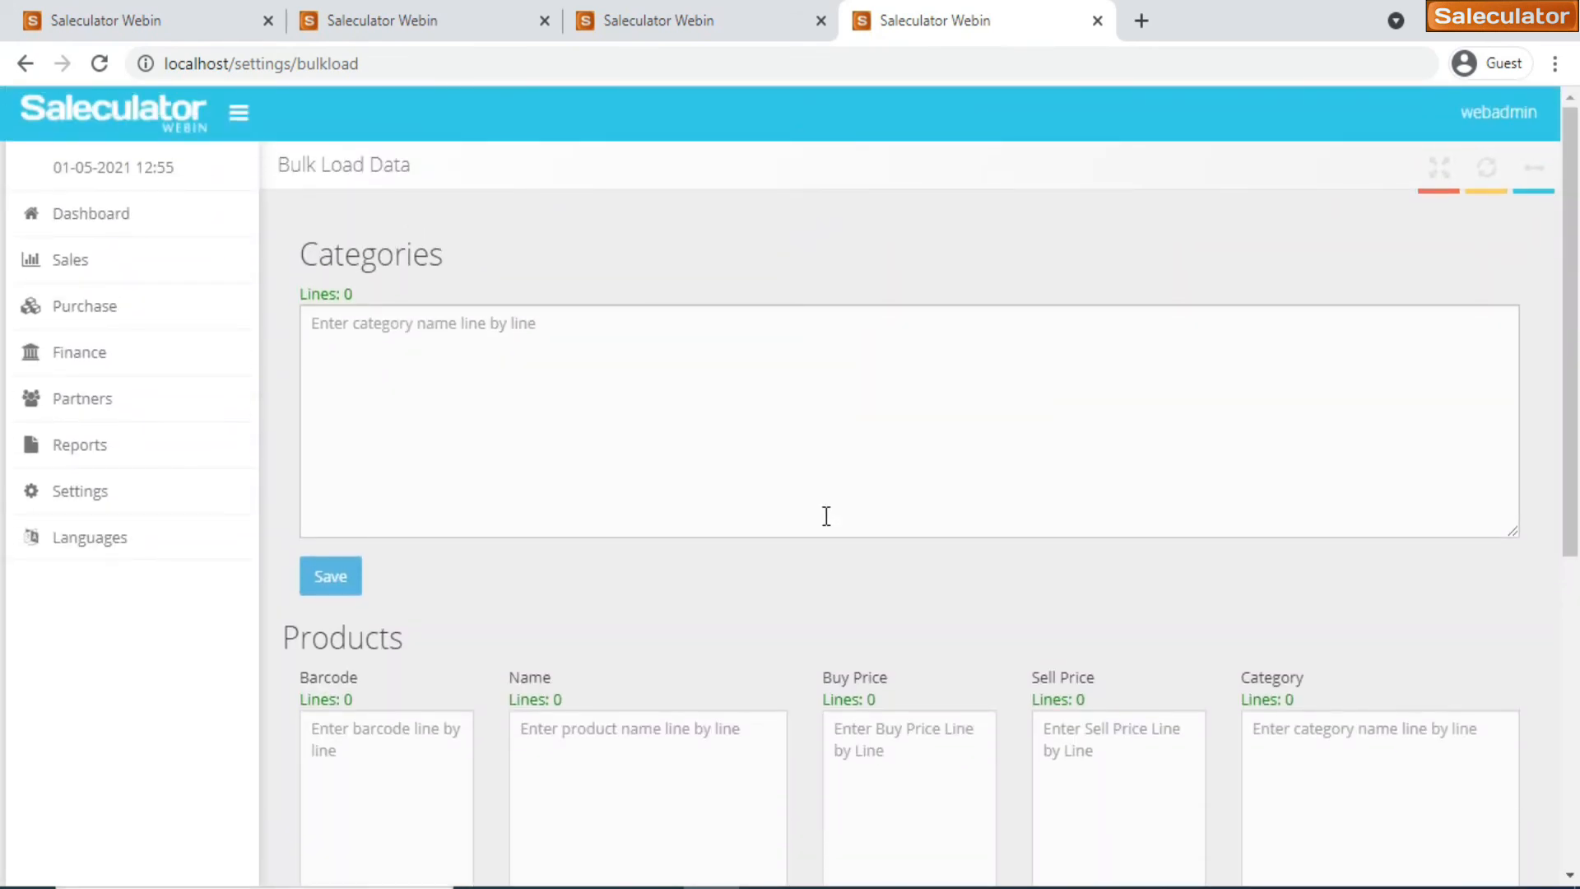
mouse_move(525, 254)
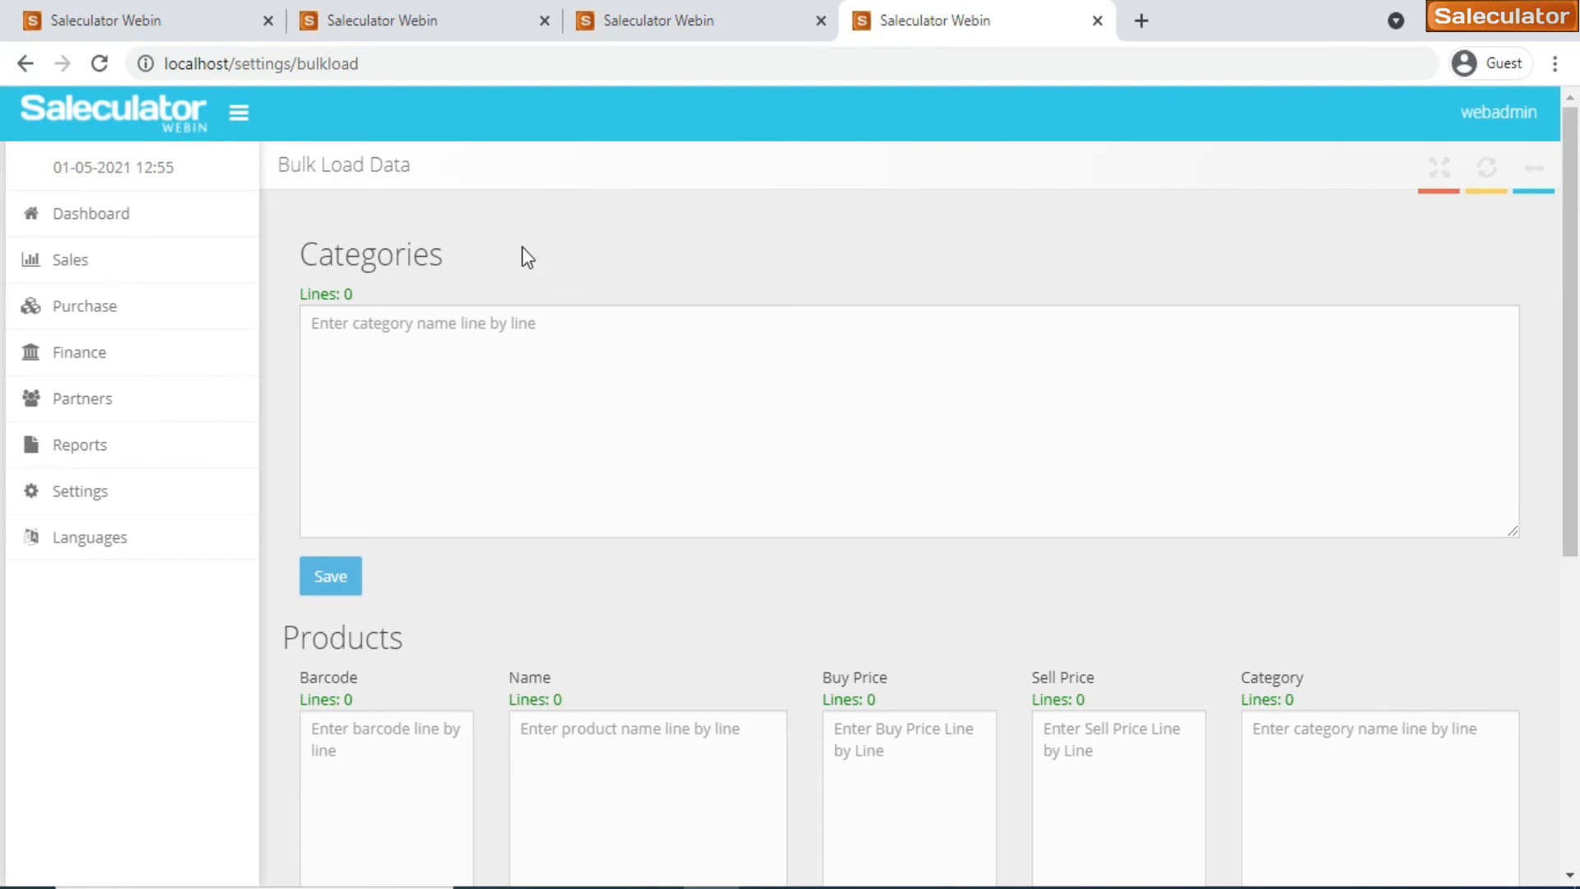